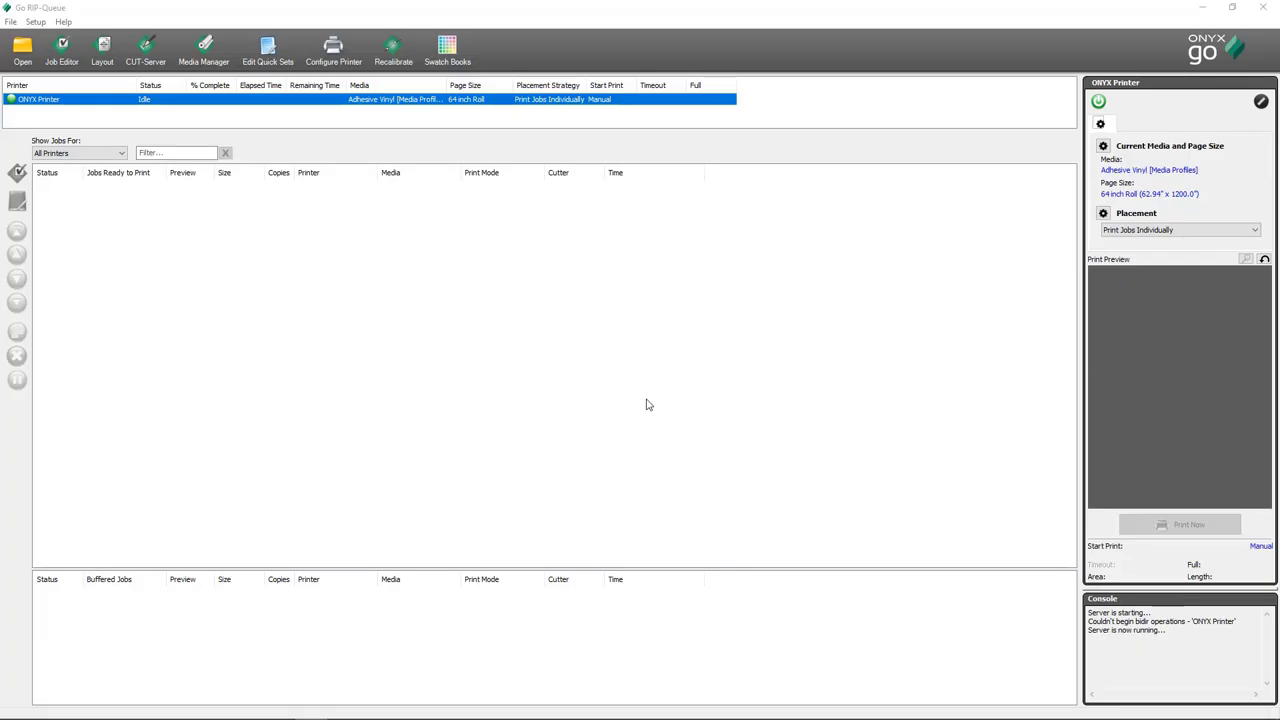
mouse_move(630, 429)
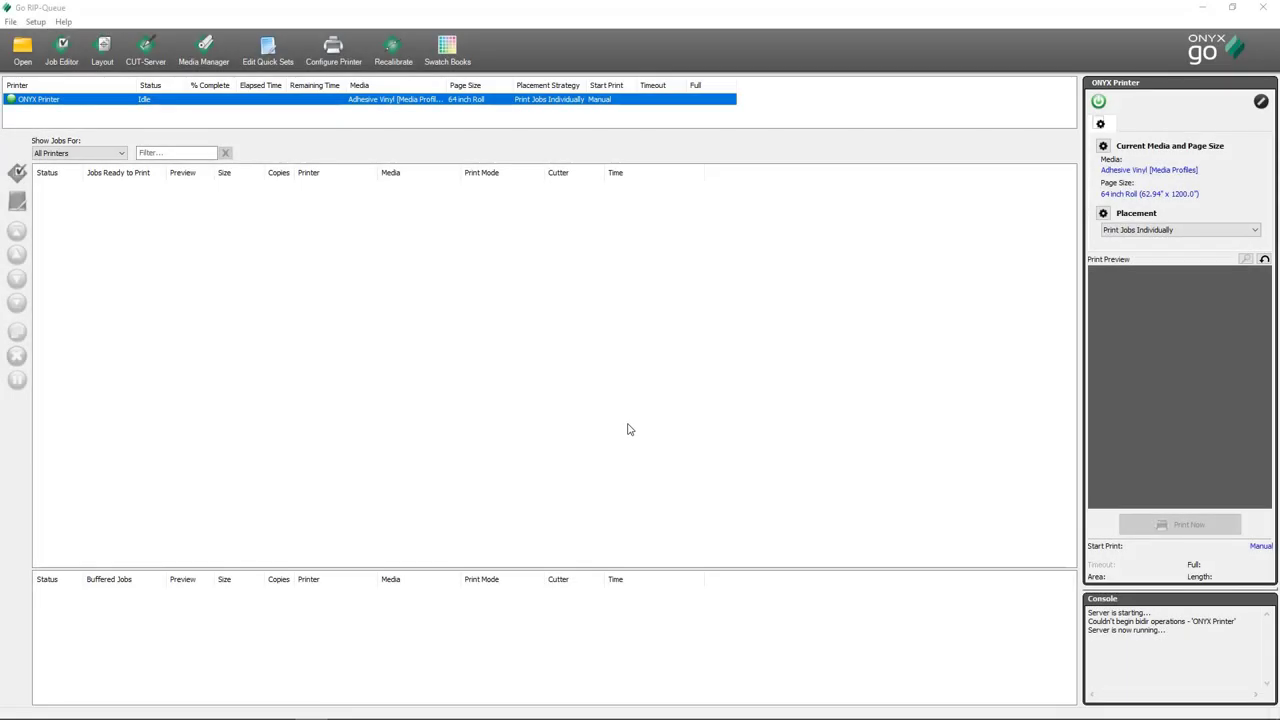
mouse_move(393, 120)
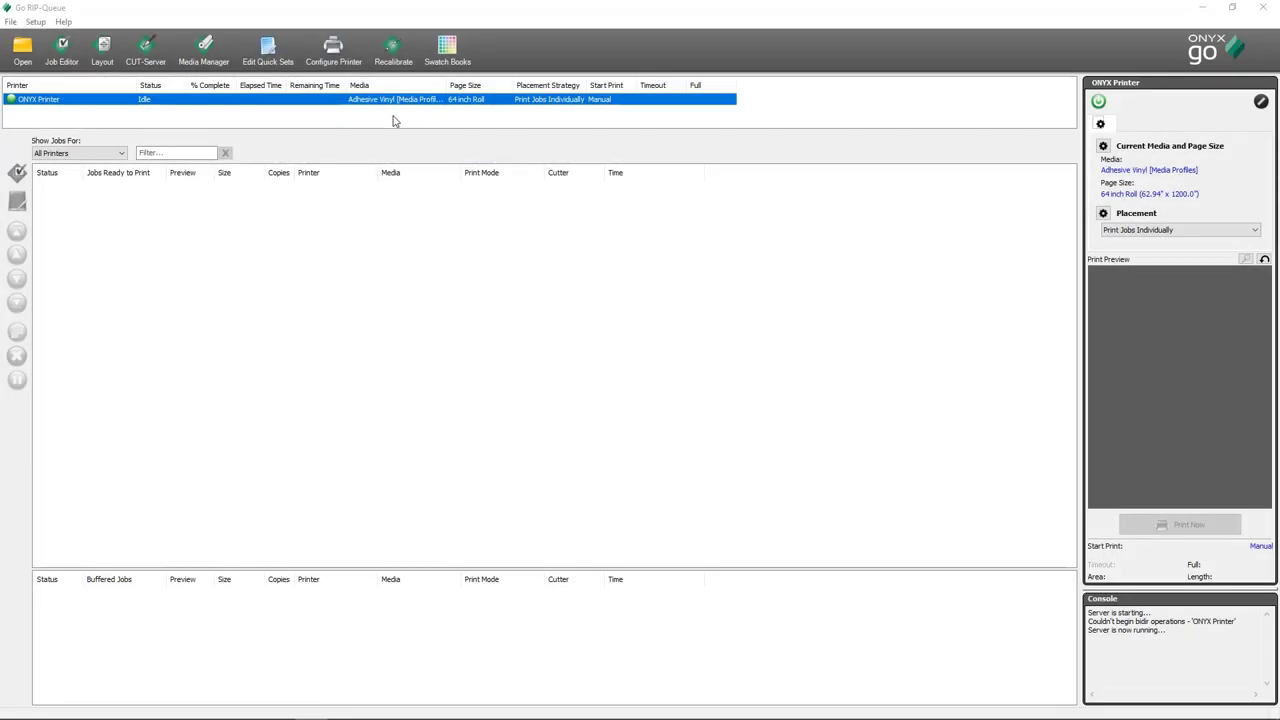
mouse_move(437, 124)
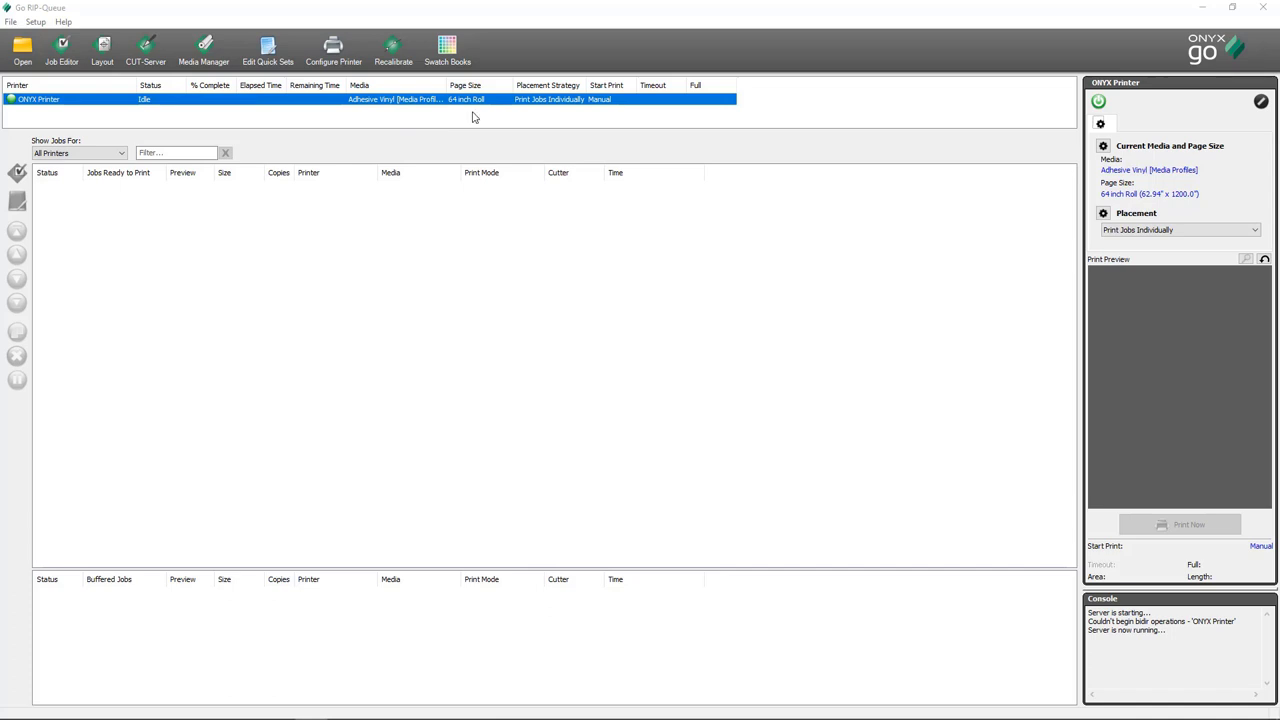
mouse_move(1170, 78)
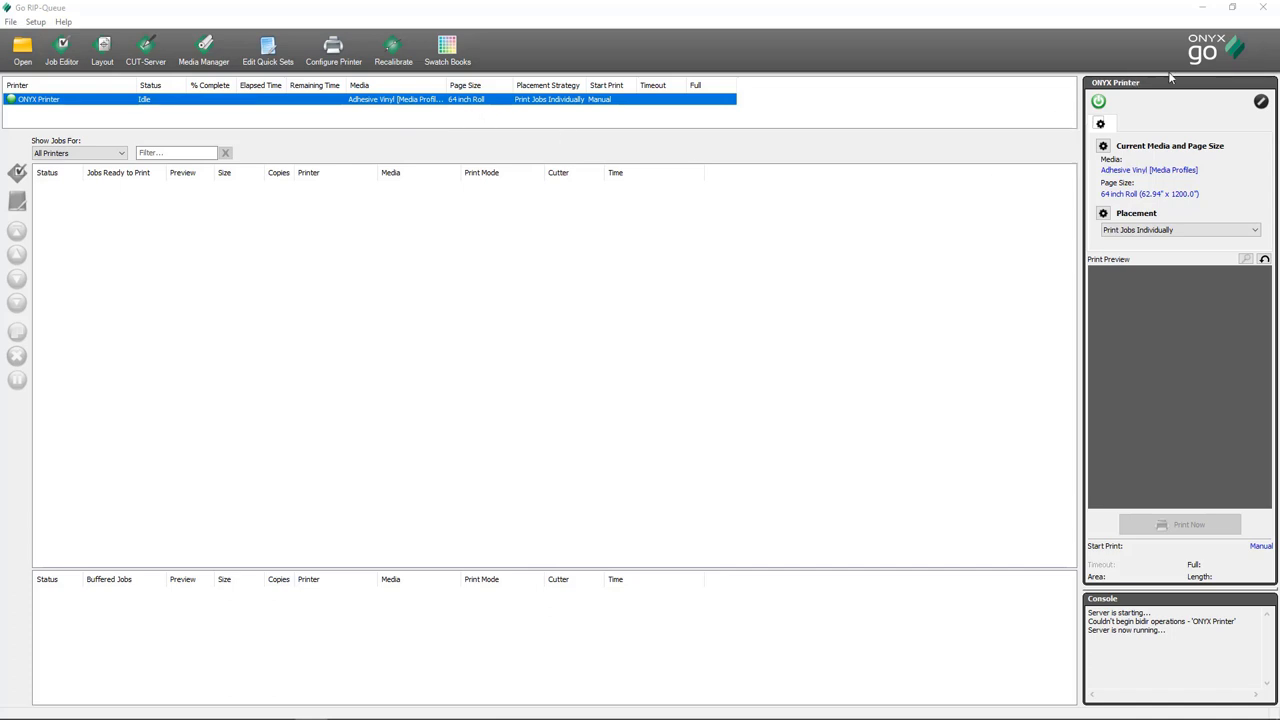
mouse_move(1184, 250)
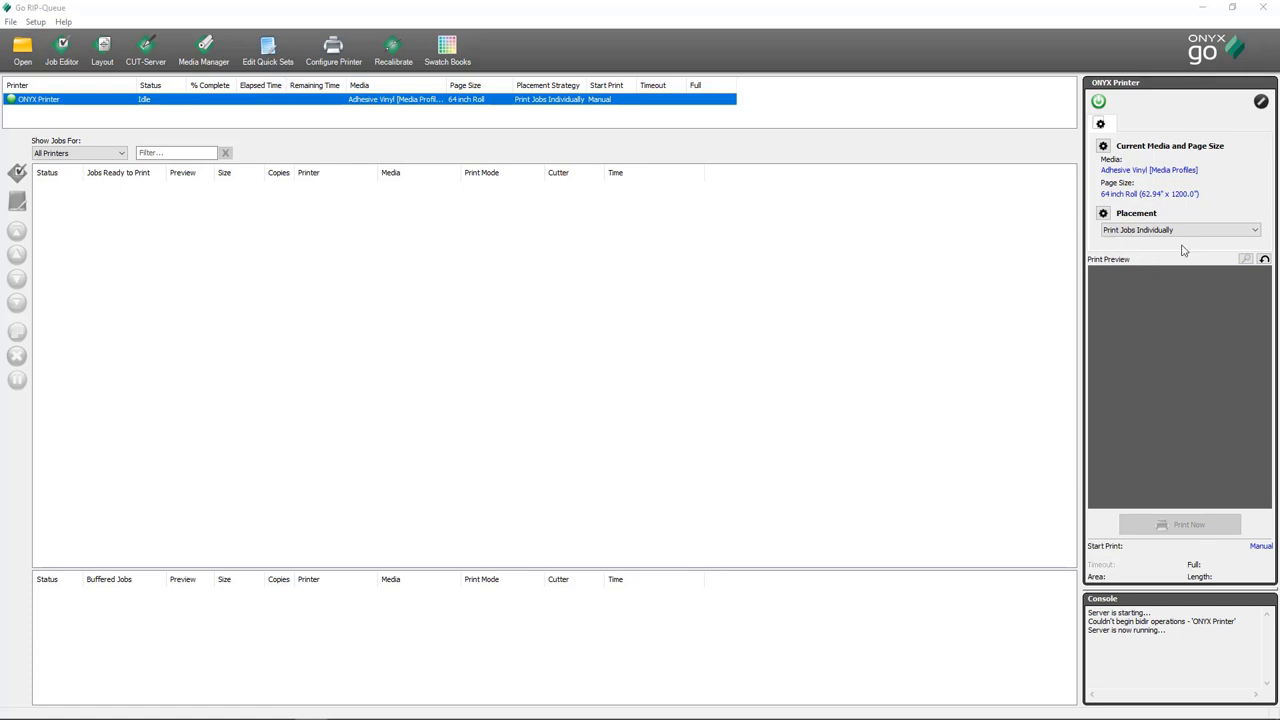
mouse_move(1158, 196)
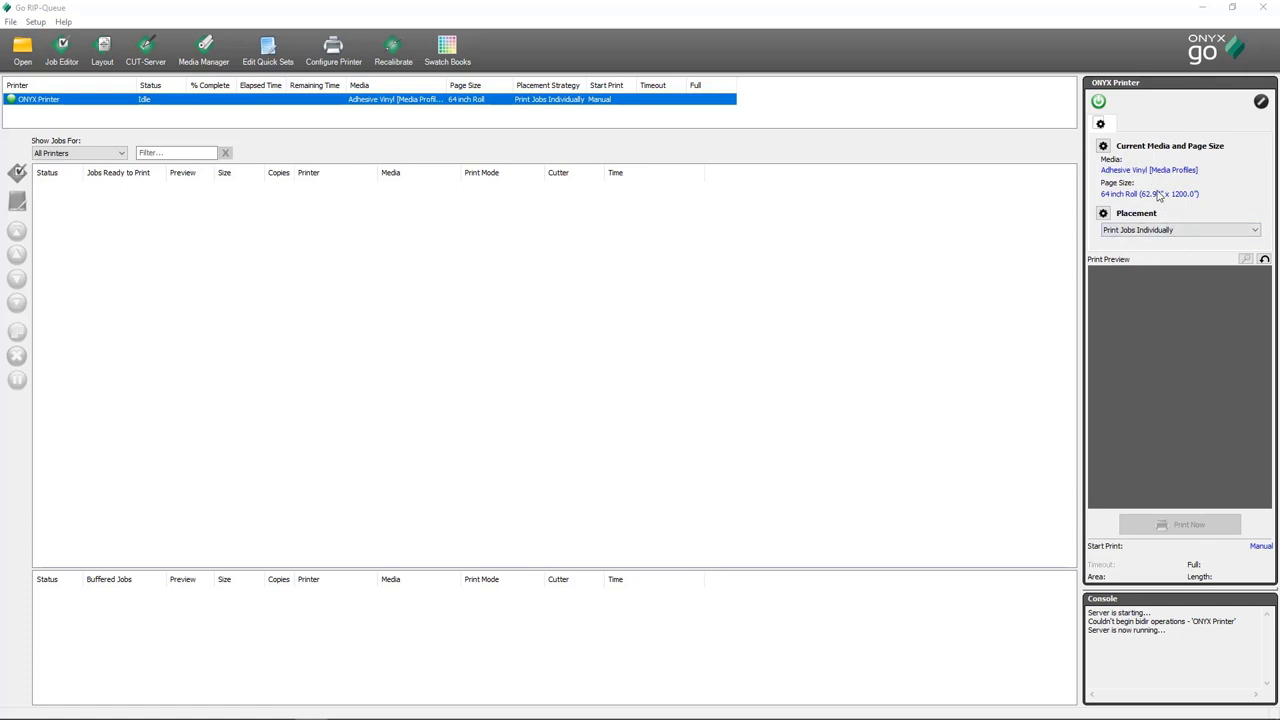
mouse_move(1158, 197)
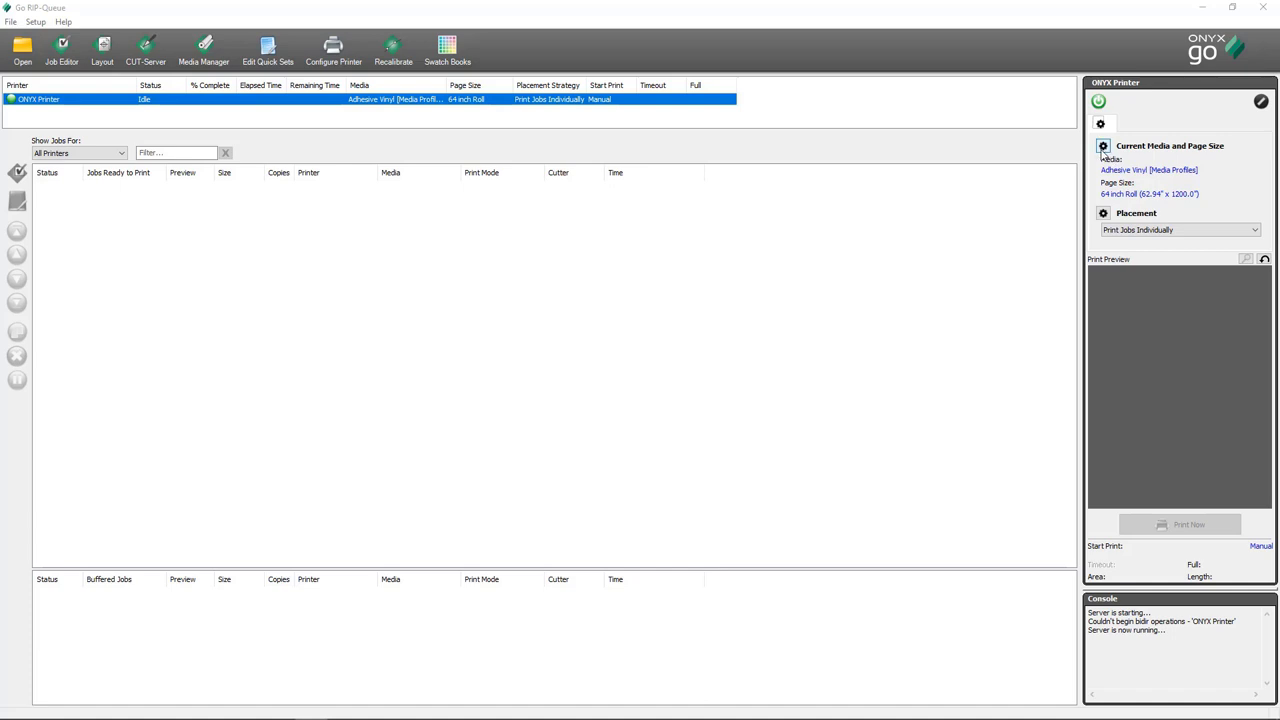
Keep Adhesive Vinyl as the media in the media and page size settings
left_click(1103, 146)
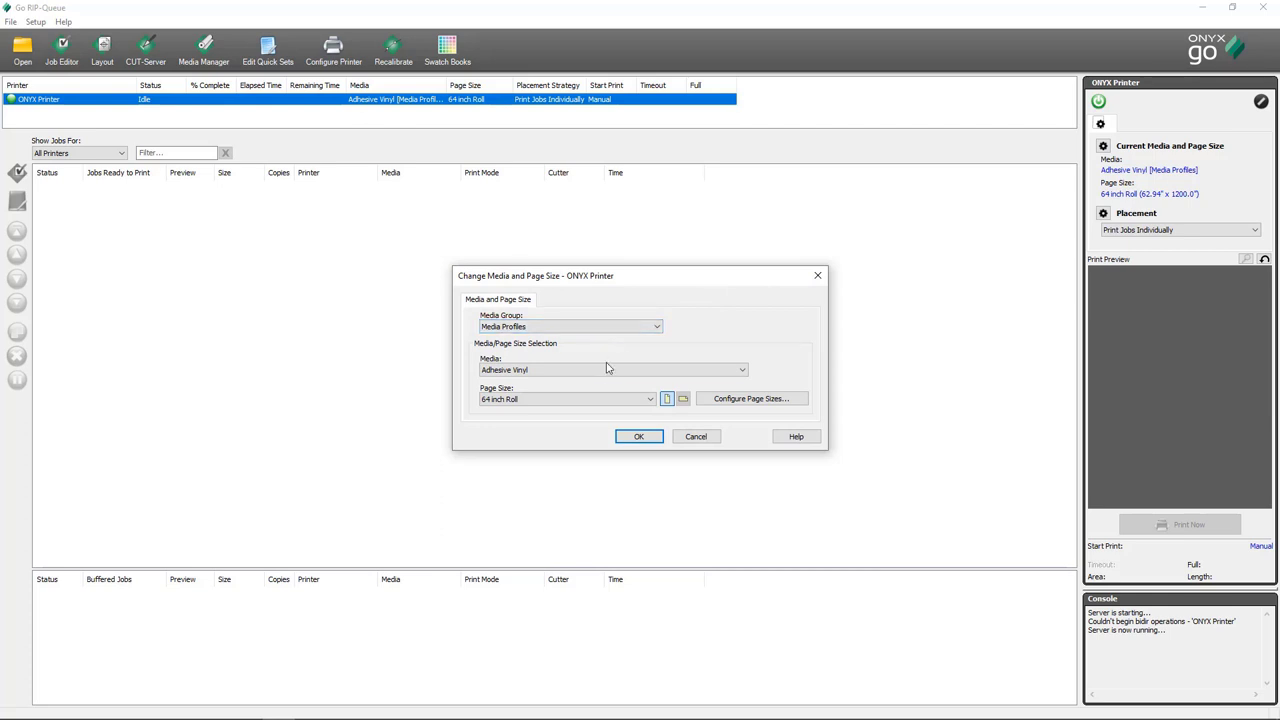
left_click(742, 370)
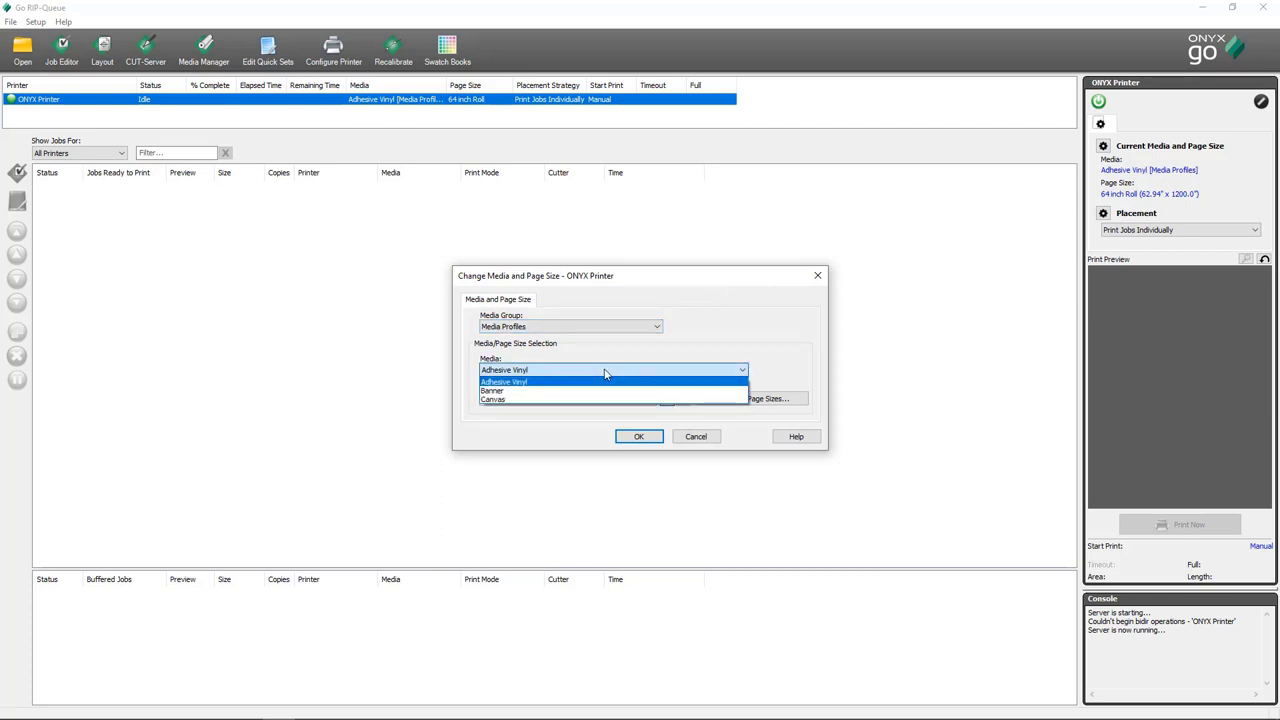
left_click(504, 382)
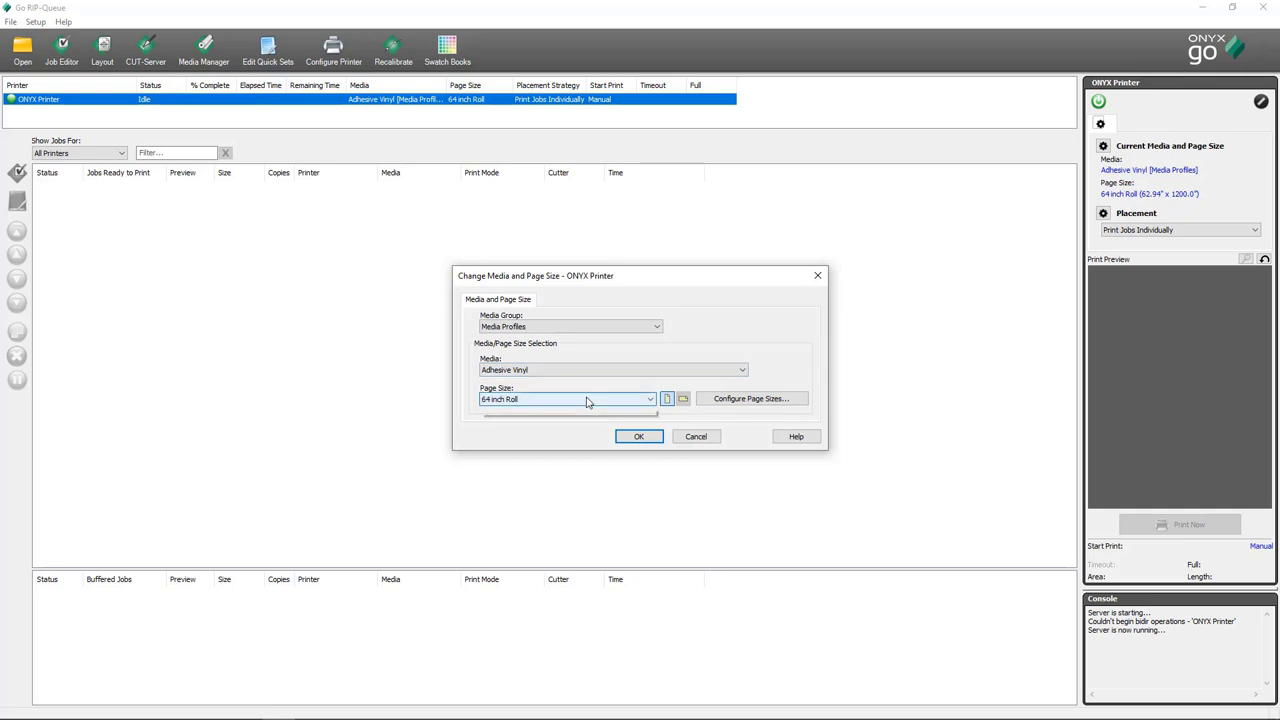
mouse_move(578, 399)
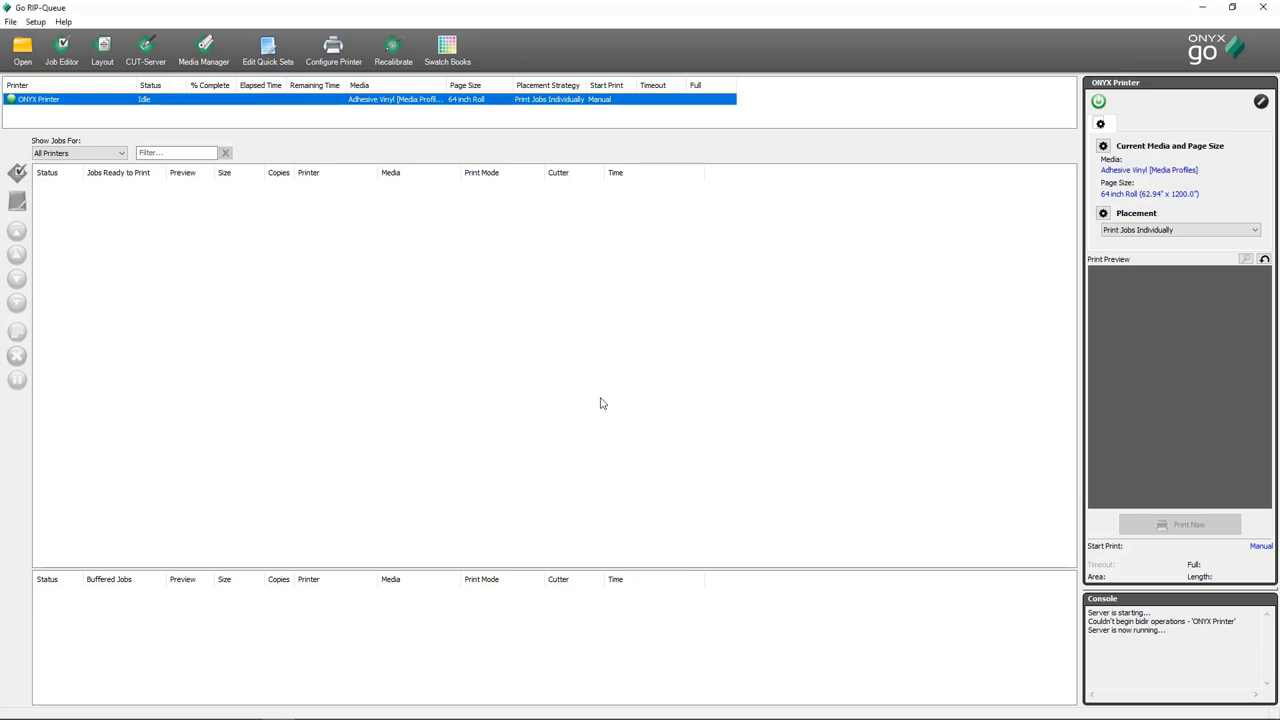
mouse_move(296, 252)
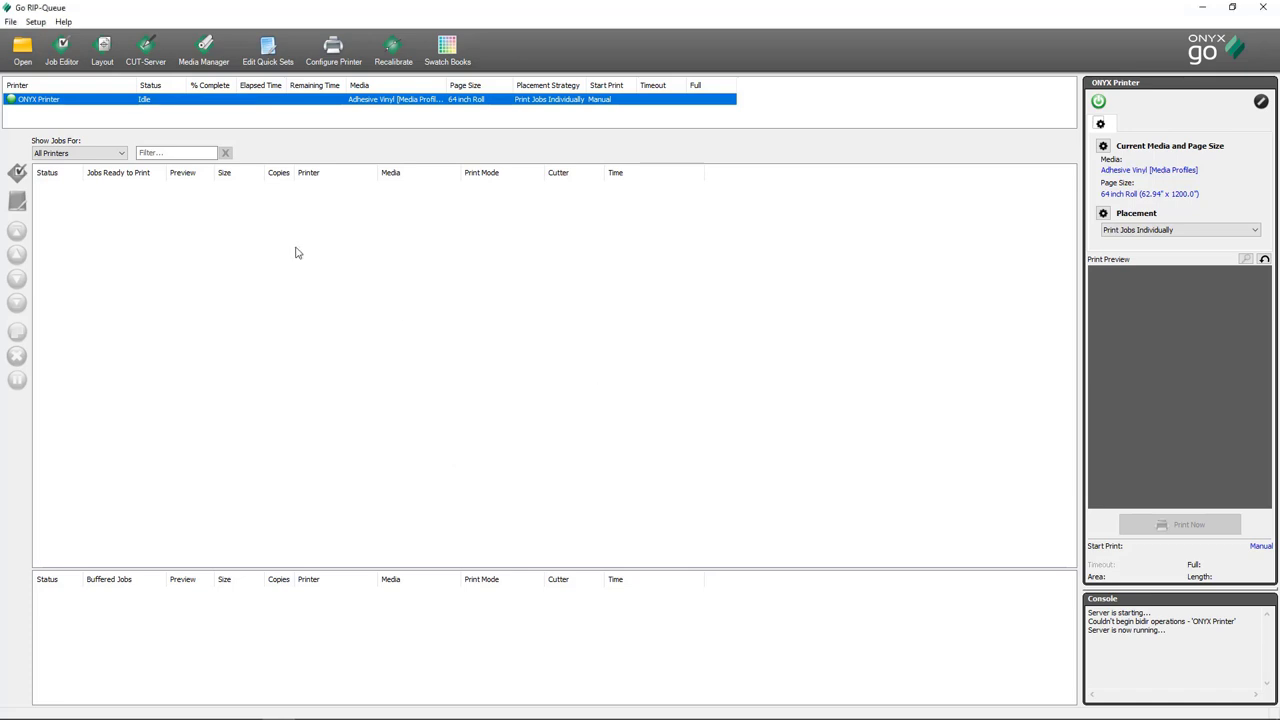
Load ONYX Quality Evaluation.pdf from the Samples folder as a print job
left_click(22, 48)
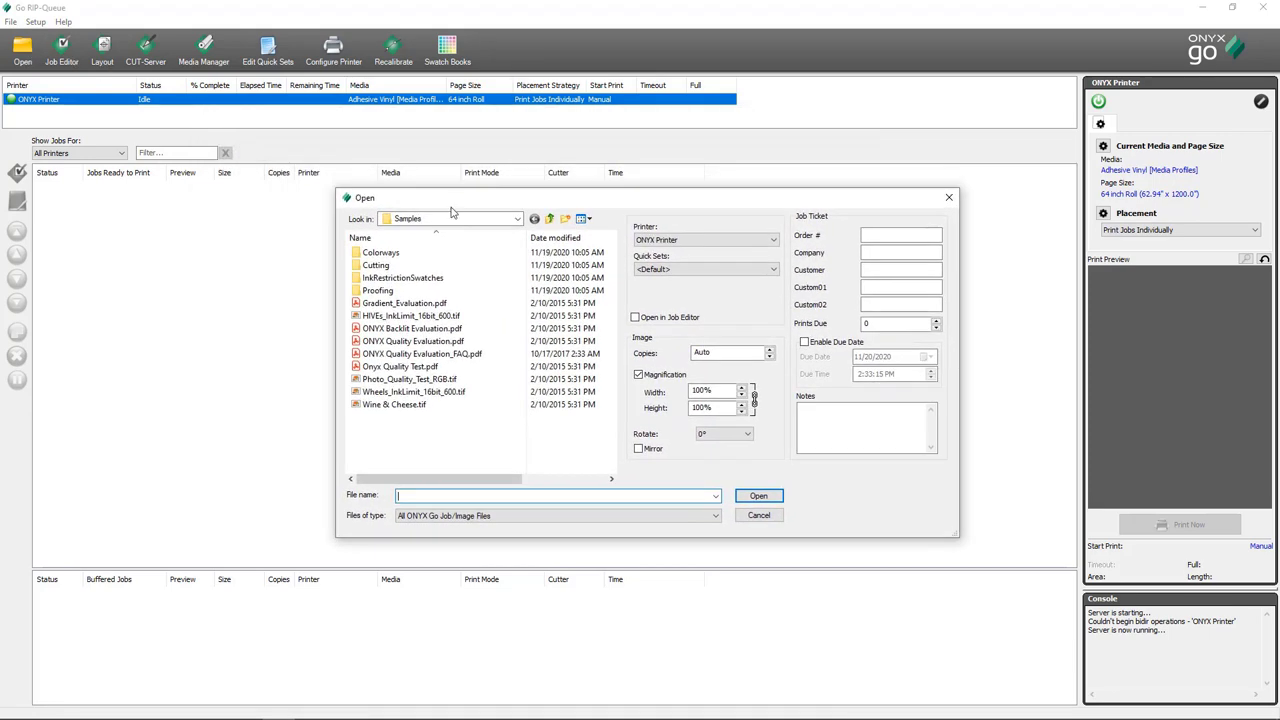
left_click(403, 278)
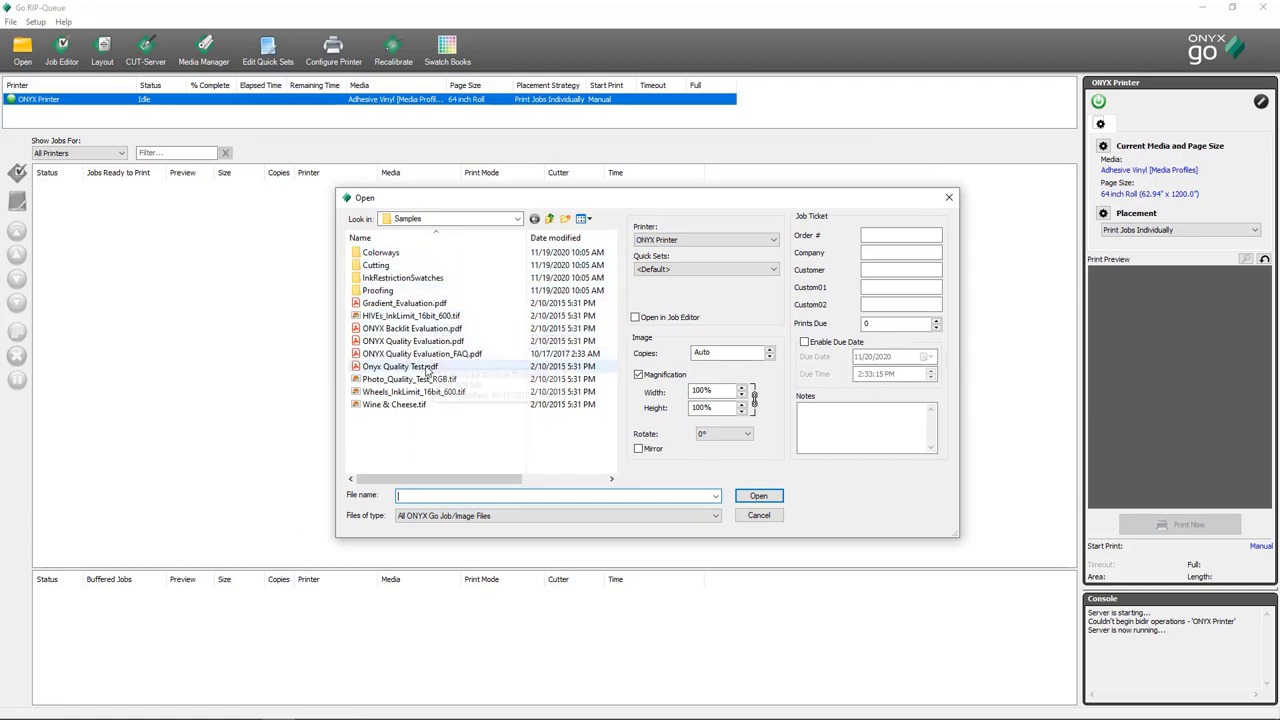
left_click(412, 341)
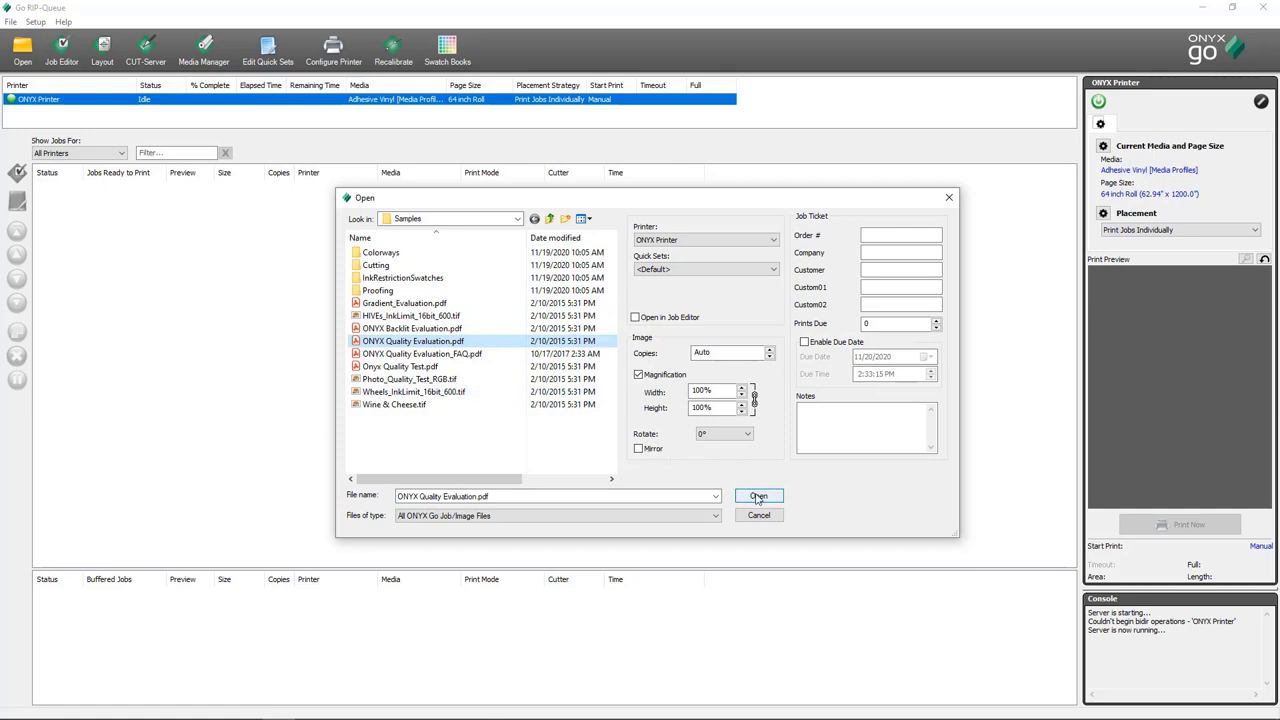
left_click(757, 496)
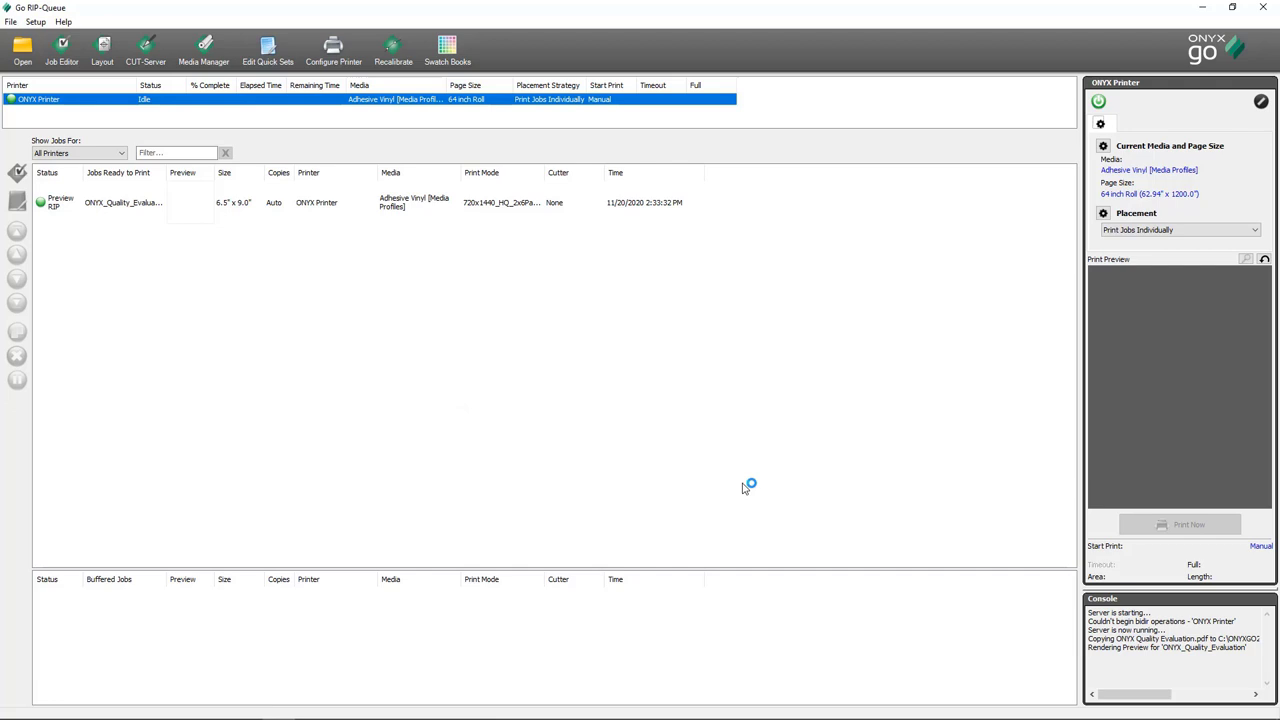
mouse_move(565, 332)
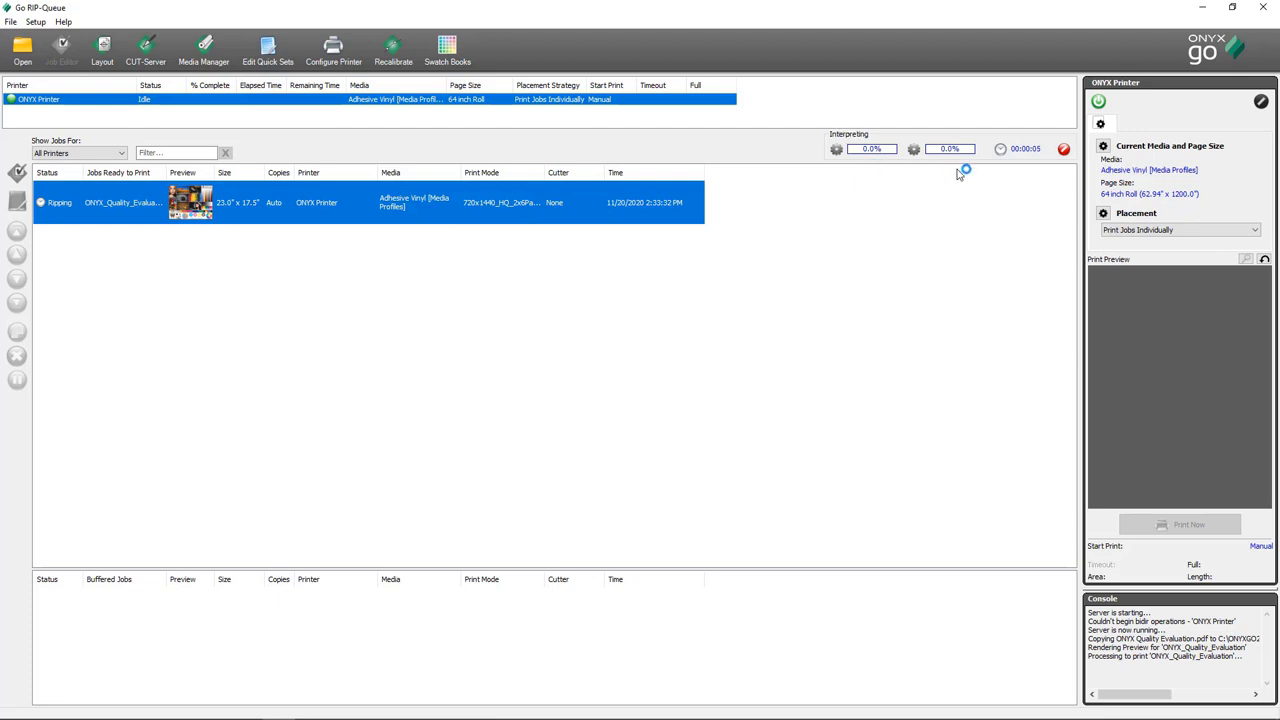
mouse_move(447, 286)
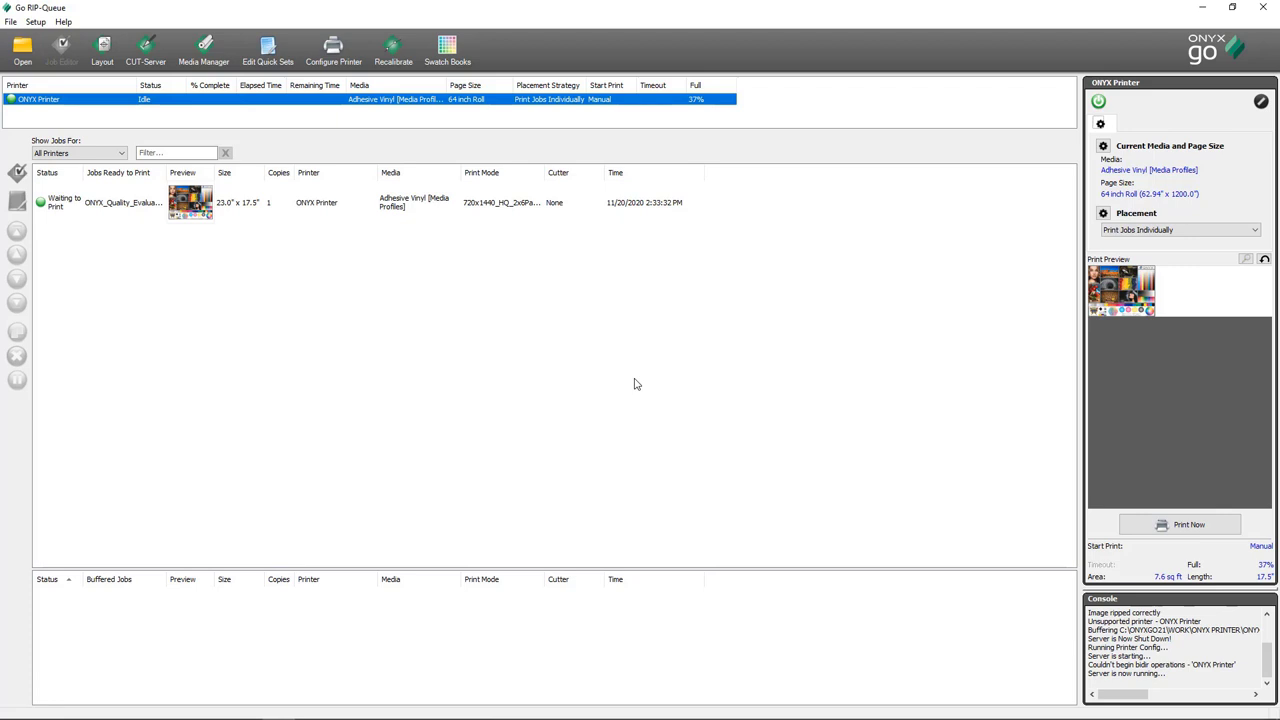
mouse_move(378, 275)
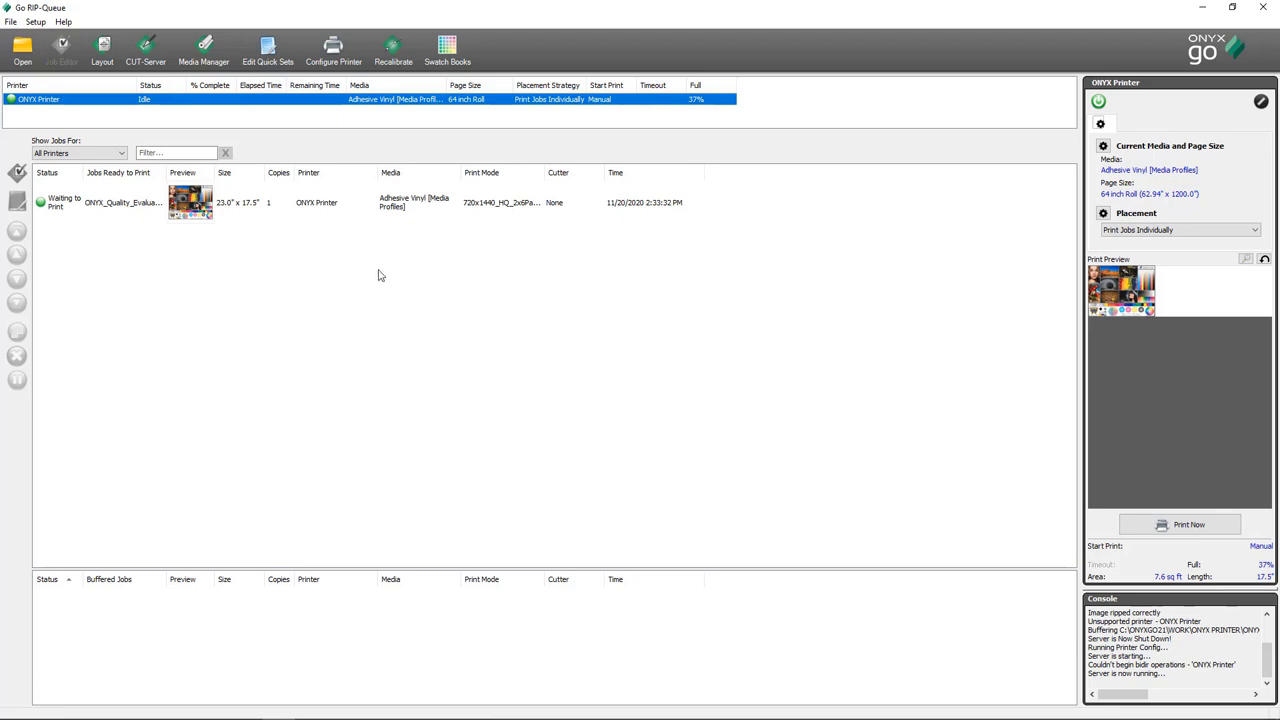
mouse_move(530, 225)
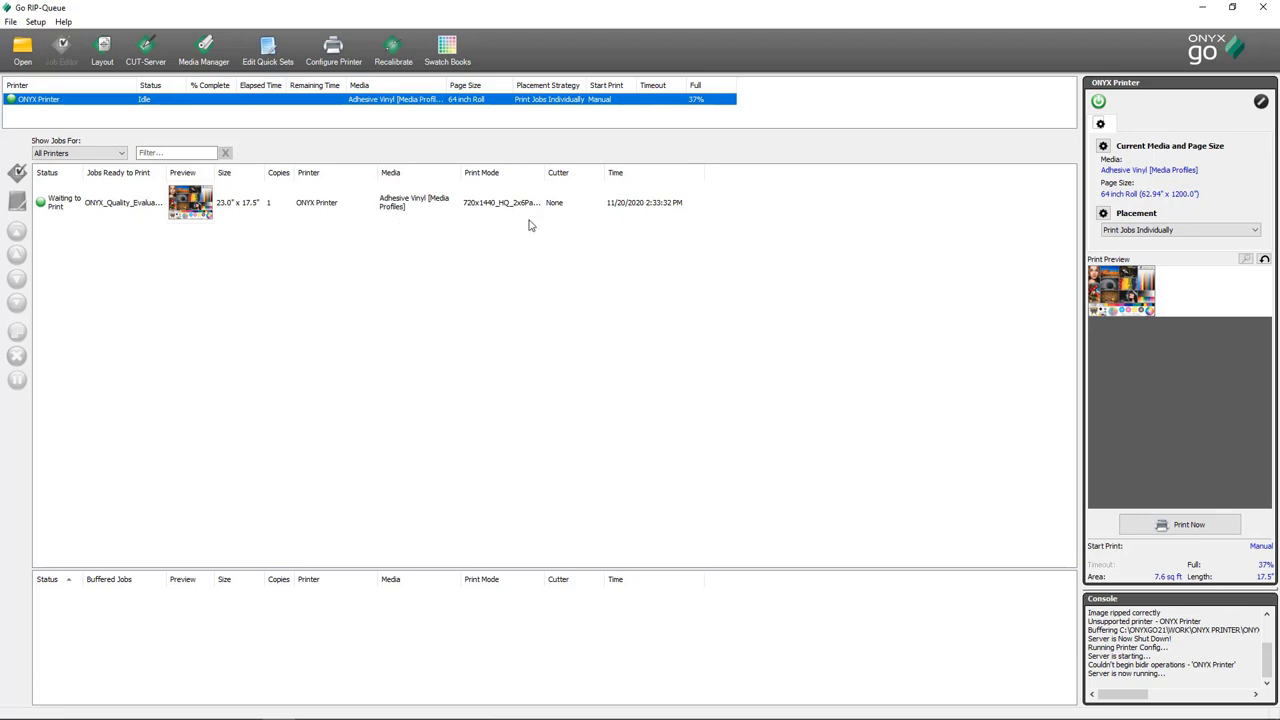
mouse_move(1186, 307)
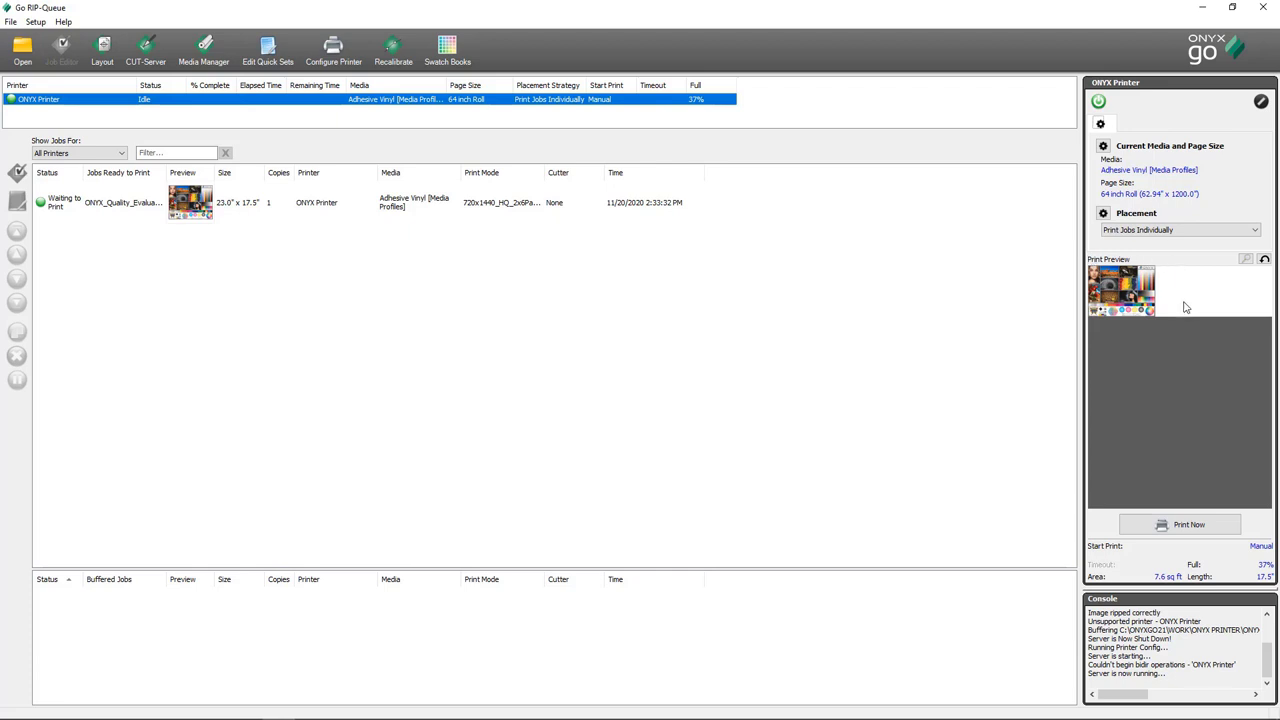
mouse_move(1145, 287)
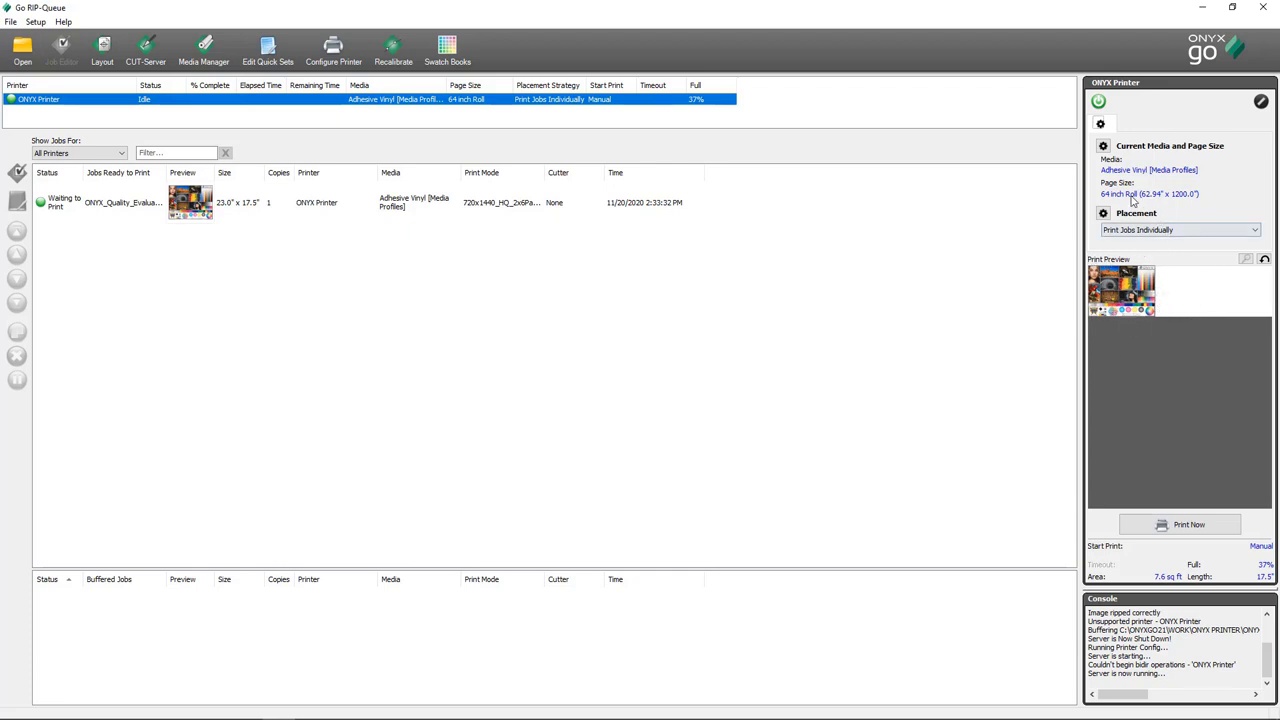
mouse_move(1197, 296)
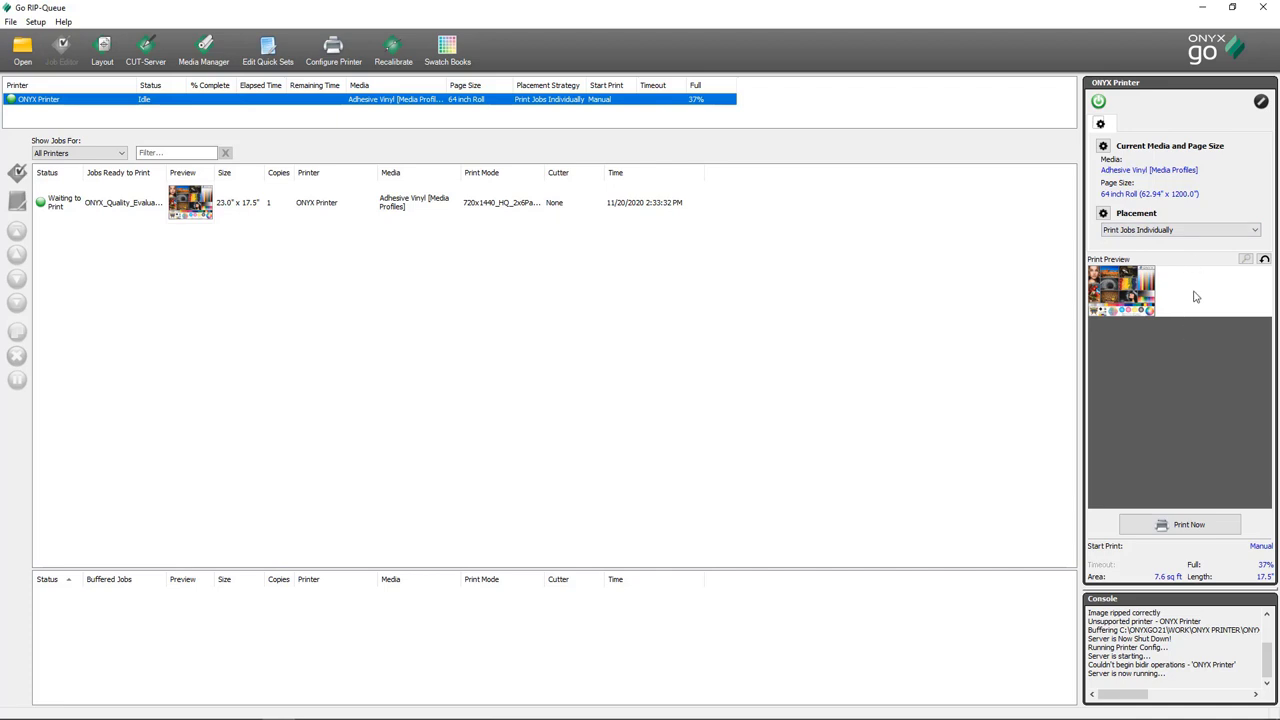
mouse_move(1189, 316)
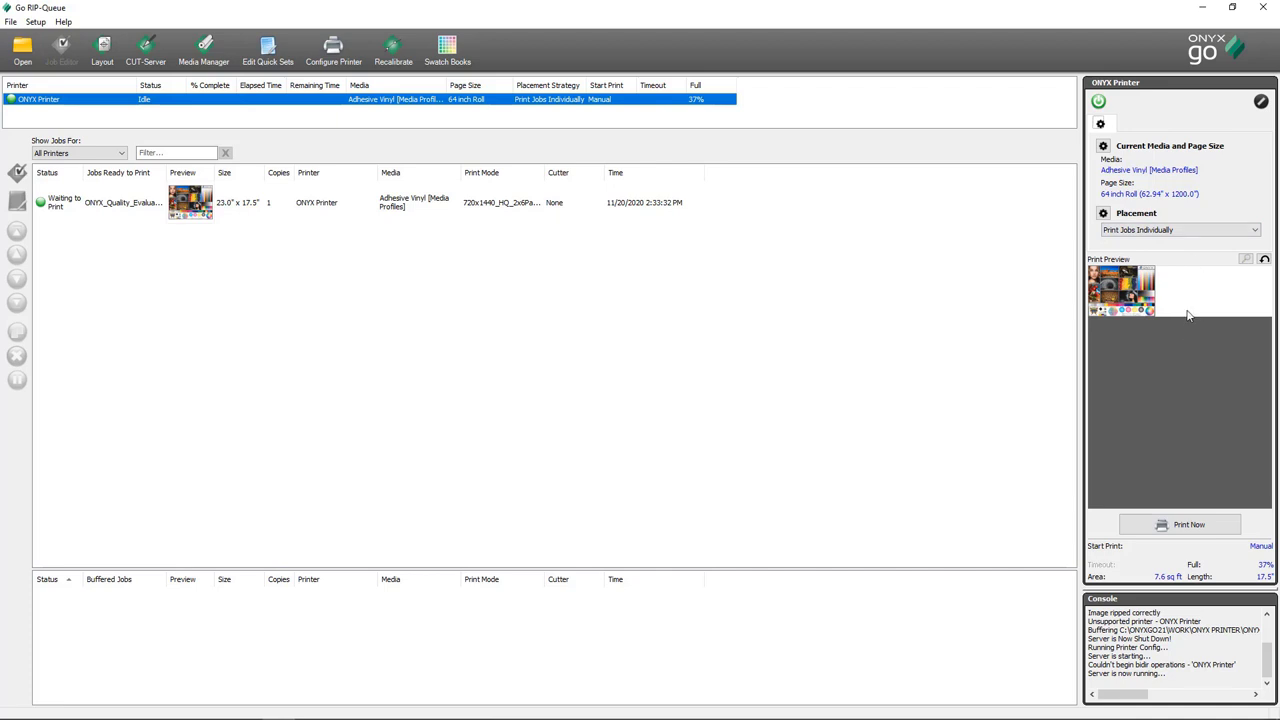
mouse_move(1168, 303)
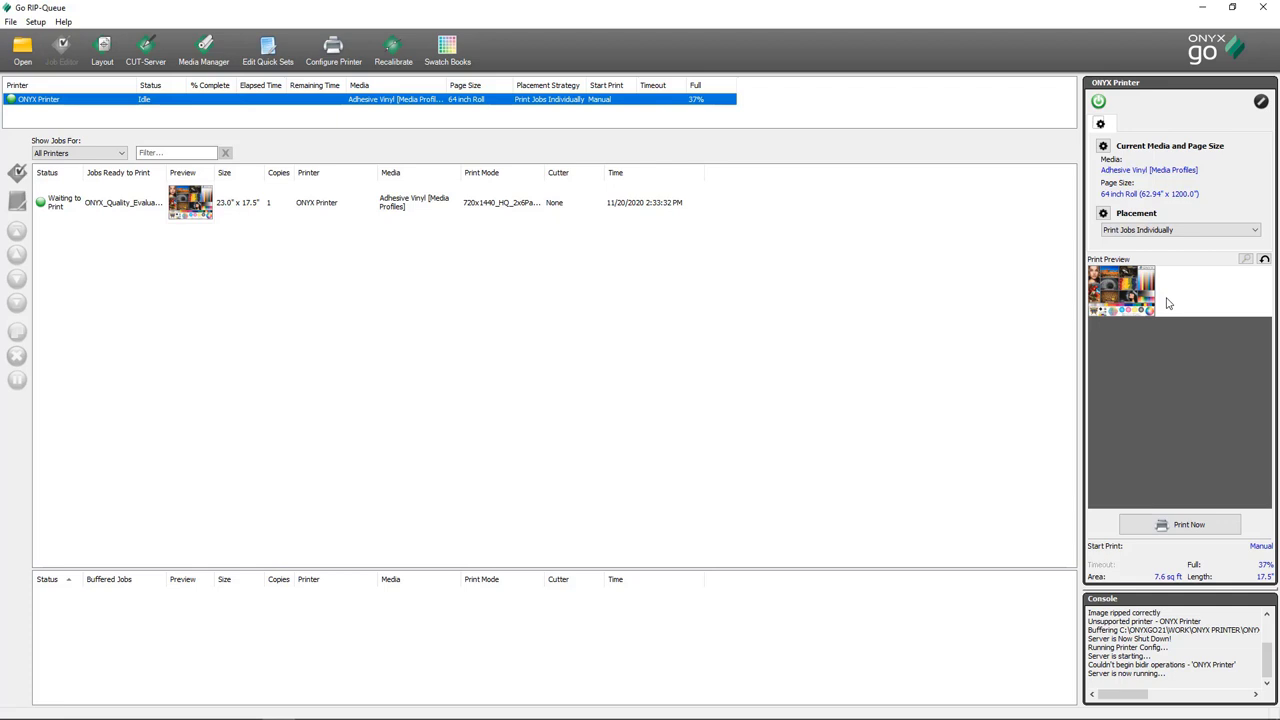
mouse_move(1131, 337)
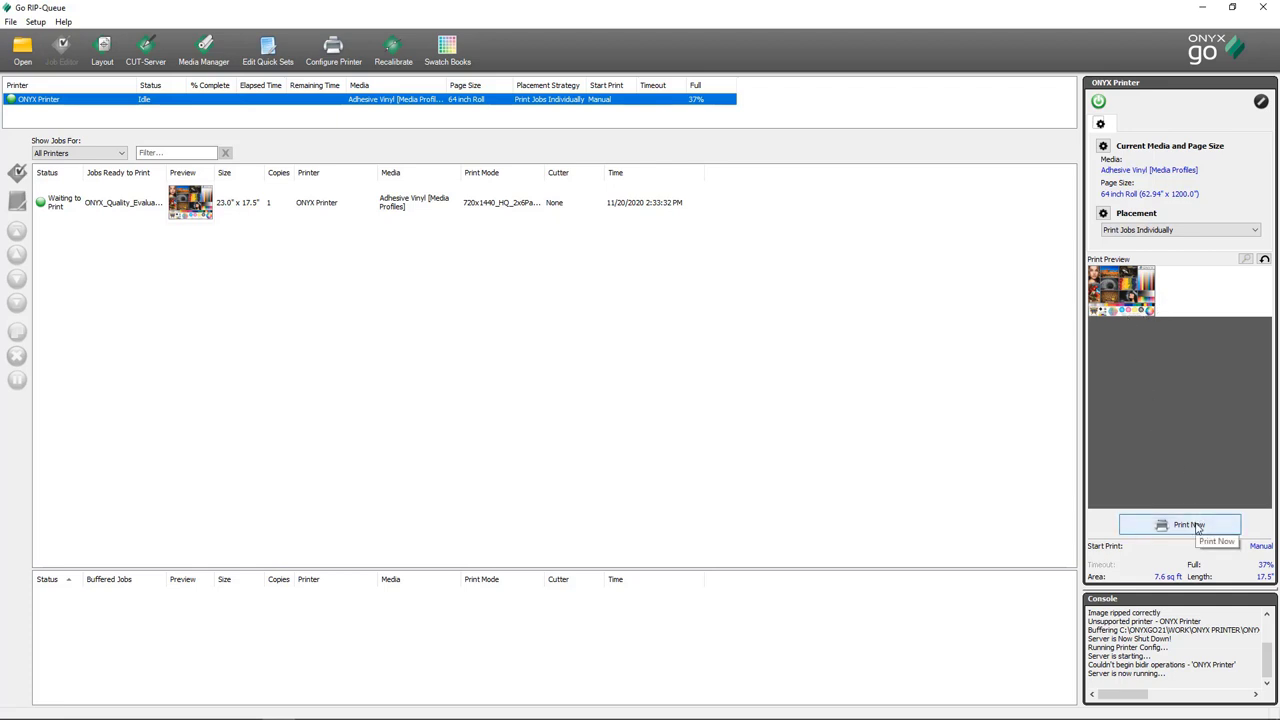
left_click(1188, 524)
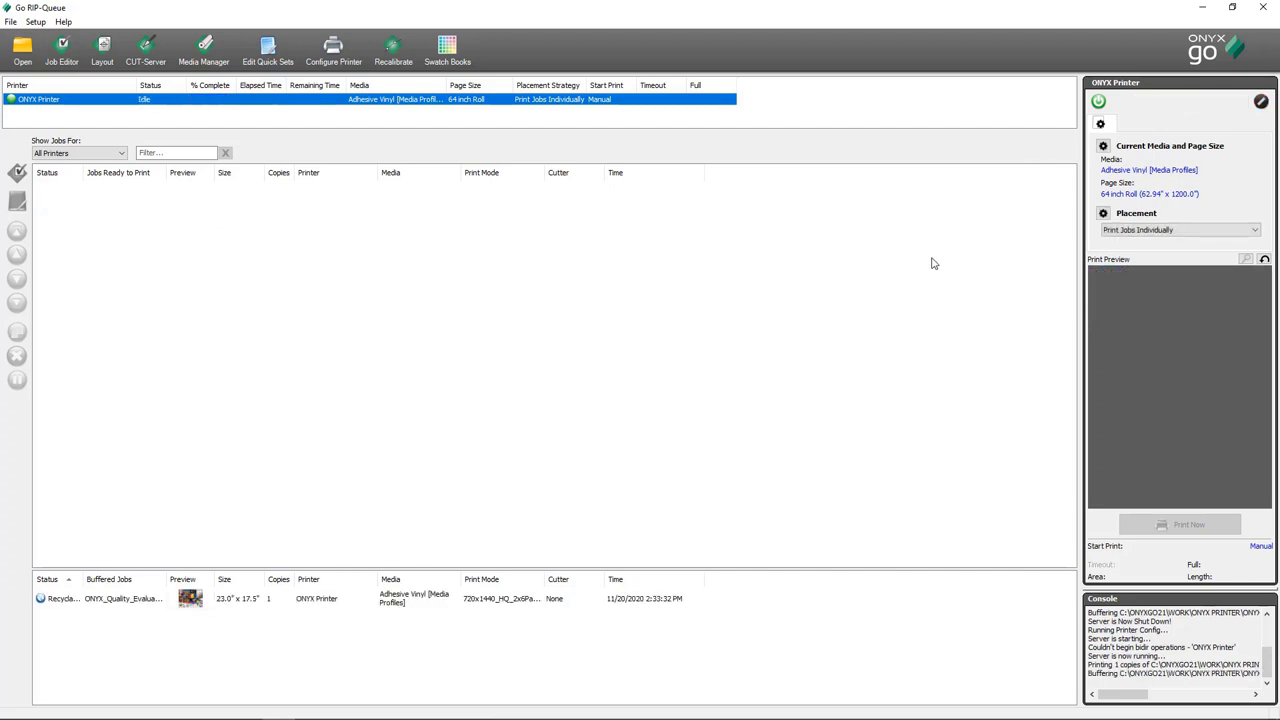
mouse_move(883, 298)
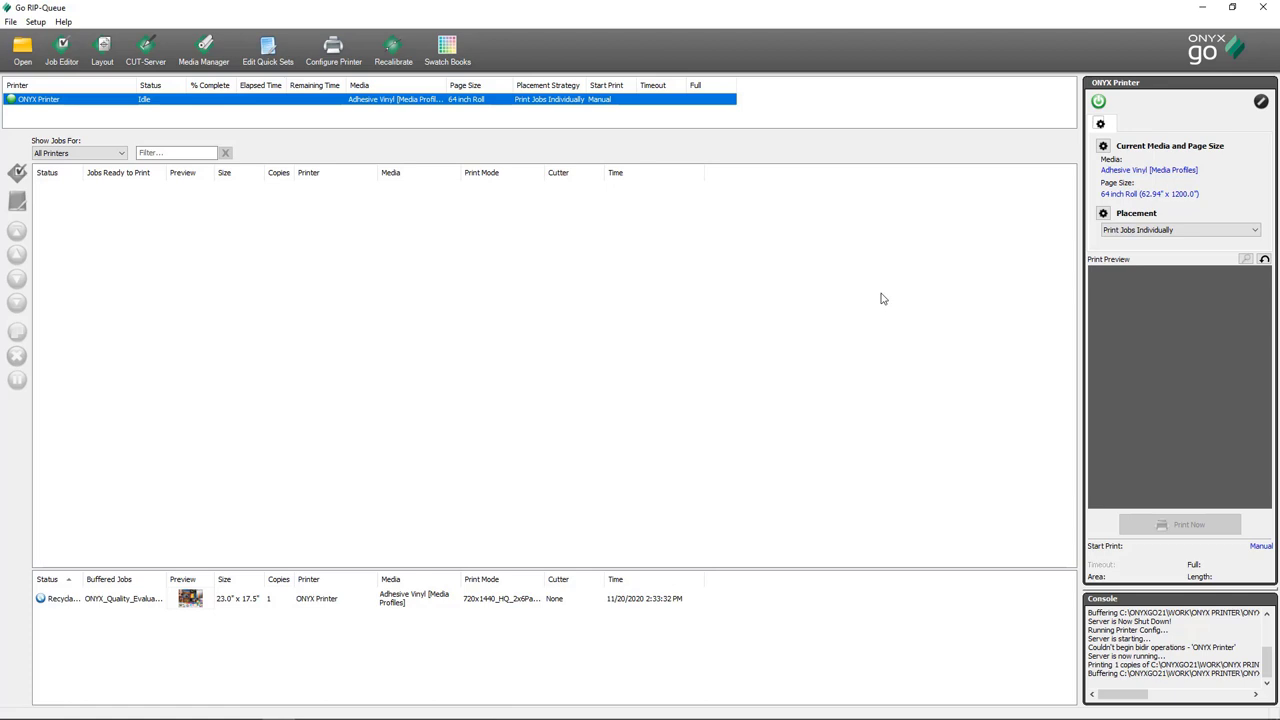
mouse_move(372, 233)
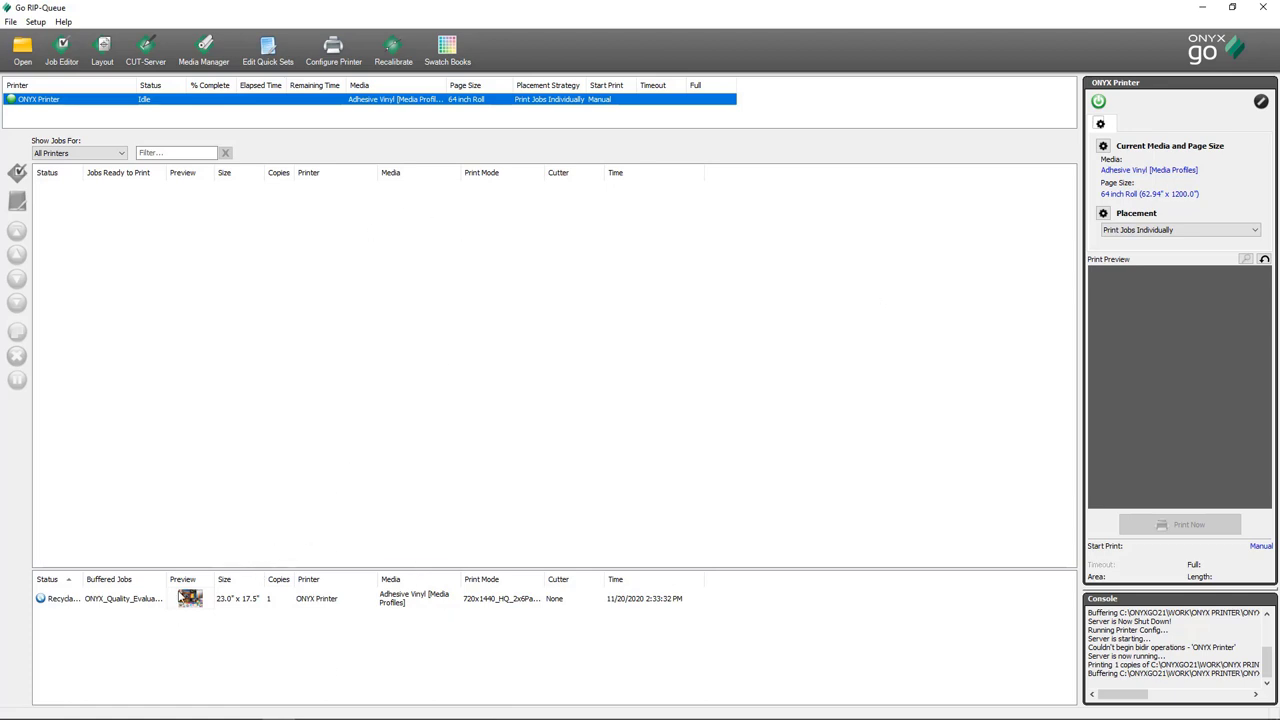
Move the buffered Quality Evaluation job to Ready, declining to reprocess it
left_click(340, 598)
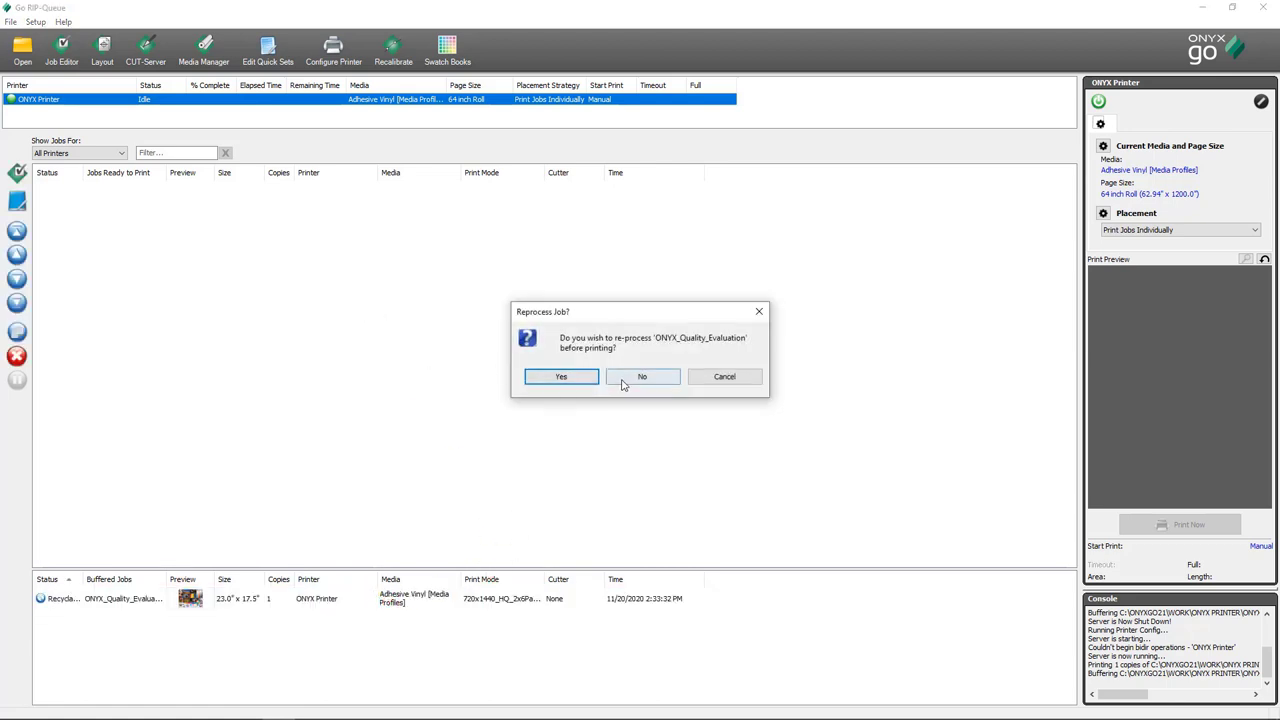
left_click(642, 376)
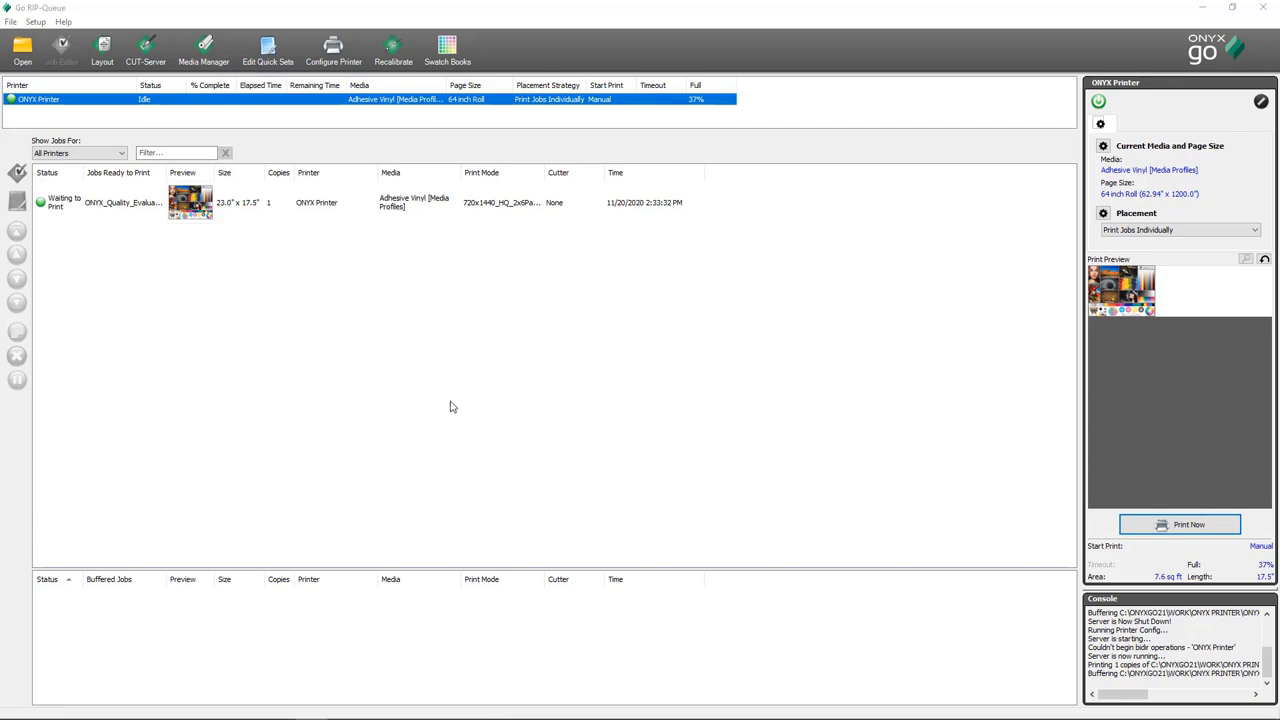
mouse_move(460, 400)
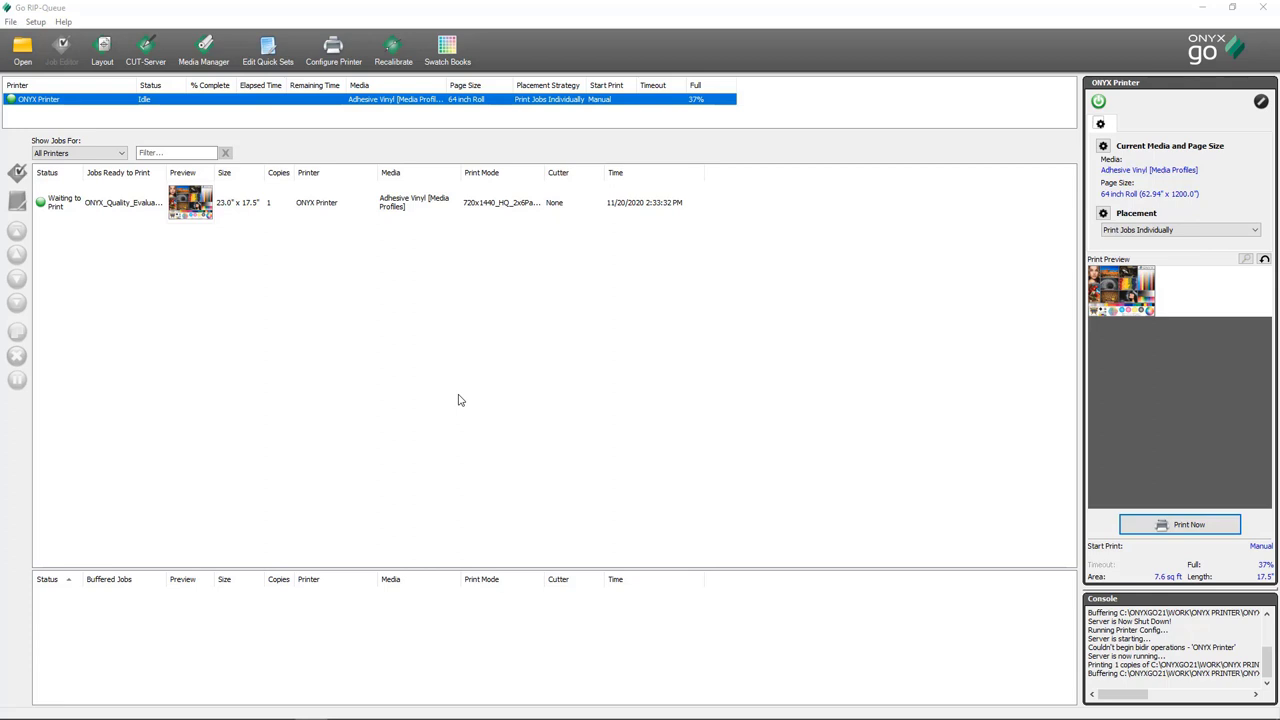
mouse_move(448, 374)
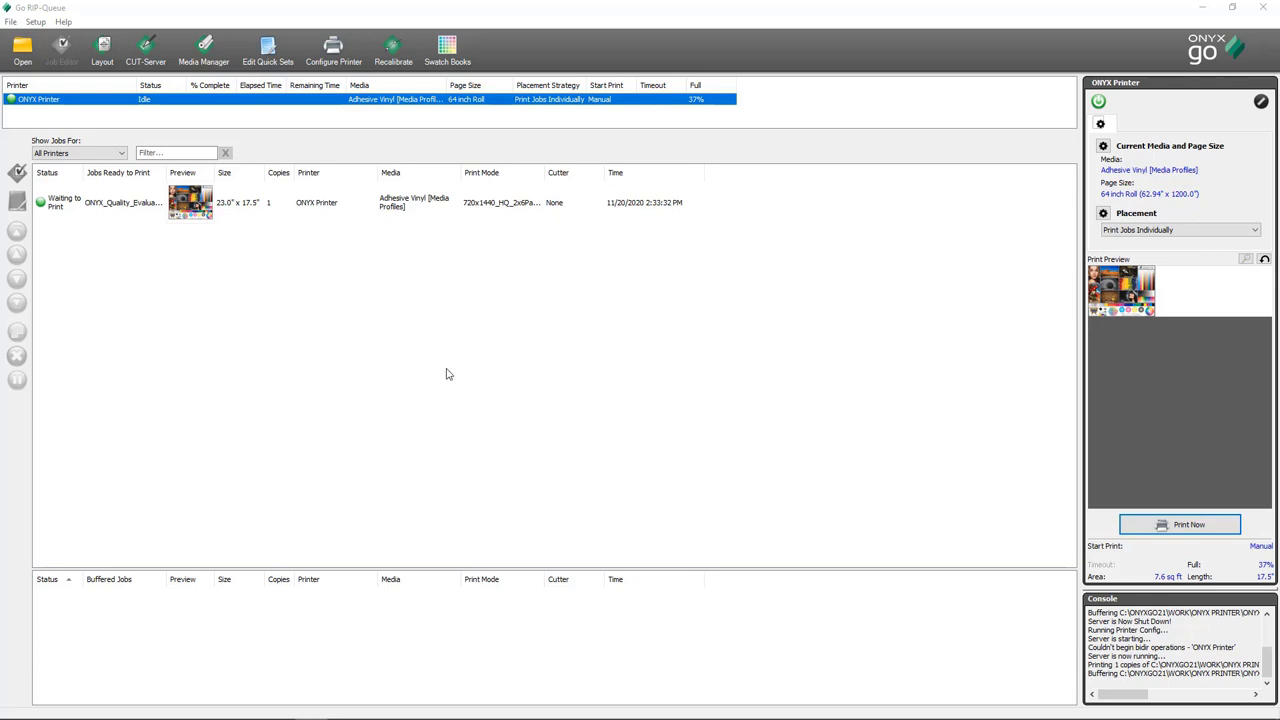
mouse_move(371, 234)
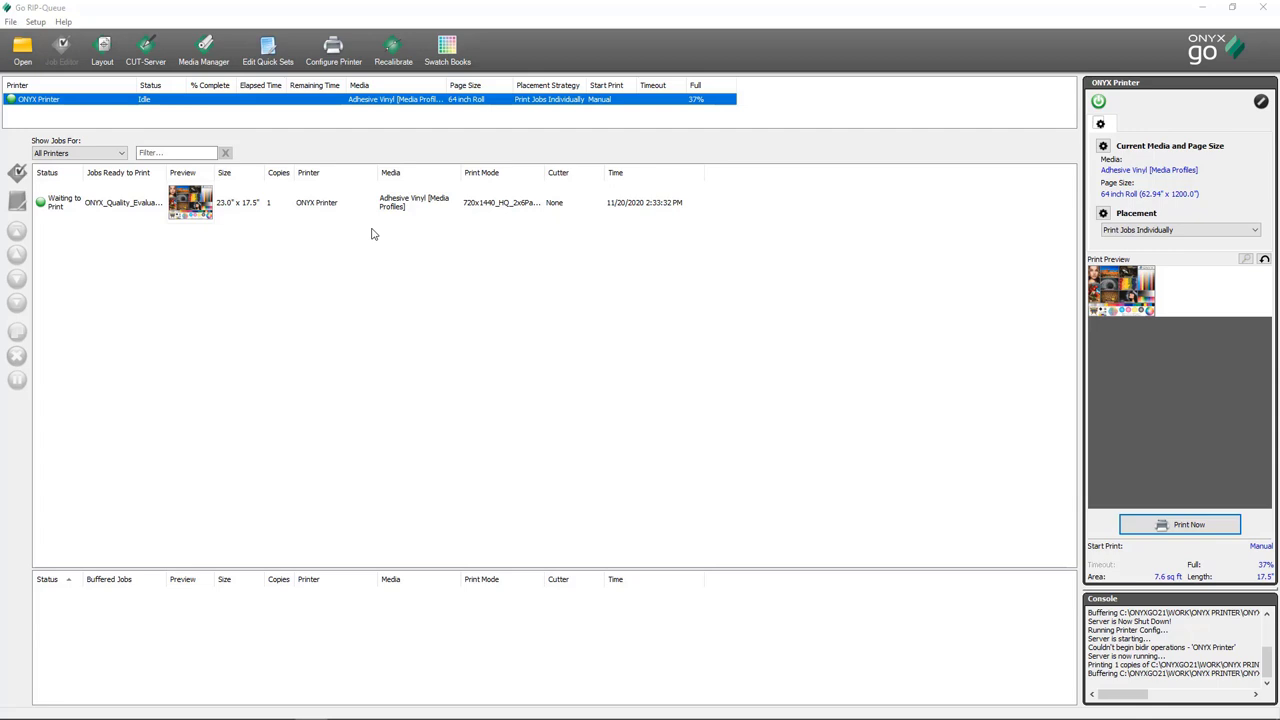
mouse_move(328, 172)
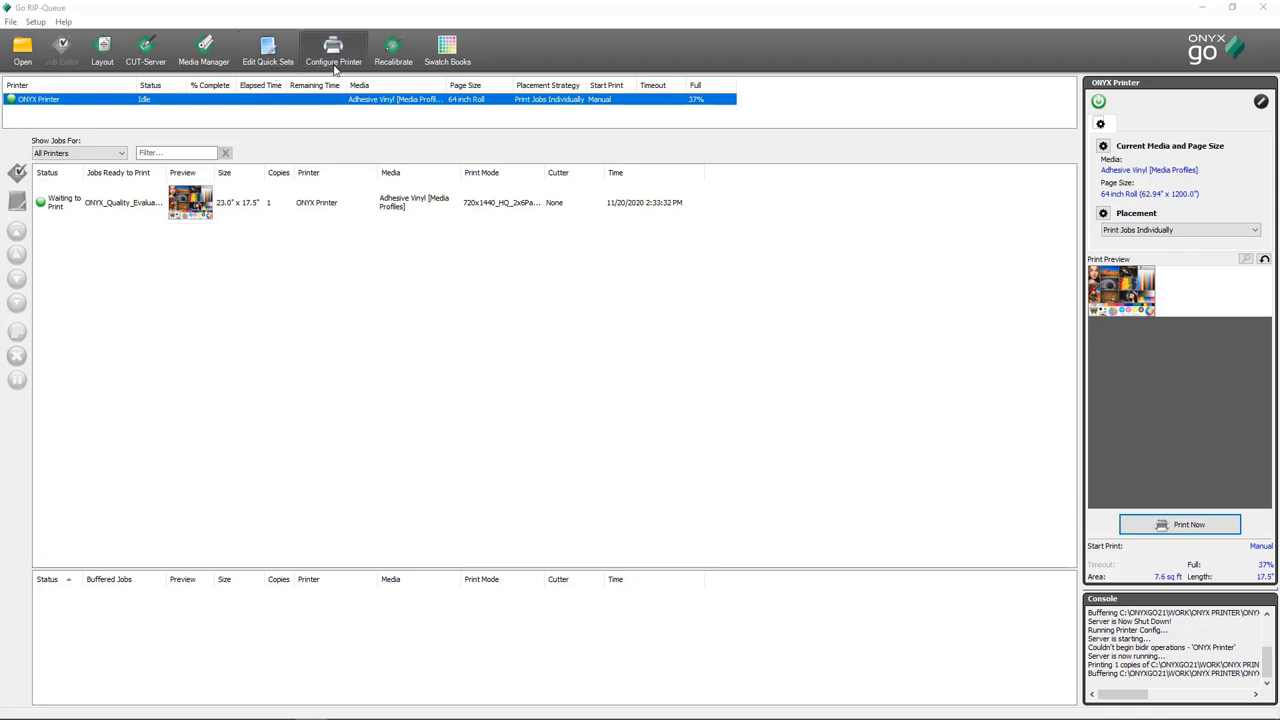
Open Configure Printer for ONYX Printer, accepting the stop-ripping warning
left_click(333, 48)
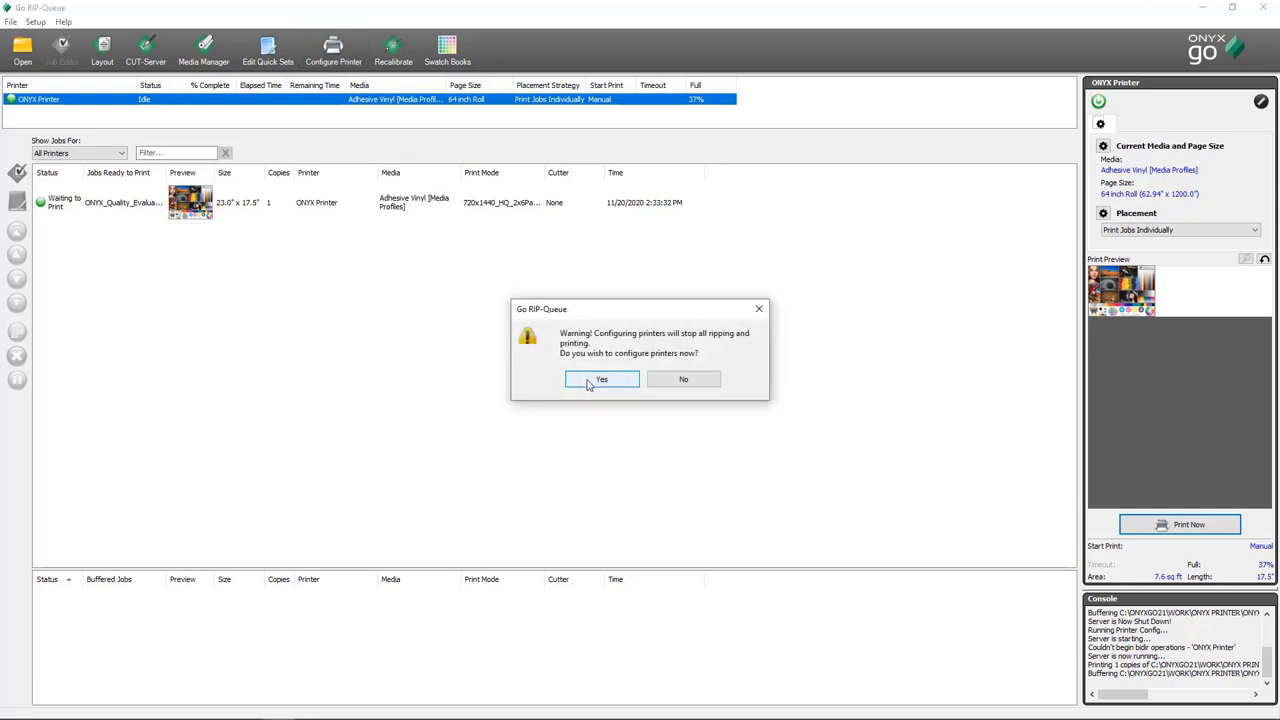
left_click(601, 379)
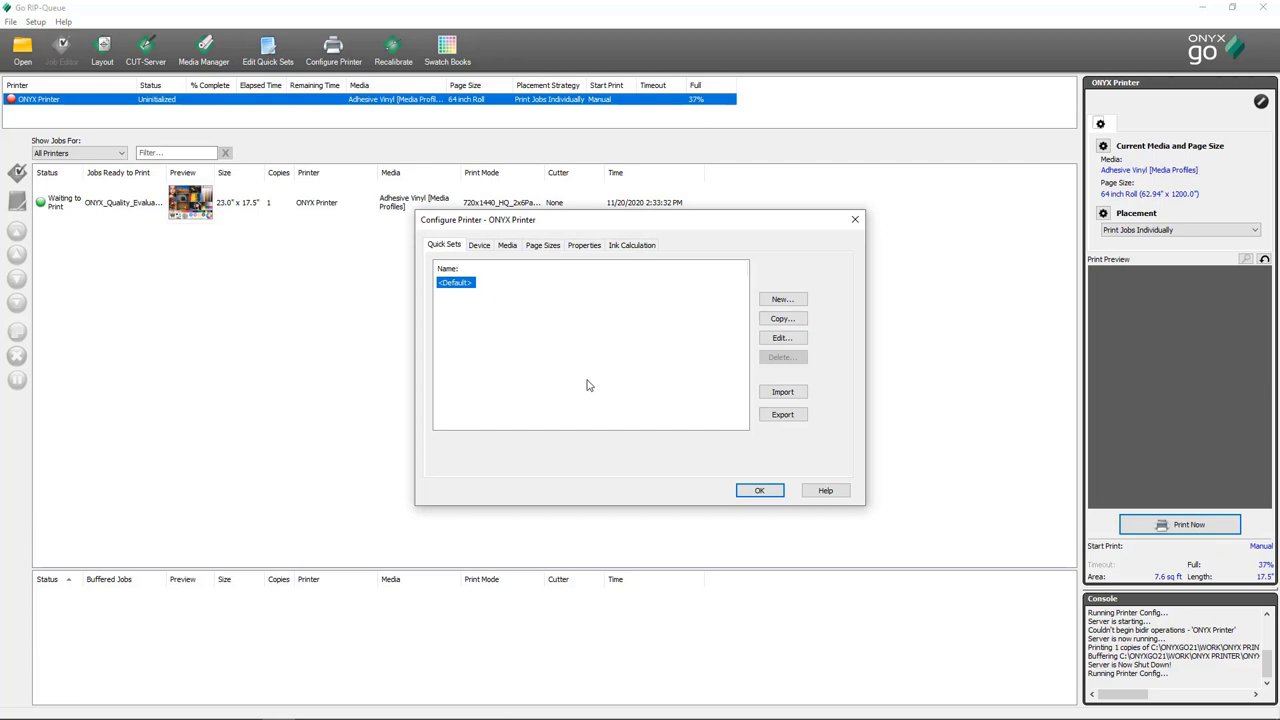
mouse_move(530, 352)
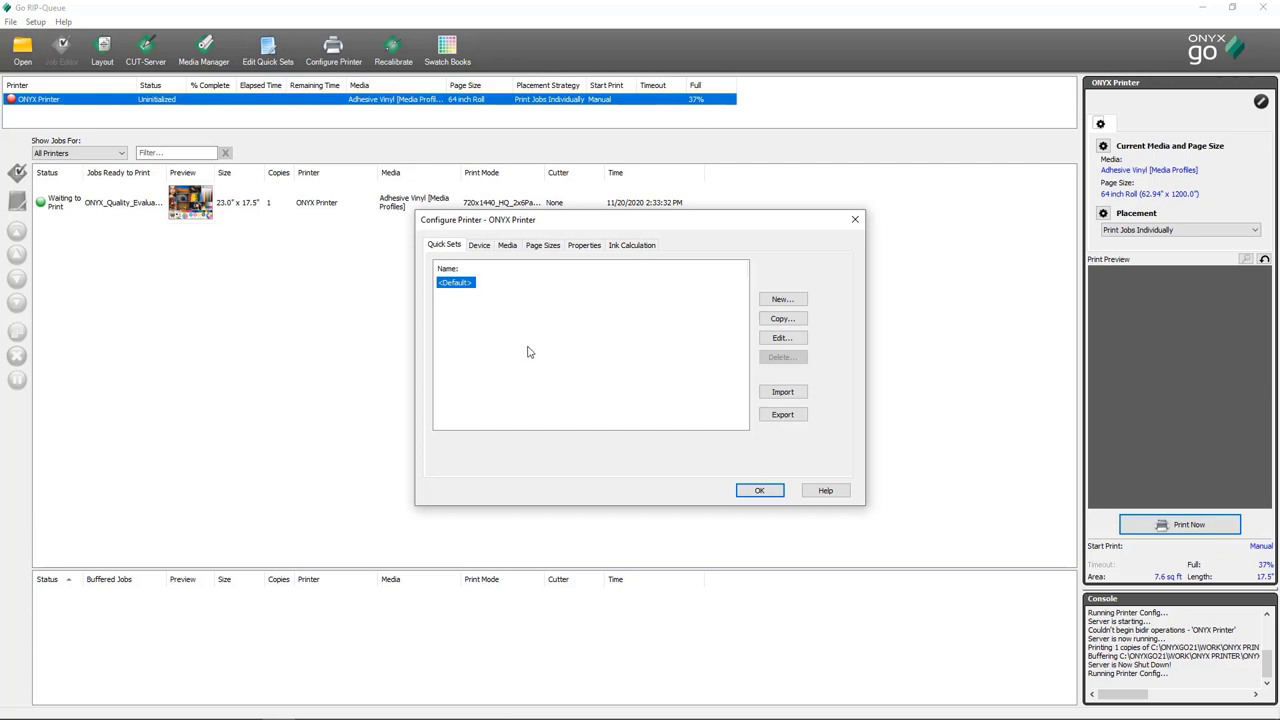
mouse_move(494, 328)
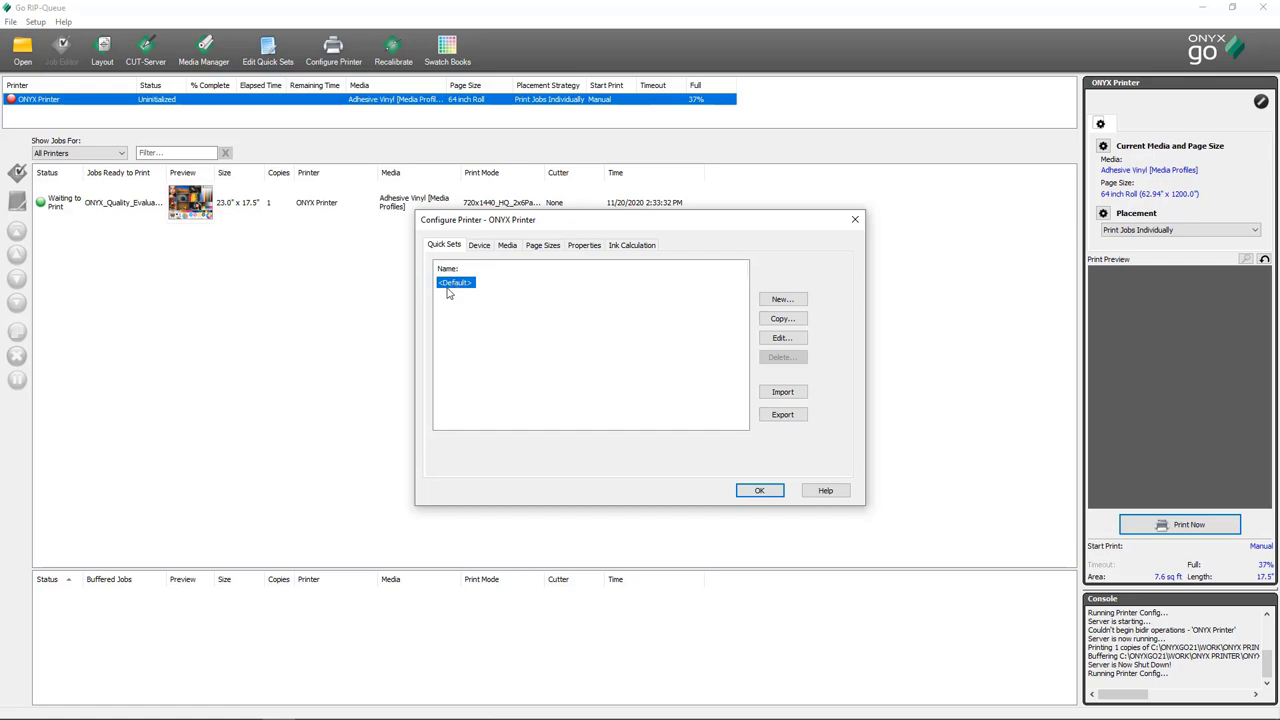
mouse_move(782, 300)
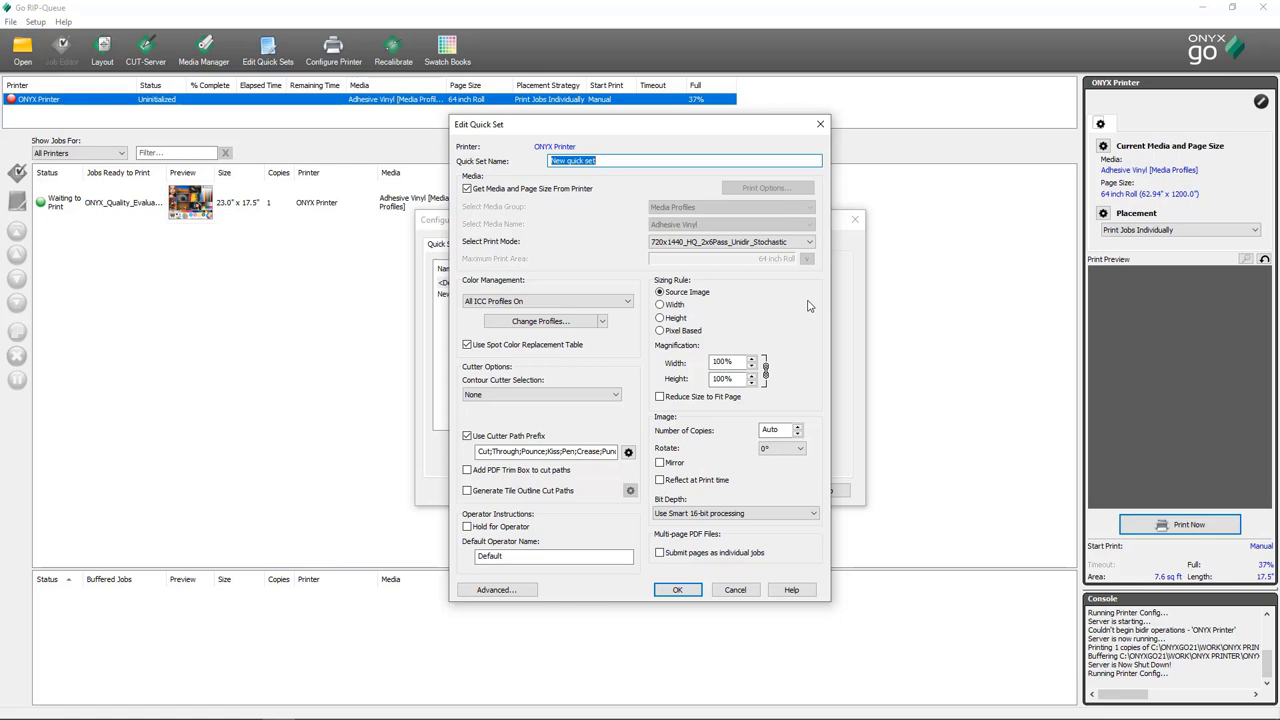
mouse_move(585, 222)
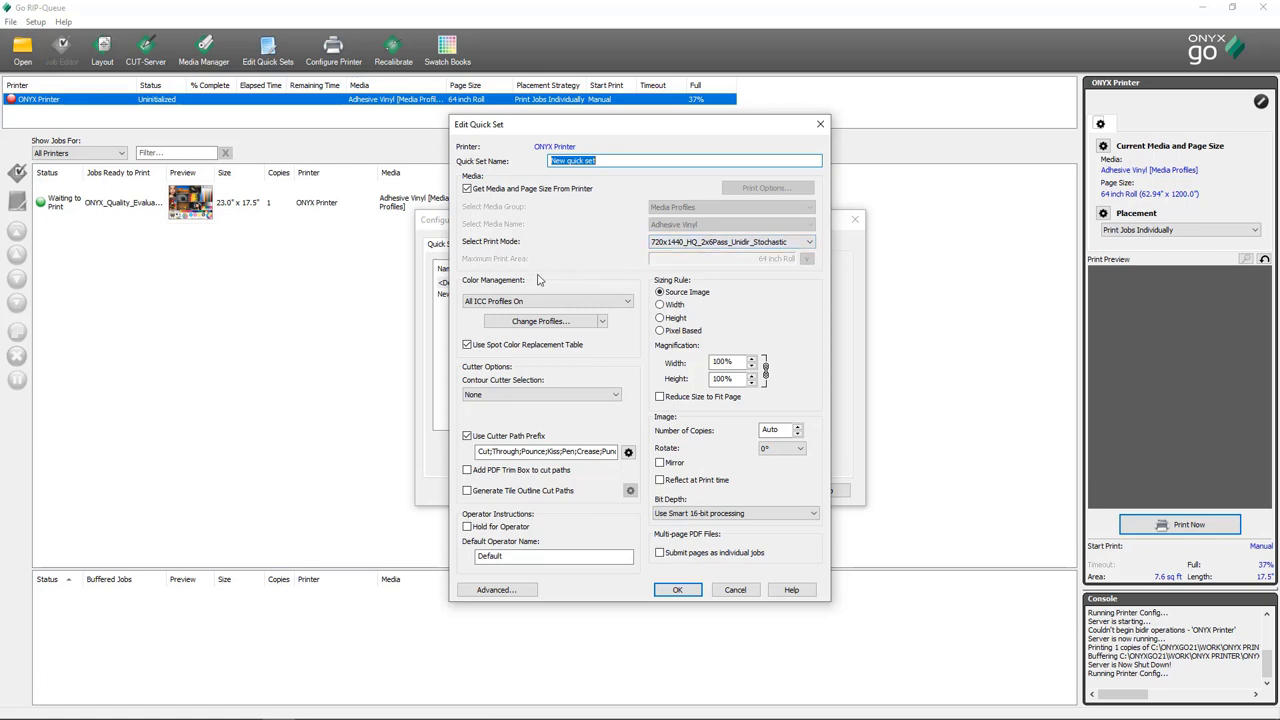
mouse_move(592, 363)
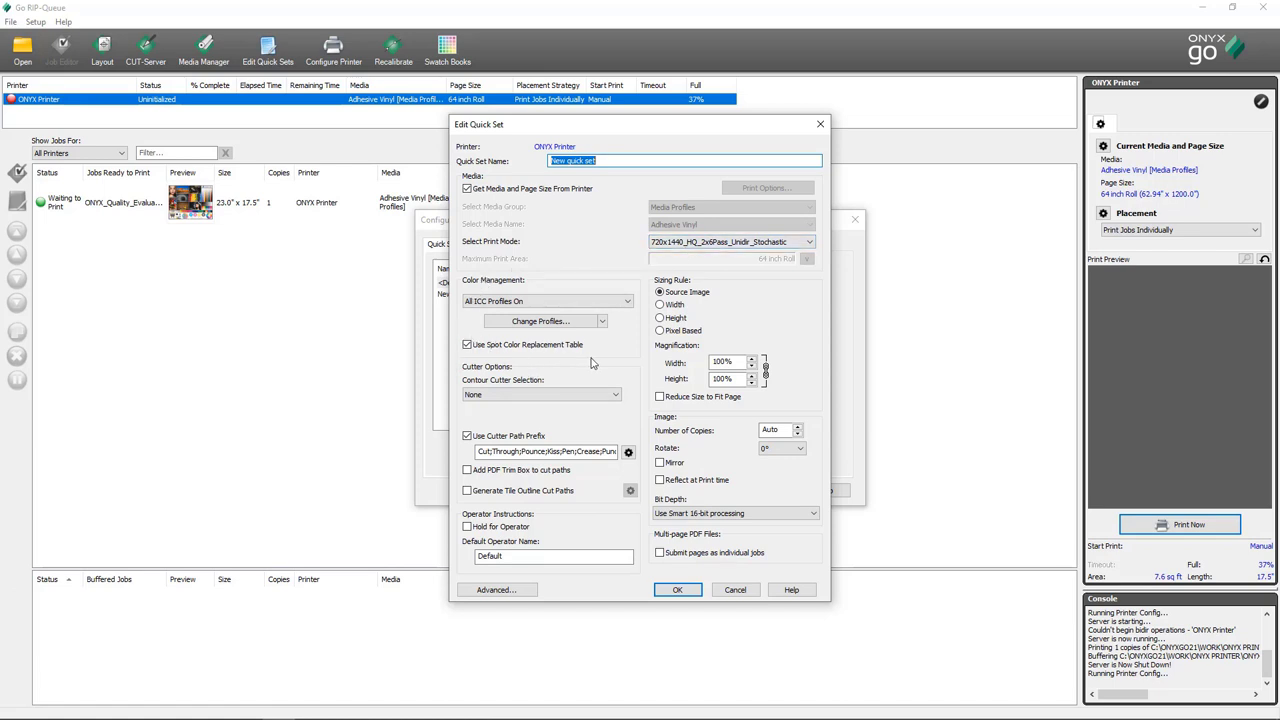
mouse_move(503, 494)
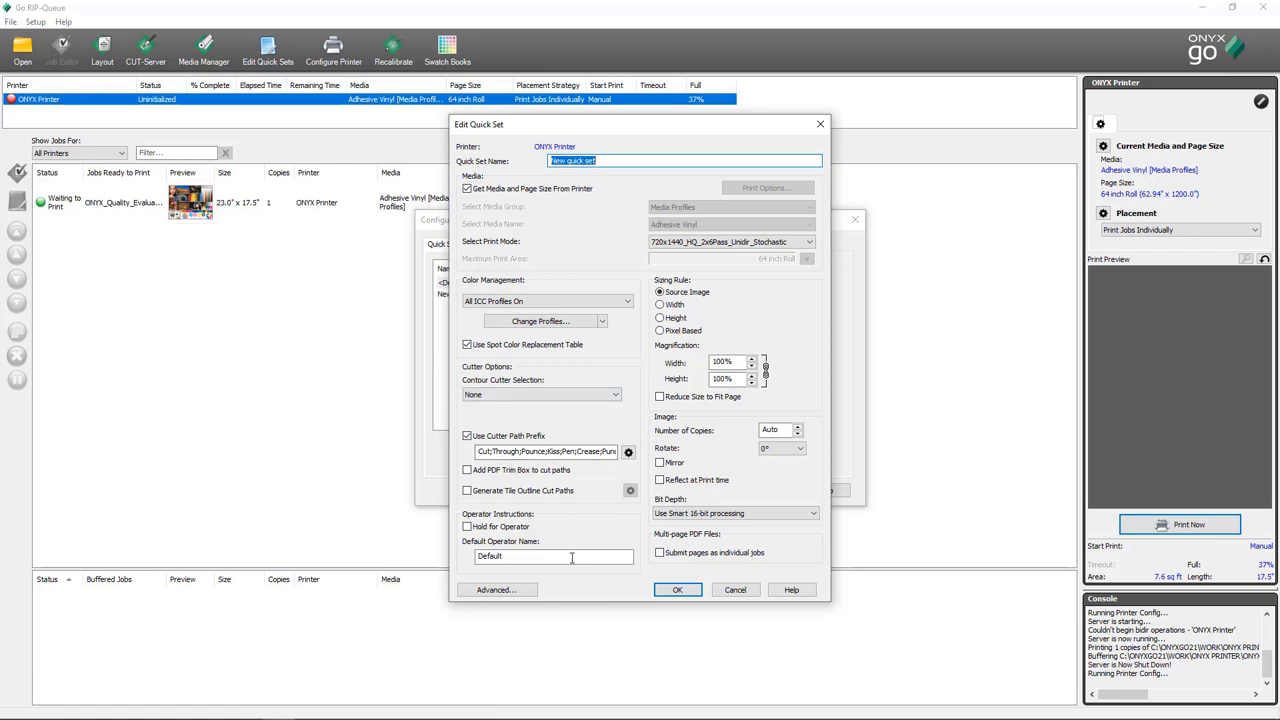
mouse_move(770, 290)
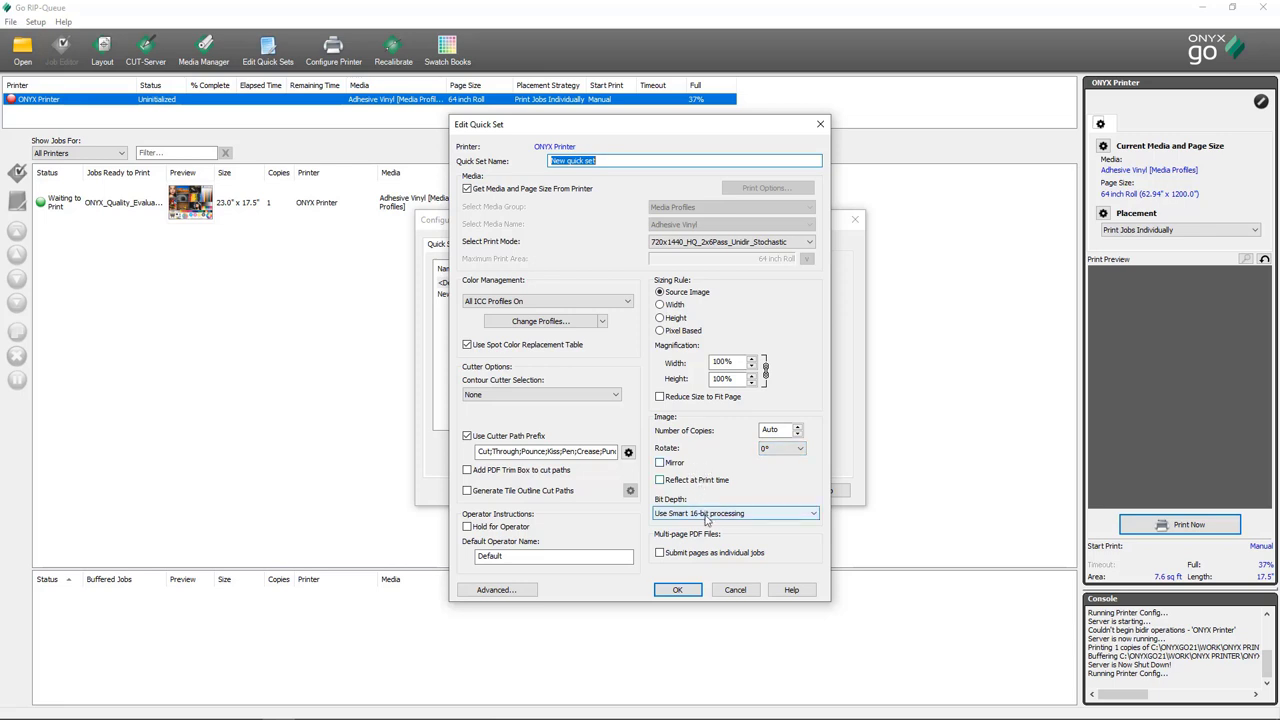
mouse_move(752, 527)
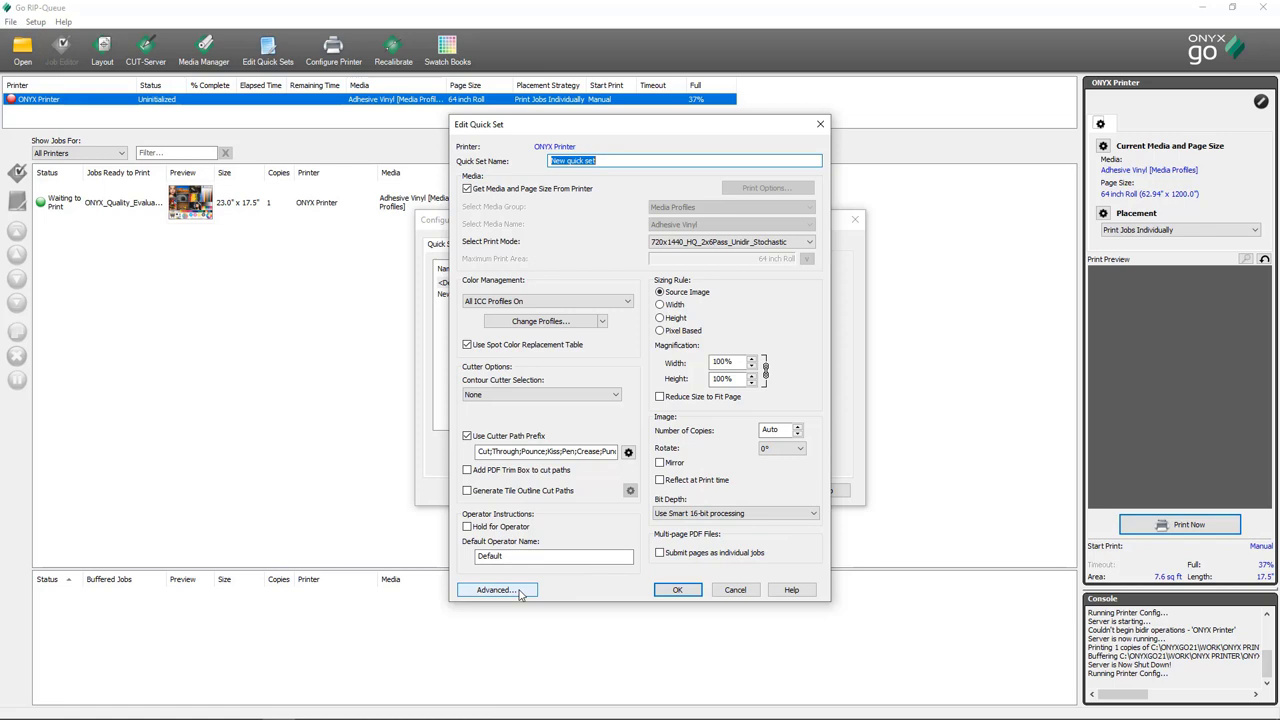
Open the Advanced Options dialog for the new quick set
left_click(496, 589)
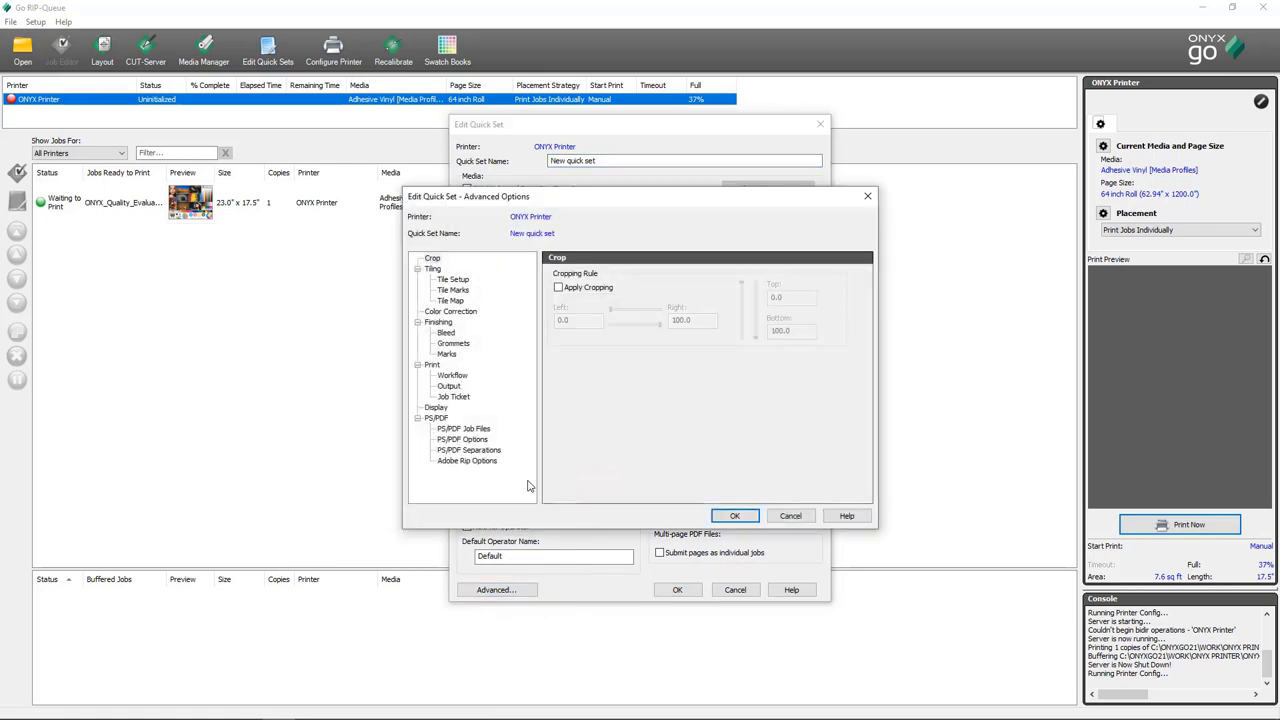
mouse_move(518, 401)
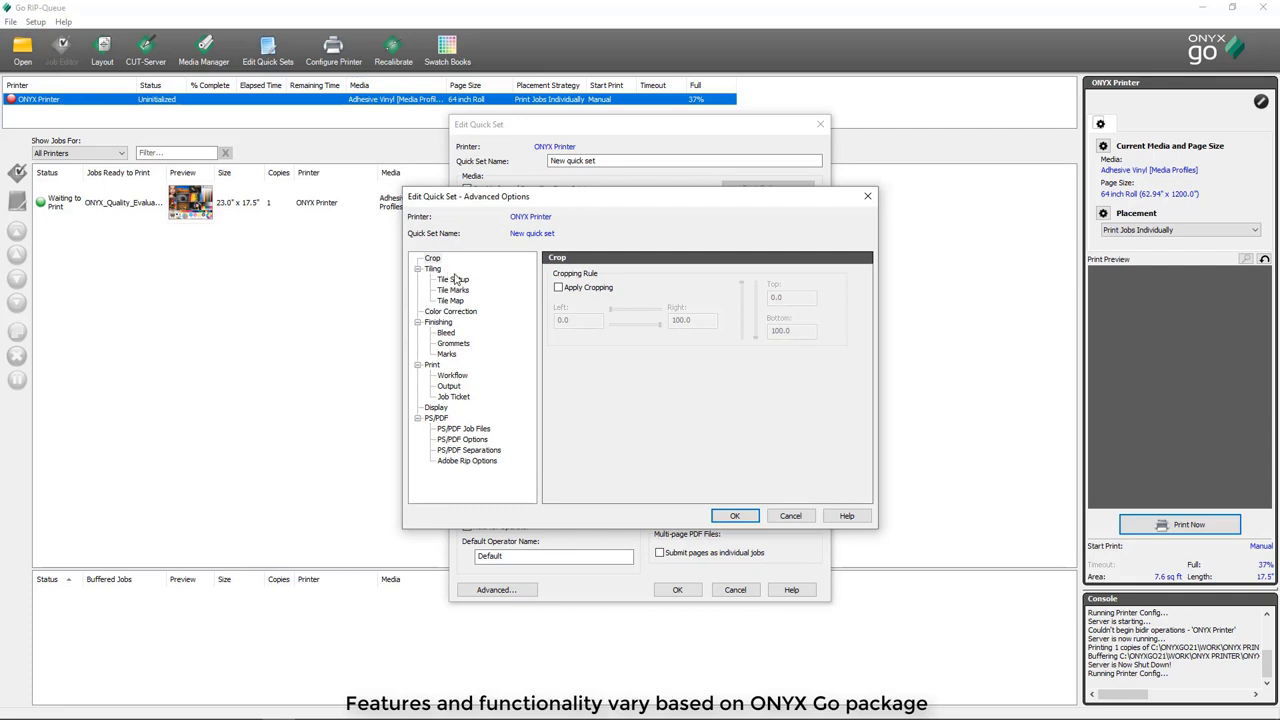
mouse_move(465, 320)
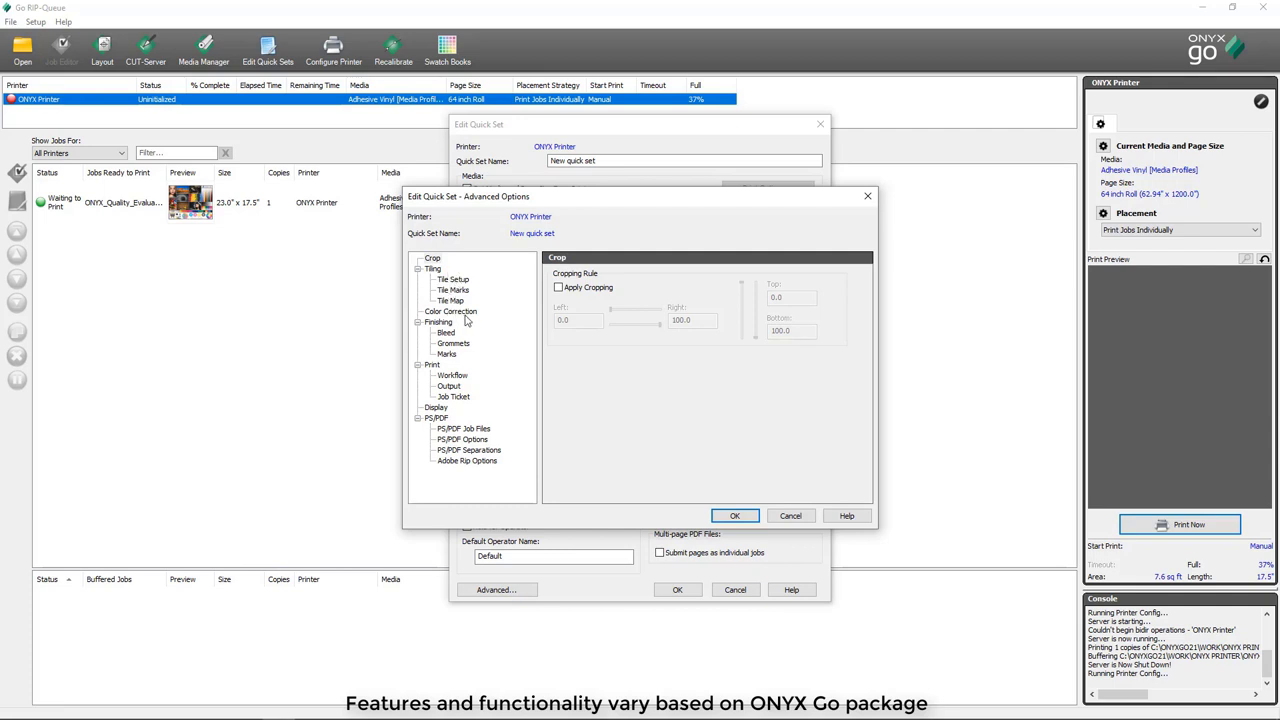
mouse_move(442, 330)
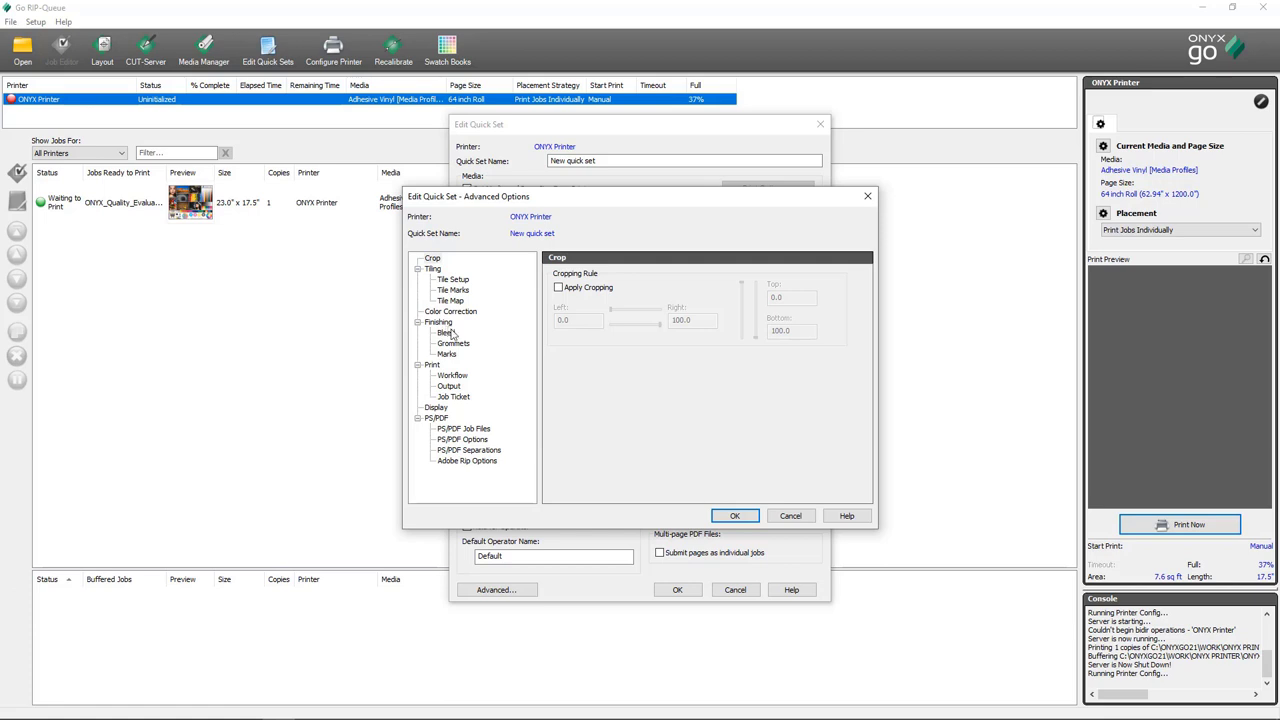
mouse_move(459, 353)
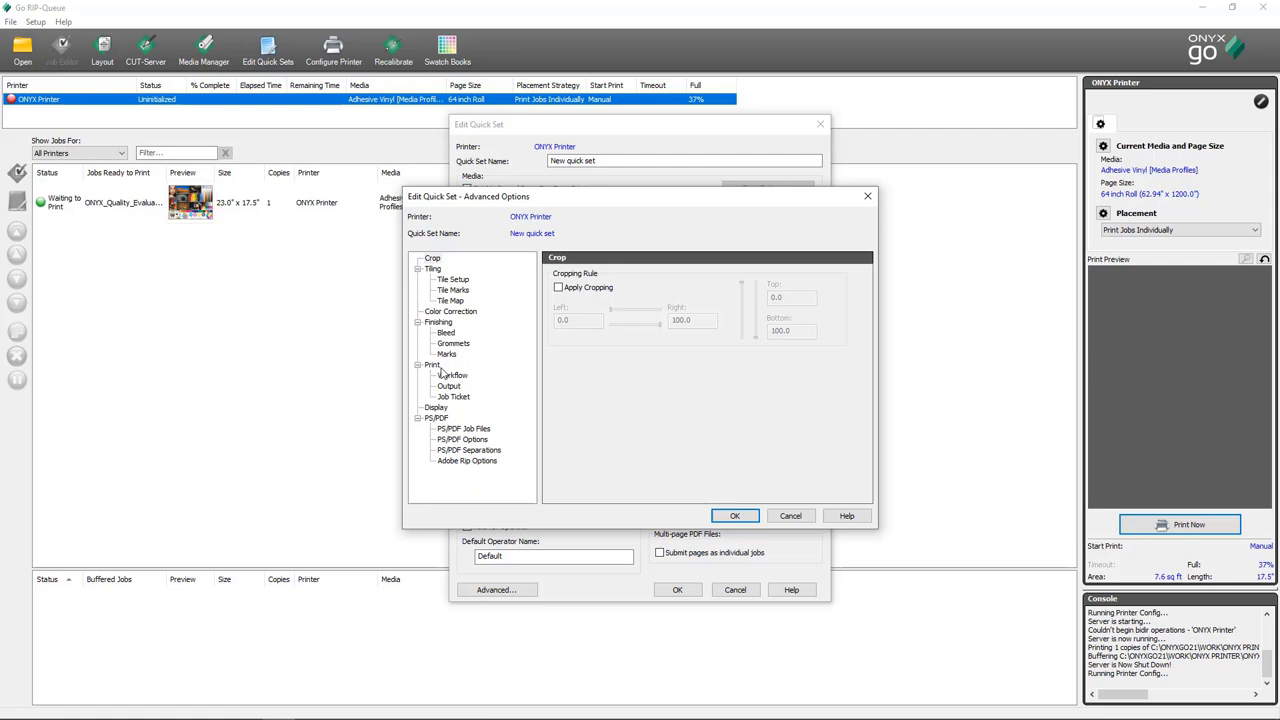
mouse_move(455, 390)
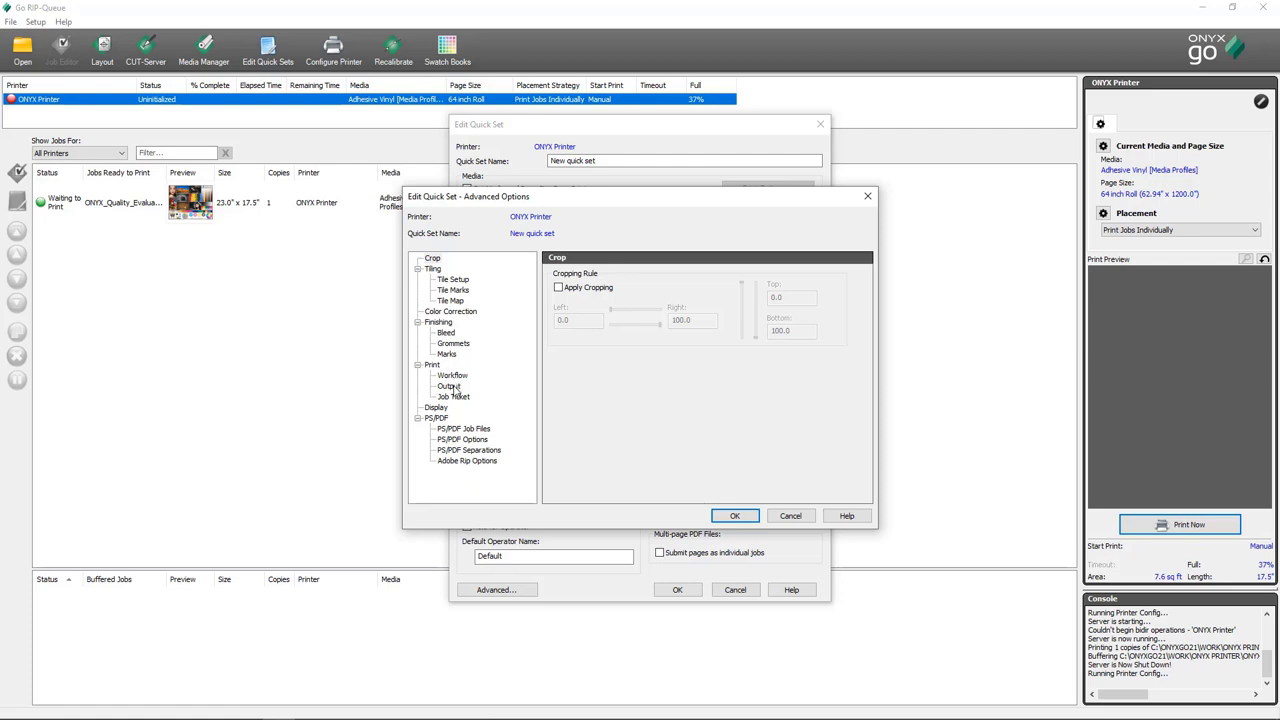
mouse_move(440, 423)
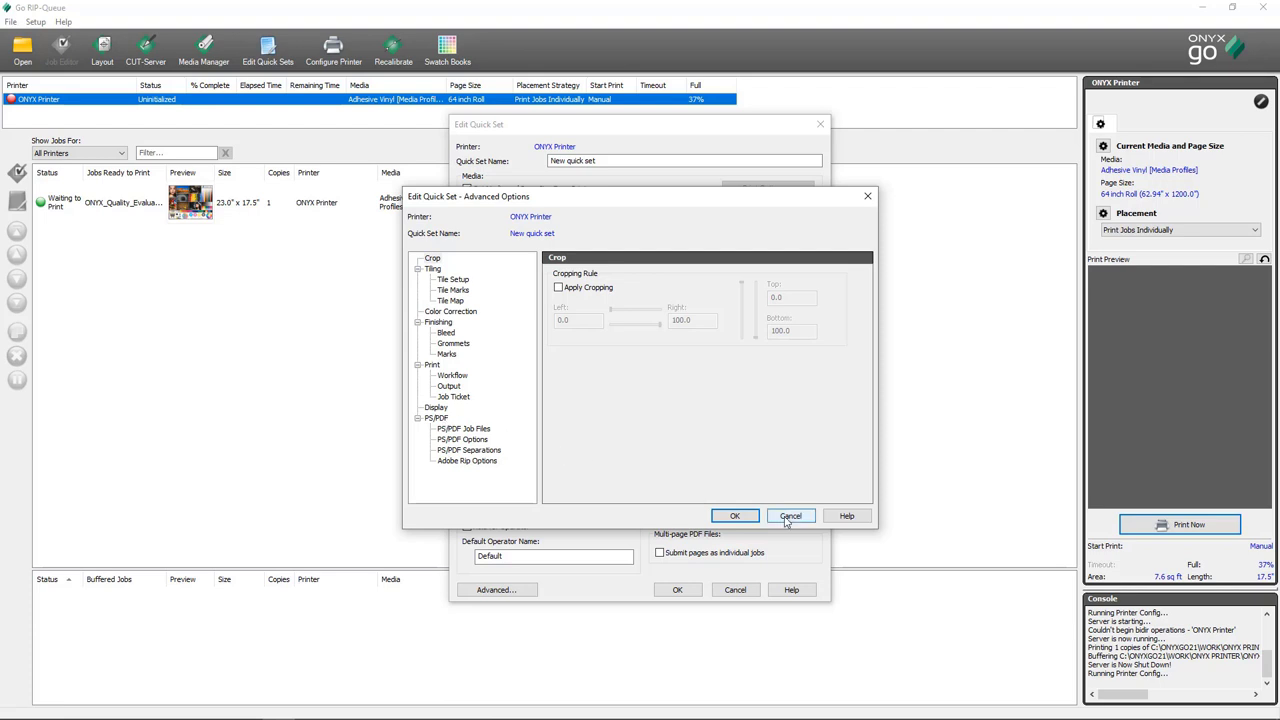
Cancel advanced options and set the quick set to 6 copies with 90° rotation
left_click(790, 515)
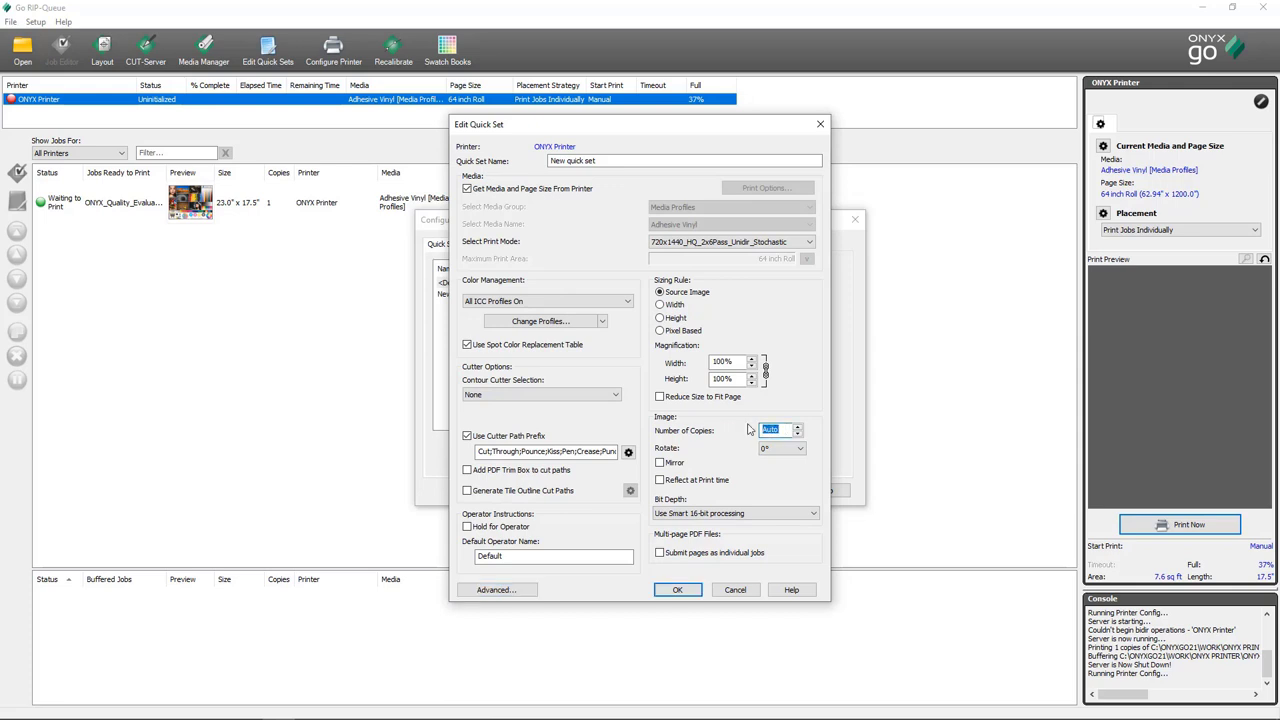
type("6")
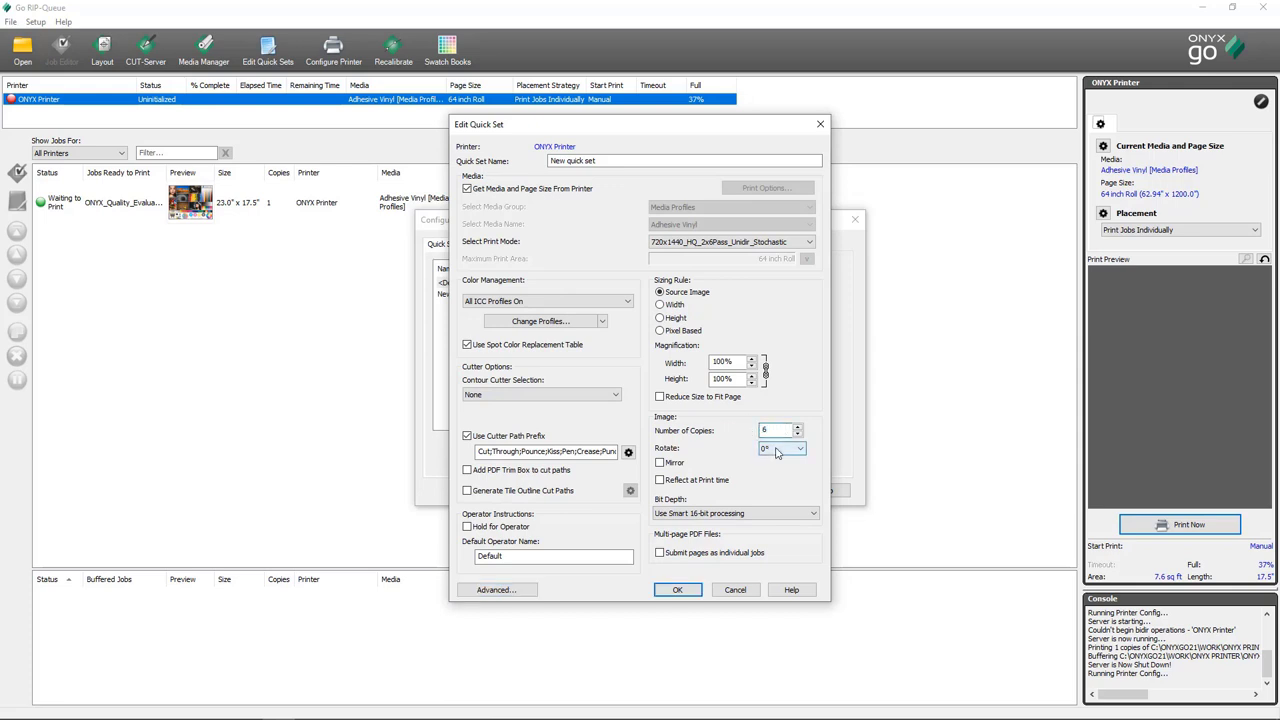
left_click(797, 448)
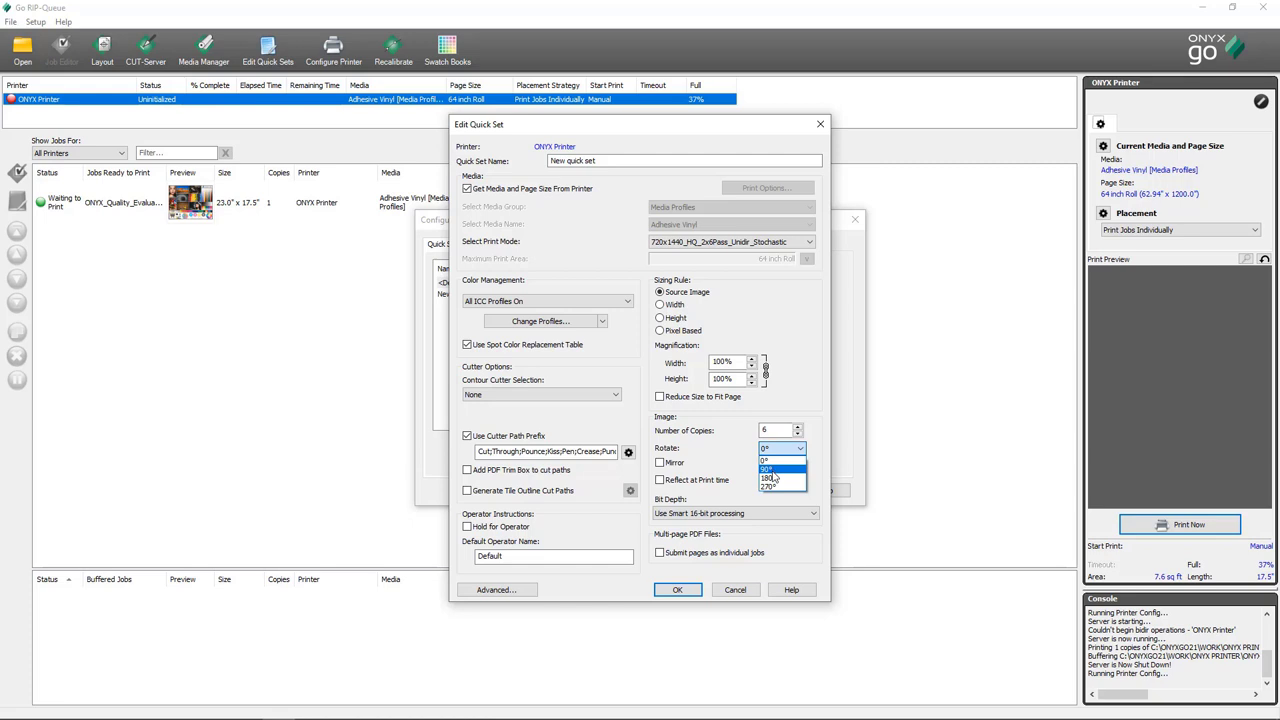
left_click(770, 469)
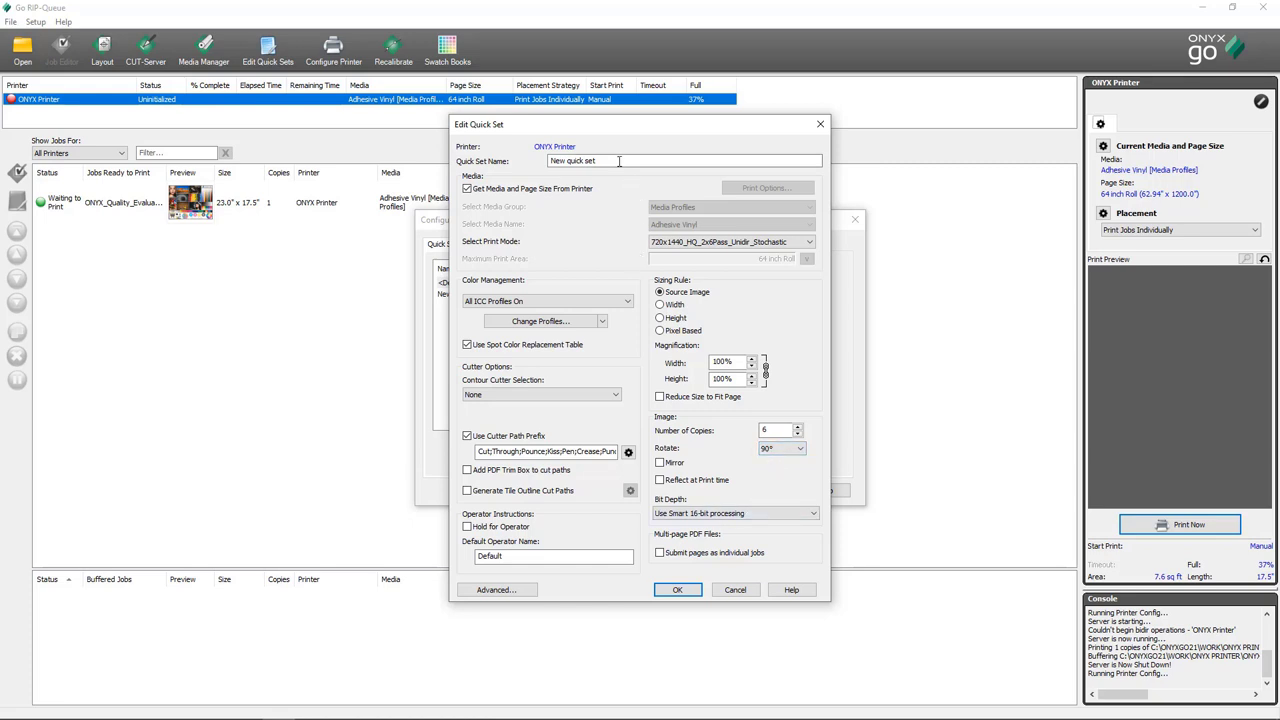
Name the quick set '6 copies 90 rotation' and save it
left_click(620, 160)
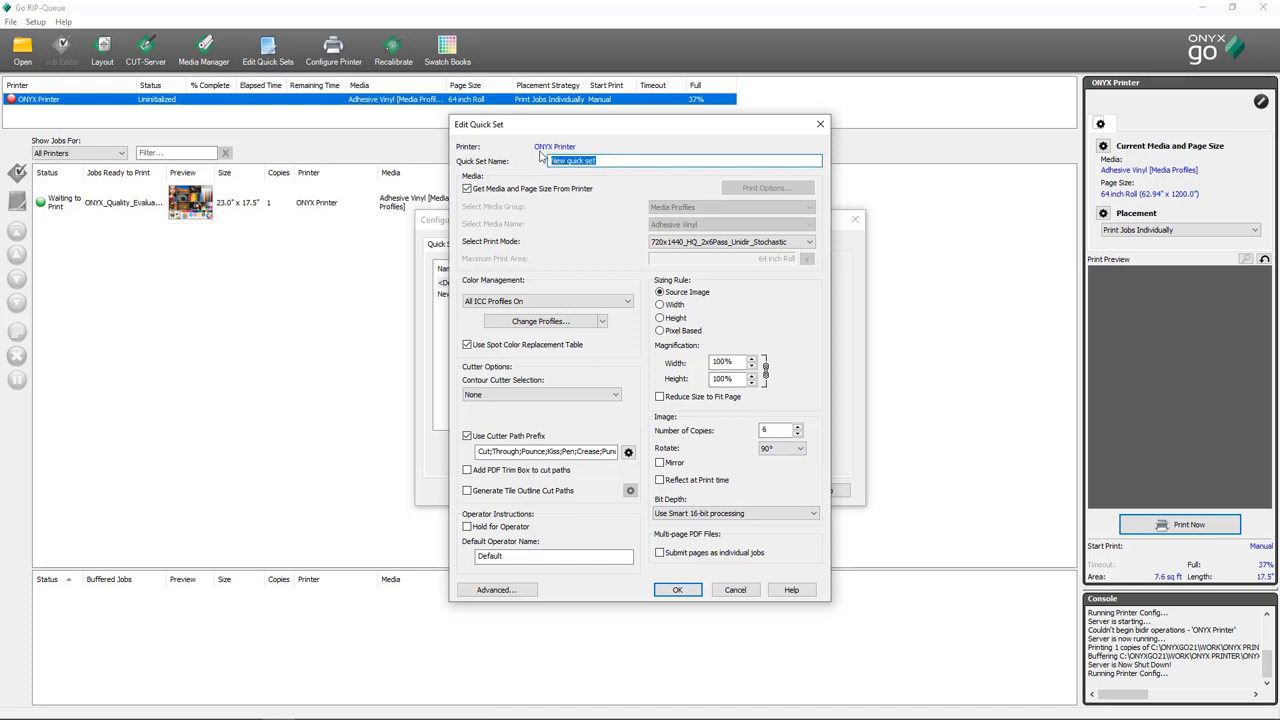
type("6 copies")
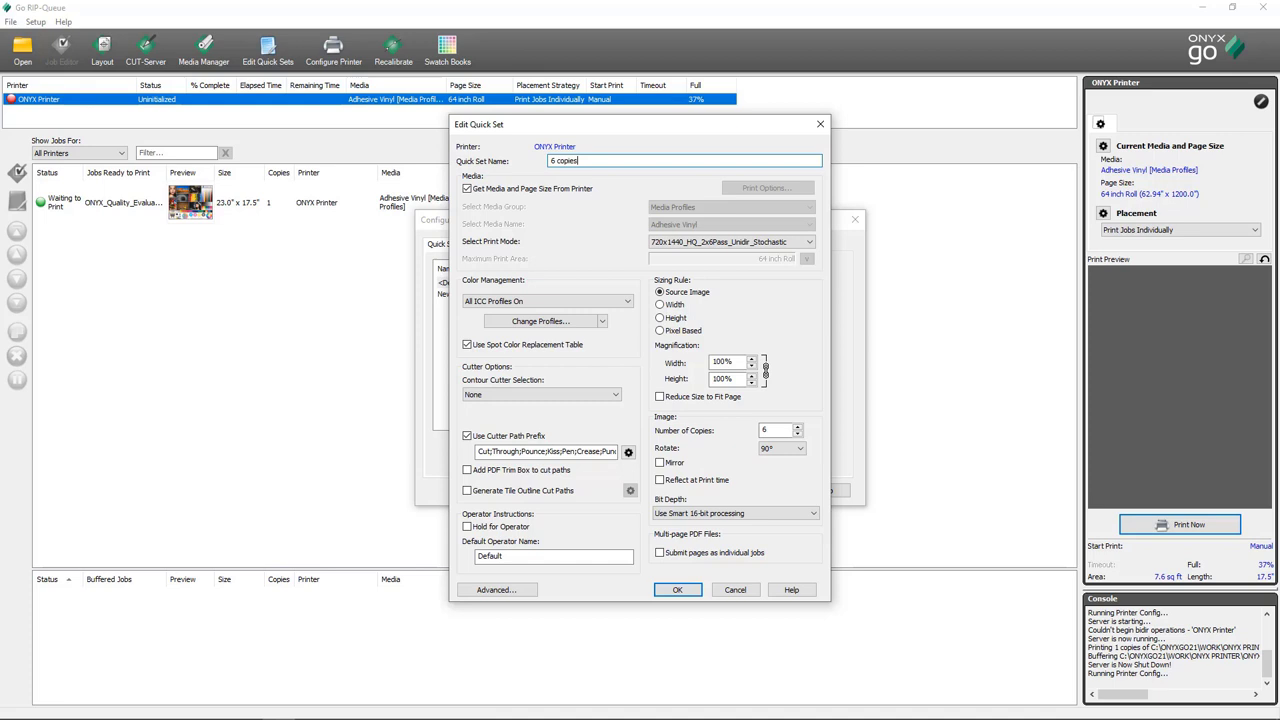
type("90")
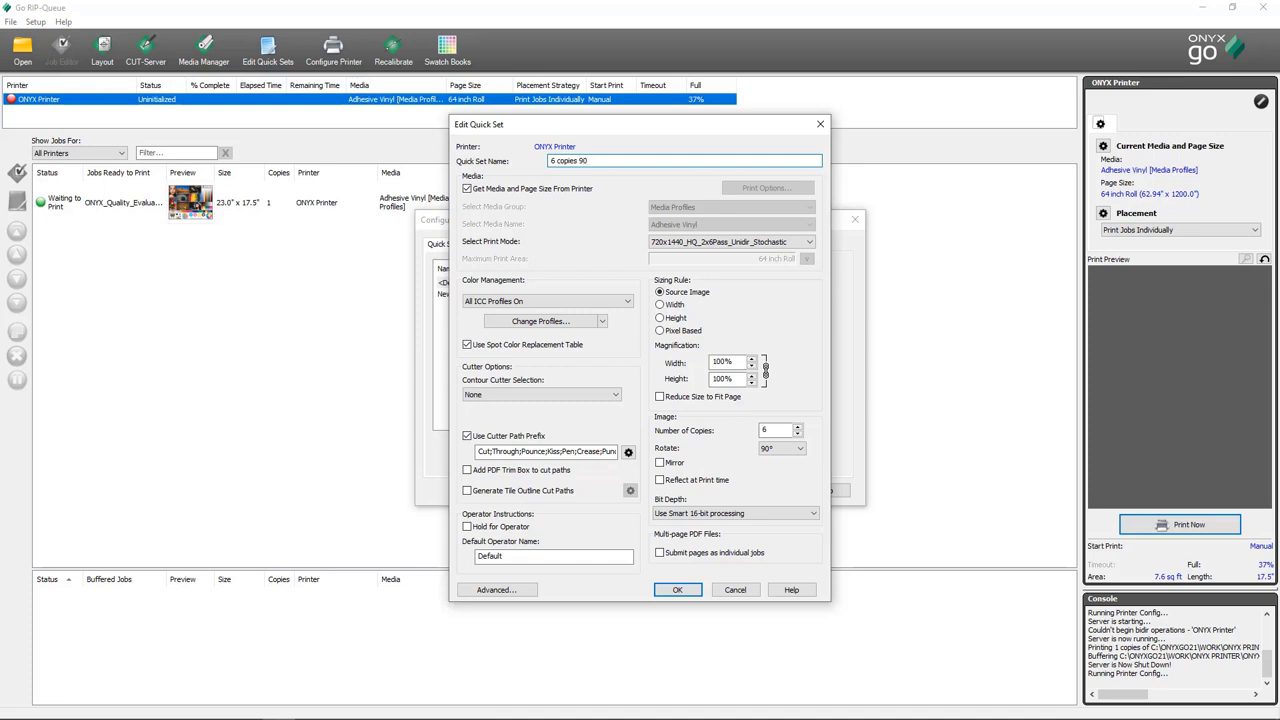
type("rotation")
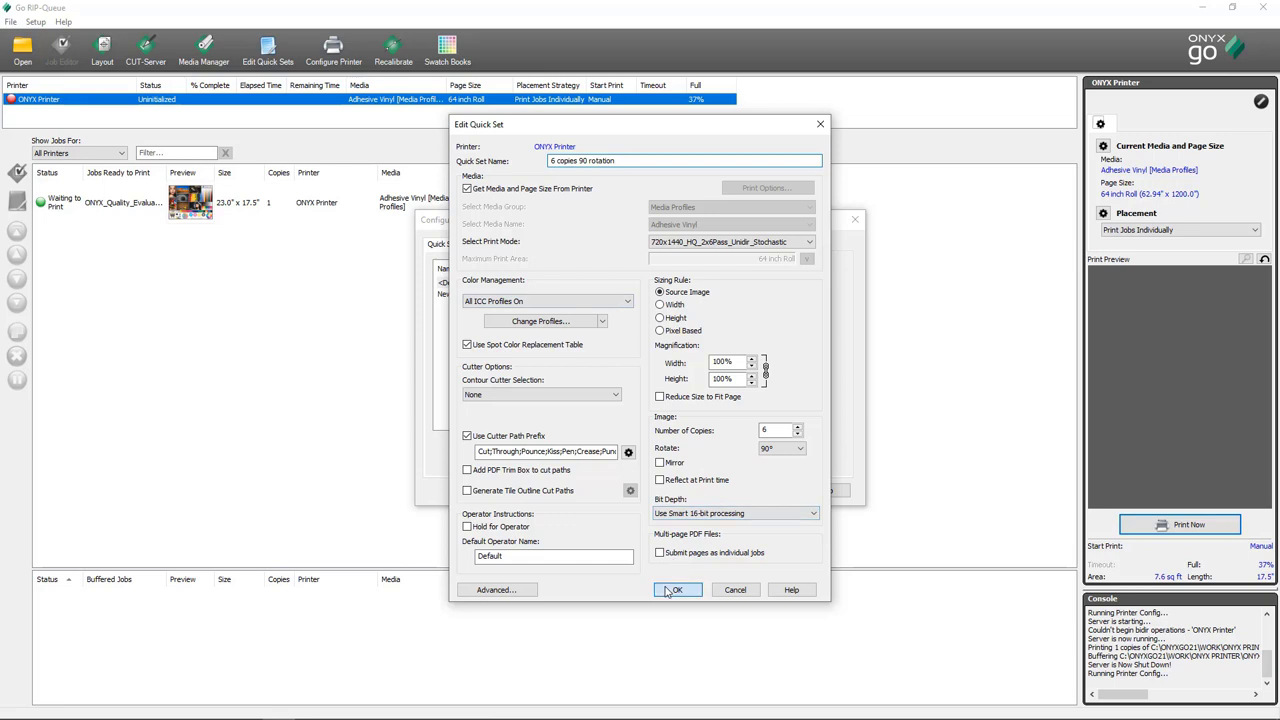
left_click(677, 589)
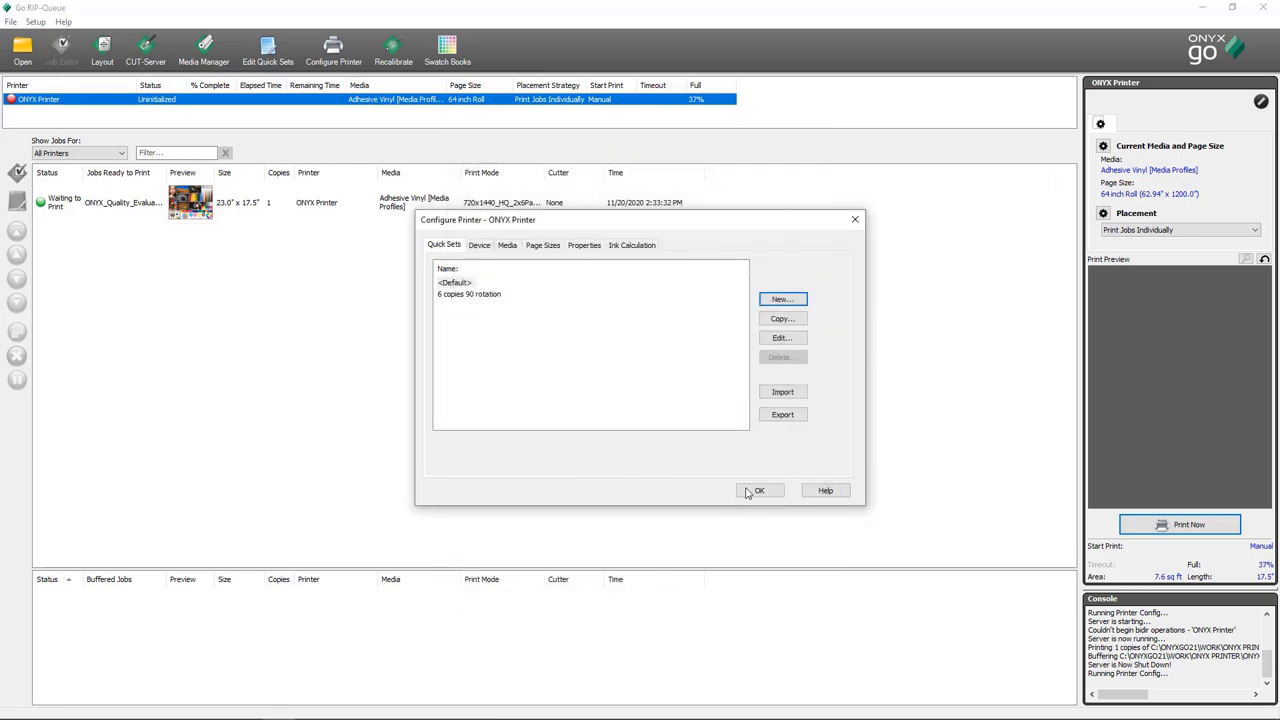
Open ONYX Quality Evaluation.pdf as a new job with the '6 copies 90 rotation' quick set
left_click(759, 490)
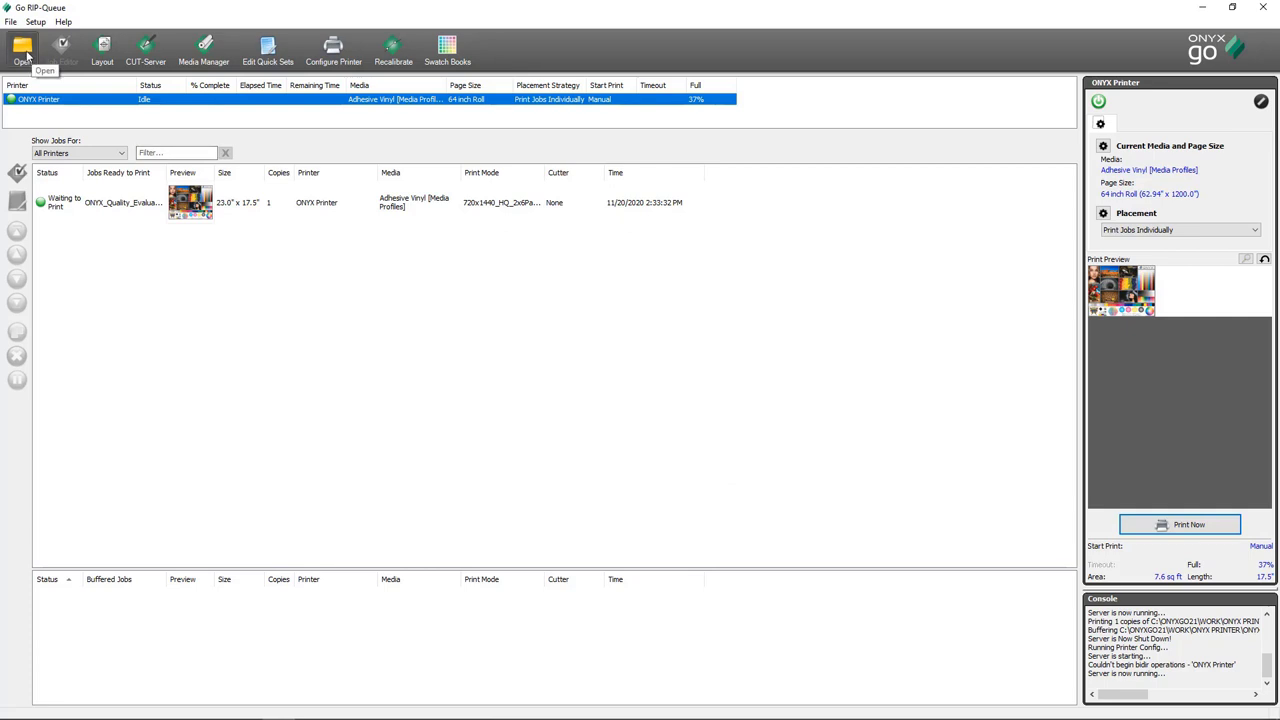
left_click(22, 47)
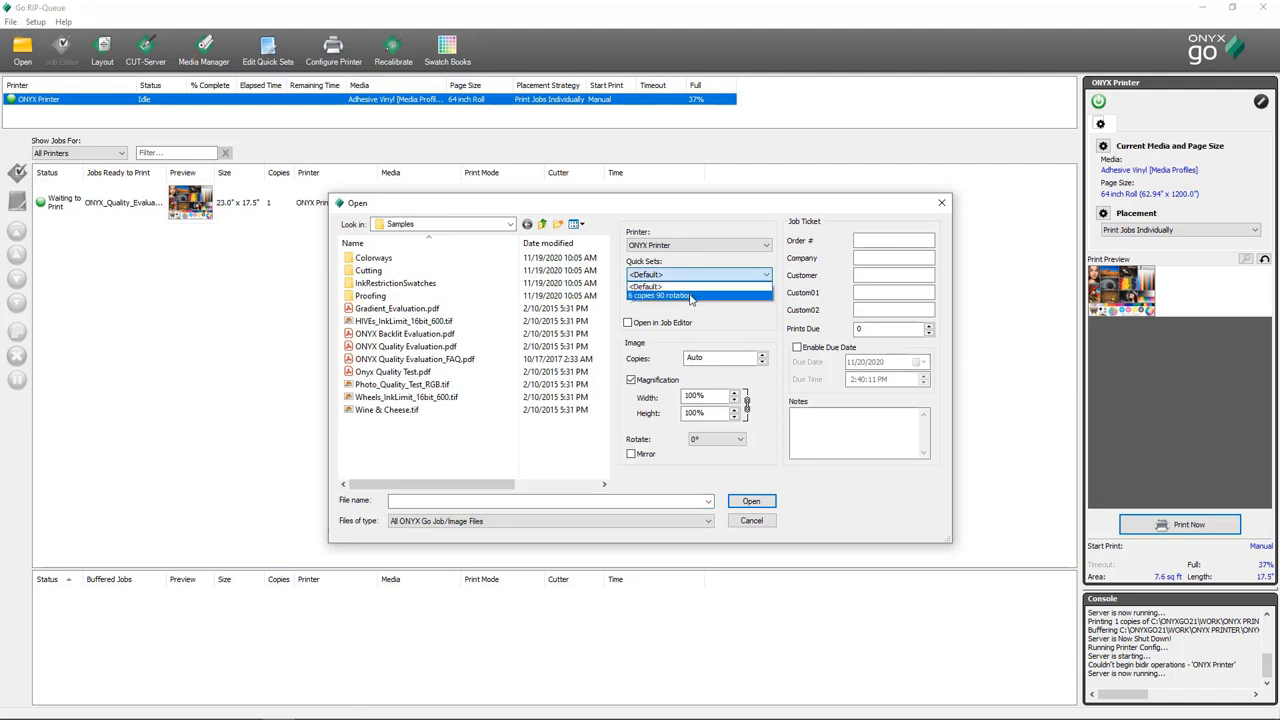
left_click(660, 295)
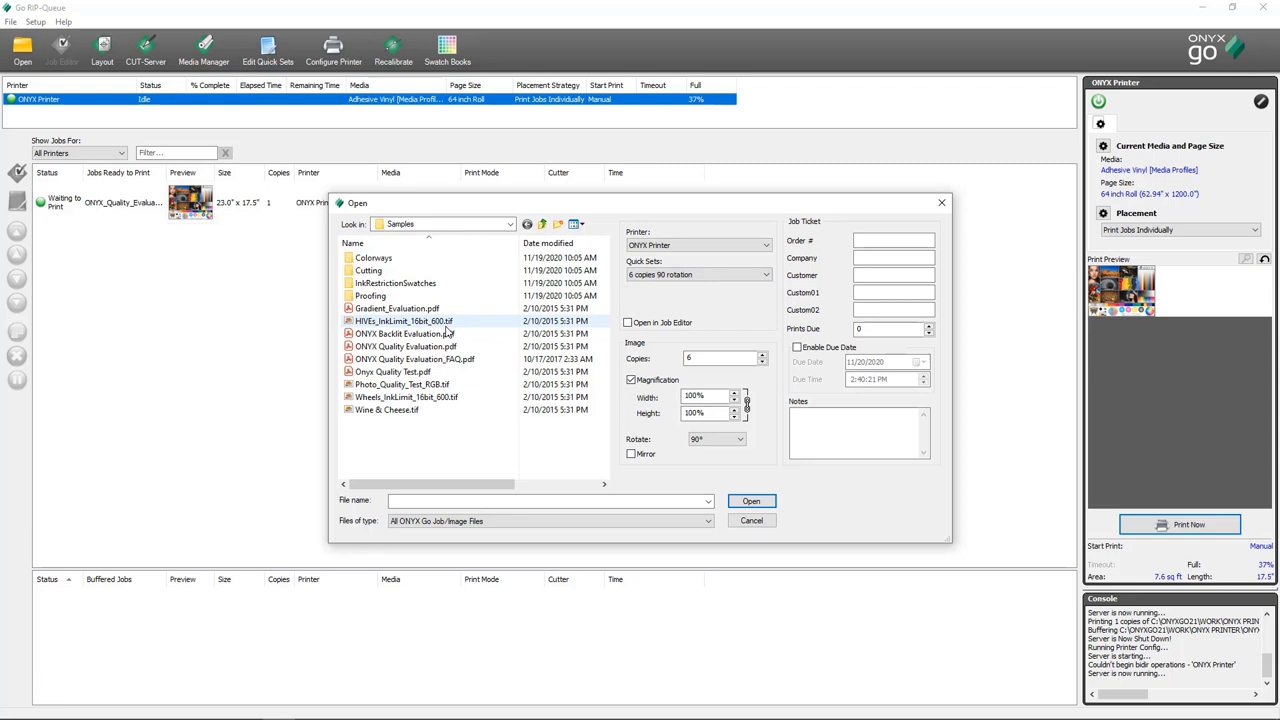
left_click(405, 346)
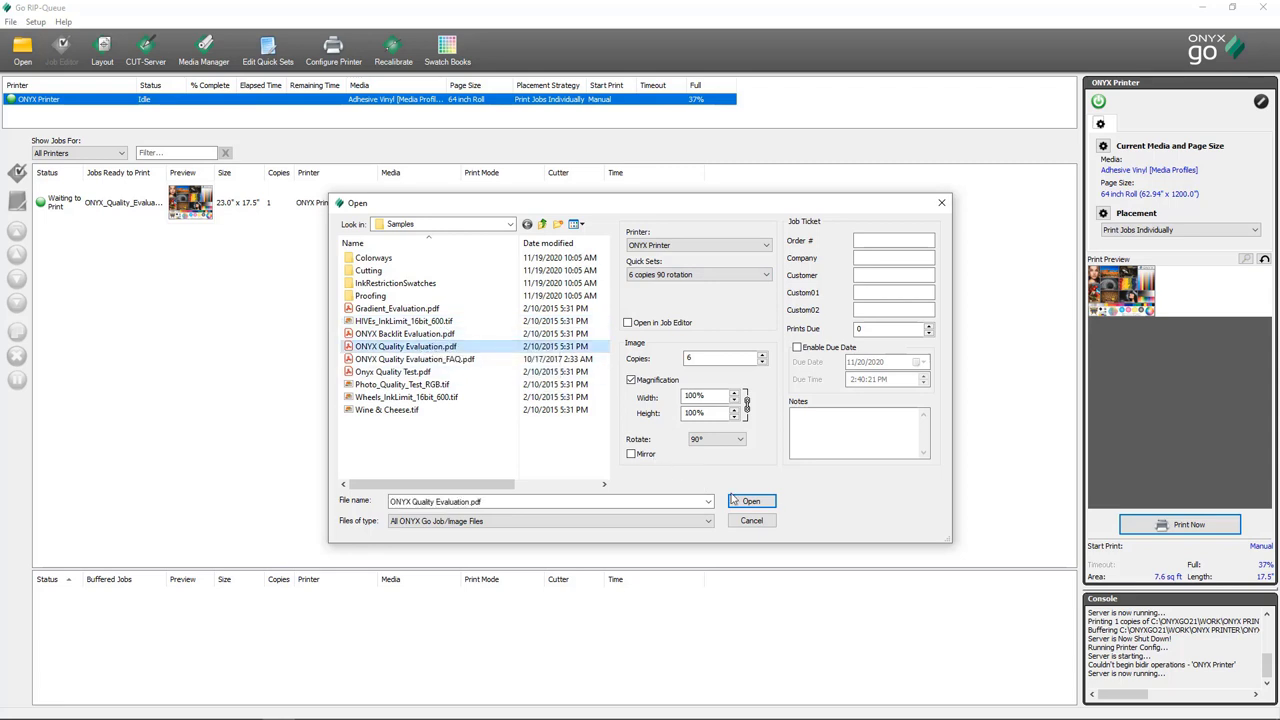
left_click(751, 501)
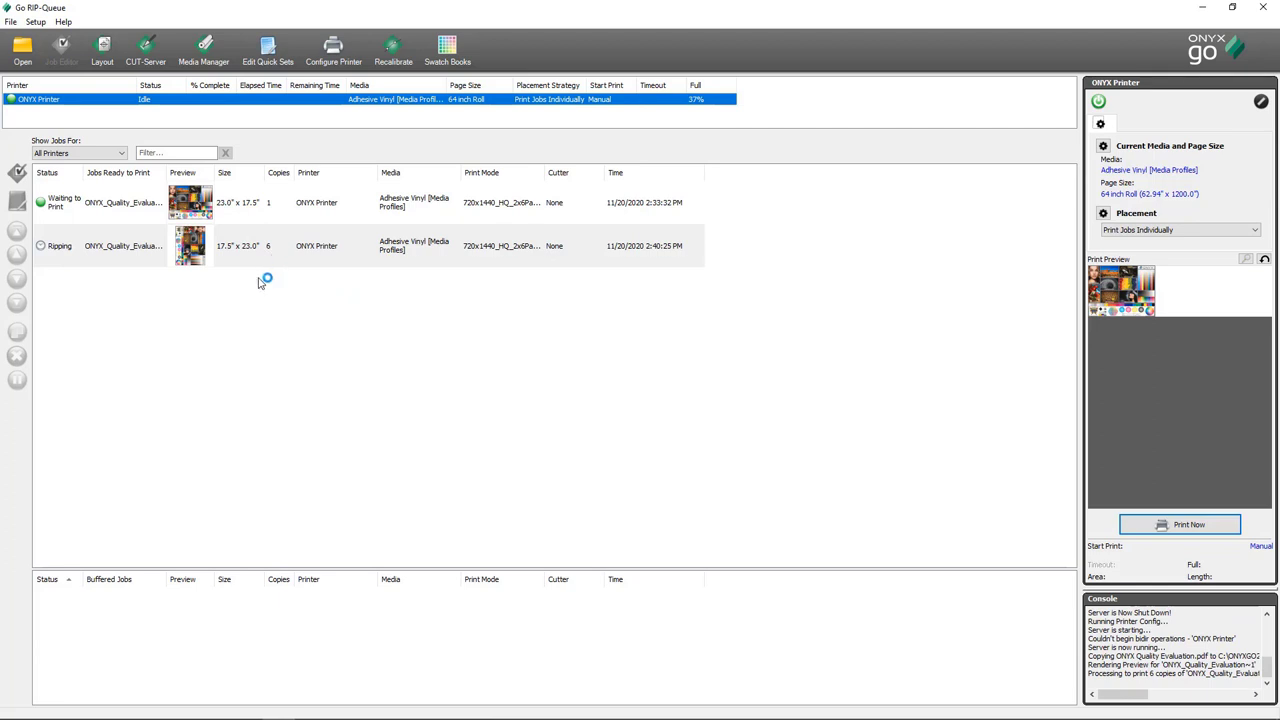
Wait for ripping to finish, then select the six-copy and original single-copy jobs
left_click(245, 245)
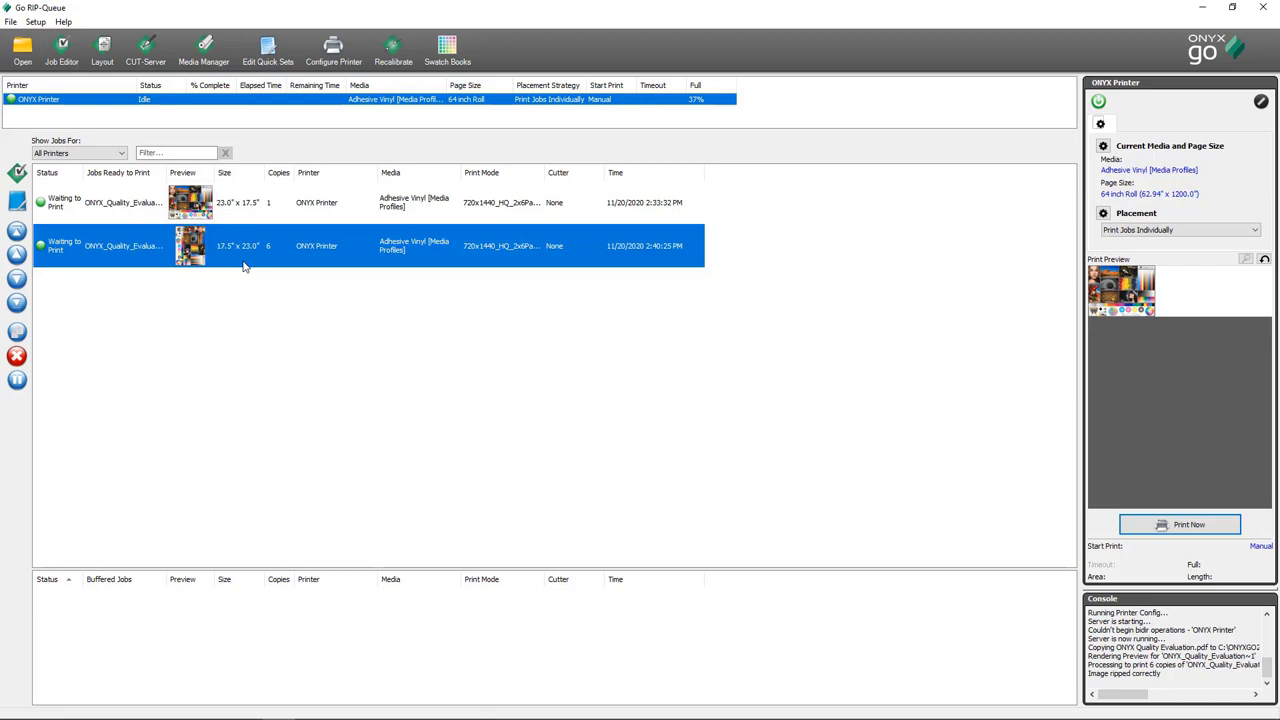
left_click(491, 410)
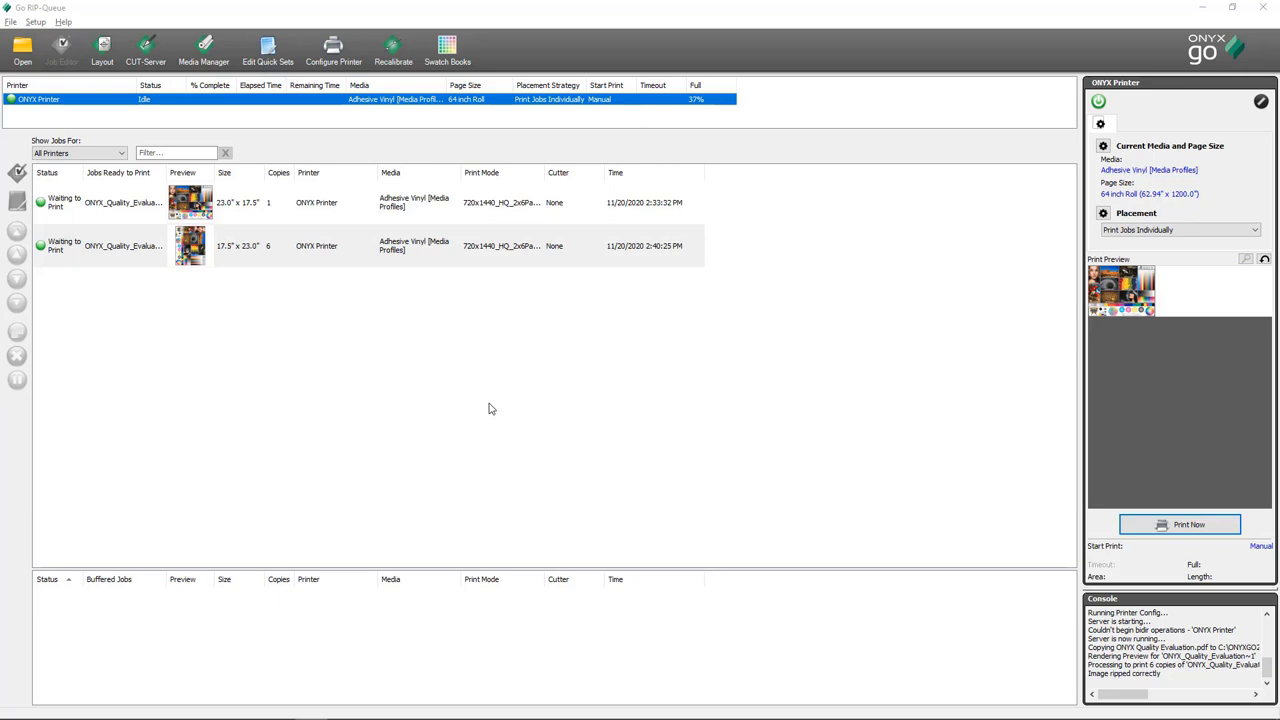
mouse_move(475, 402)
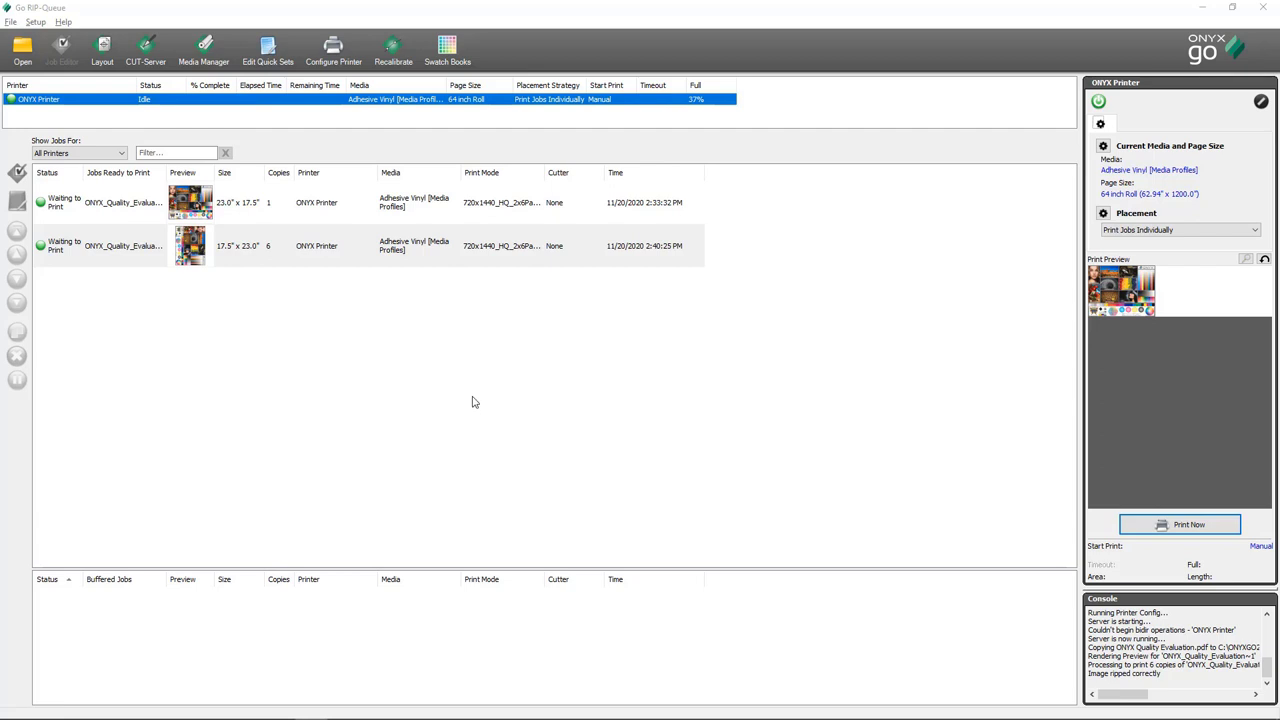
mouse_move(410, 347)
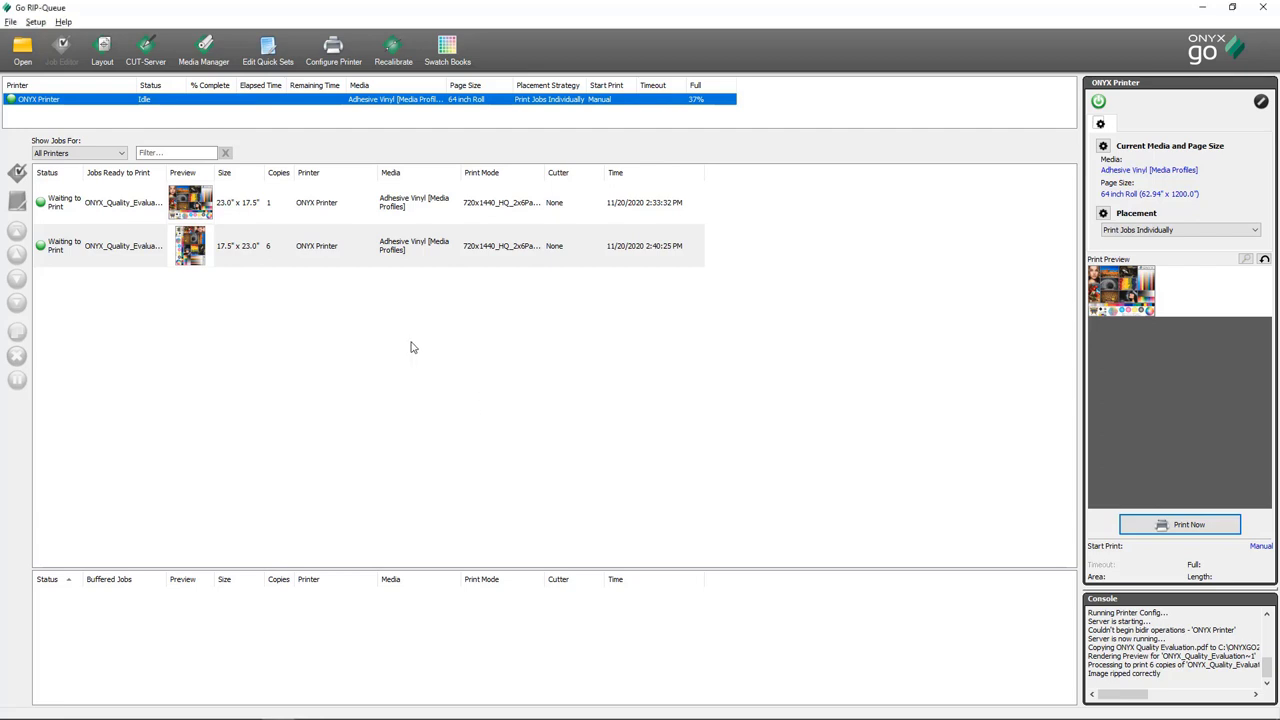
left_click(345, 202)
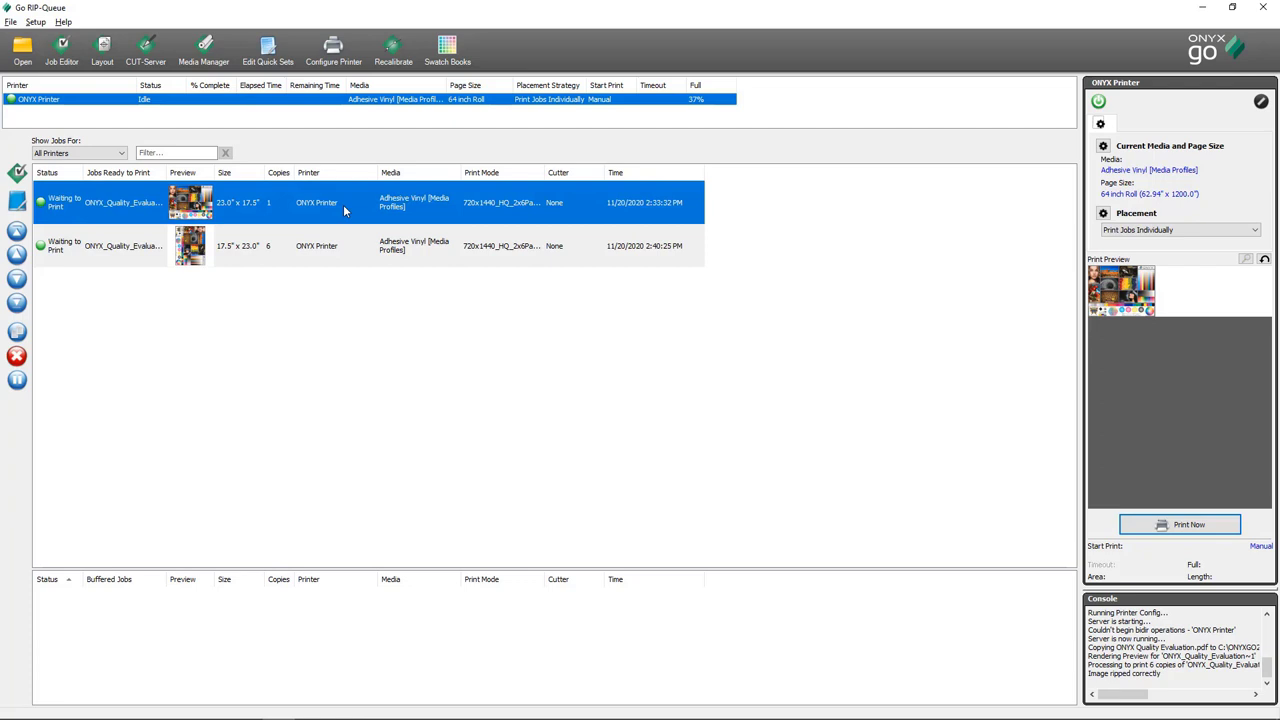
Right-click the single-copy Quality Evaluation job to bring up its actions
right_click(345, 202)
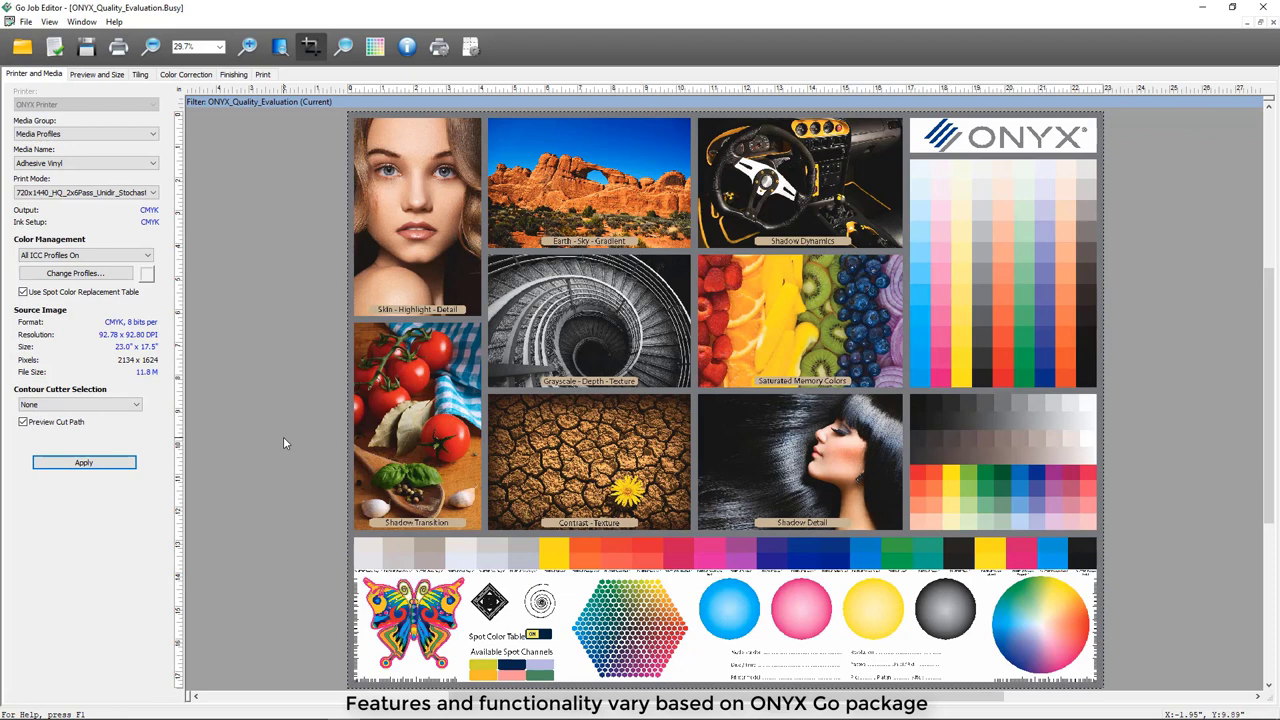
mouse_move(259, 281)
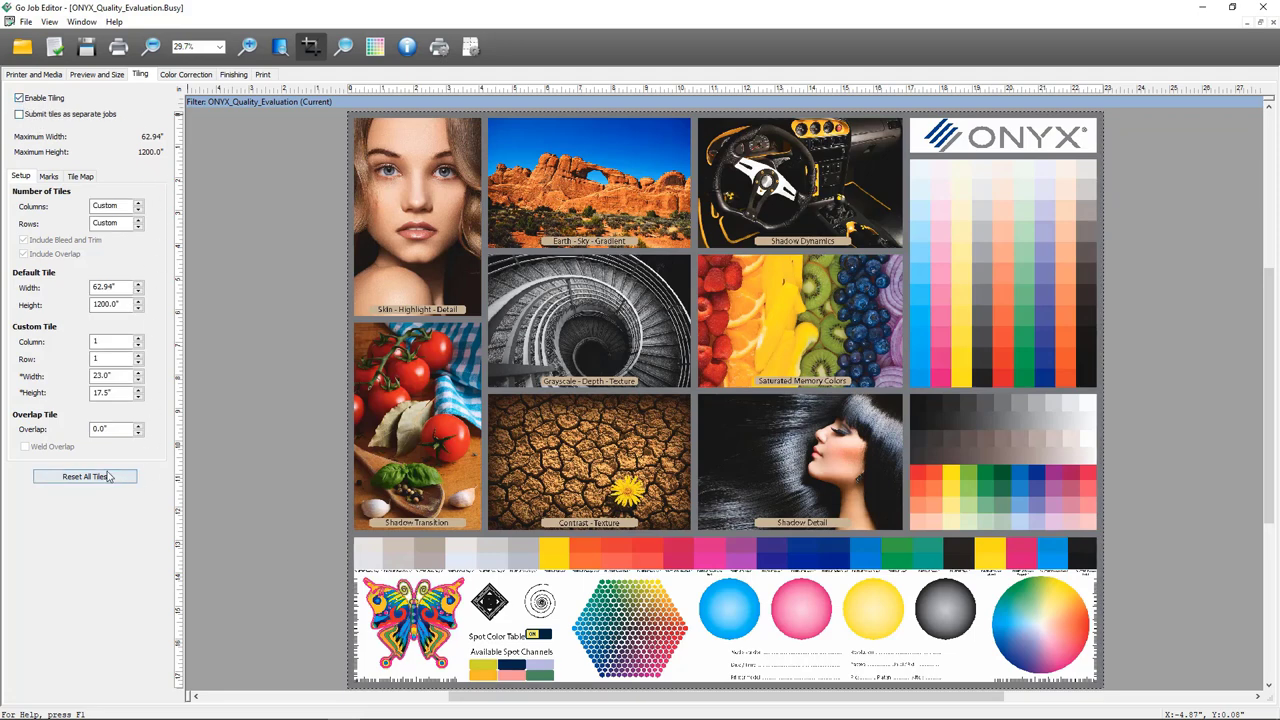
mouse_move(90, 463)
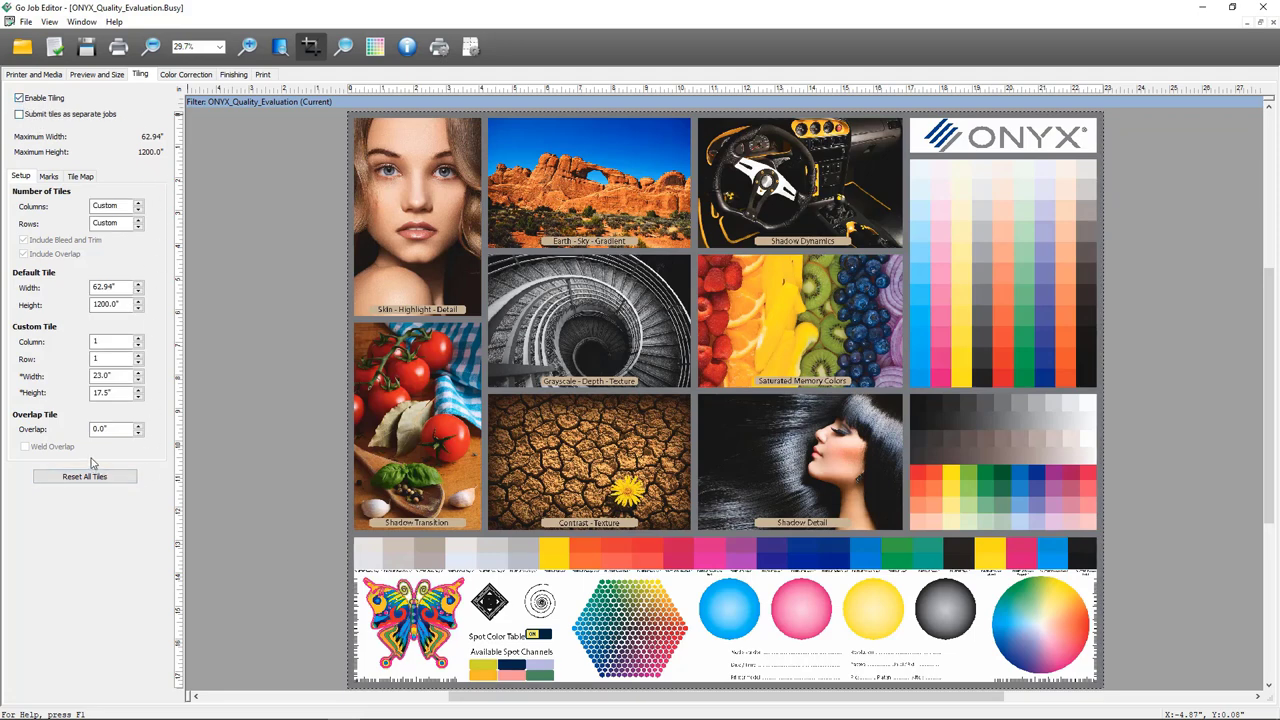
mouse_move(115, 445)
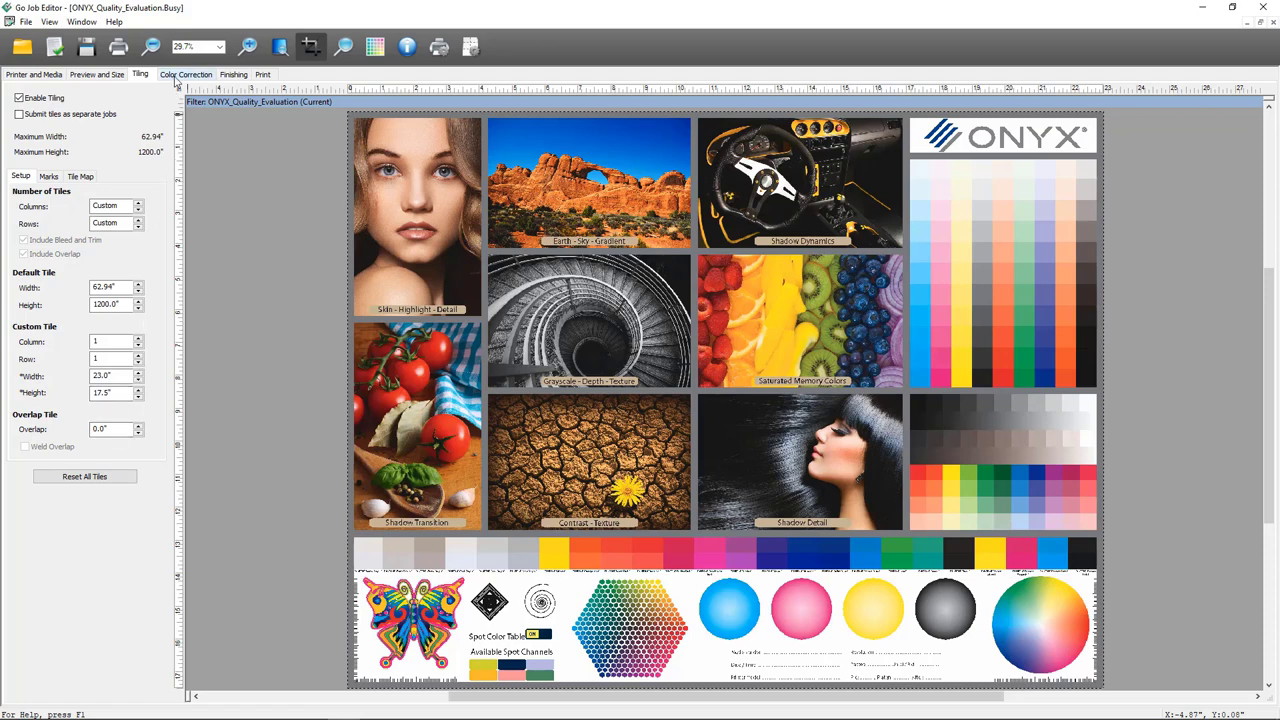
Browse the Color Correction tab, then show the Finishing marks settings
left_click(186, 74)
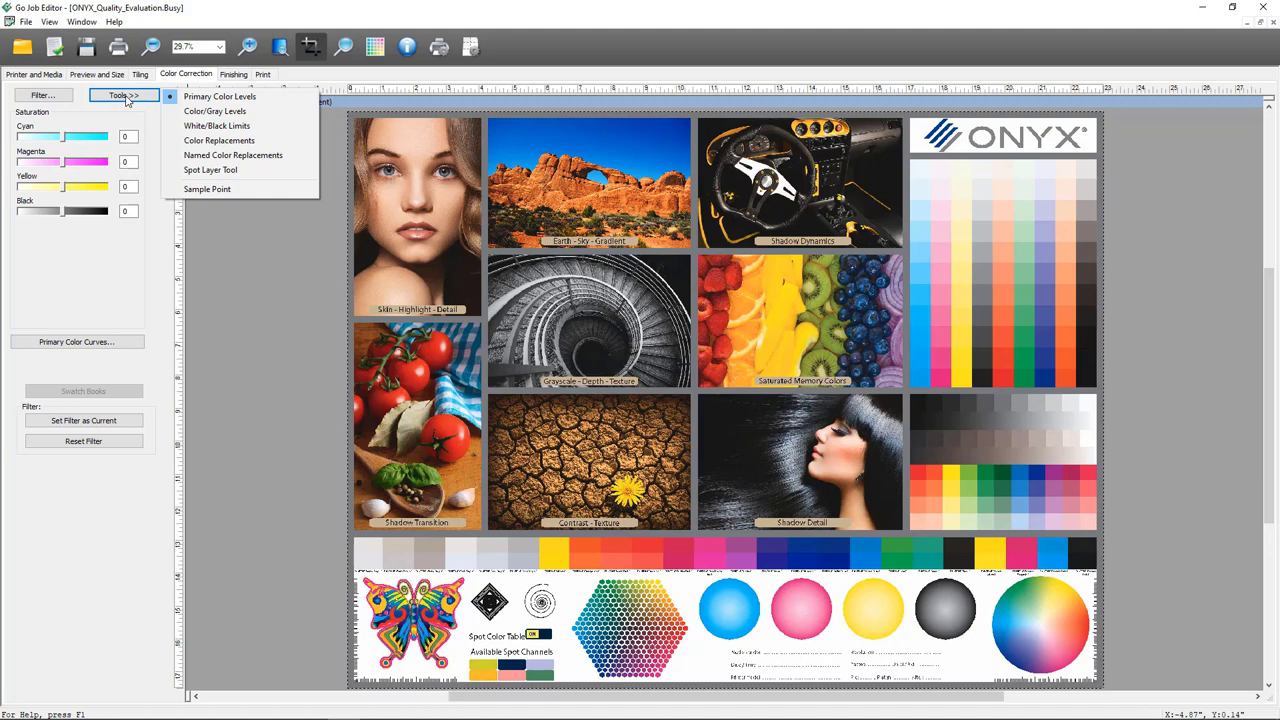
mouse_move(220, 96)
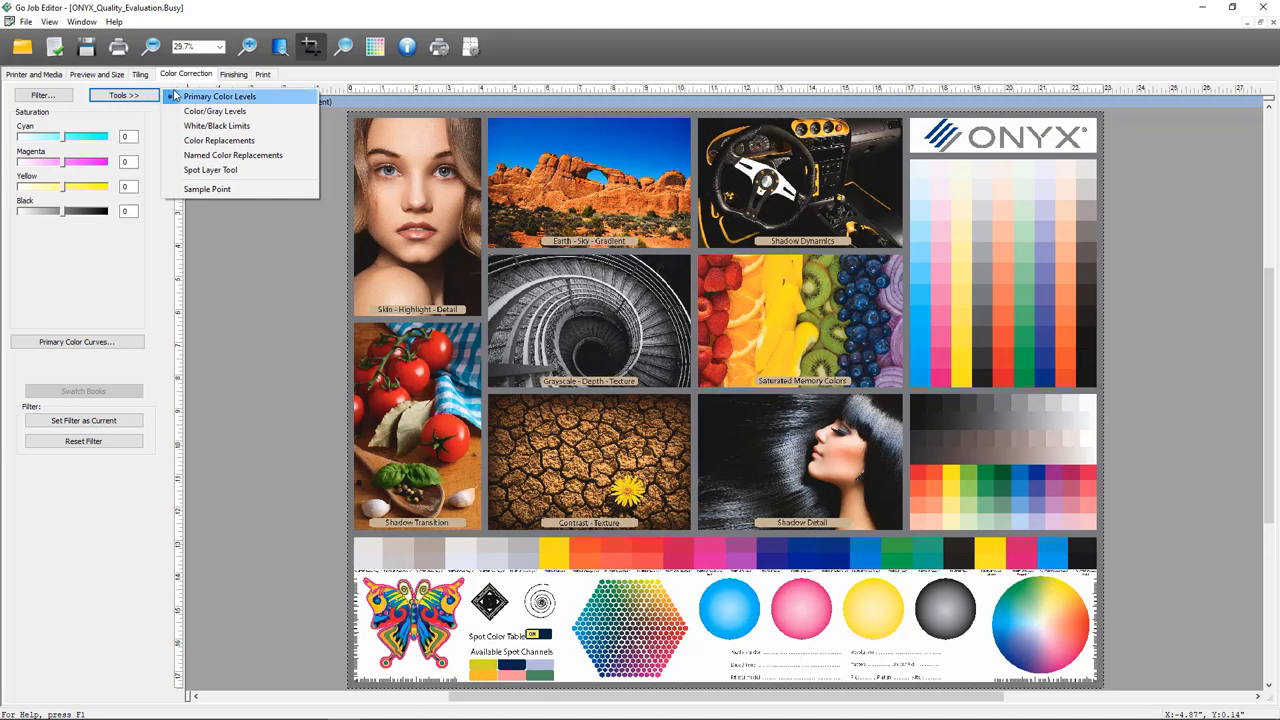
mouse_move(214, 111)
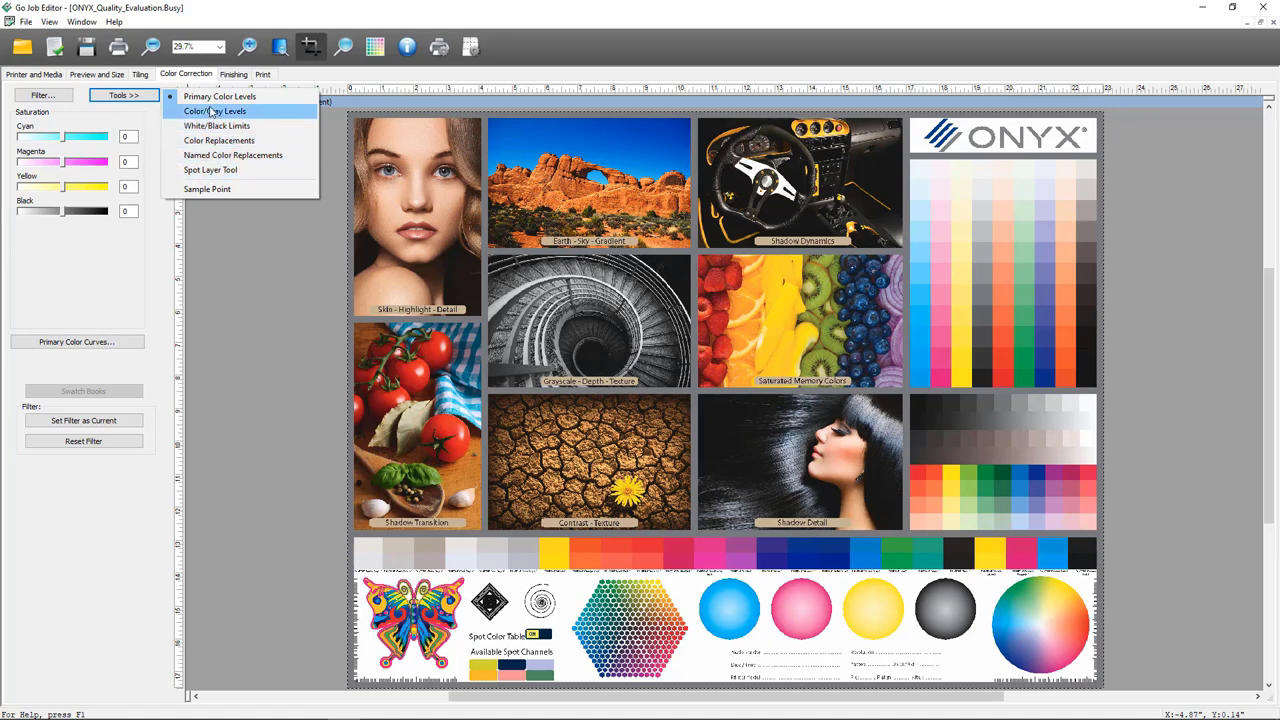
left_click(232, 74)
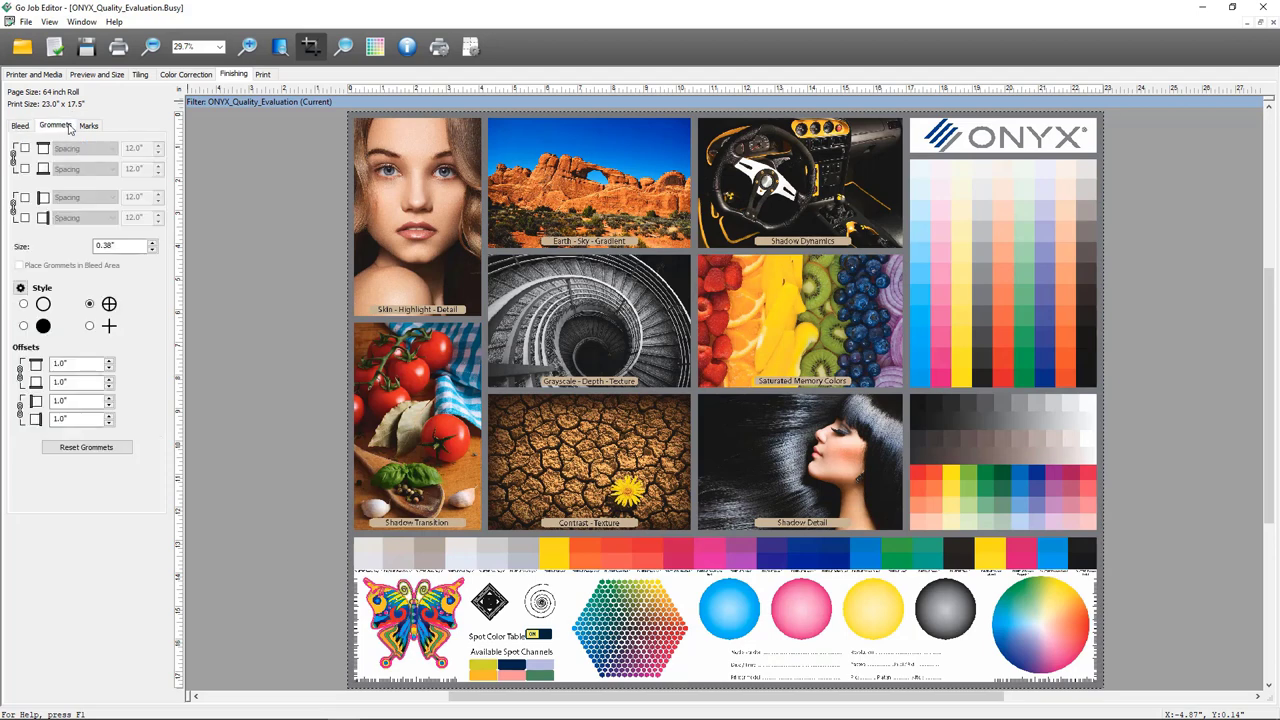
left_click(89, 125)
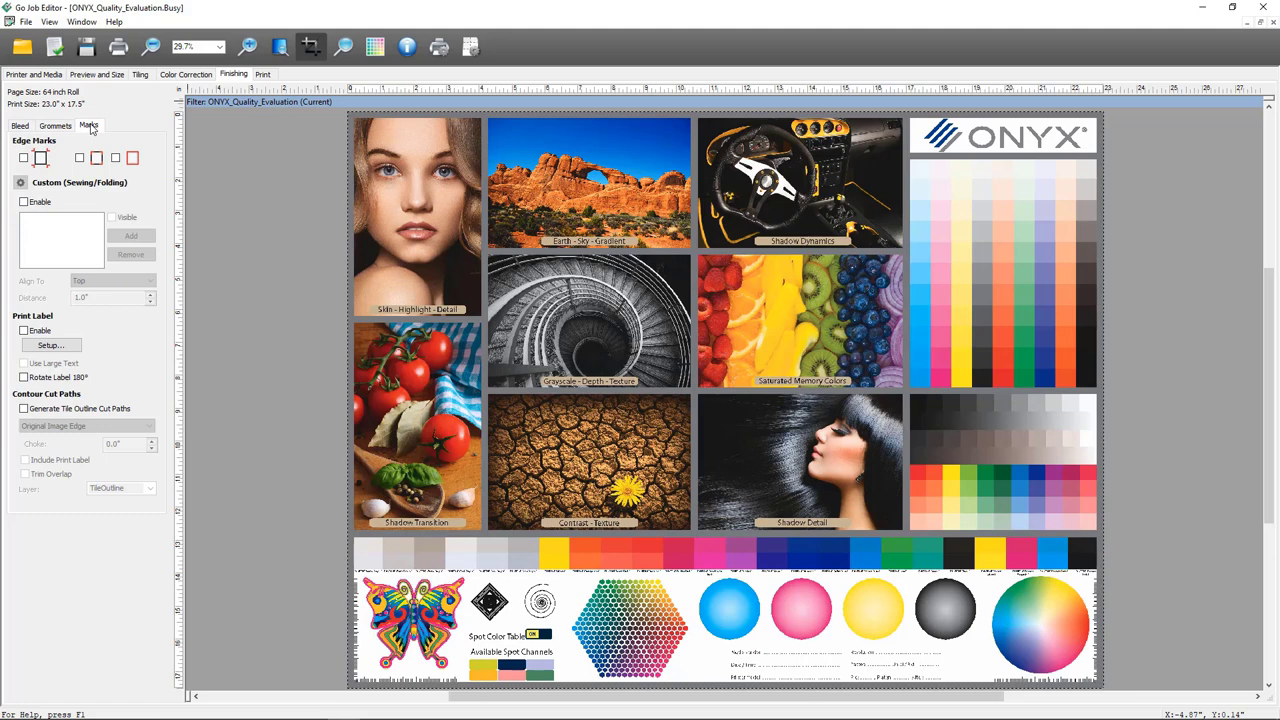
mouse_move(70, 154)
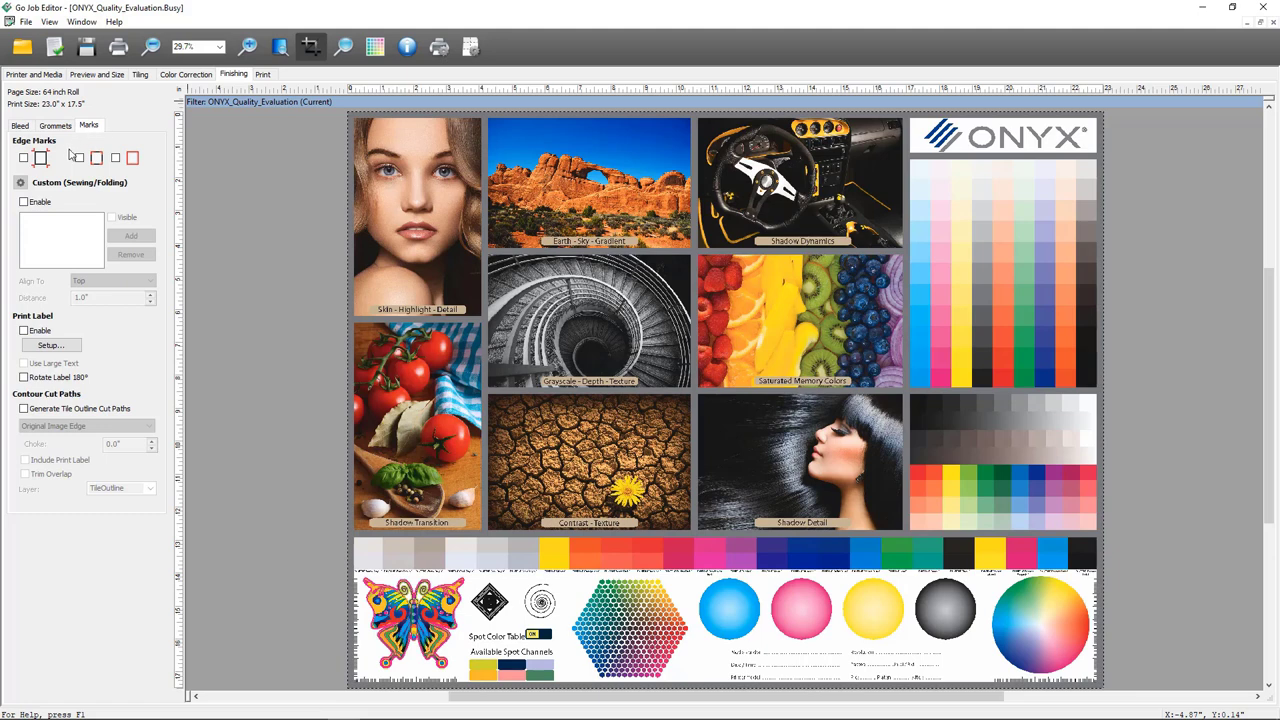
mouse_move(54, 203)
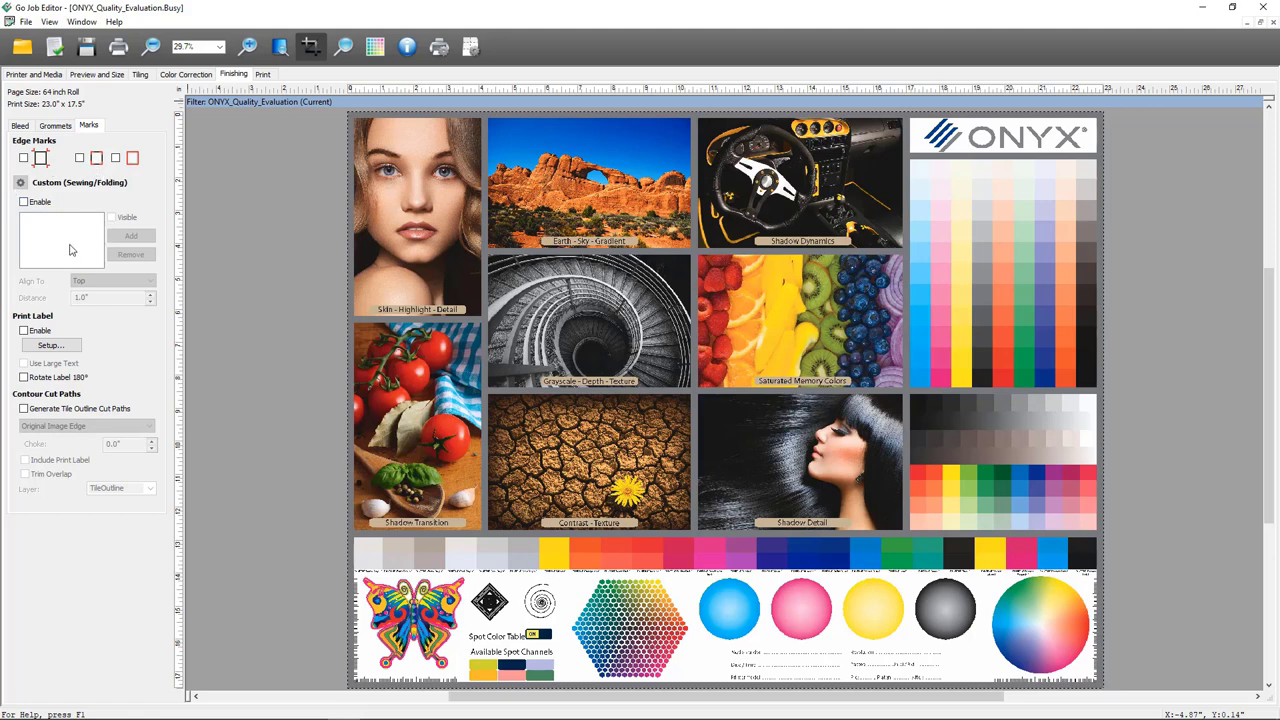
mouse_move(18, 318)
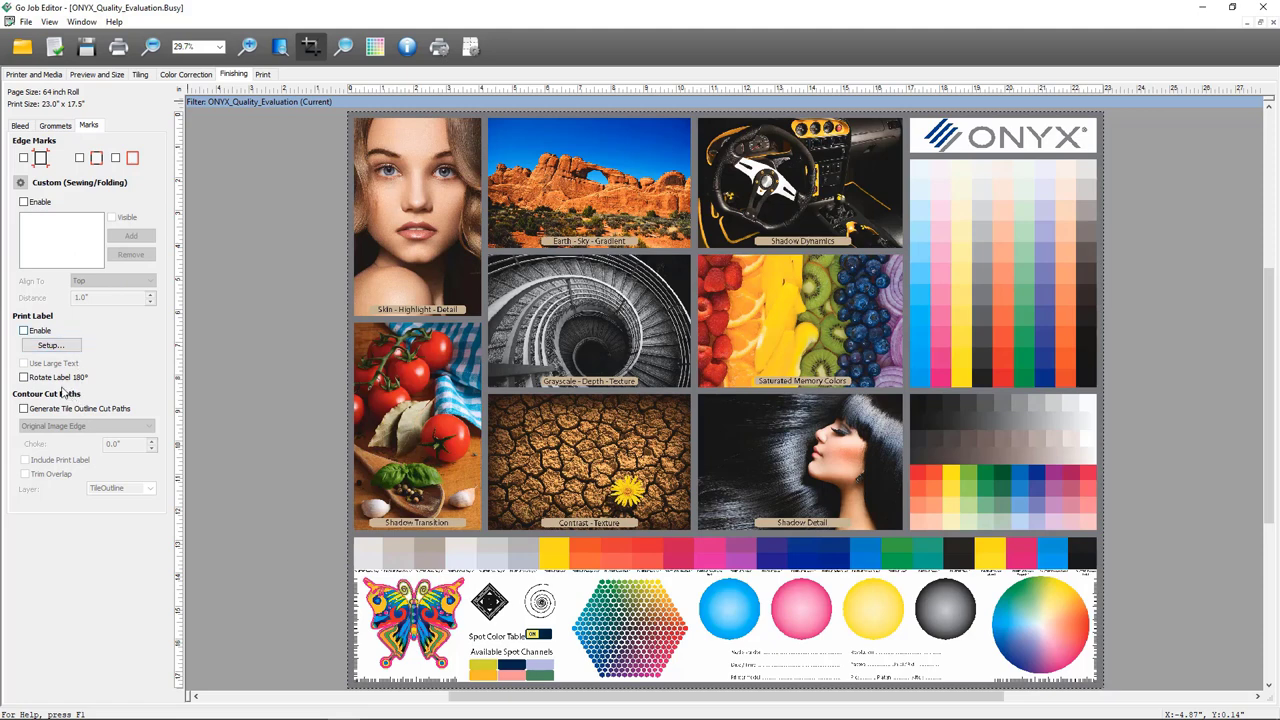
mouse_move(85, 393)
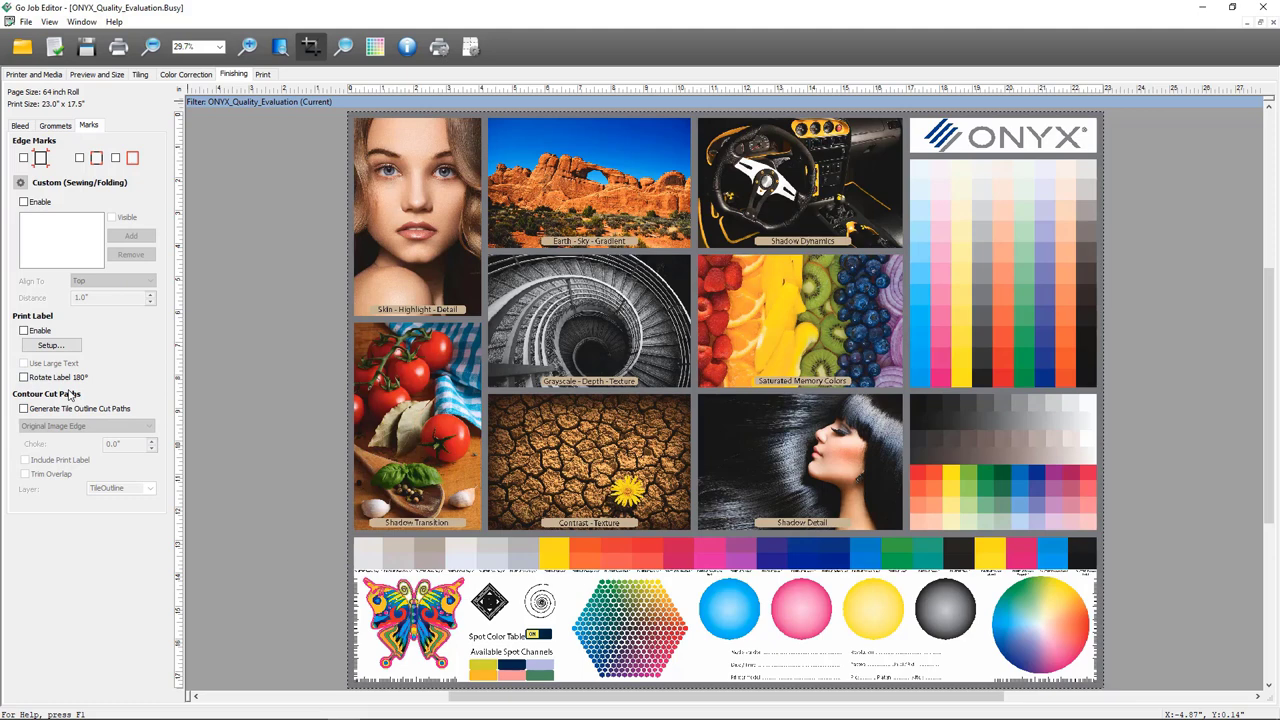
mouse_move(235, 110)
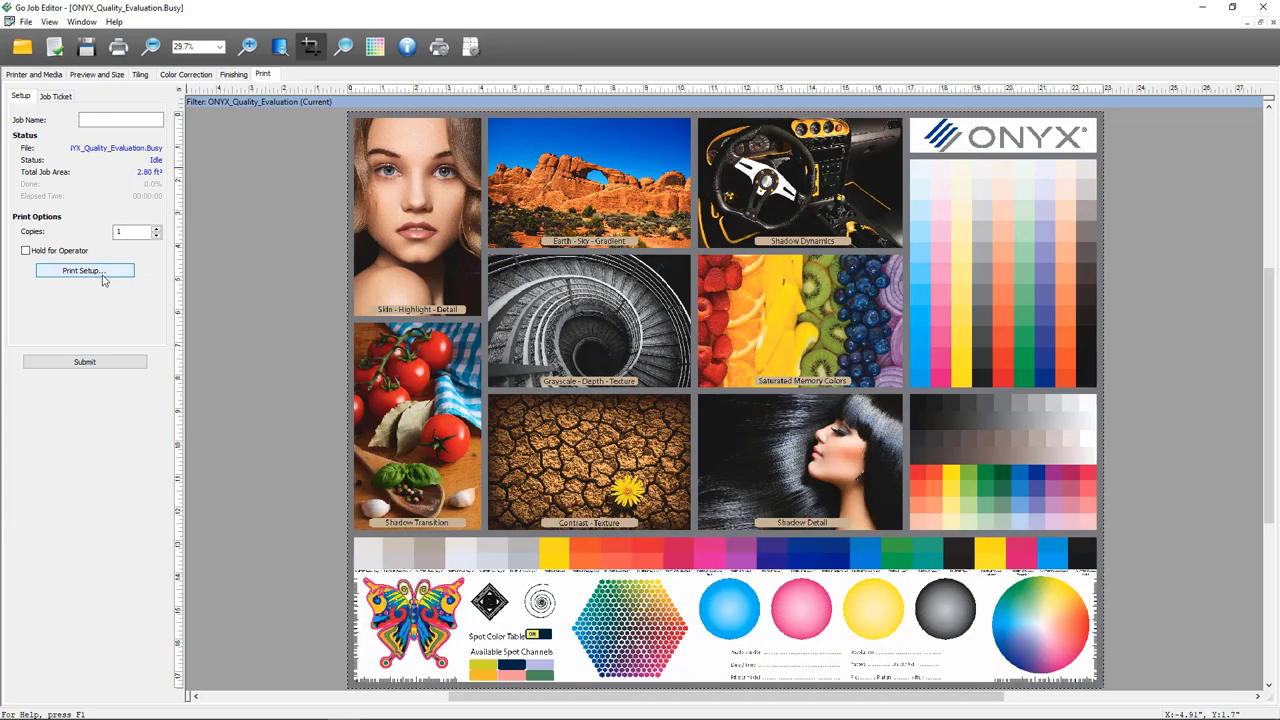
mouse_move(124, 183)
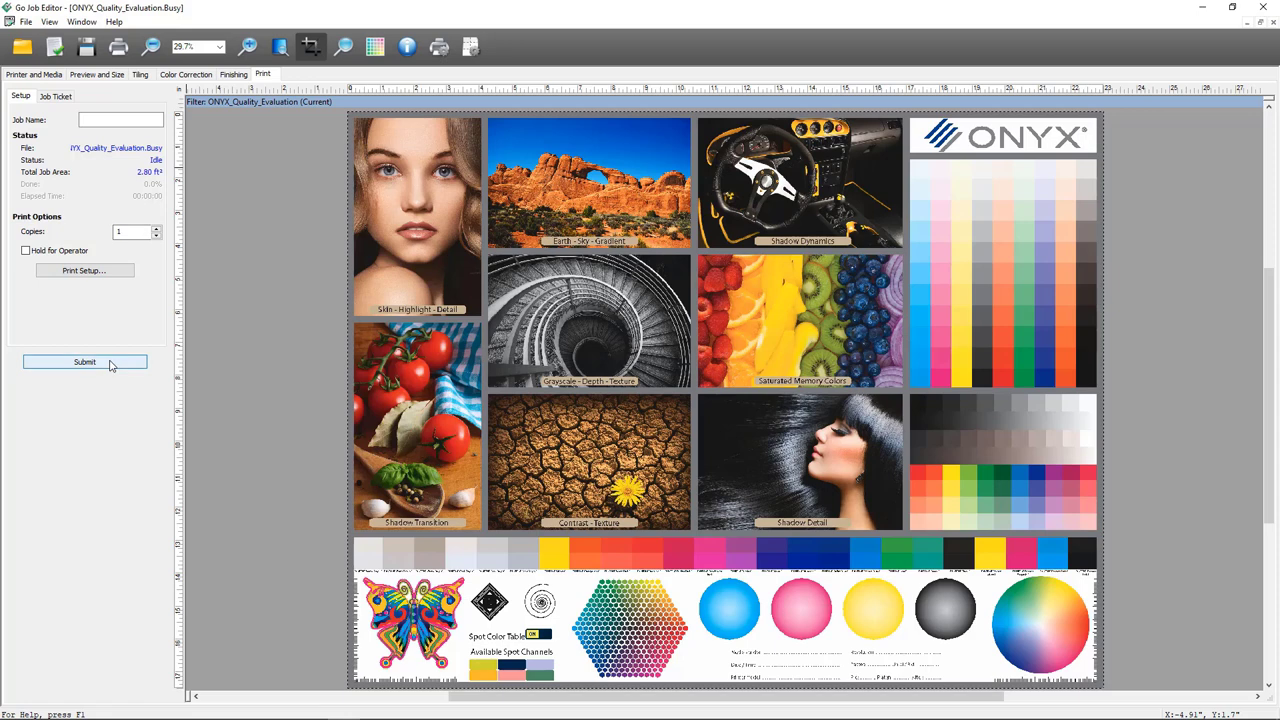
mouse_move(200, 308)
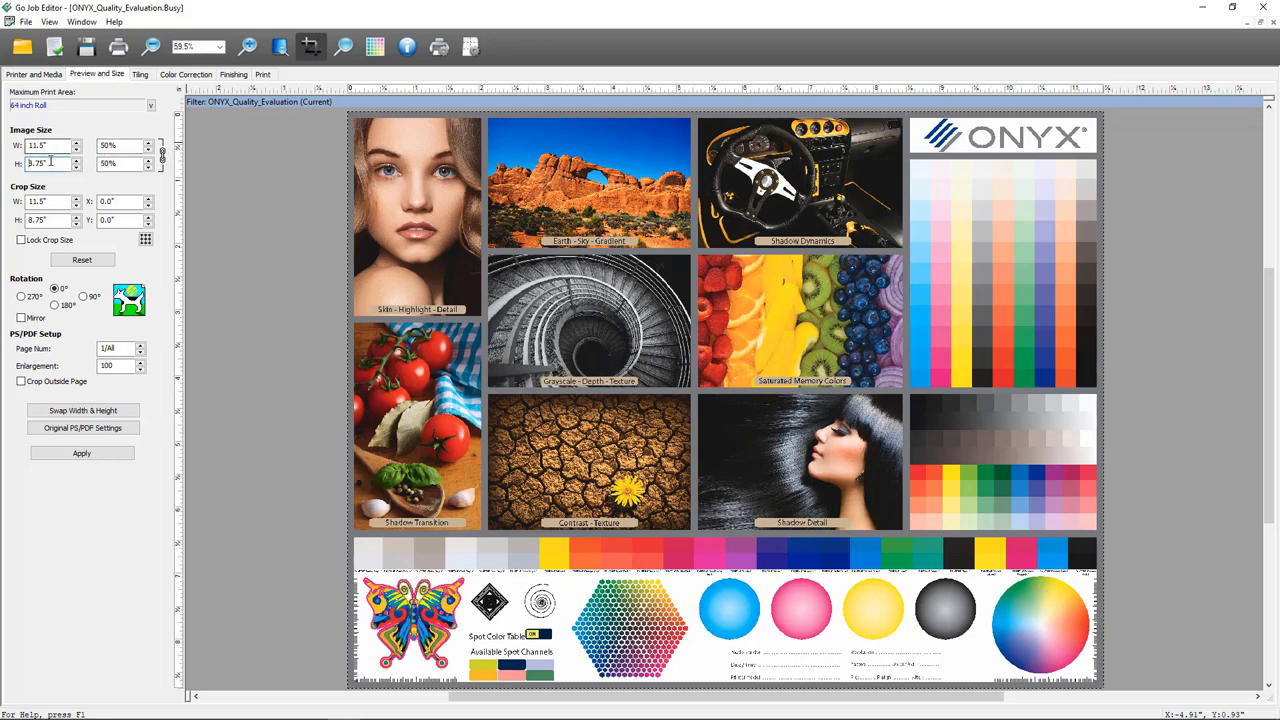
Raise contrast to 21 in Color Correction and submit the 50% resized job
left_click(186, 74)
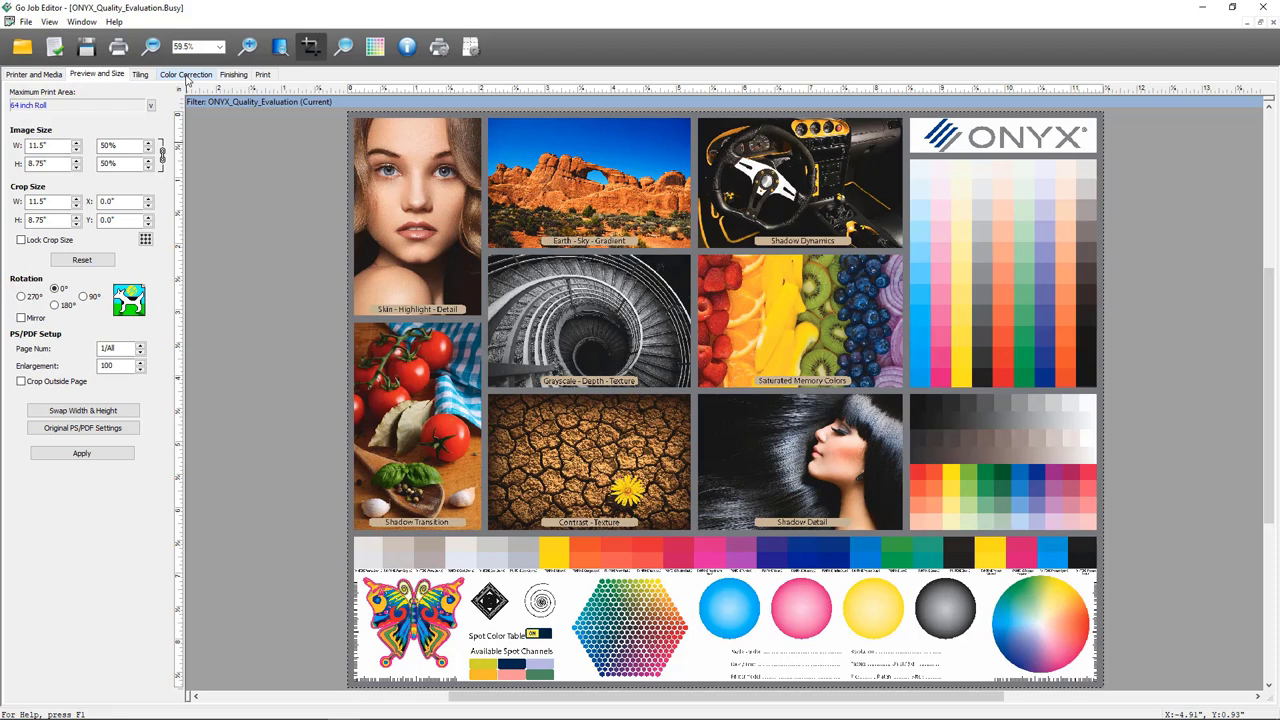
left_click(185, 74)
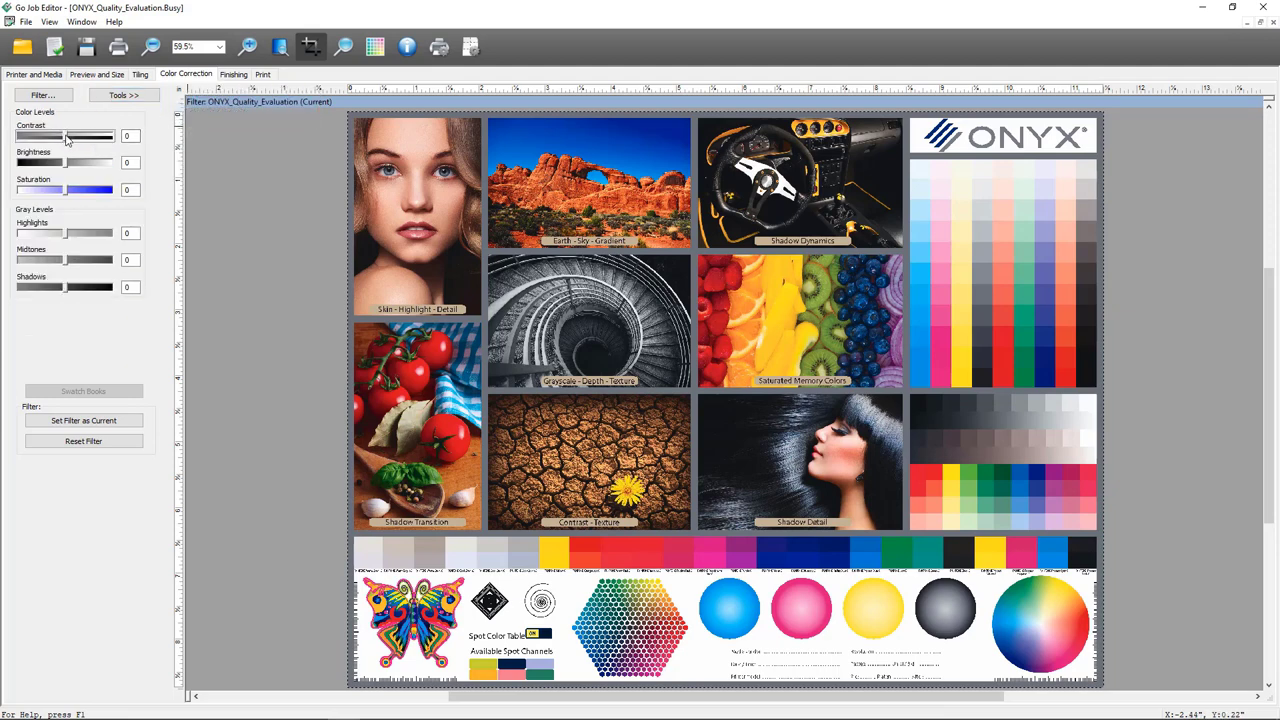
left_click_drag(68, 136, 80, 136)
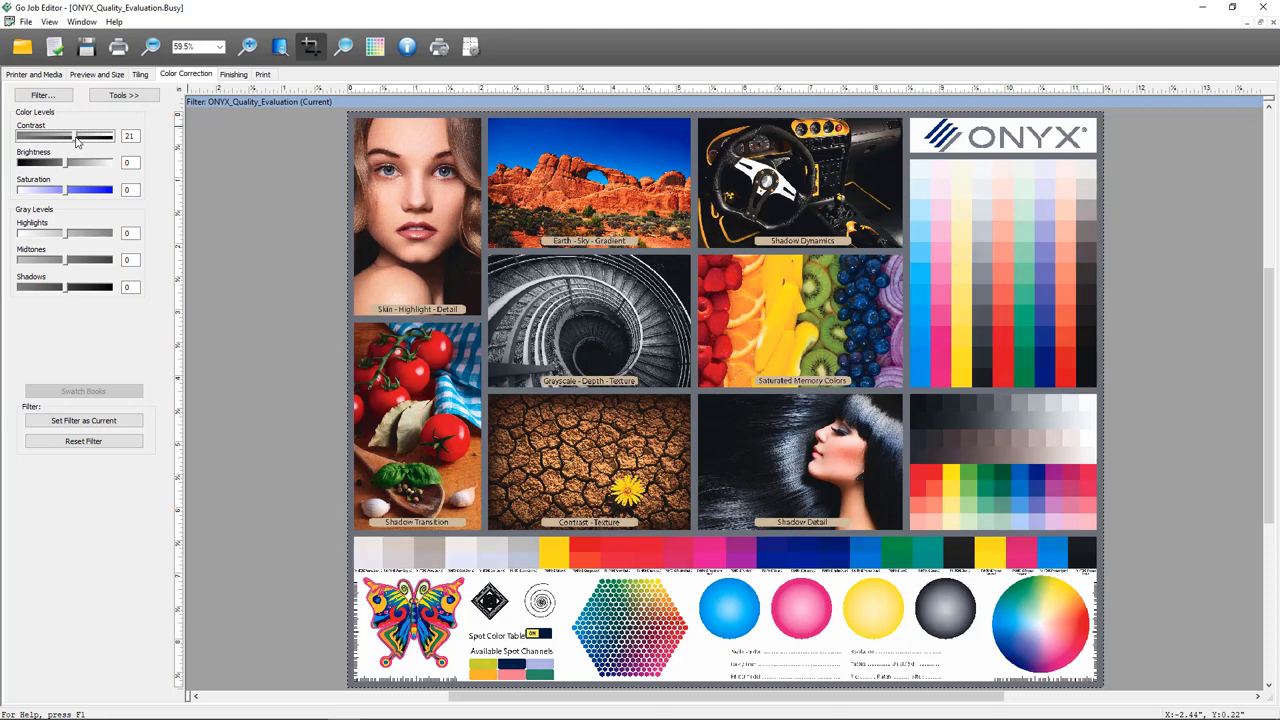
mouse_move(175, 115)
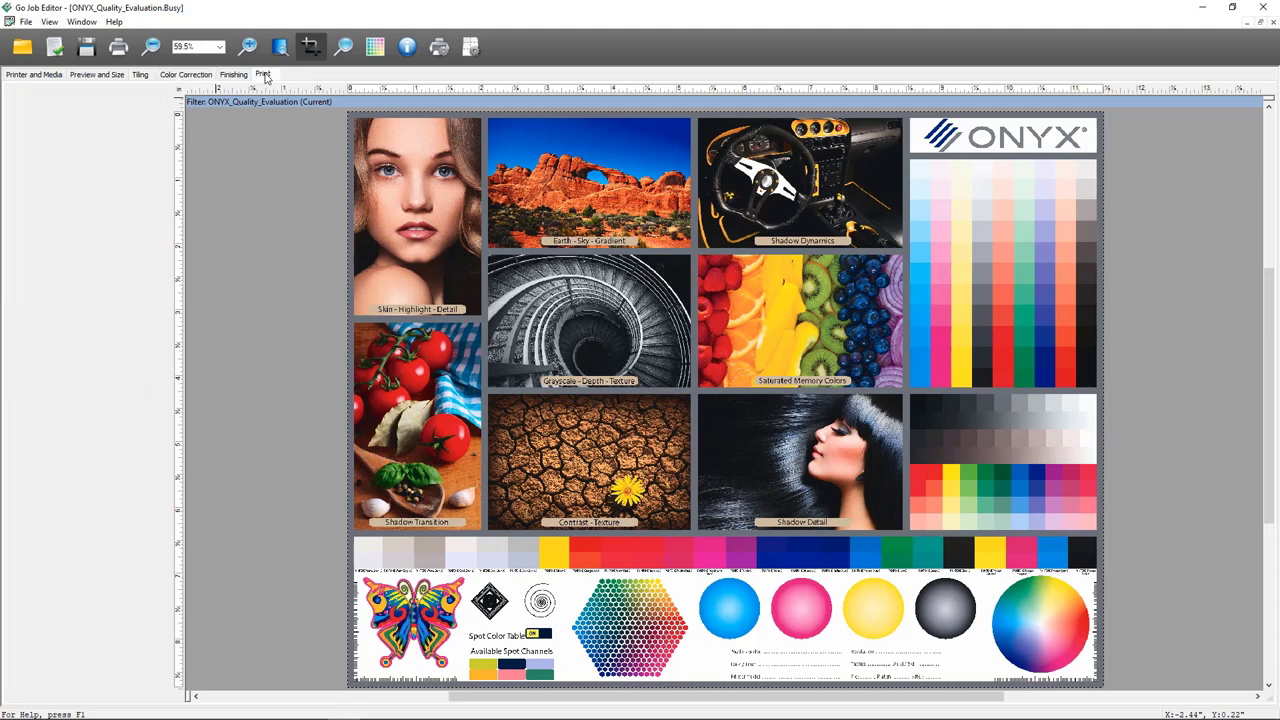
left_click(262, 74)
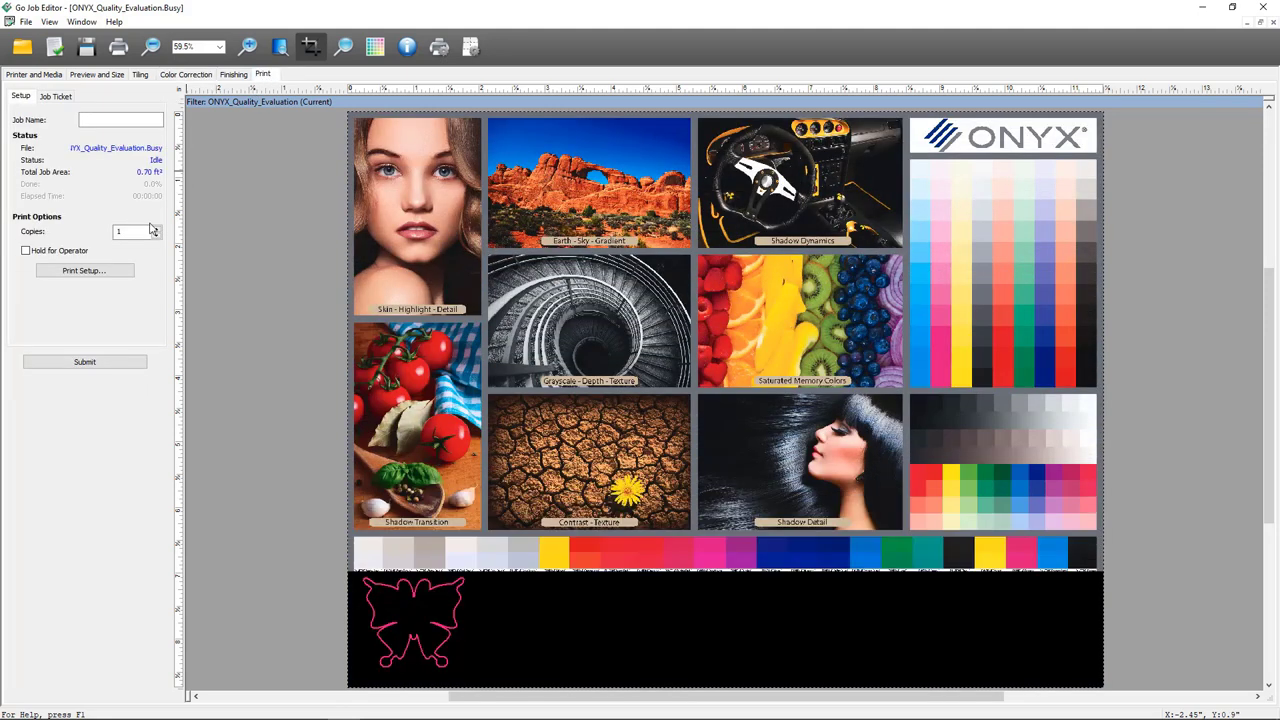
left_click(84, 361)
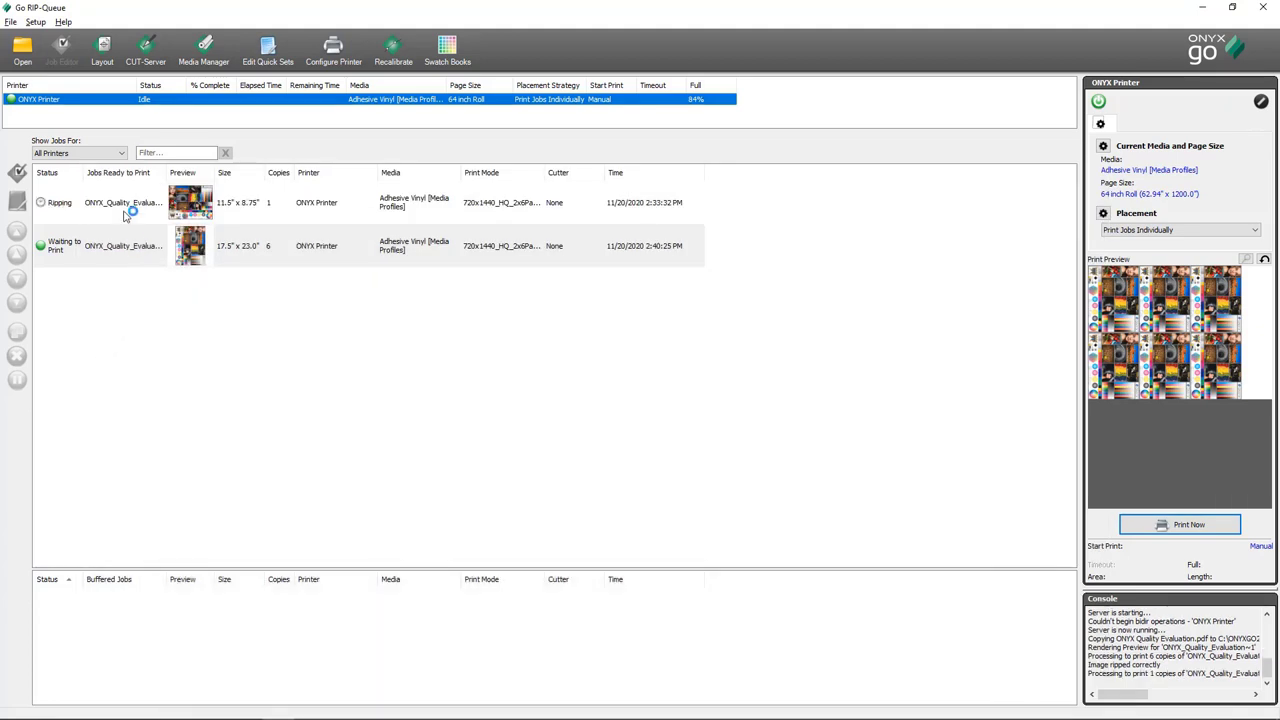
Select the newly ripped 11.5 × 8.75 in quality evaluation job in Jobs Ready to Print
left_click(120, 202)
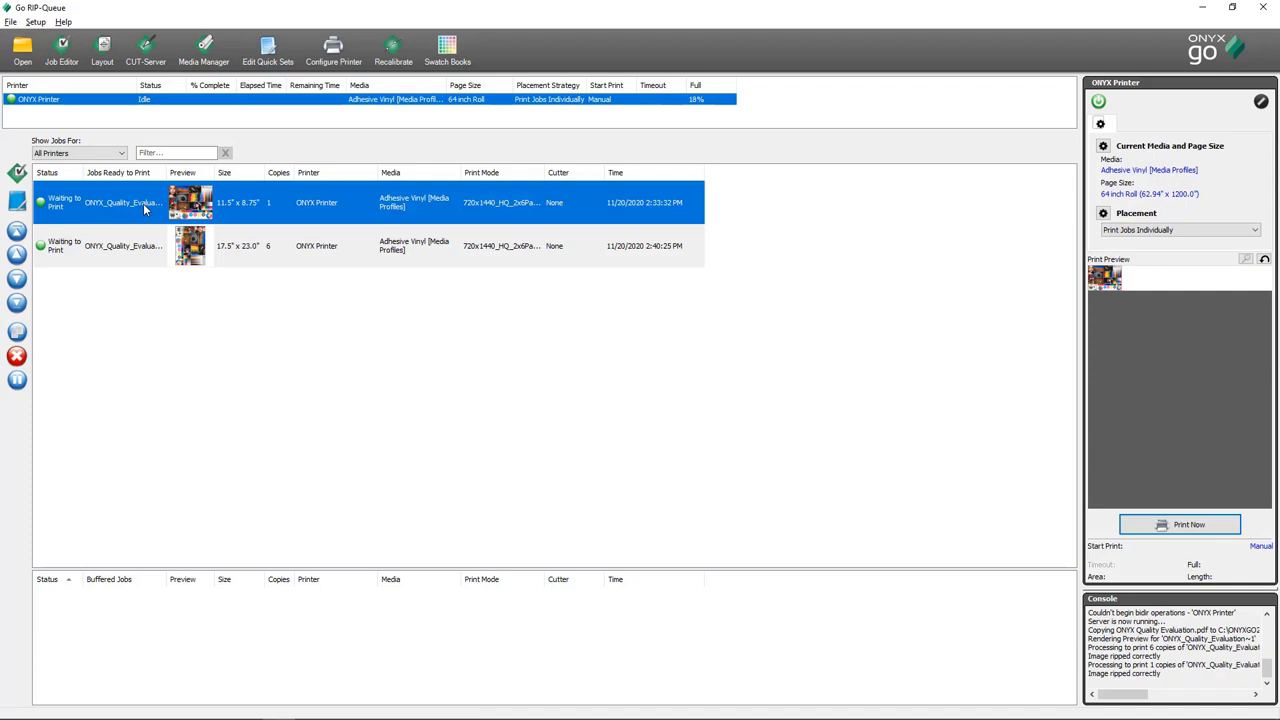
mouse_move(1105, 300)
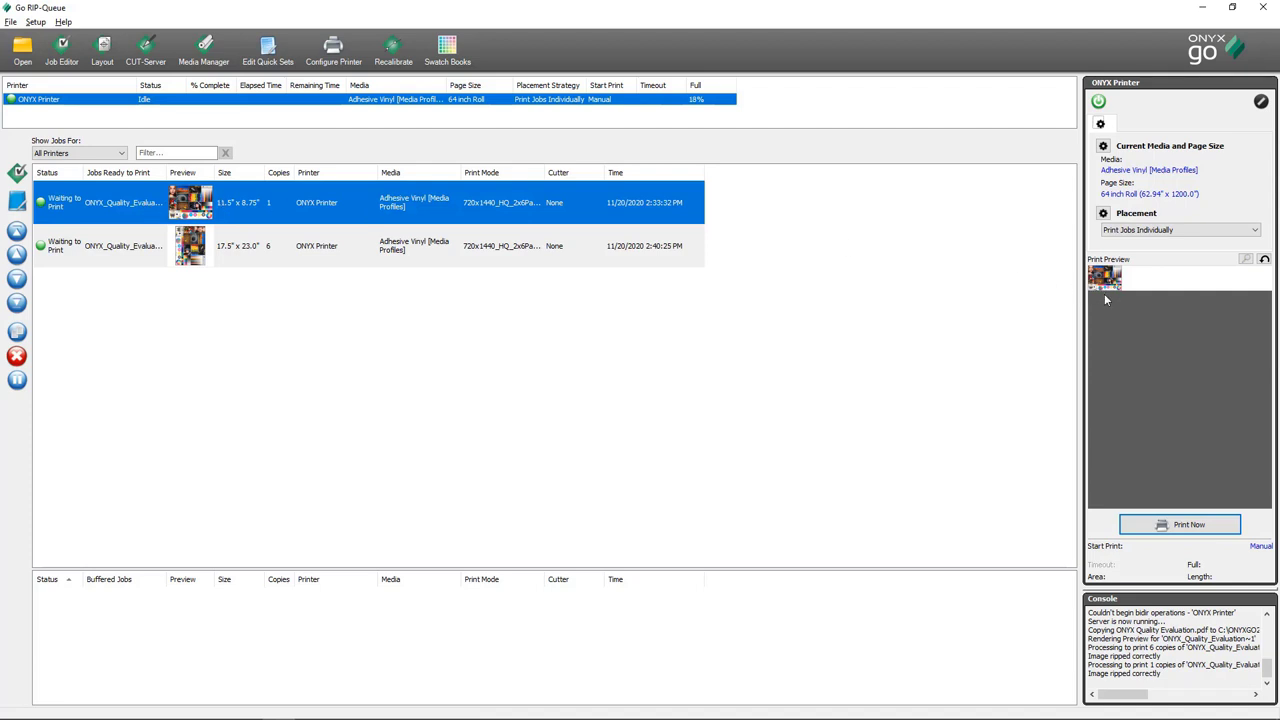
mouse_move(1105, 280)
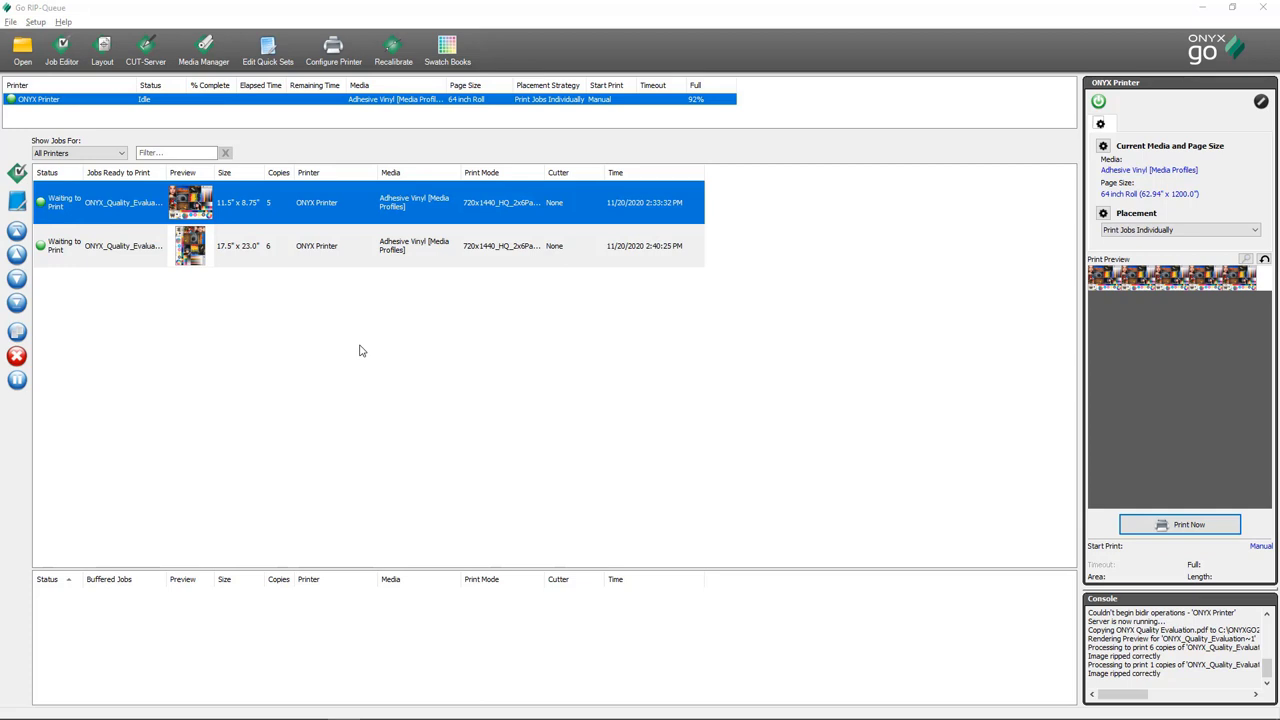
mouse_move(360, 337)
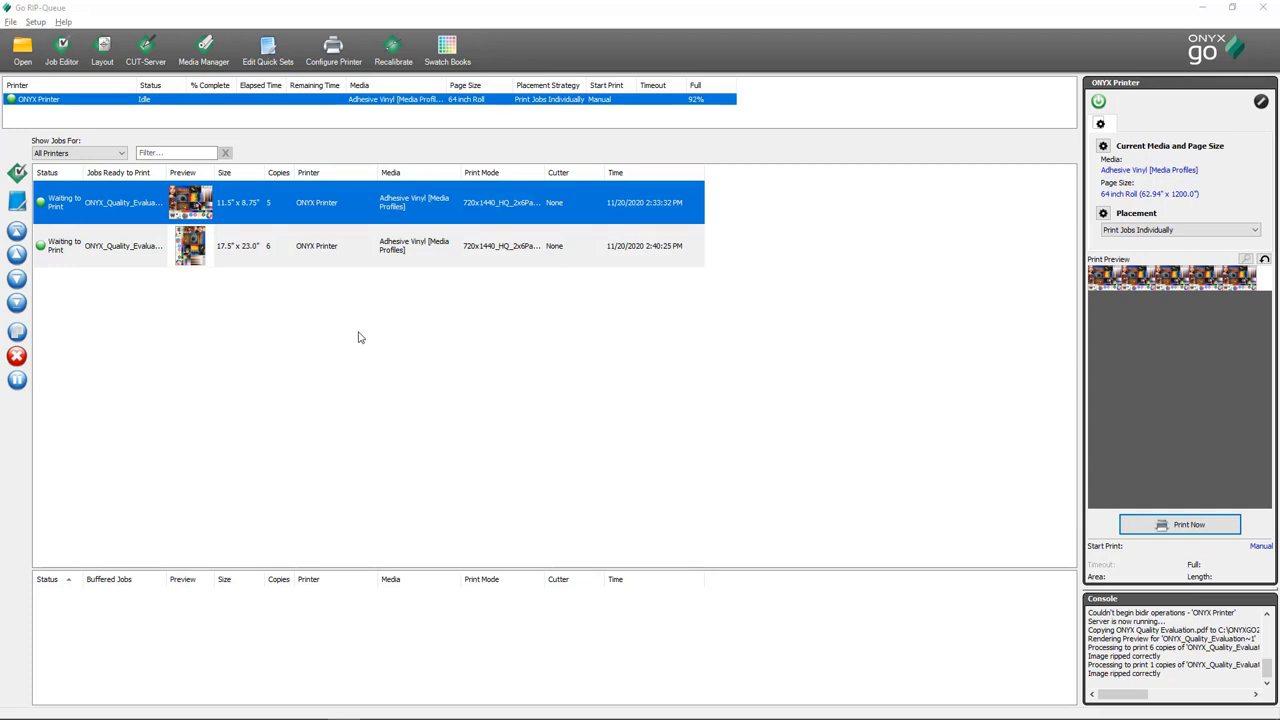
mouse_move(268, 213)
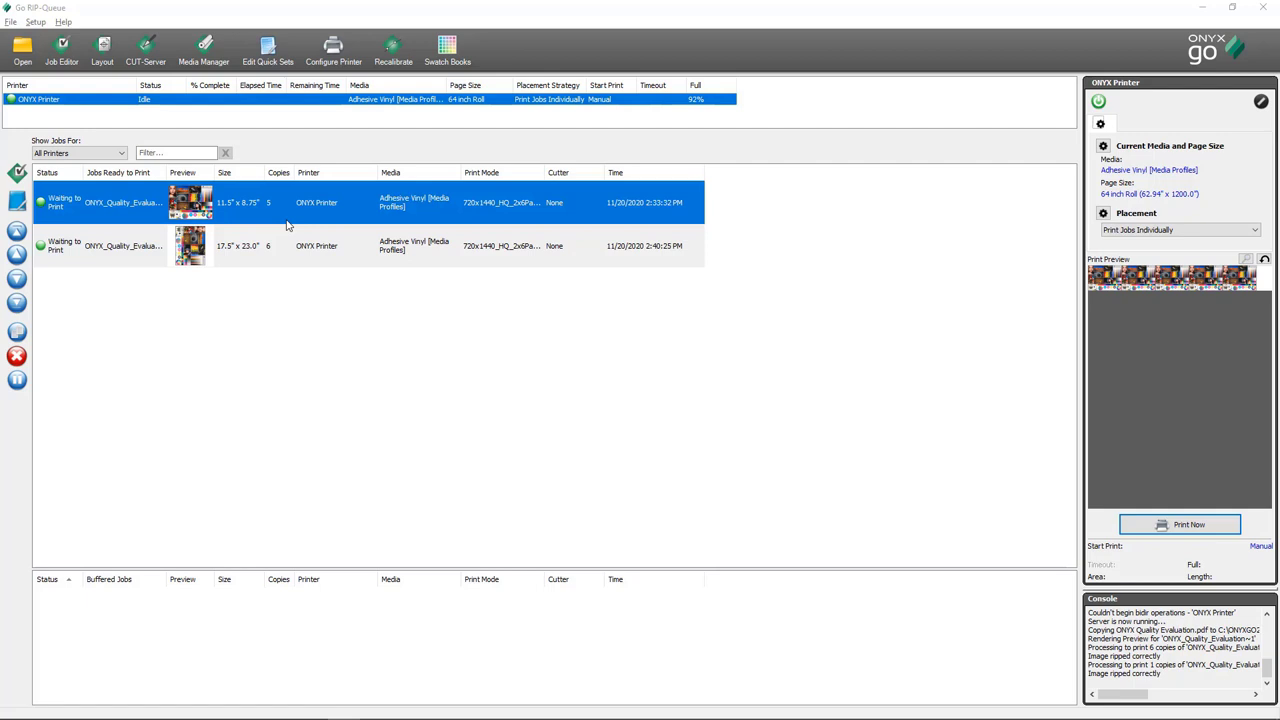
mouse_move(1124, 253)
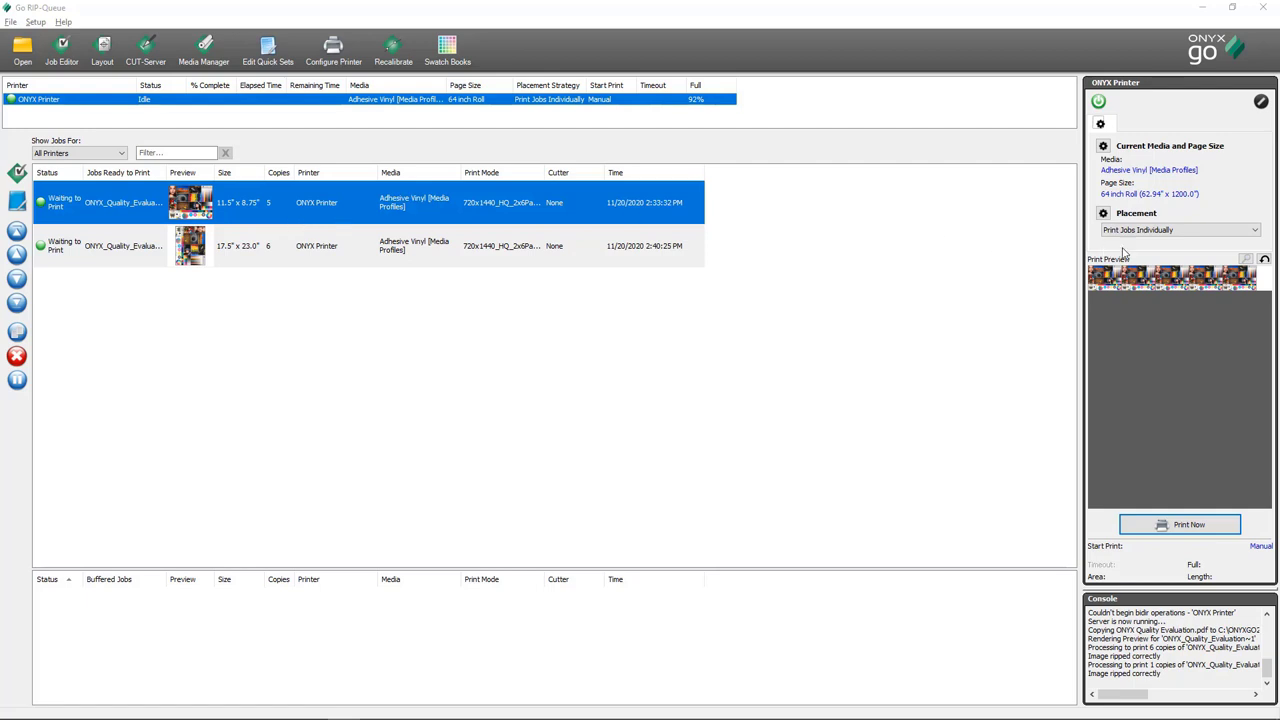
mouse_move(1259, 217)
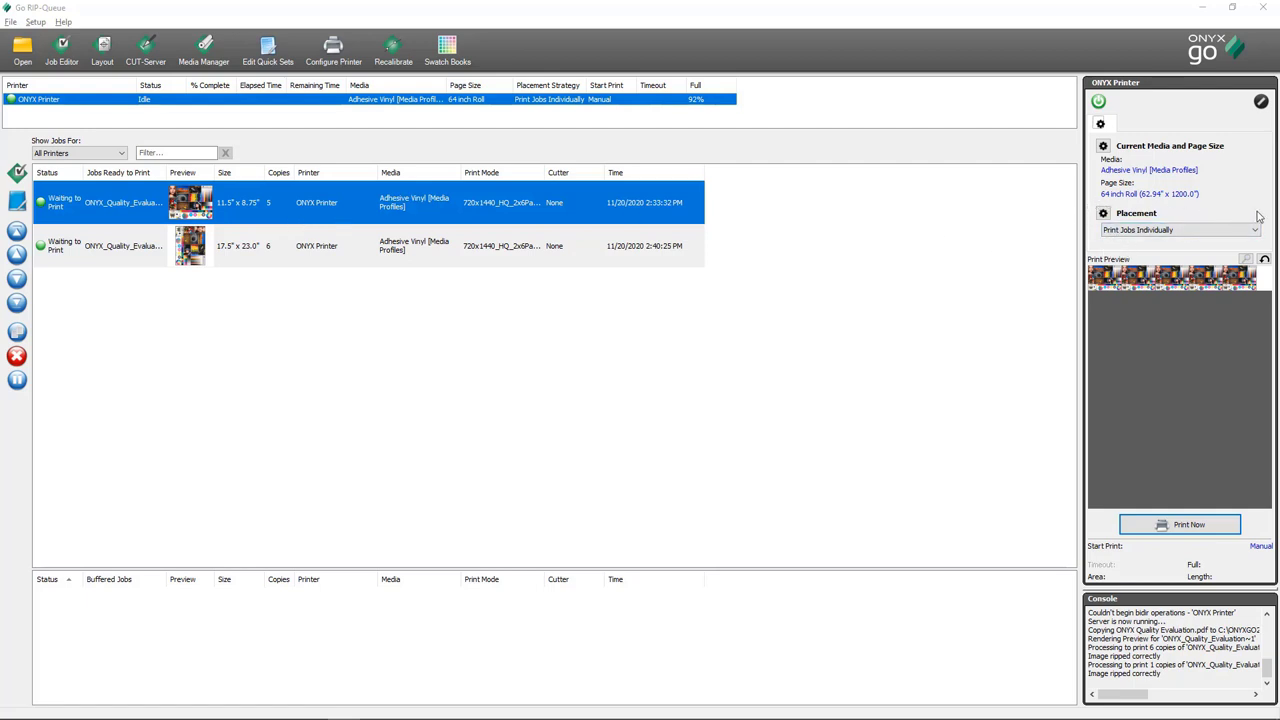
mouse_move(1125, 245)
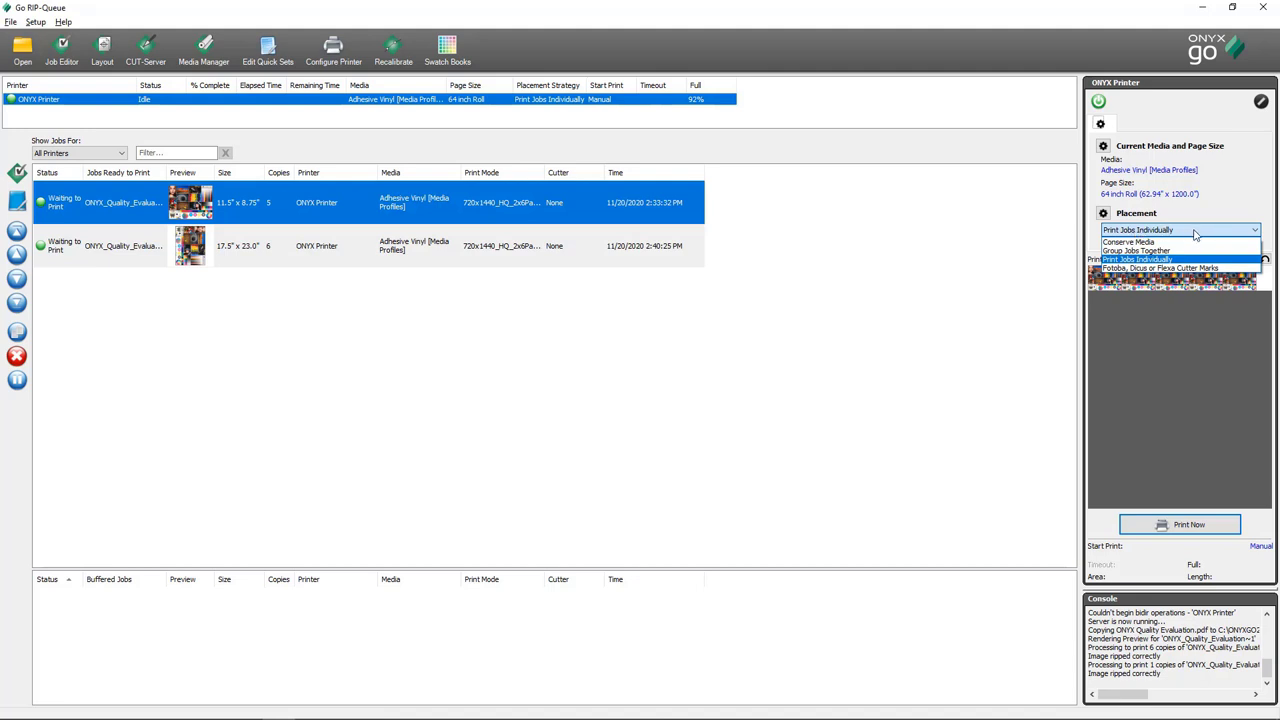
mouse_move(1180, 241)
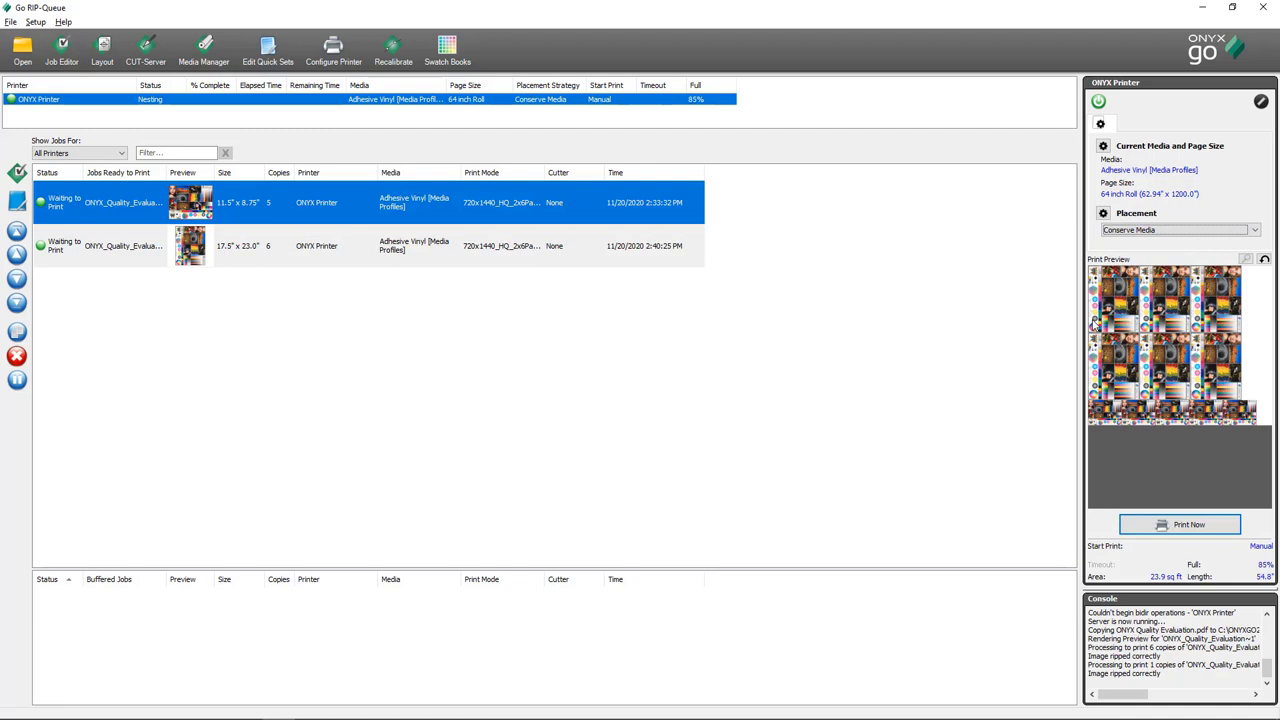
mouse_move(1122, 385)
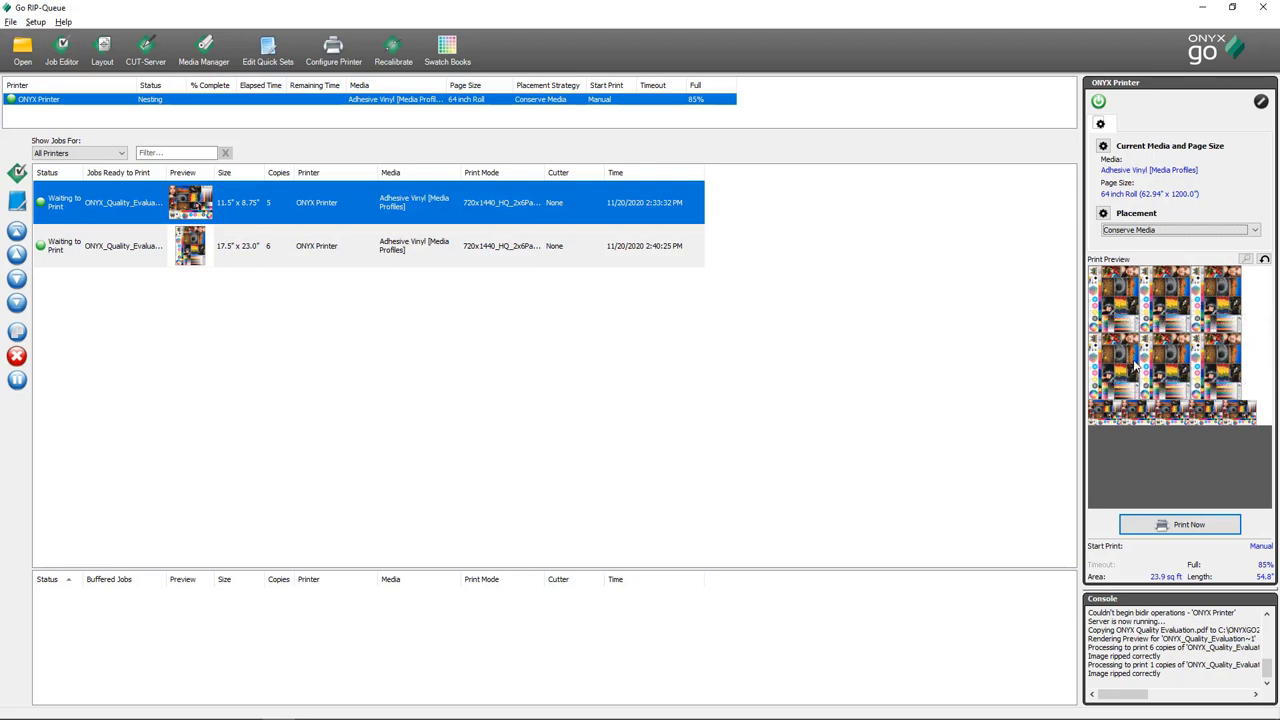
mouse_move(1155, 307)
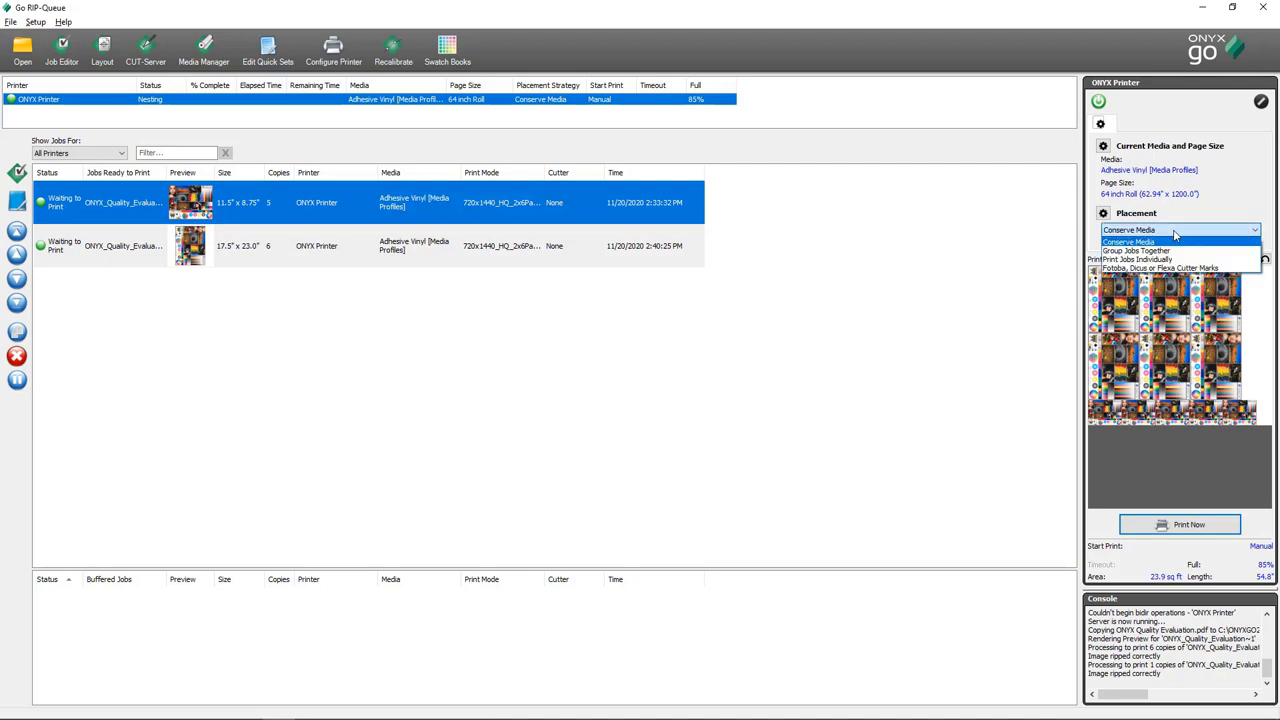
mouse_move(1135, 250)
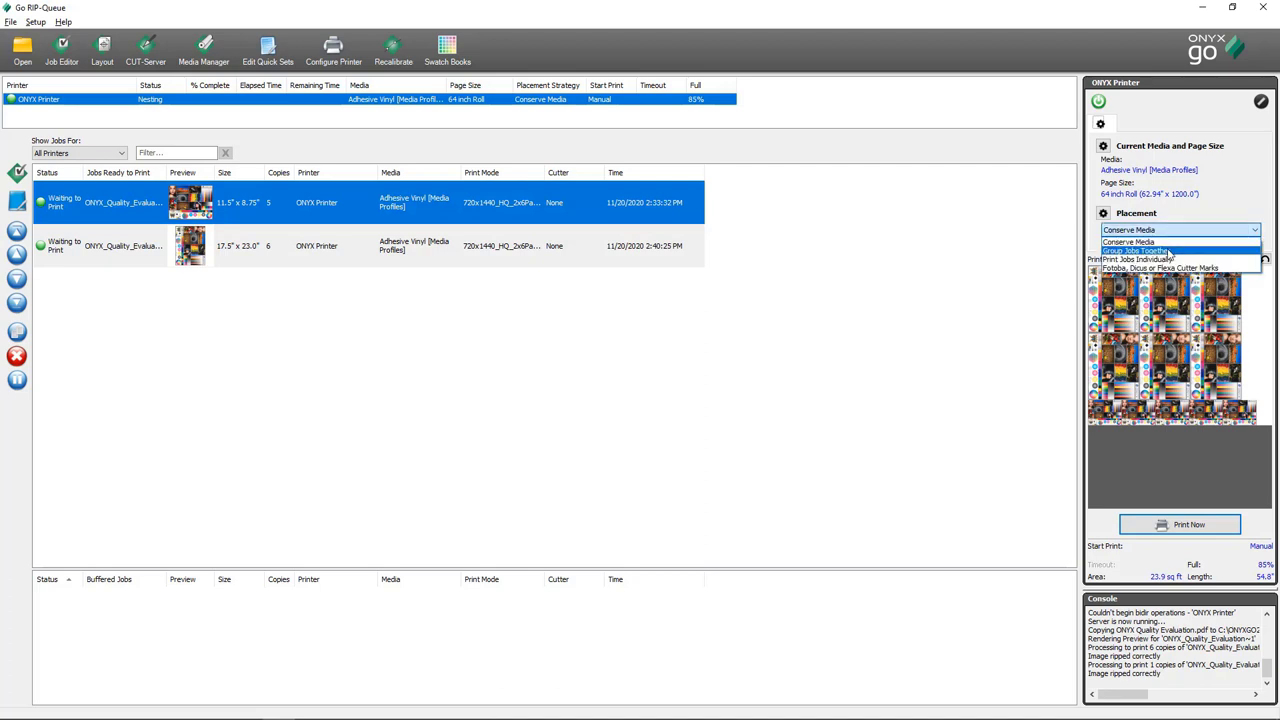
left_click(1137, 250)
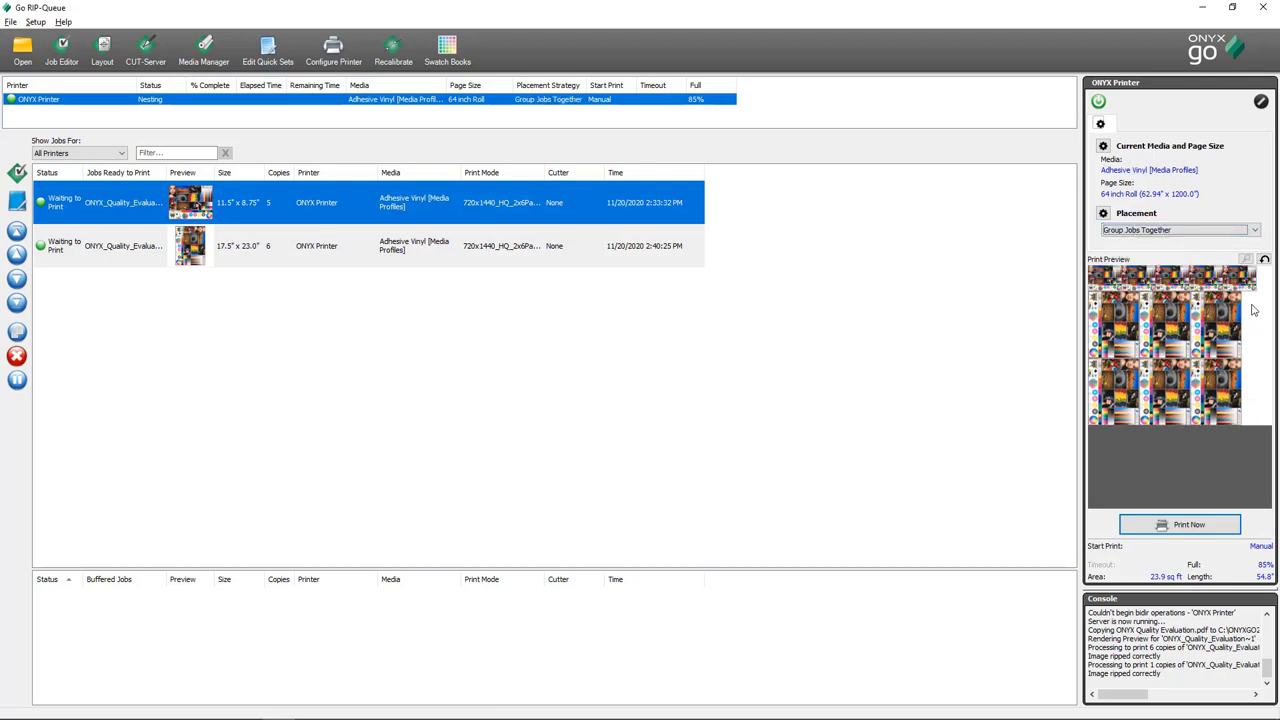
mouse_move(1245, 412)
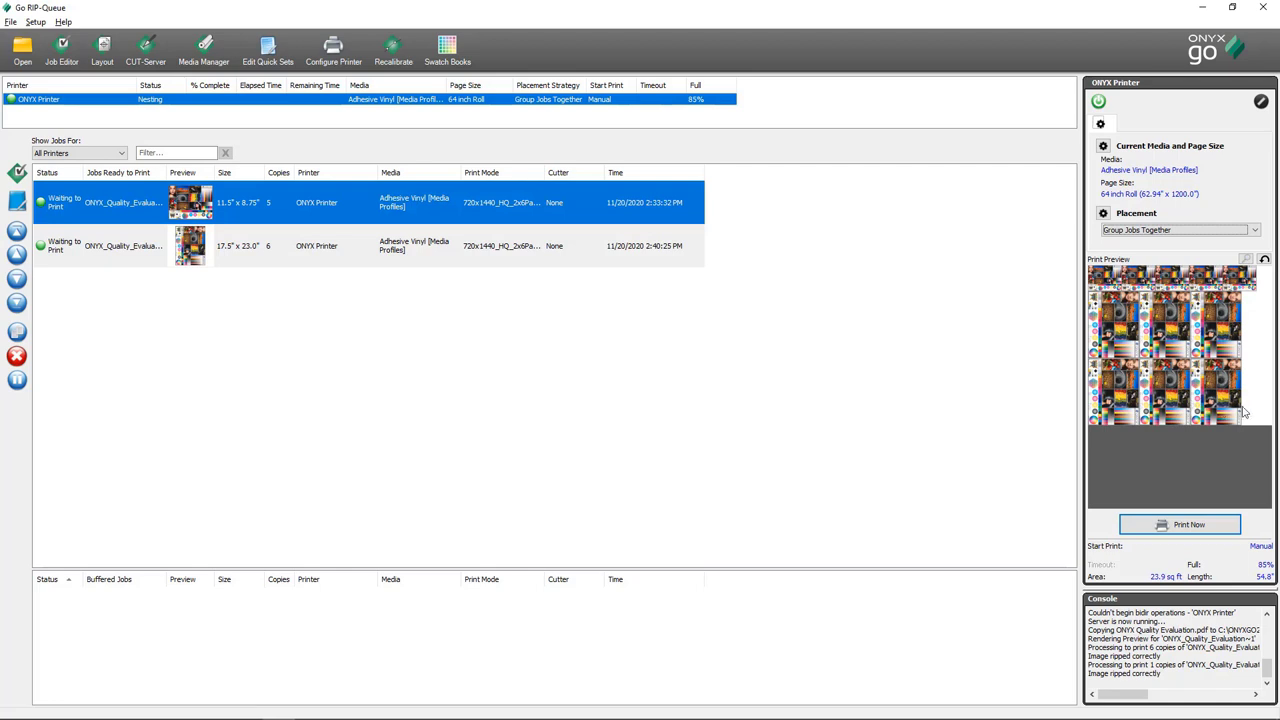
mouse_move(1185, 393)
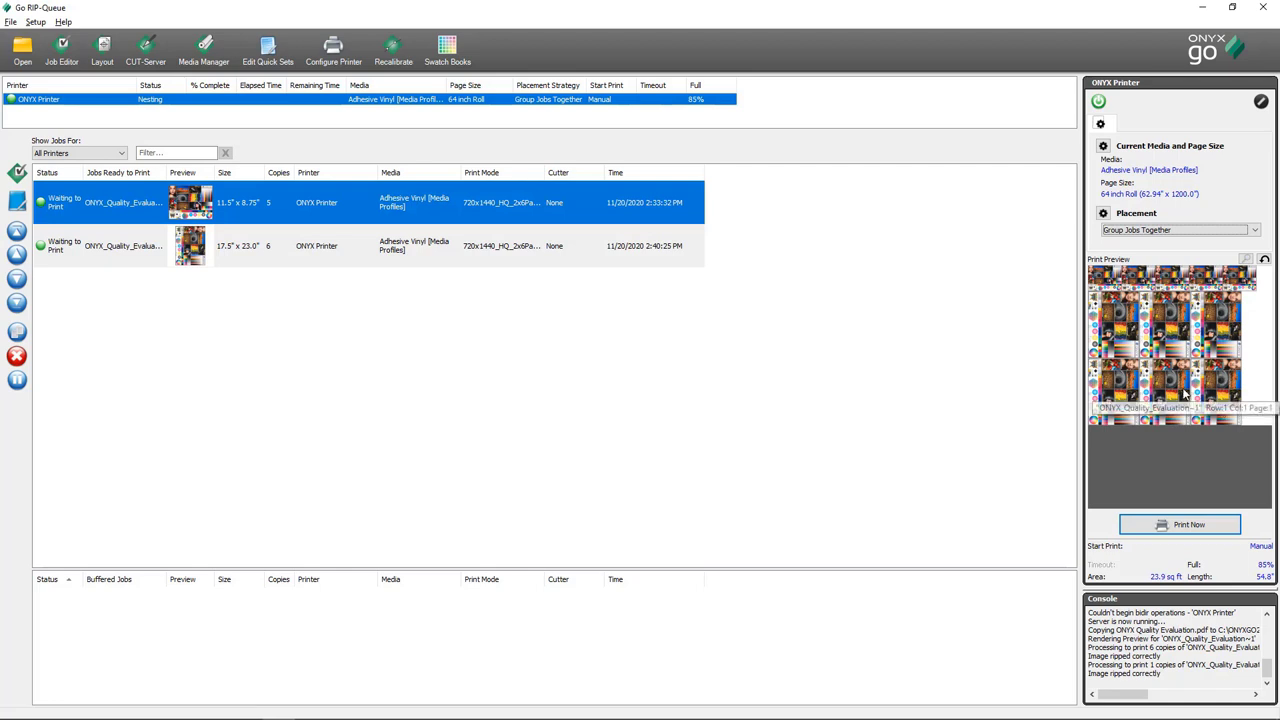
mouse_move(883, 321)
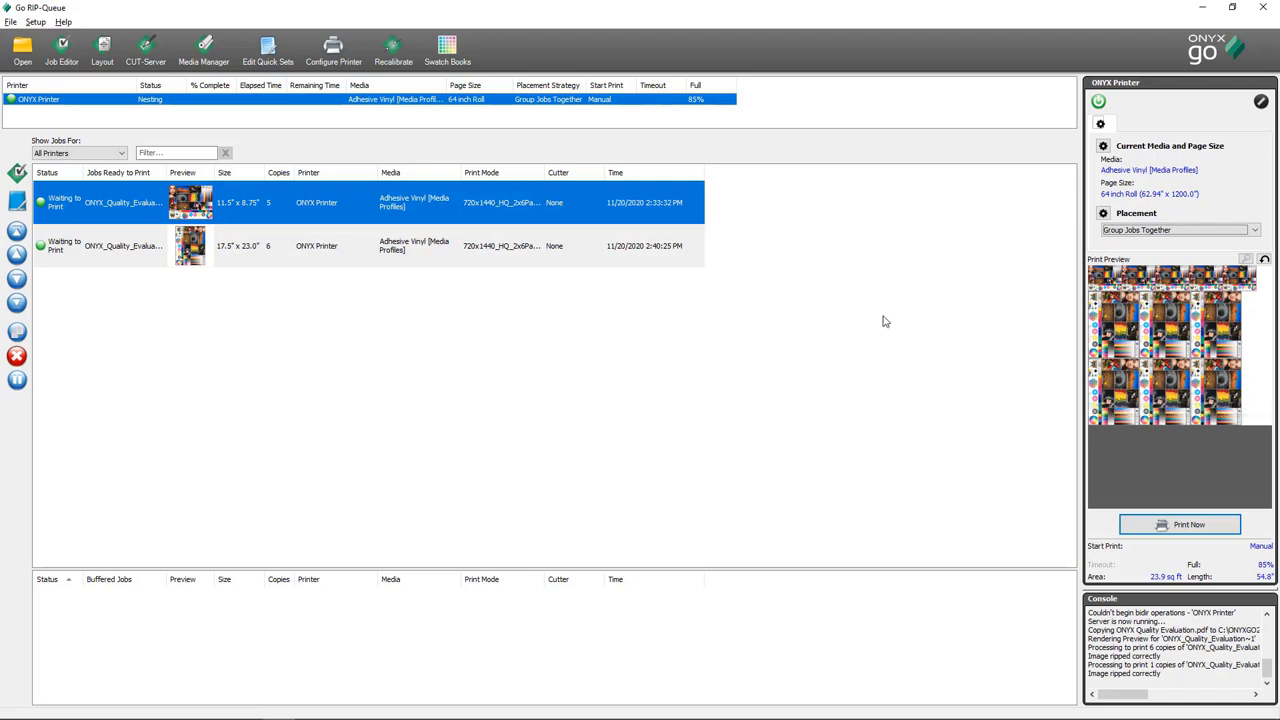
mouse_move(680, 247)
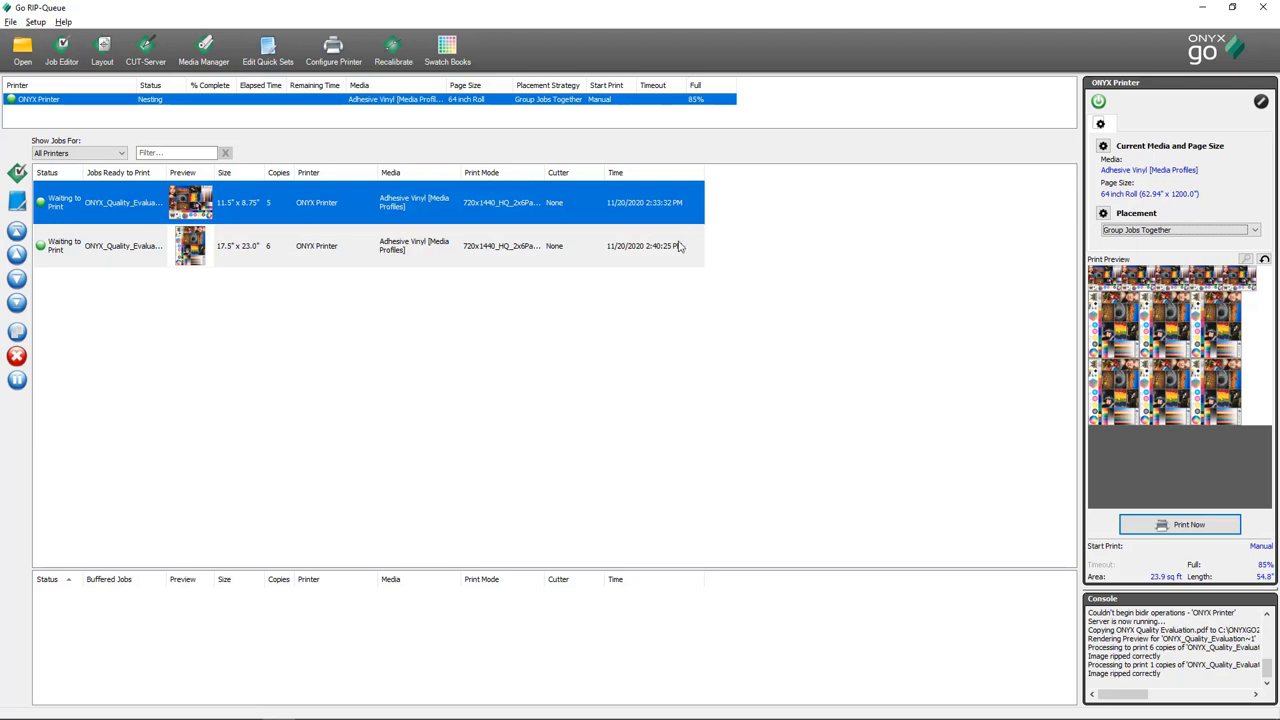
mouse_move(715, 241)
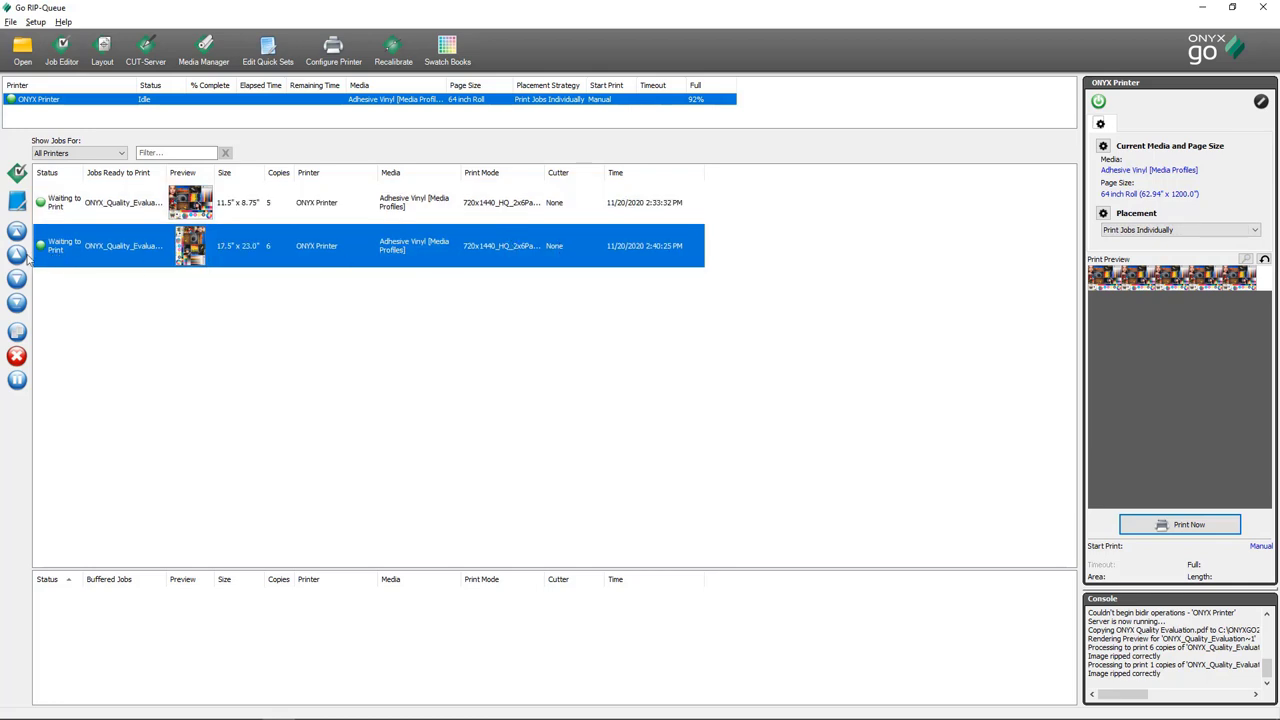
mouse_move(18, 255)
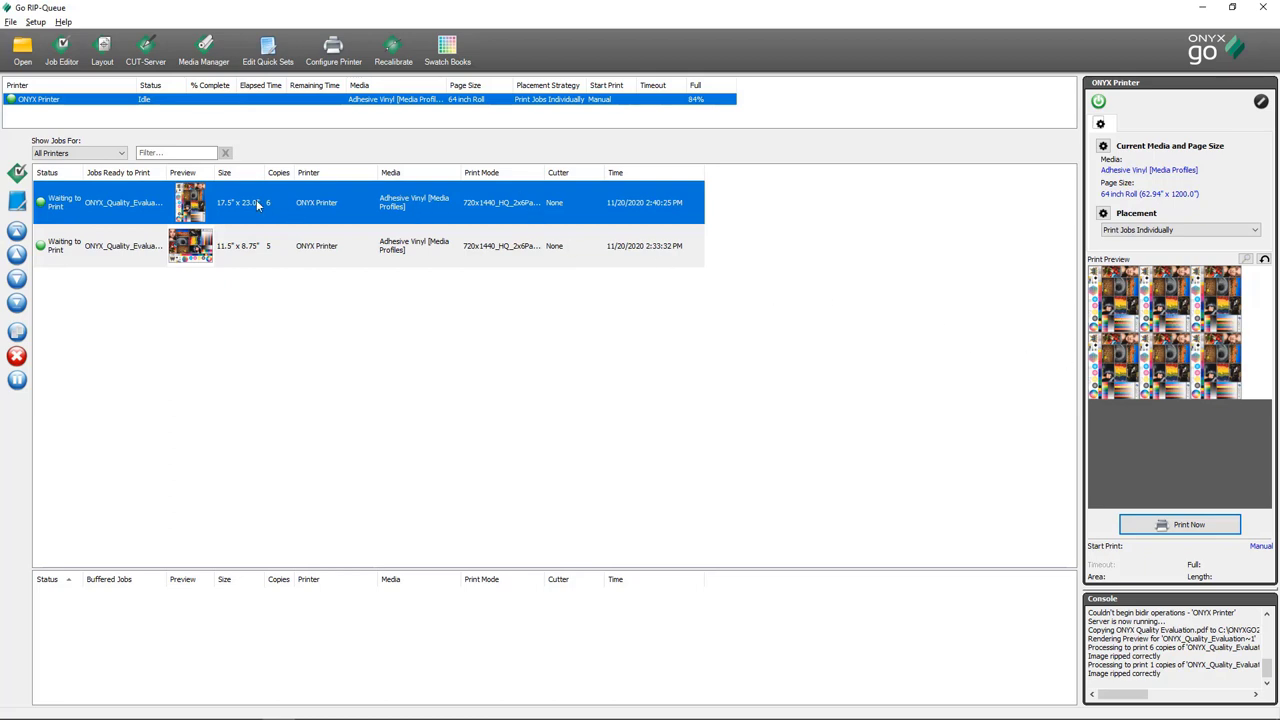
mouse_move(276, 252)
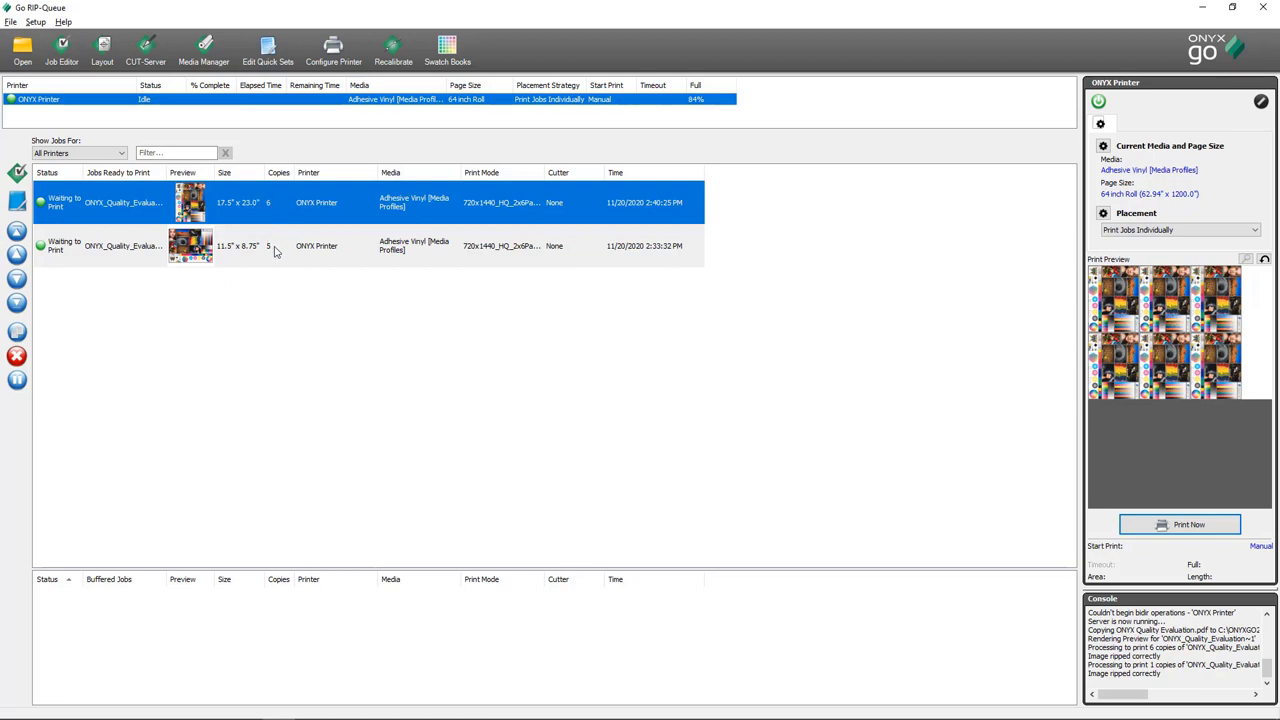
Select the second quality evaluation job and set Placement to Group Jobs Together
left_click(450, 246)
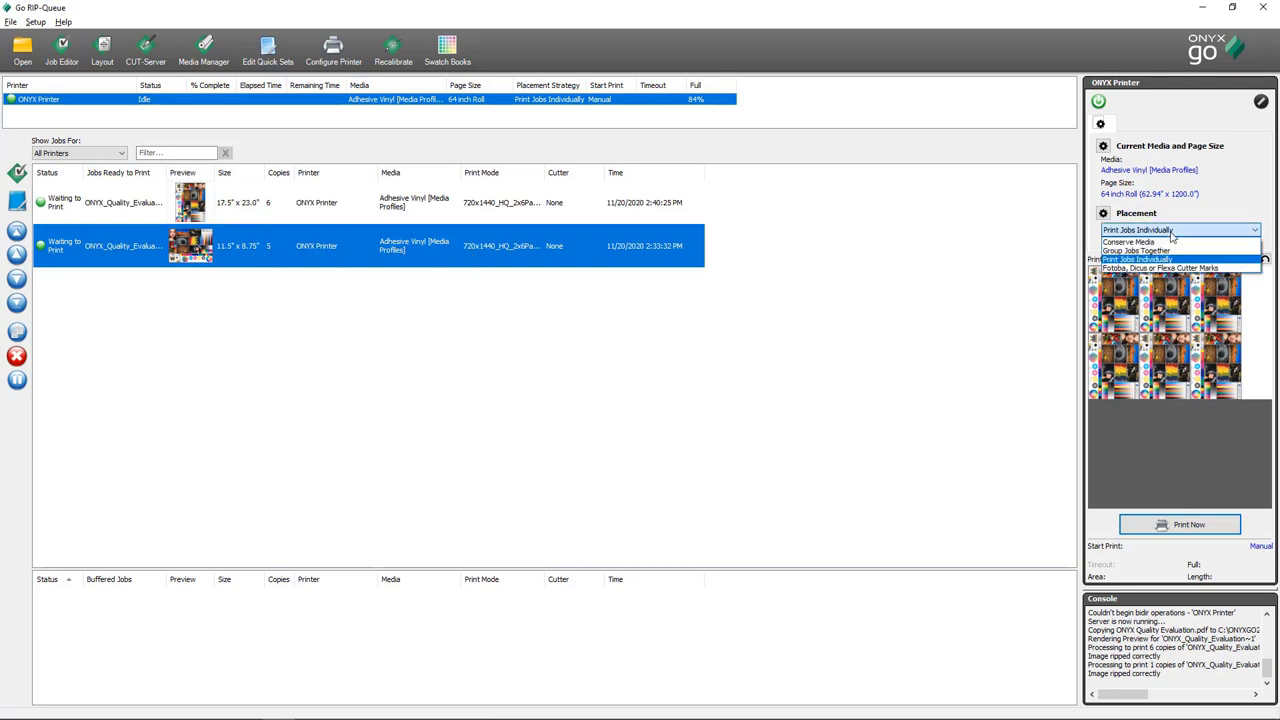
mouse_move(1180, 268)
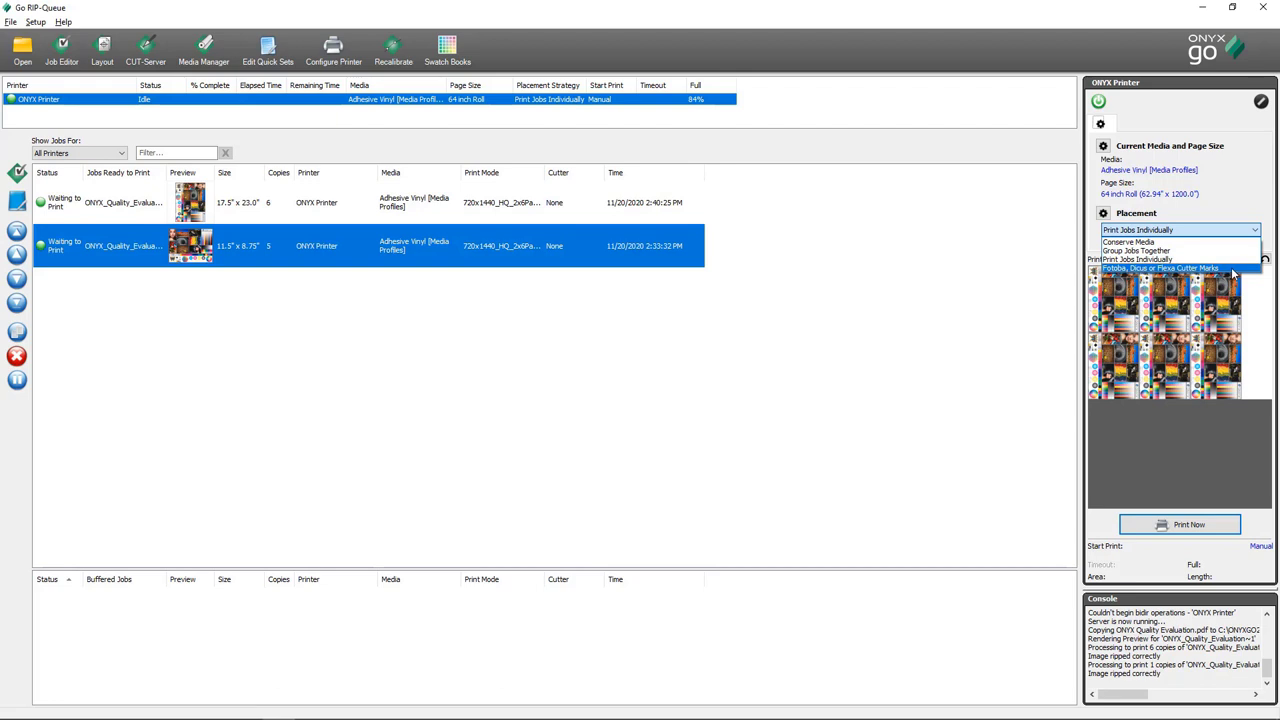
left_click(1160, 268)
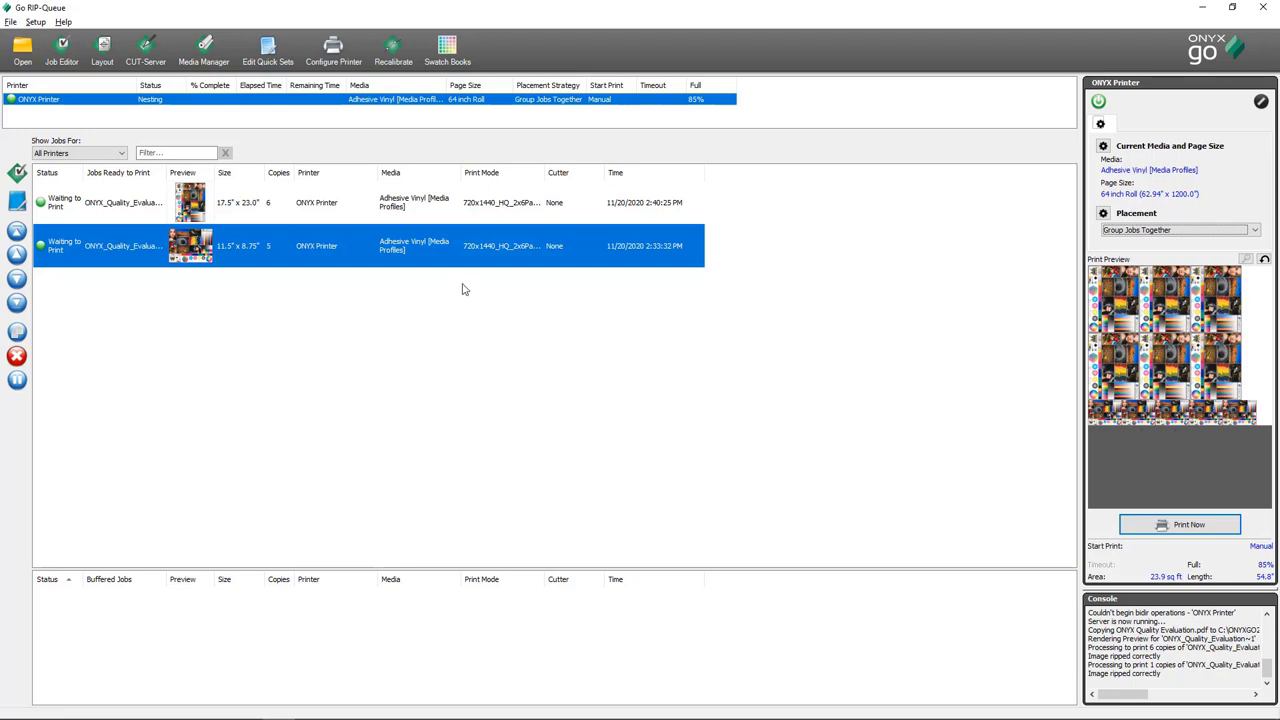
mouse_move(318, 261)
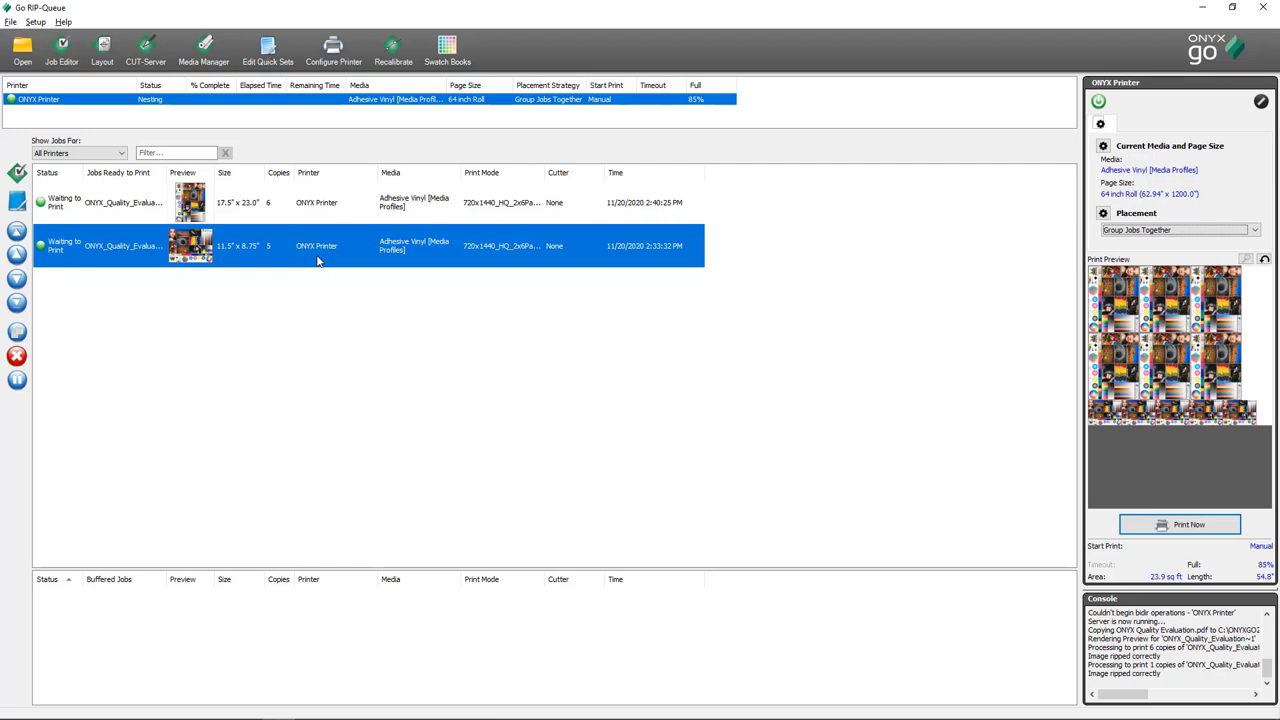
mouse_move(330, 215)
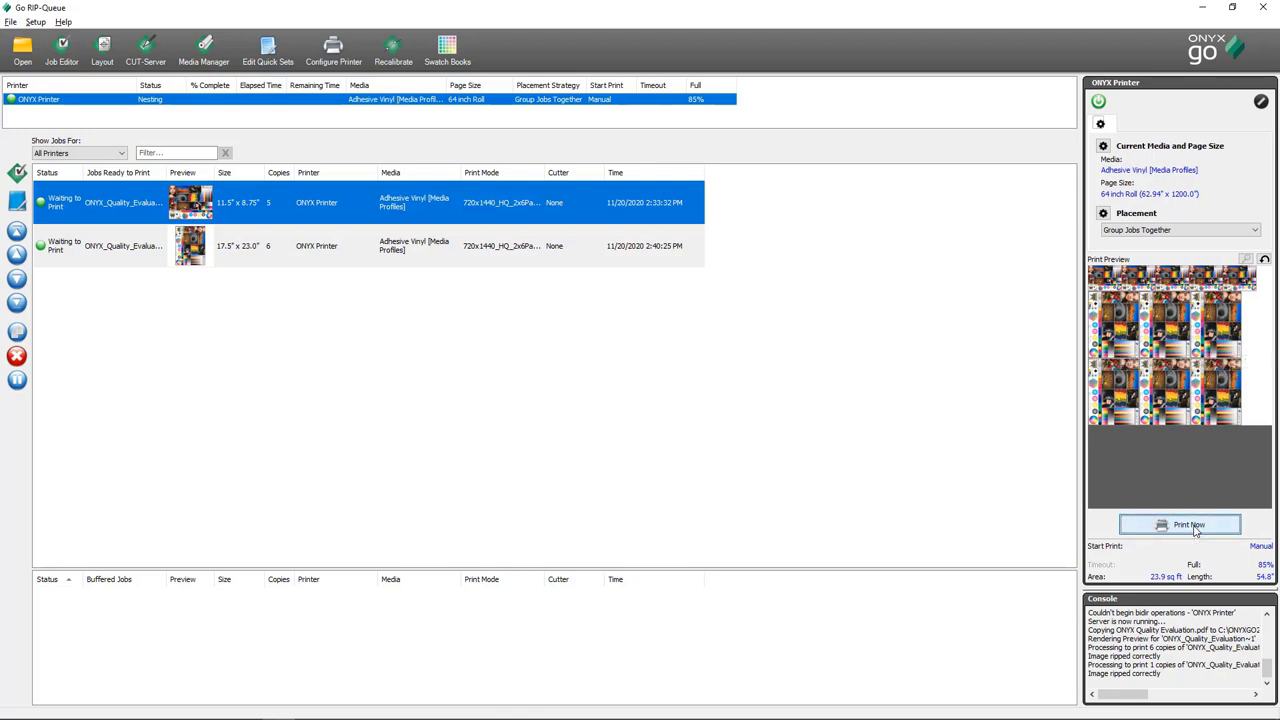
Send both grouped quality evaluation jobs to print with Print Now
left_click(1180, 524)
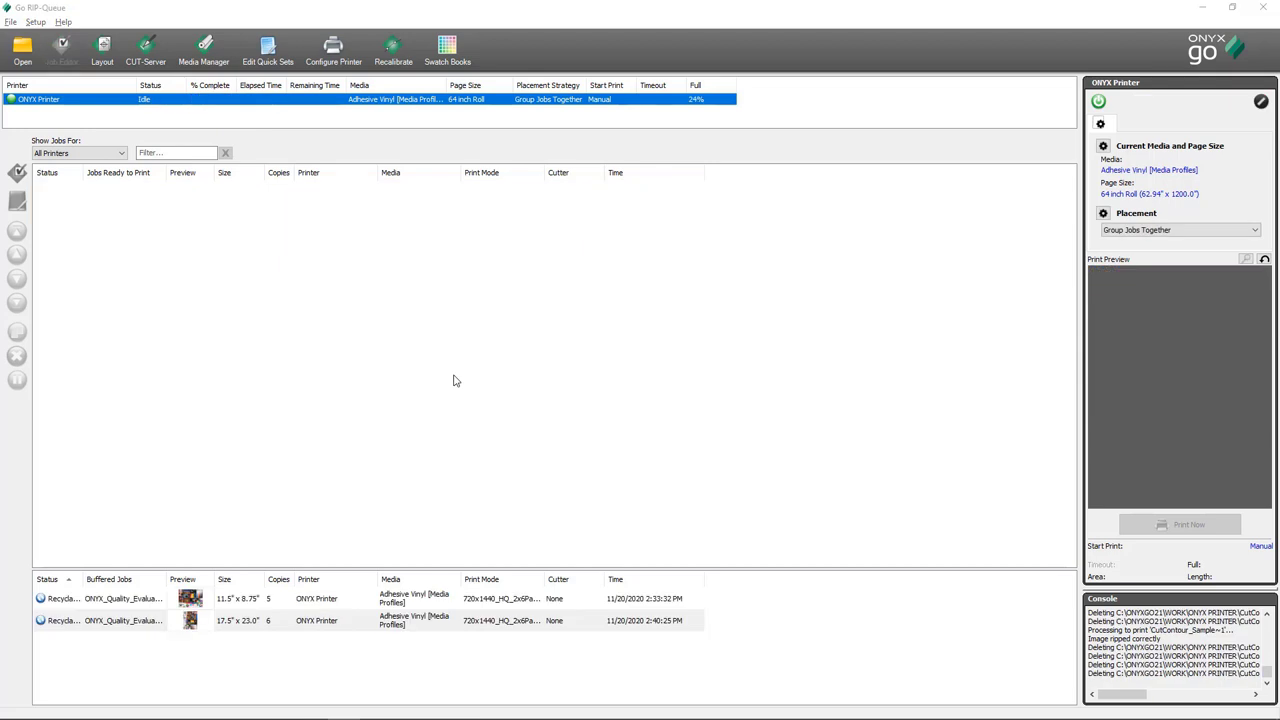
mouse_move(491, 371)
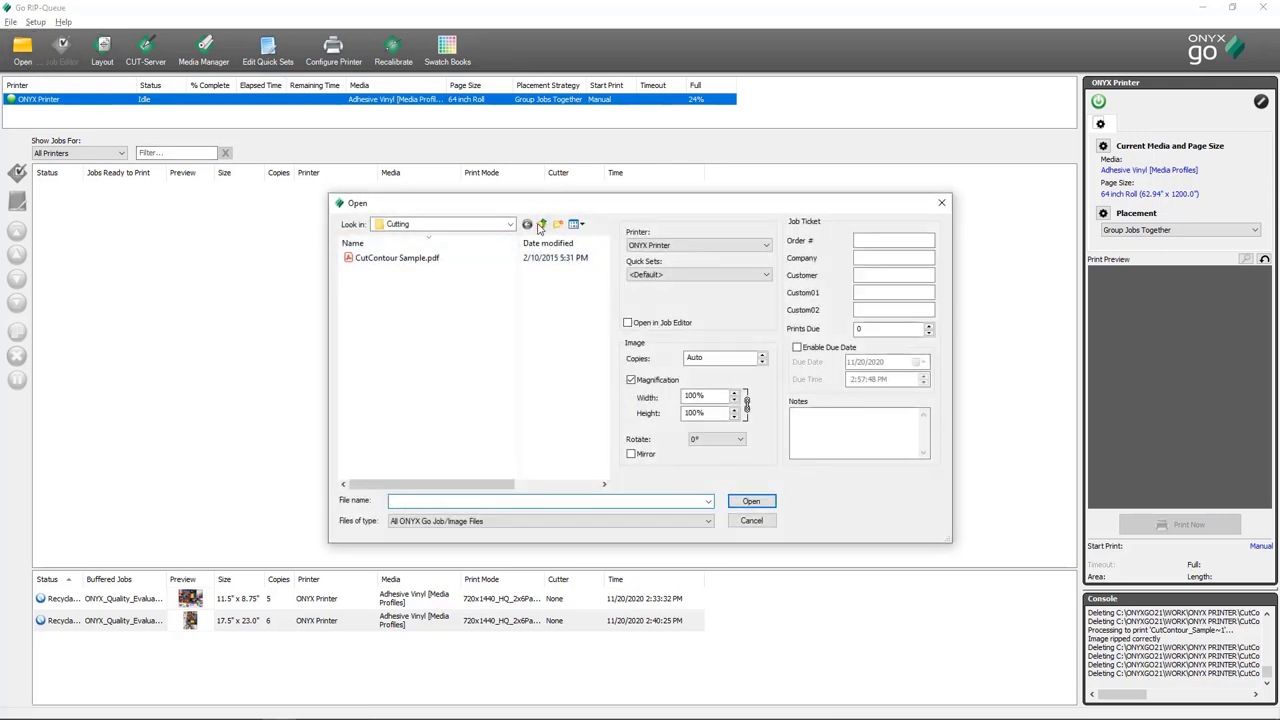
Load CutContour Sample.pdf from Samples > Cutting into the queue and open it for editing
left_click(542, 223)
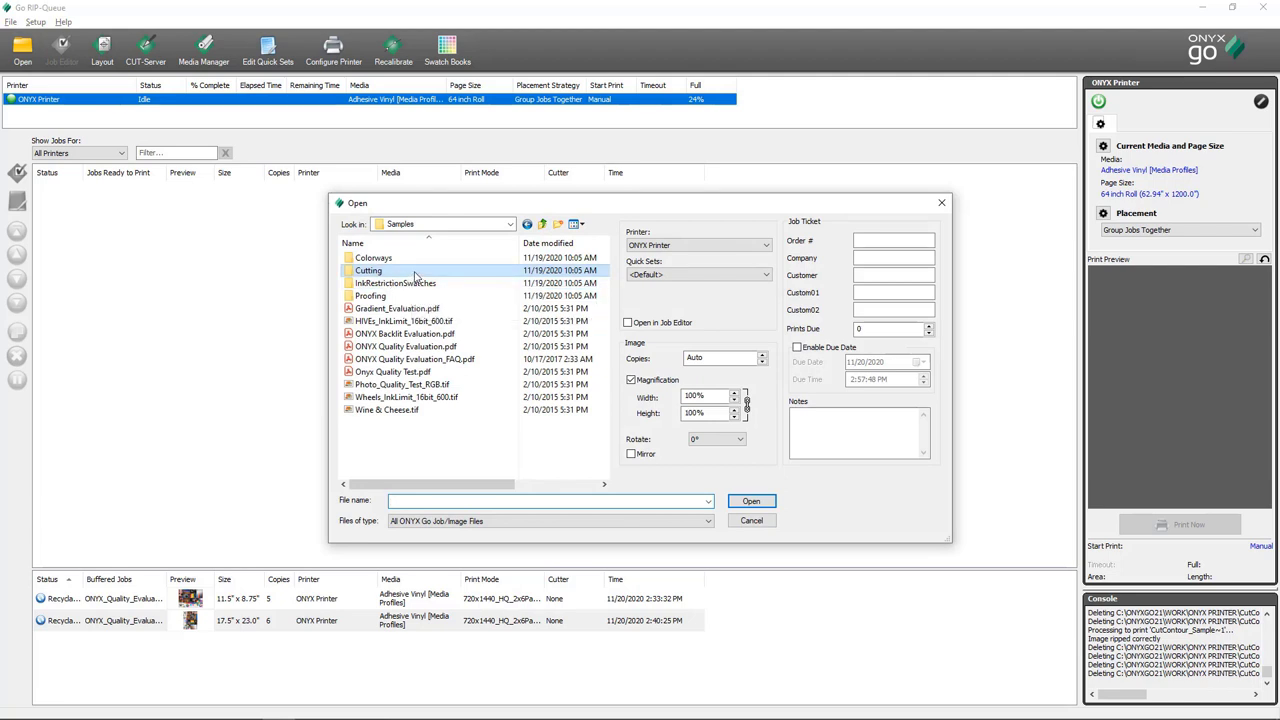
double_click(368, 270)
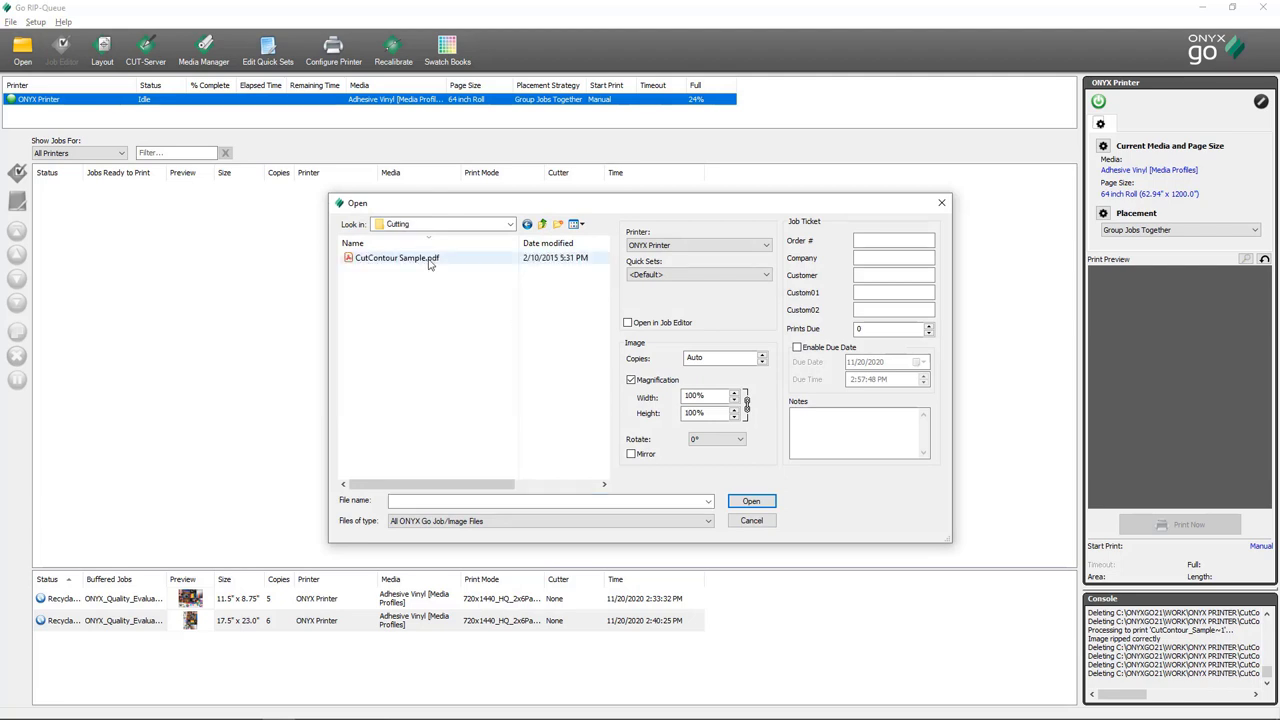
left_click(396, 257)
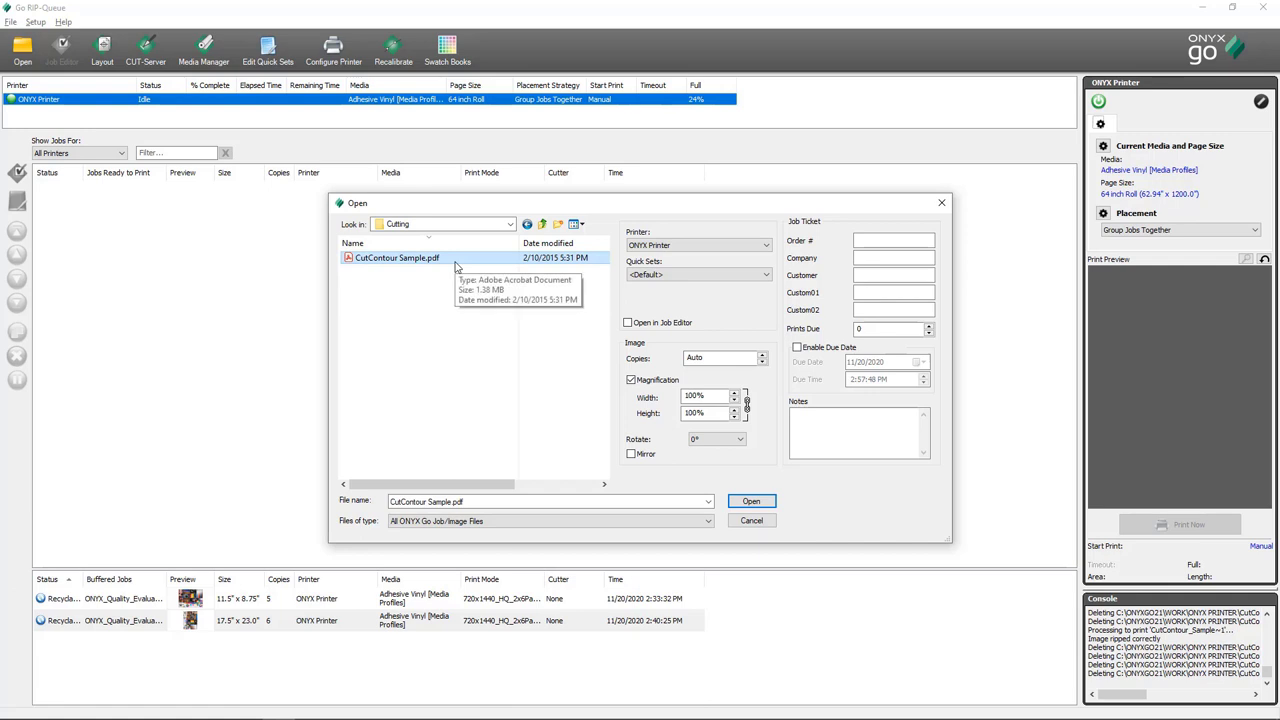
mouse_move(448, 292)
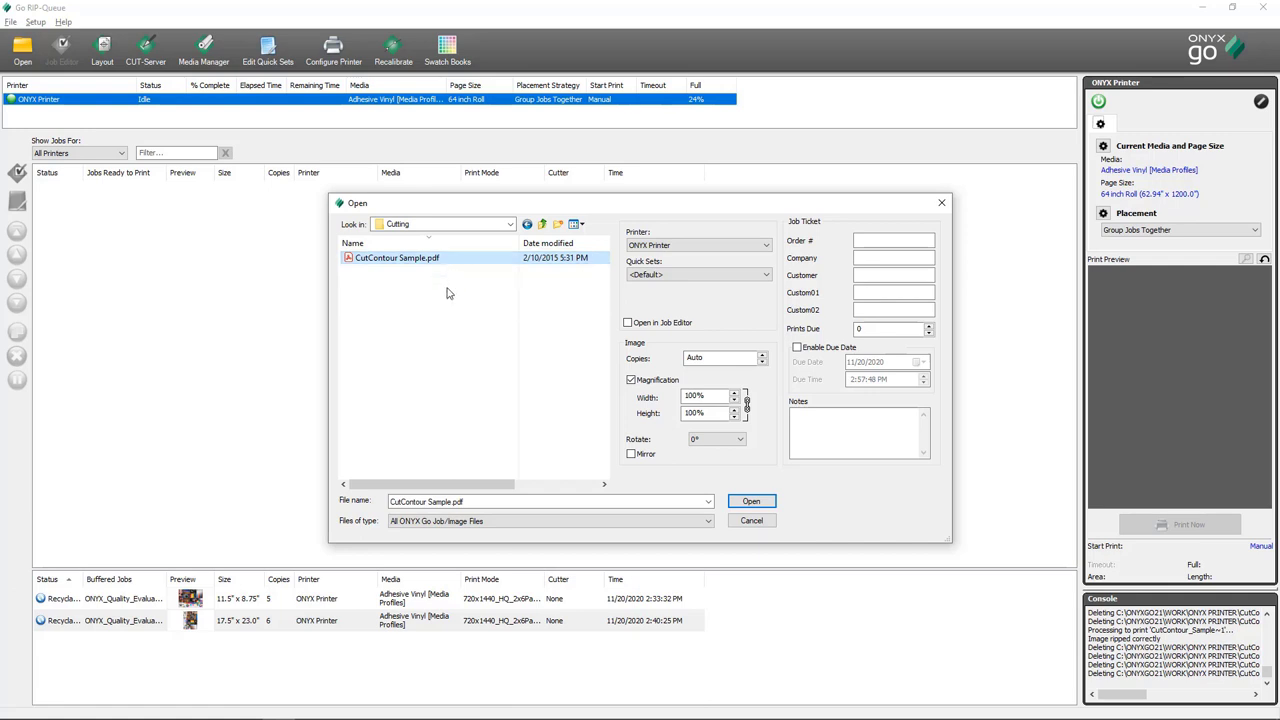
mouse_move(465, 268)
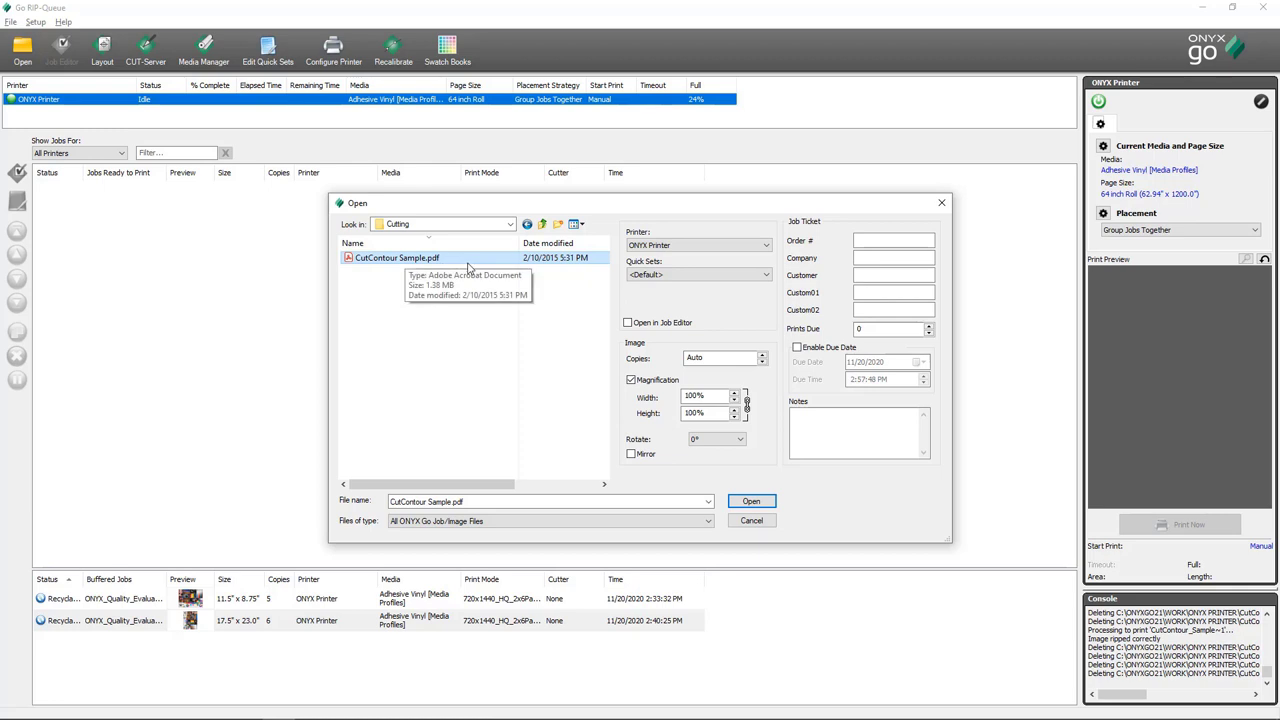
left_click(751, 501)
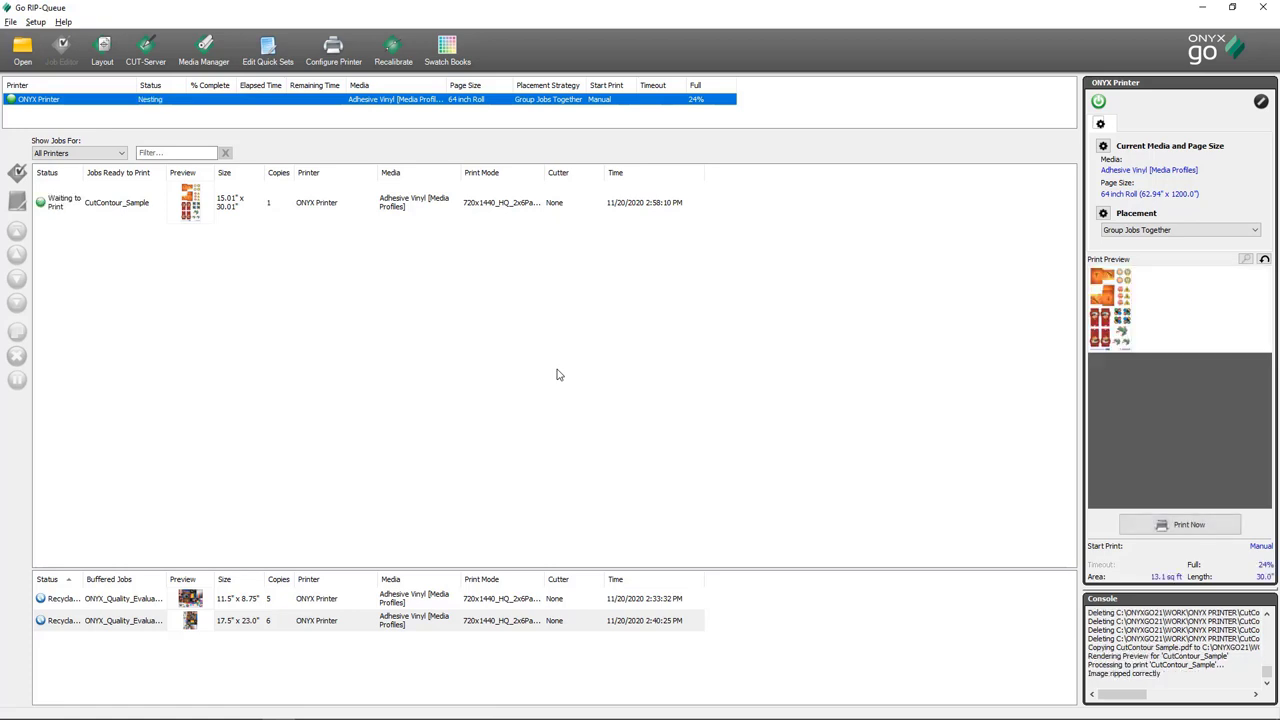
mouse_move(547, 355)
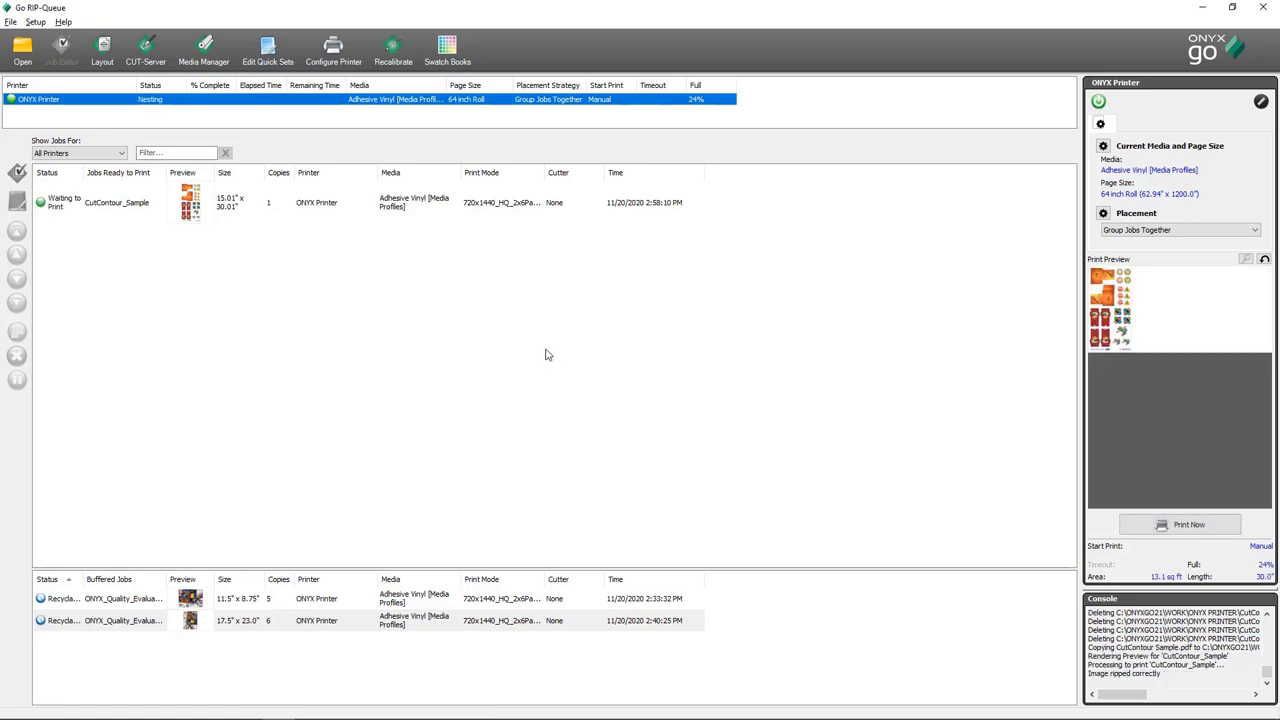
mouse_move(410, 222)
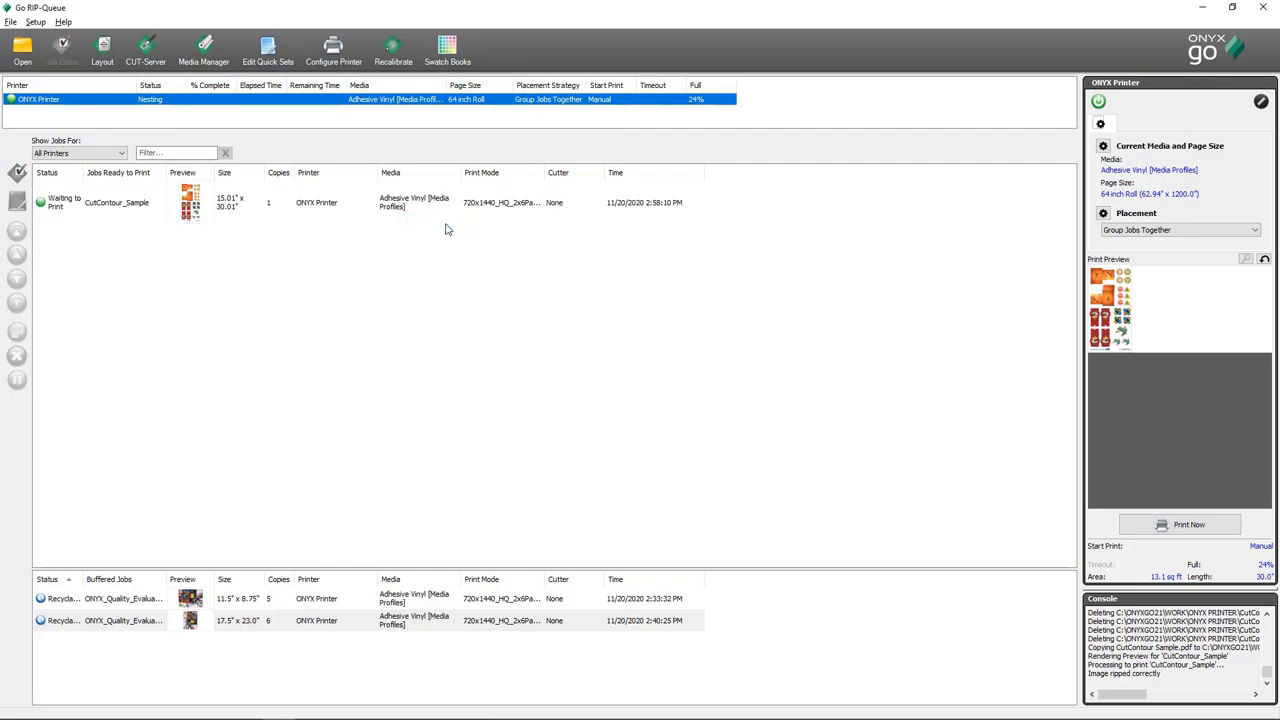
left_click(1188, 524)
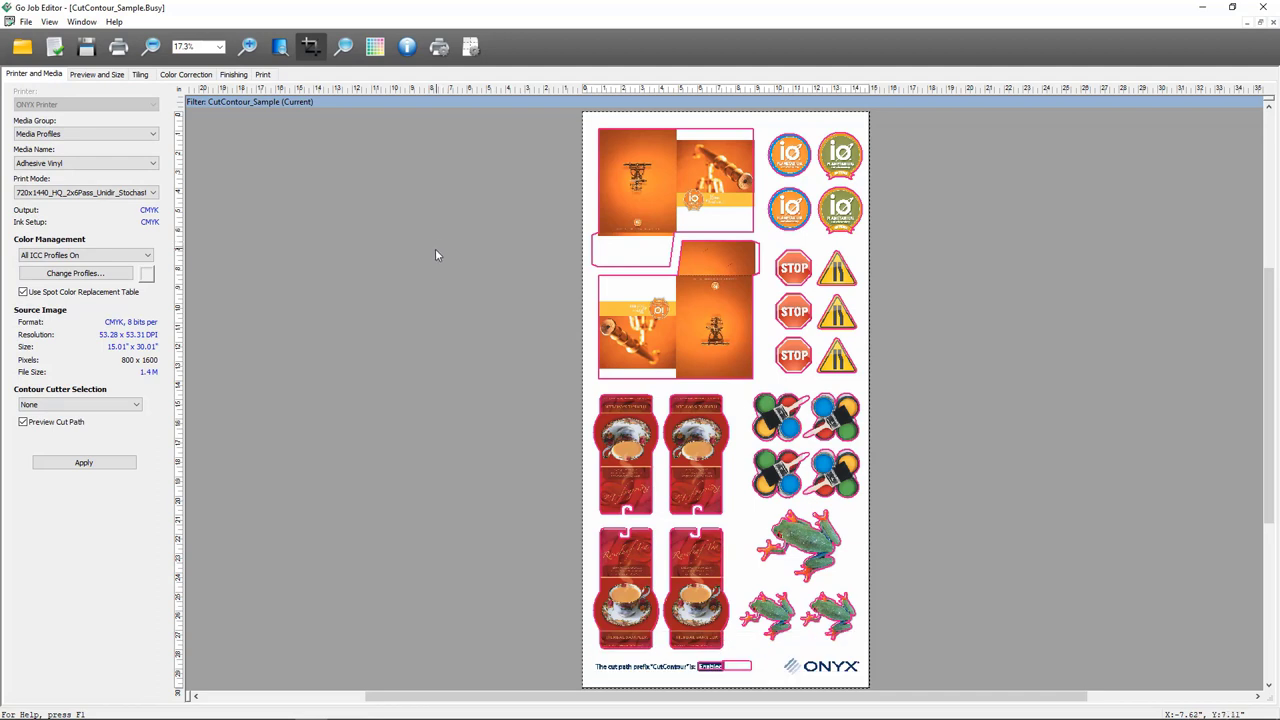
mouse_move(632, 385)
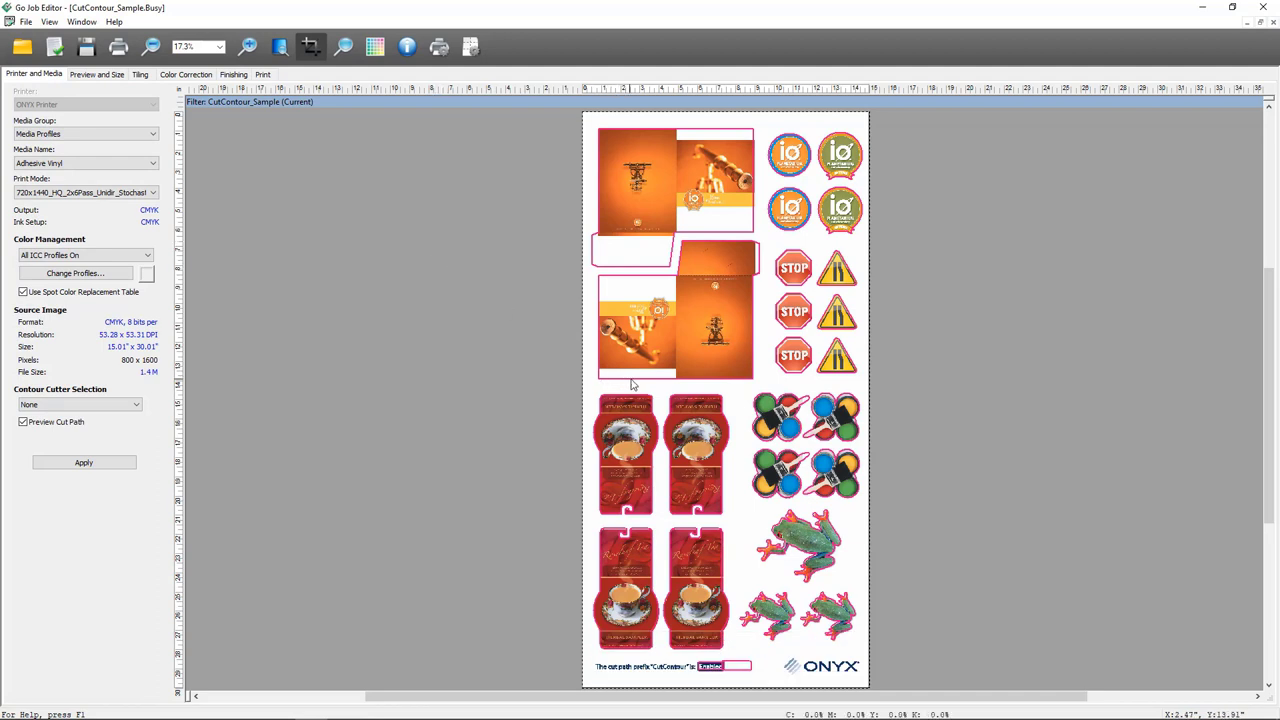
mouse_move(750, 320)
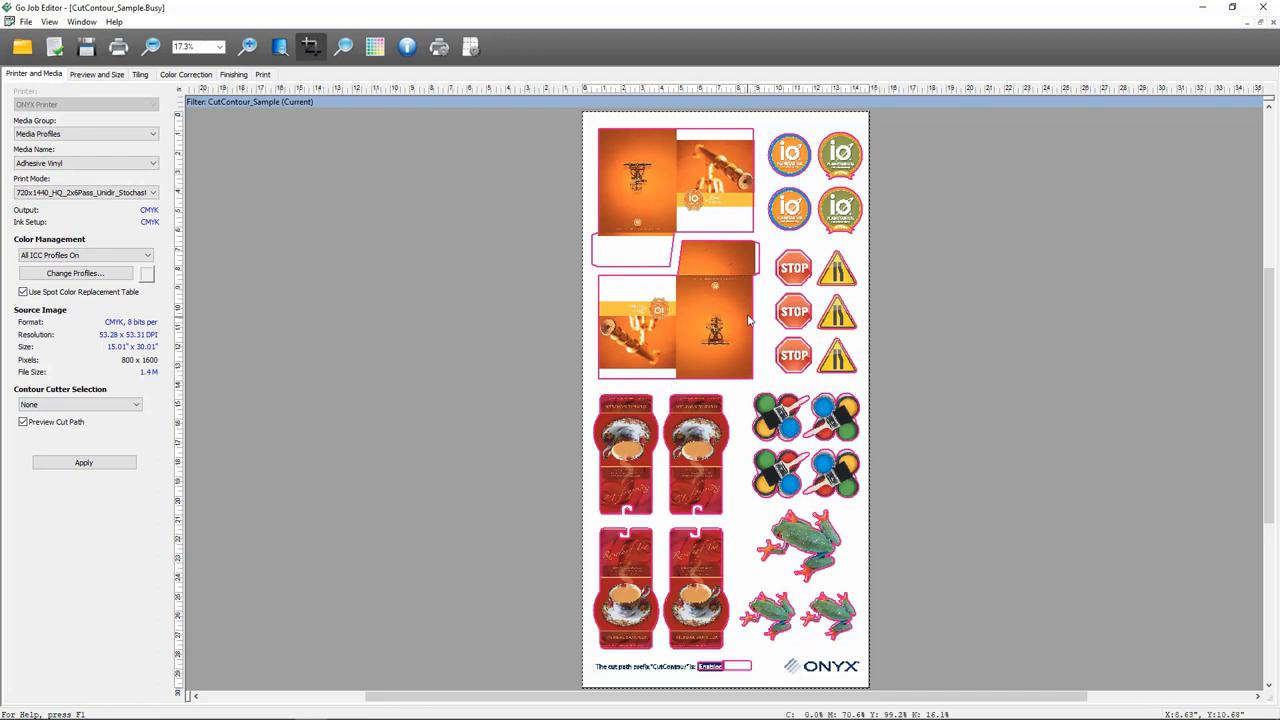
mouse_move(671, 267)
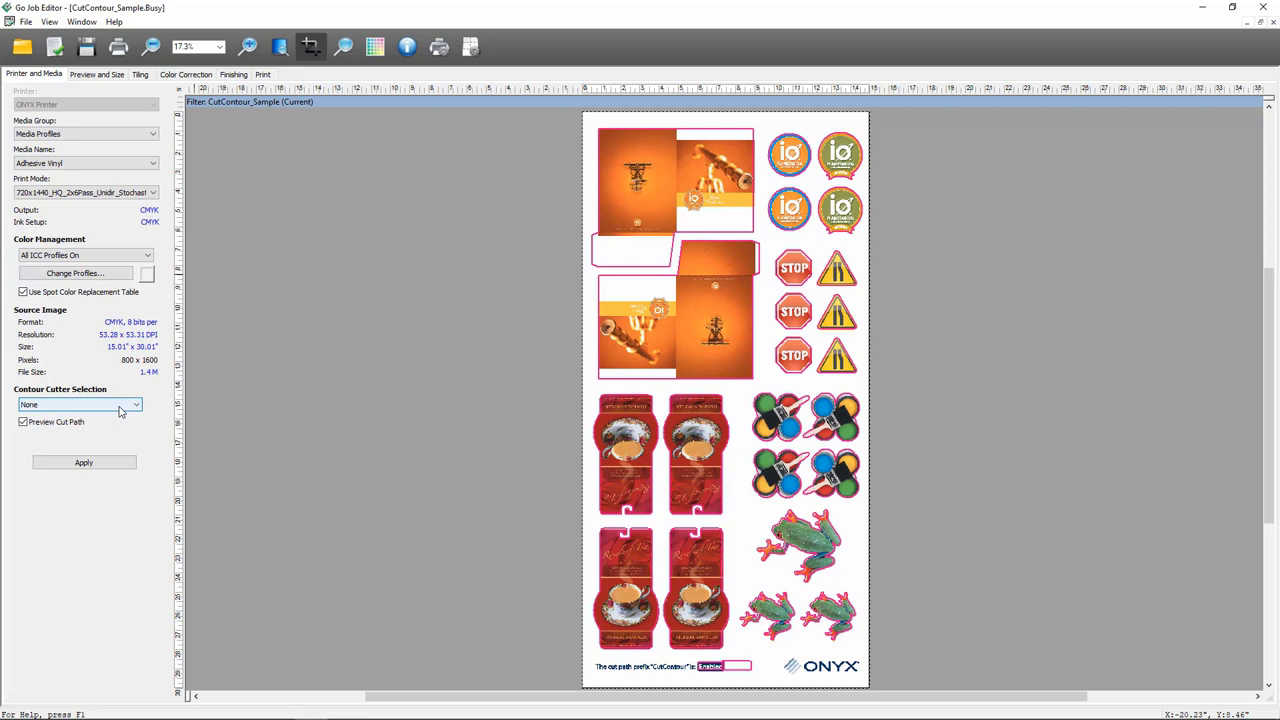
Open the Contour Cutter Selection list in Printer and Media
left_click(135, 404)
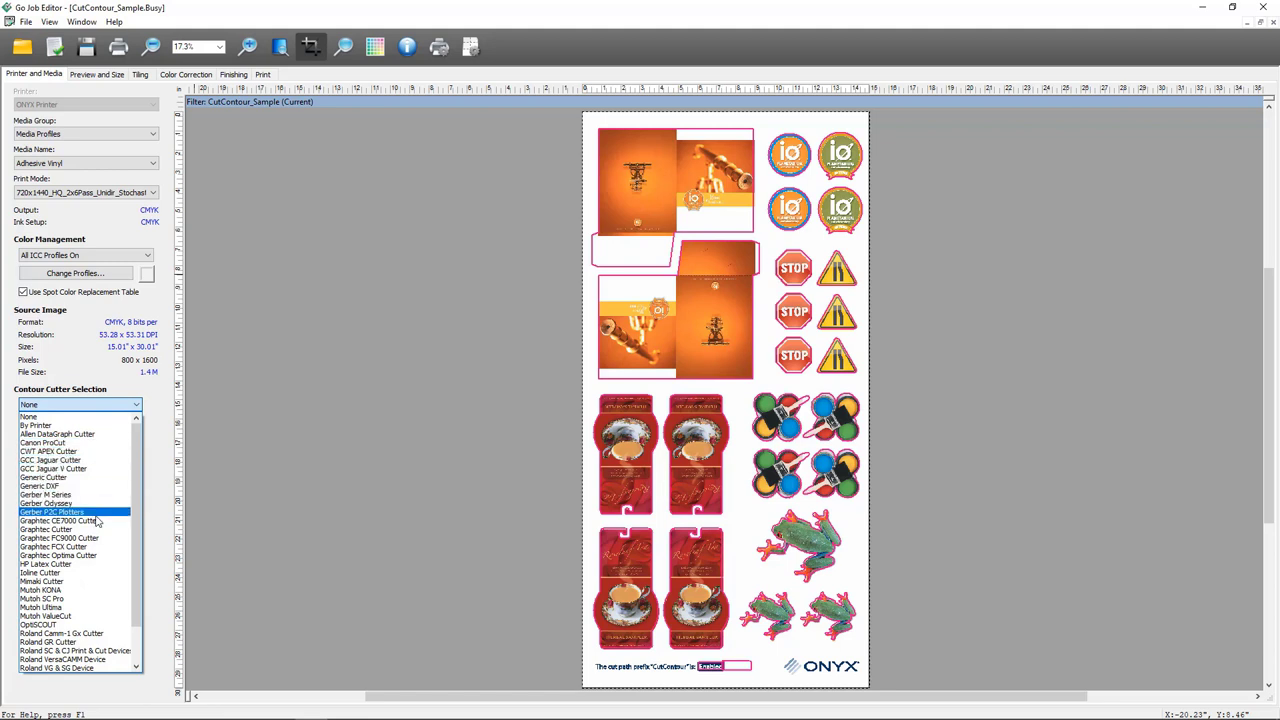
mouse_move(75, 529)
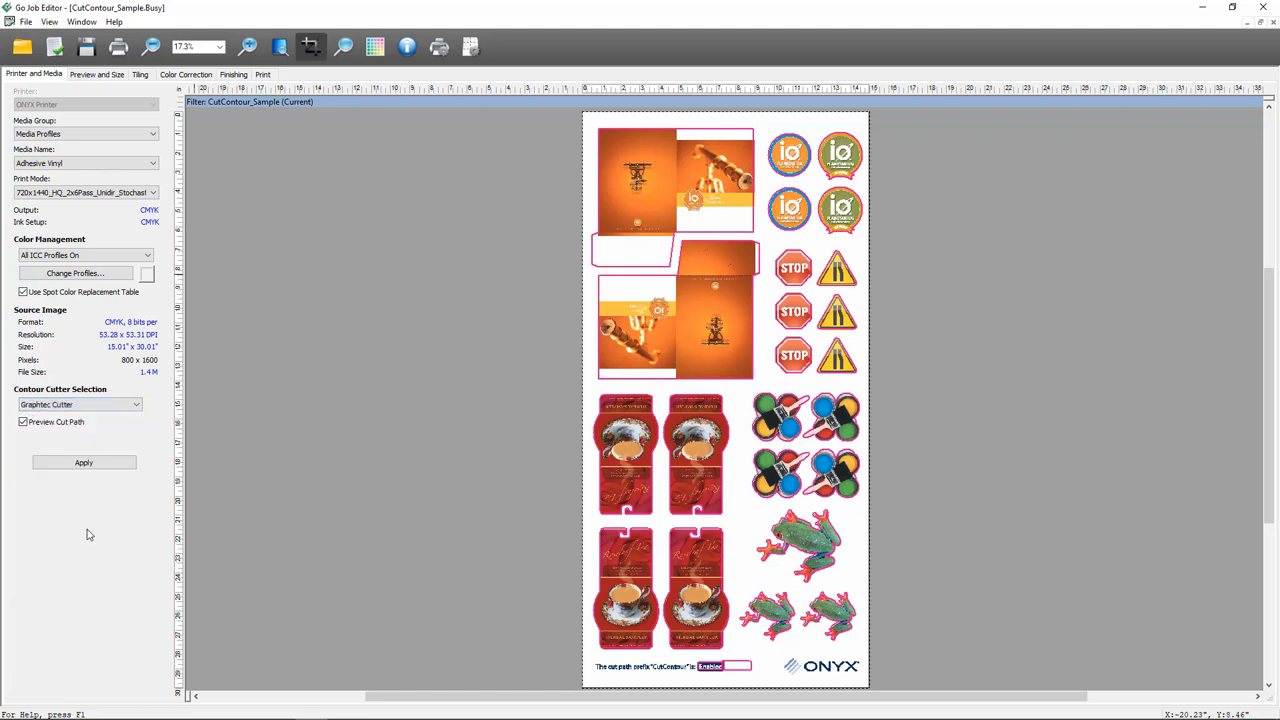
mouse_move(87, 352)
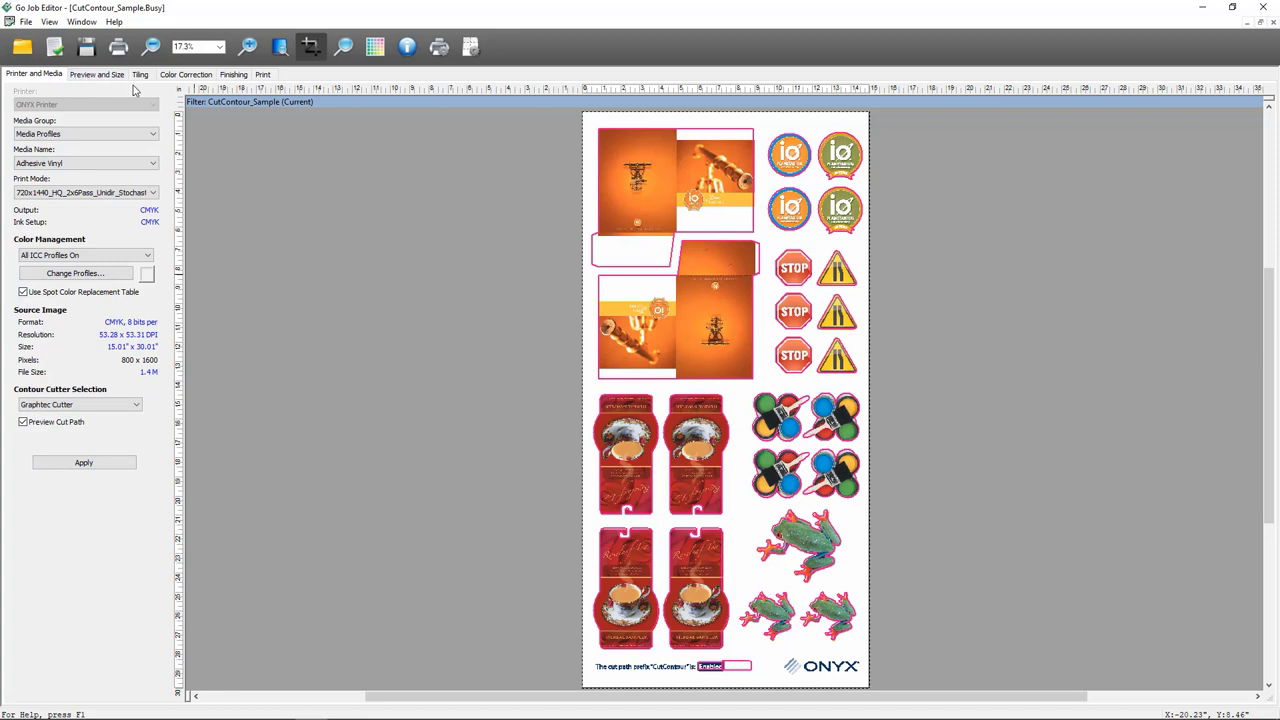
mouse_move(175, 310)
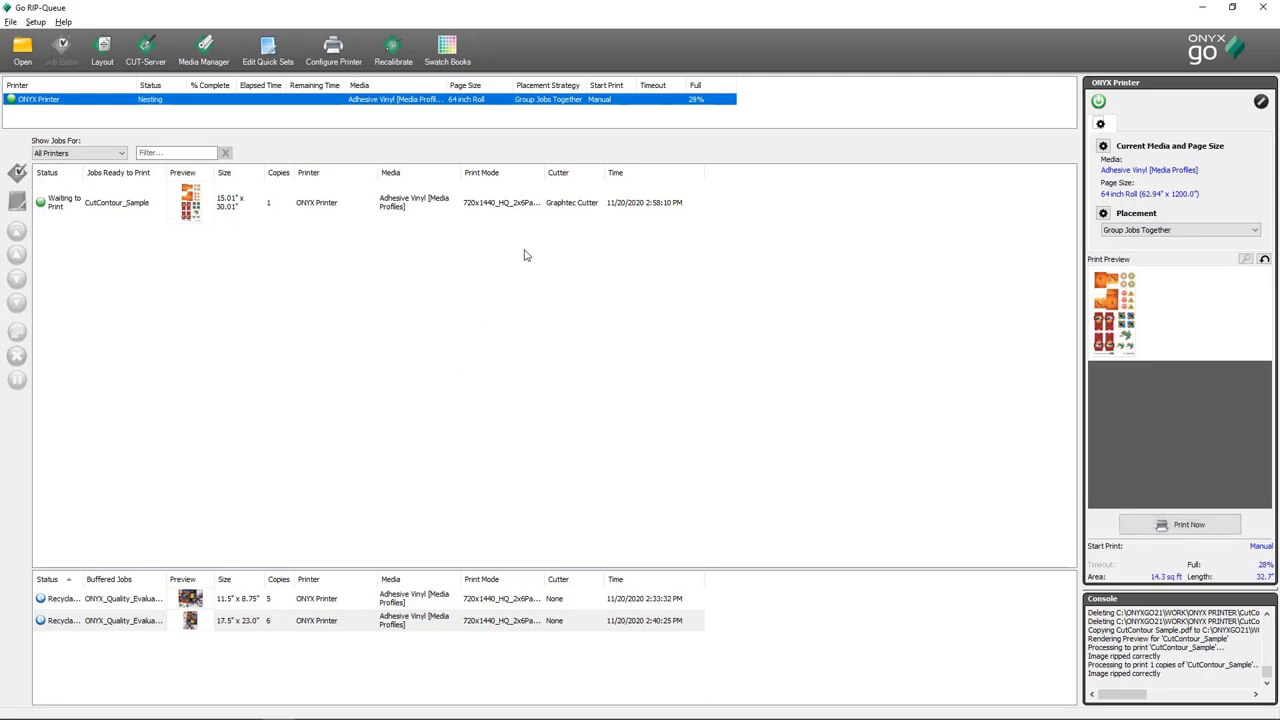
mouse_move(573, 172)
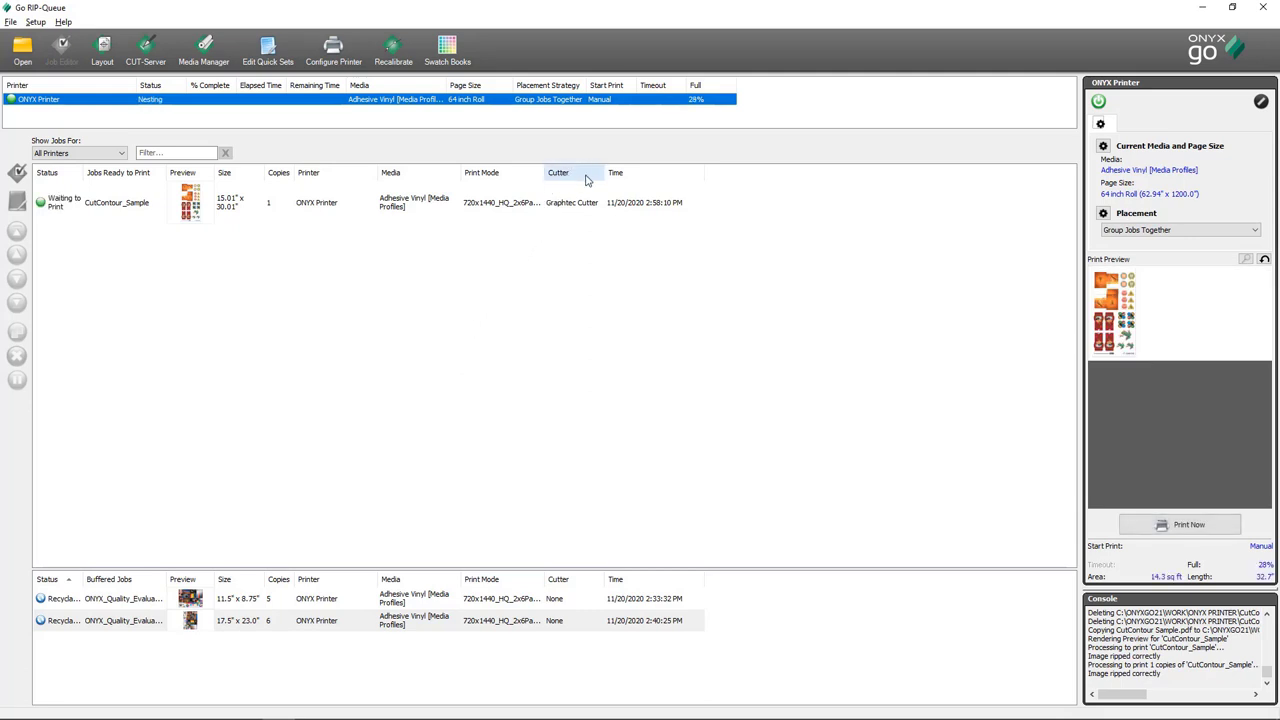
mouse_move(583, 217)
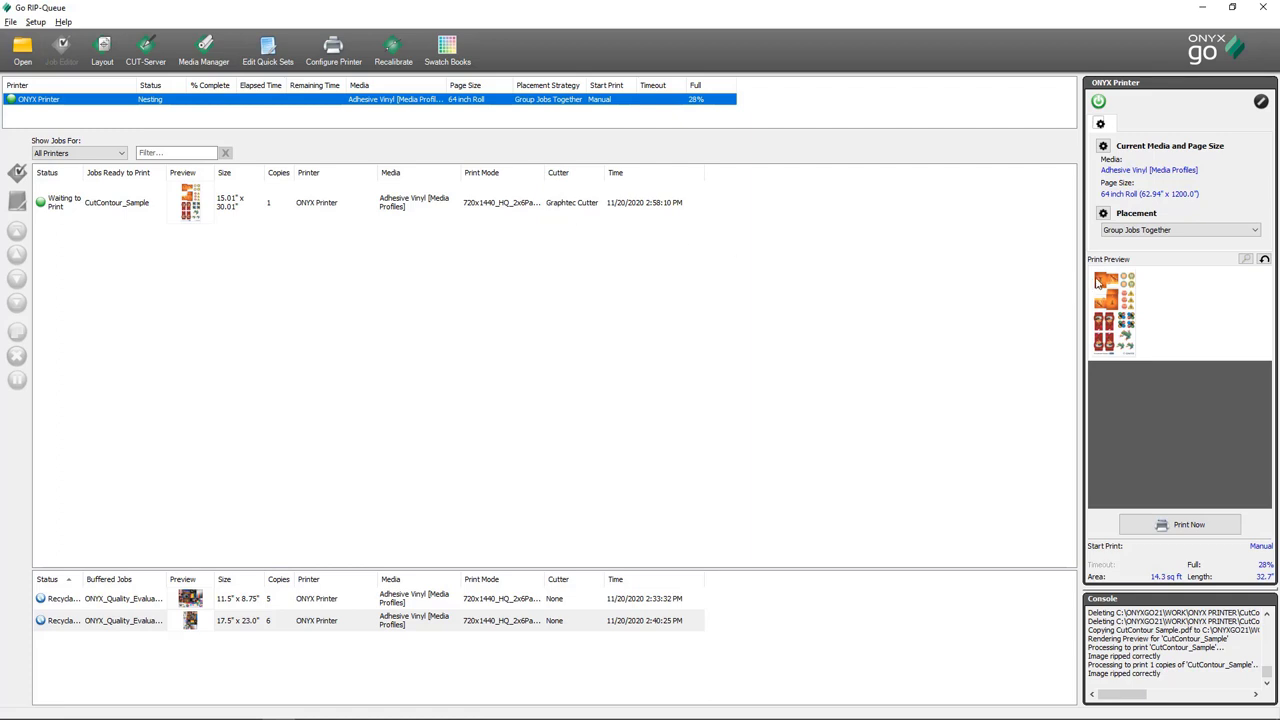
mouse_move(1170, 265)
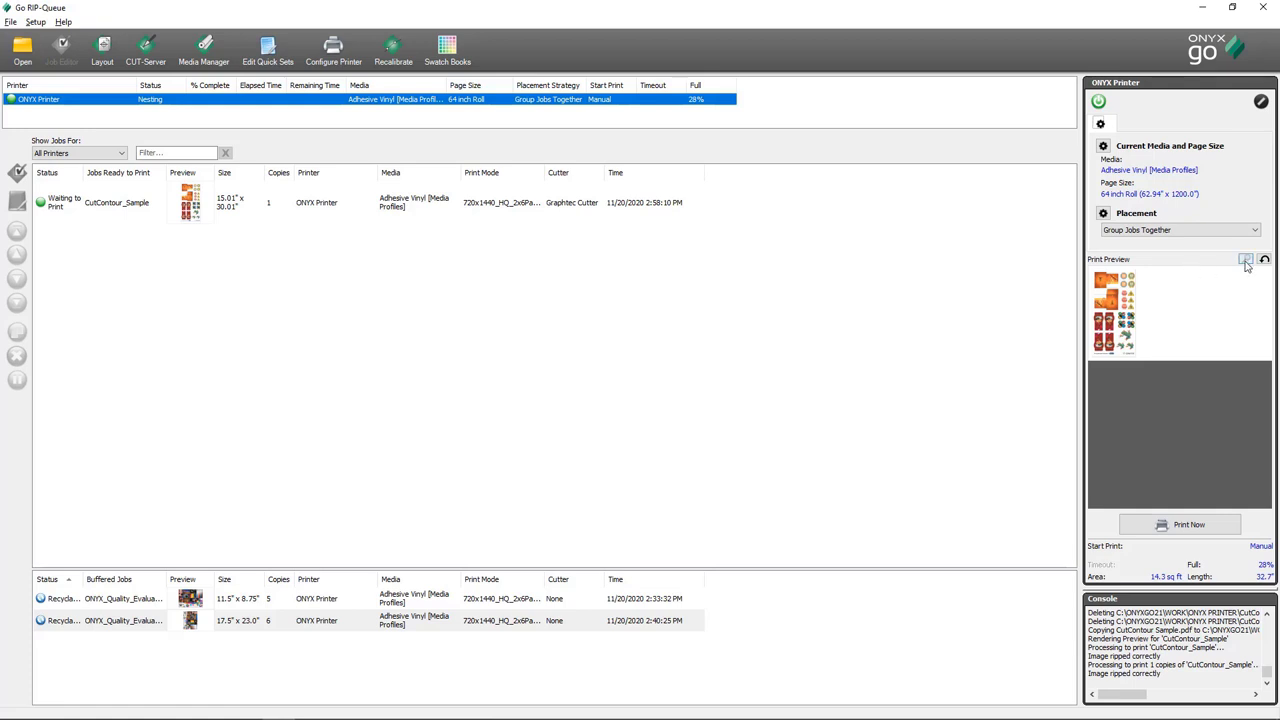
Enlarge the CutContour_Sample print preview, then close it
left_click(1245, 259)
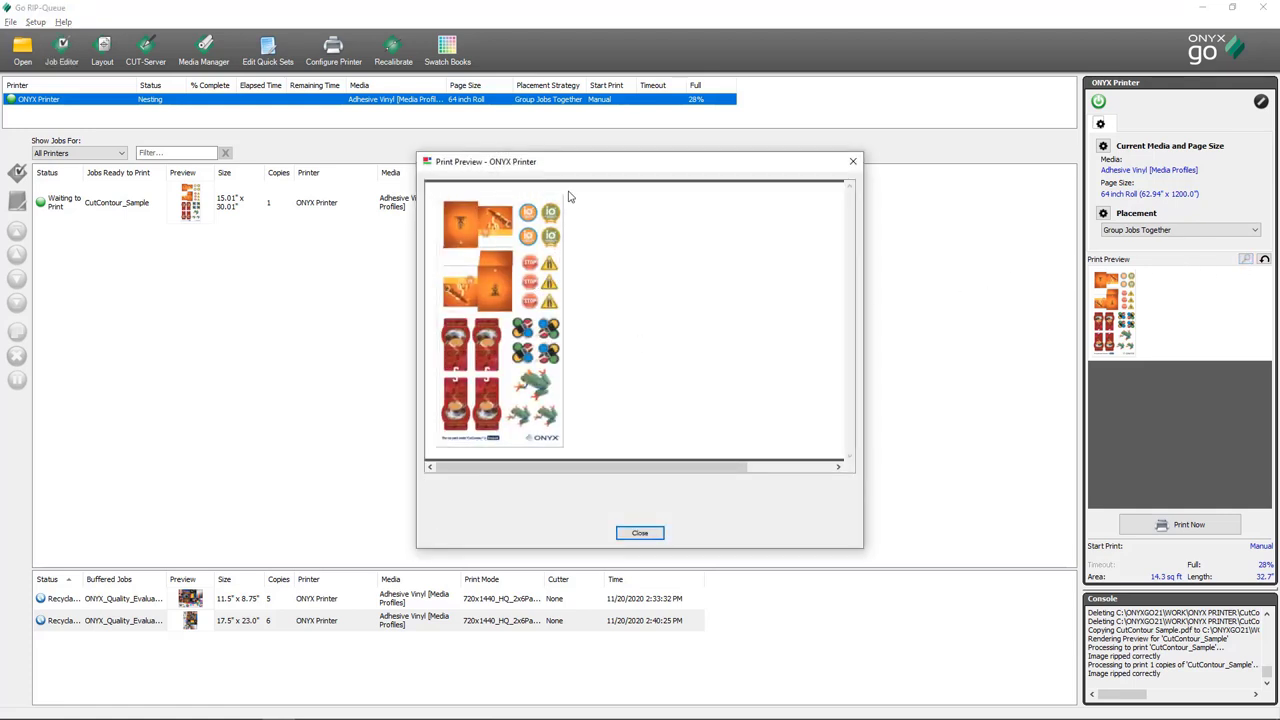
mouse_move(428, 374)
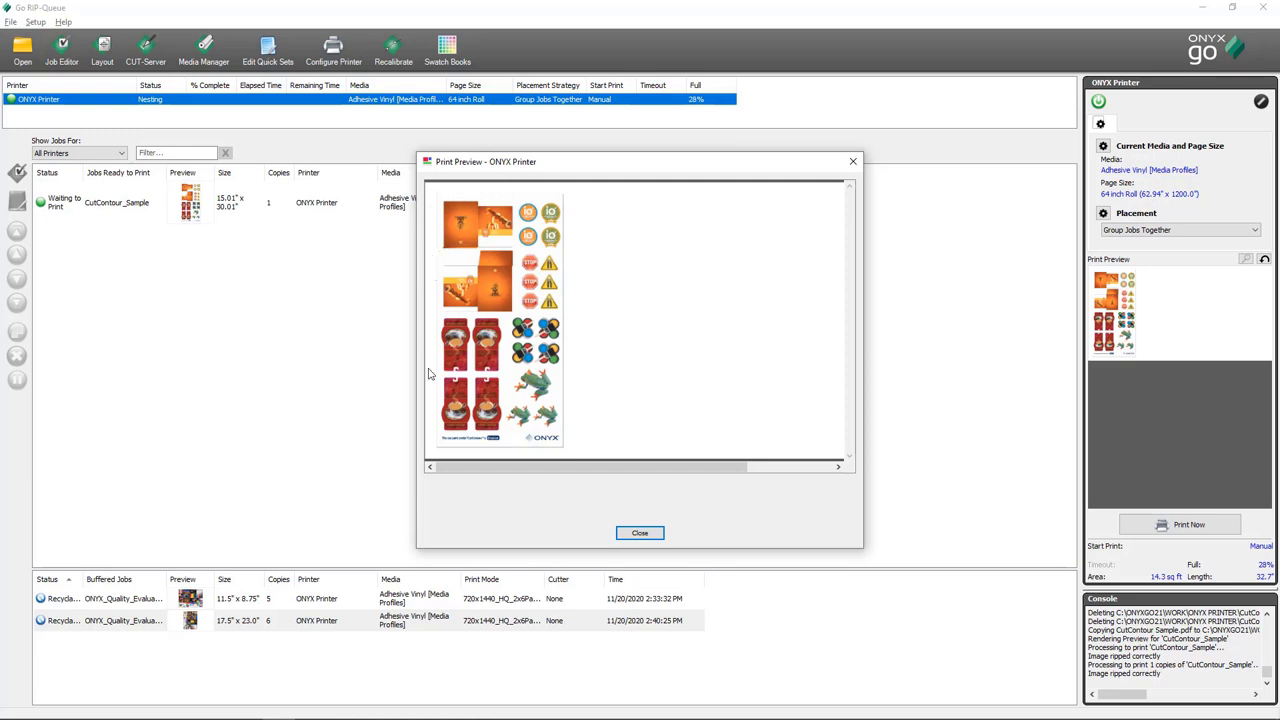
mouse_move(577, 448)
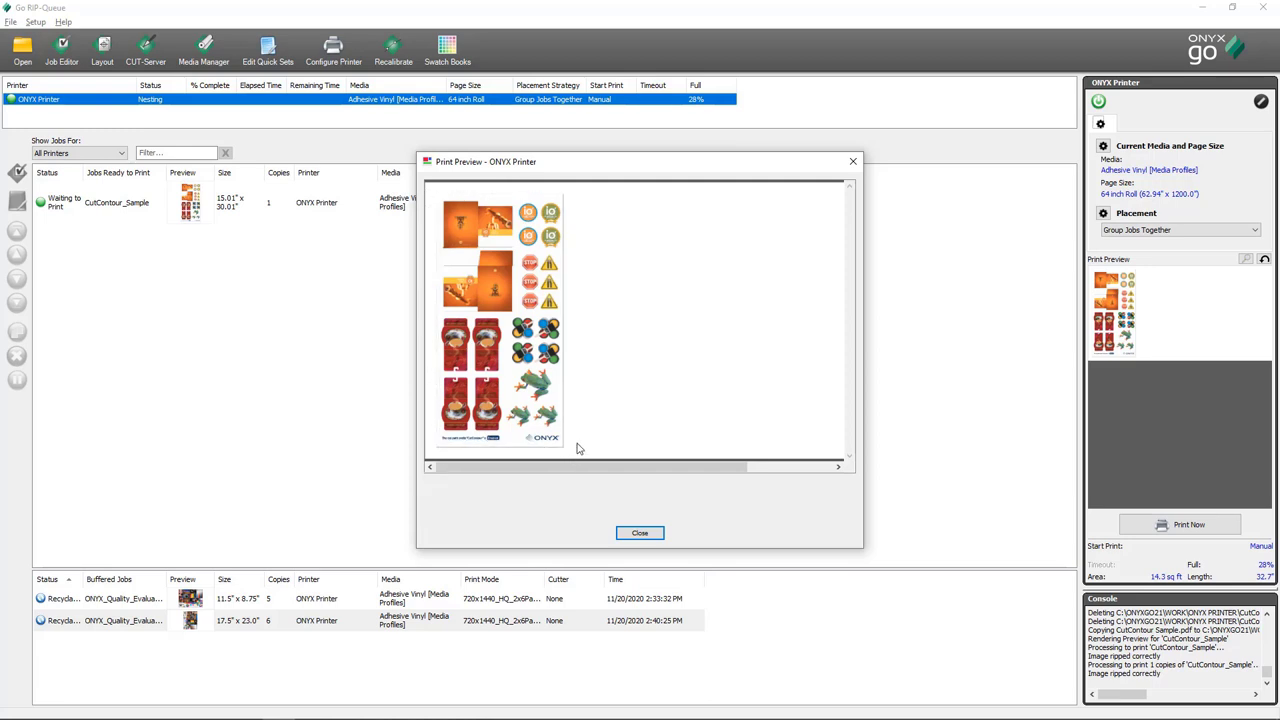
mouse_move(568, 193)
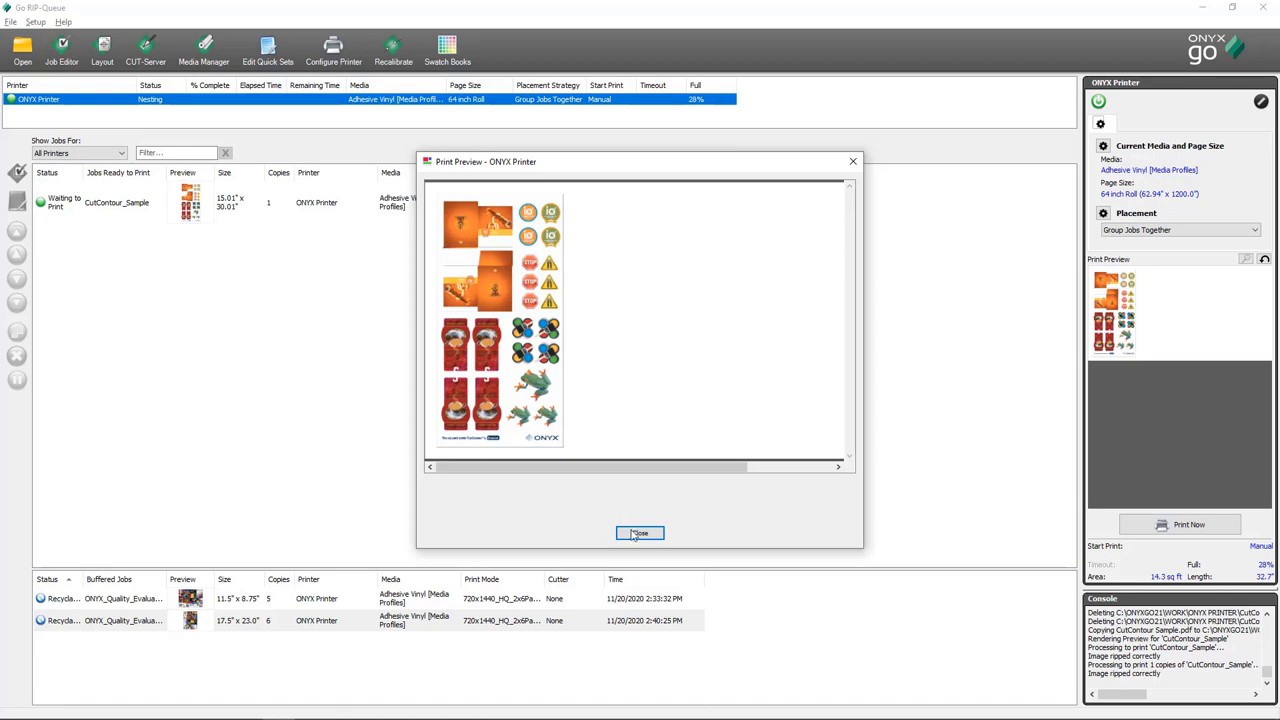
left_click(639, 532)
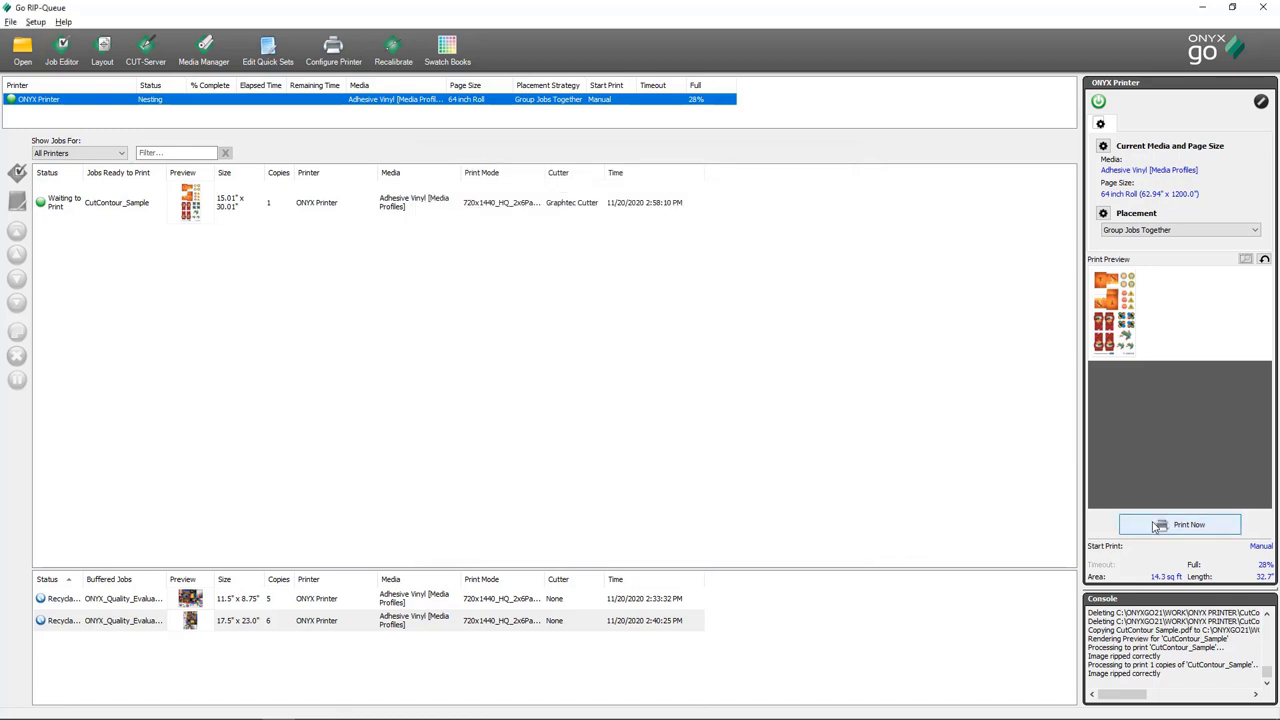
Print the CutContour_Sample job with Print Now
left_click(1188, 524)
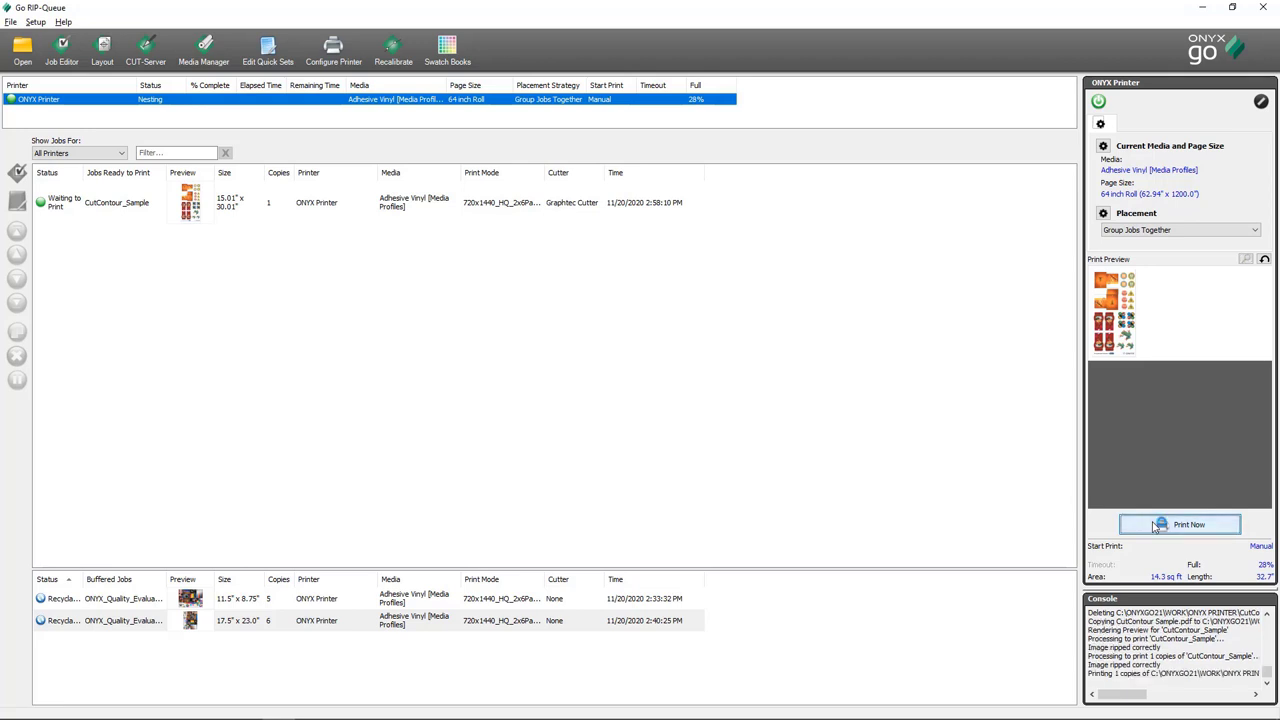
left_click(1189, 524)
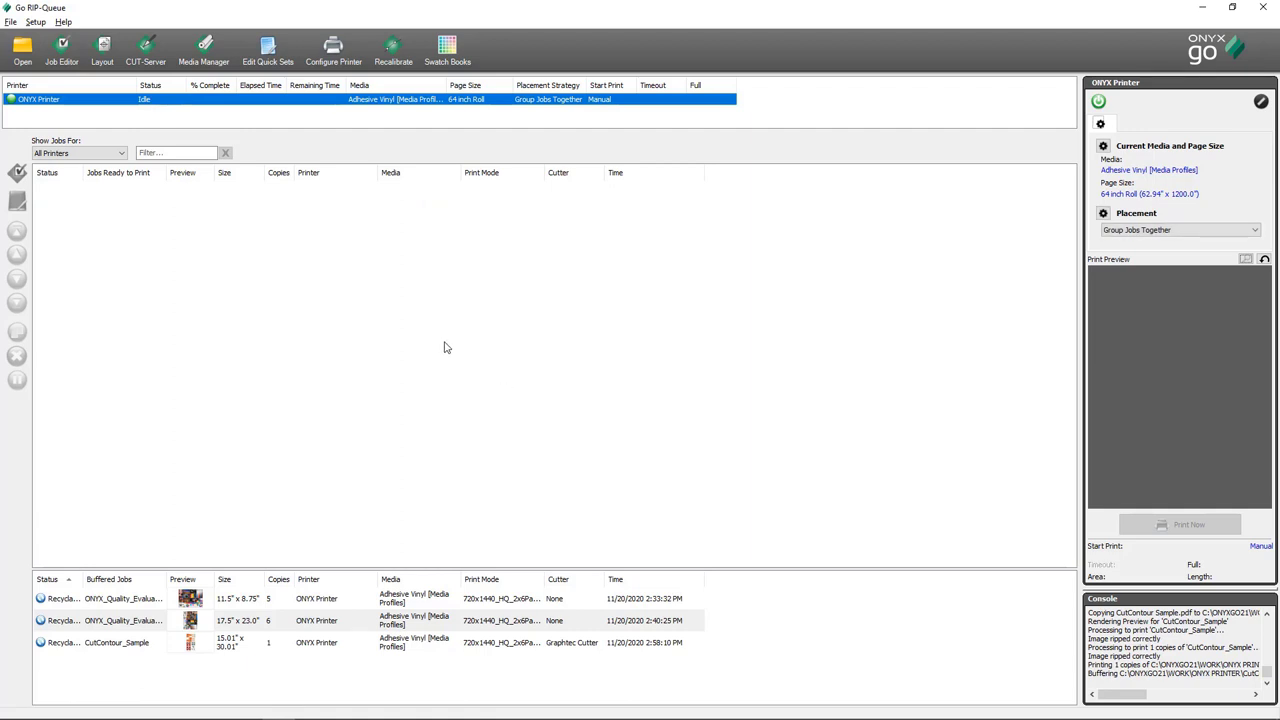
mouse_move(452, 347)
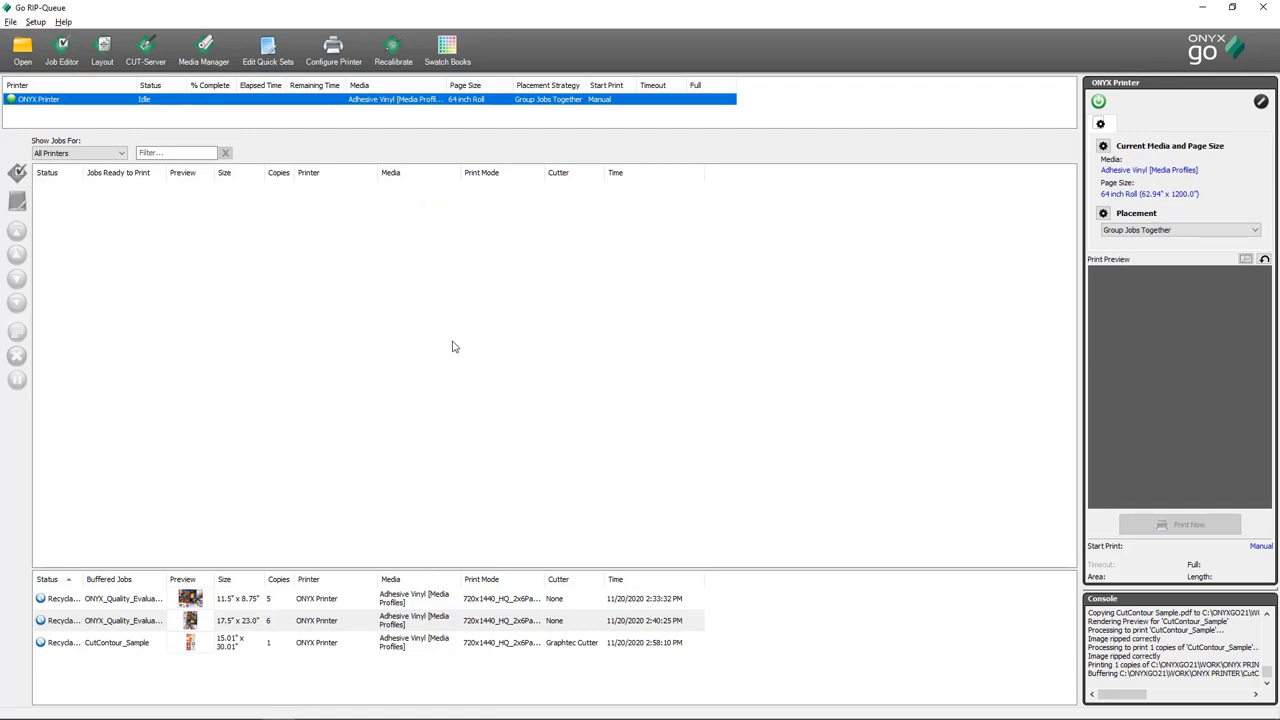
mouse_move(448, 346)
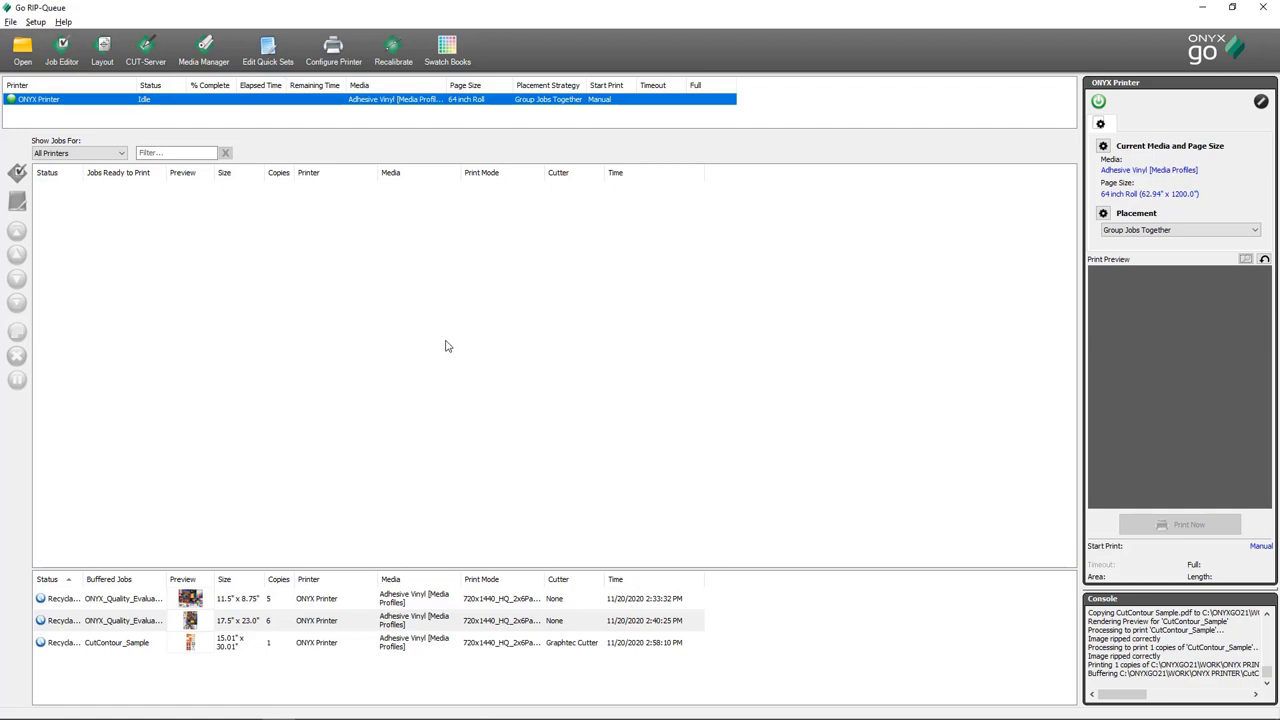
mouse_move(175, 104)
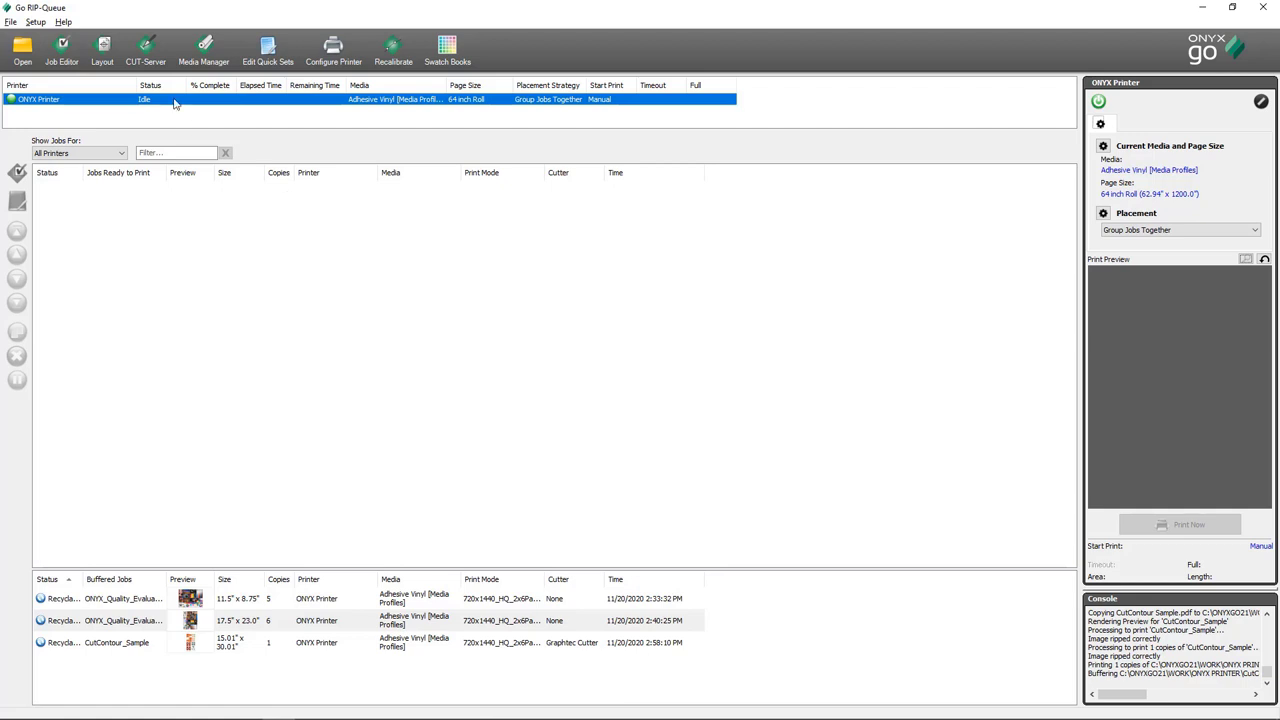
Launch CUT-Server and add a Graphtec FC7000 cutter type
left_click(145, 48)
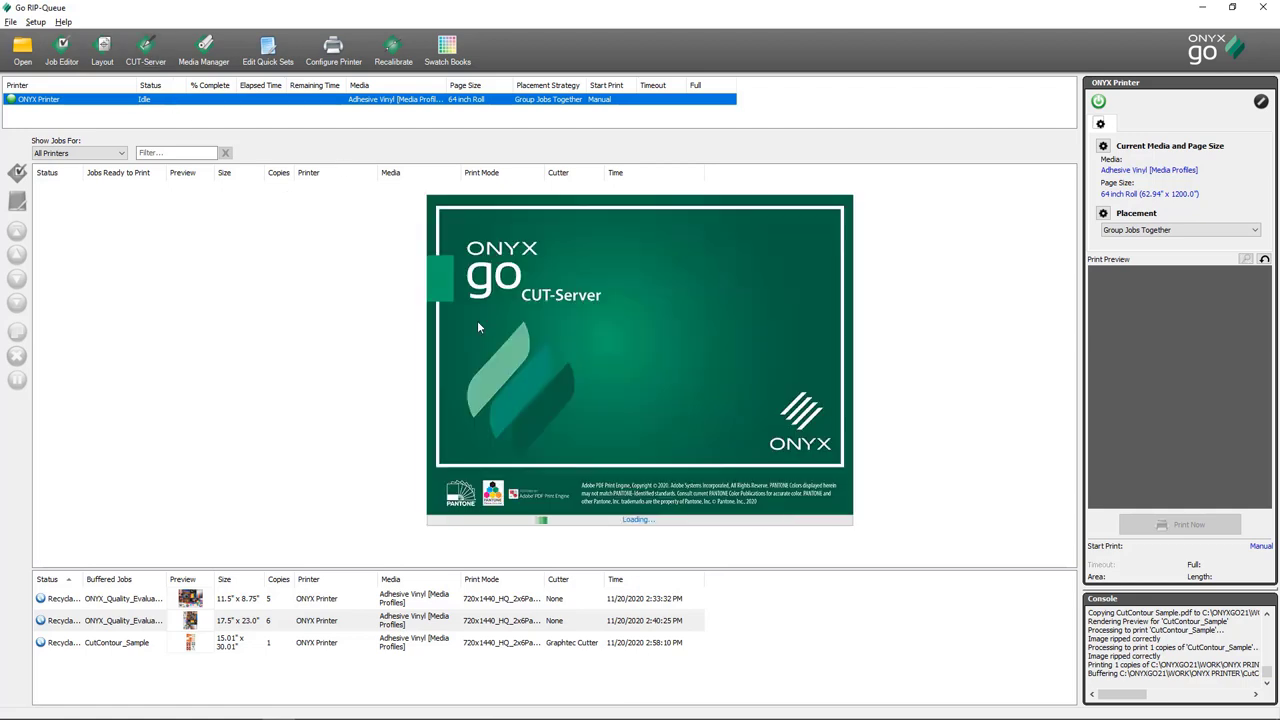
left_click(146, 48)
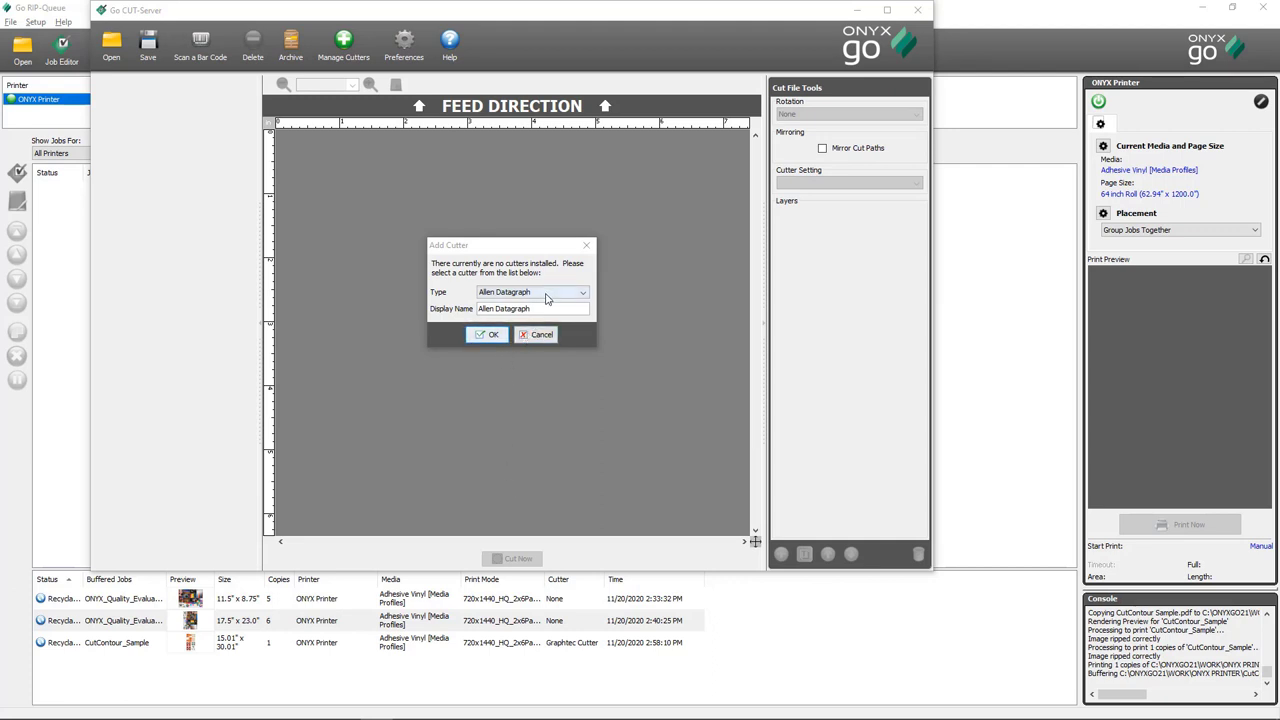
left_click(583, 292)
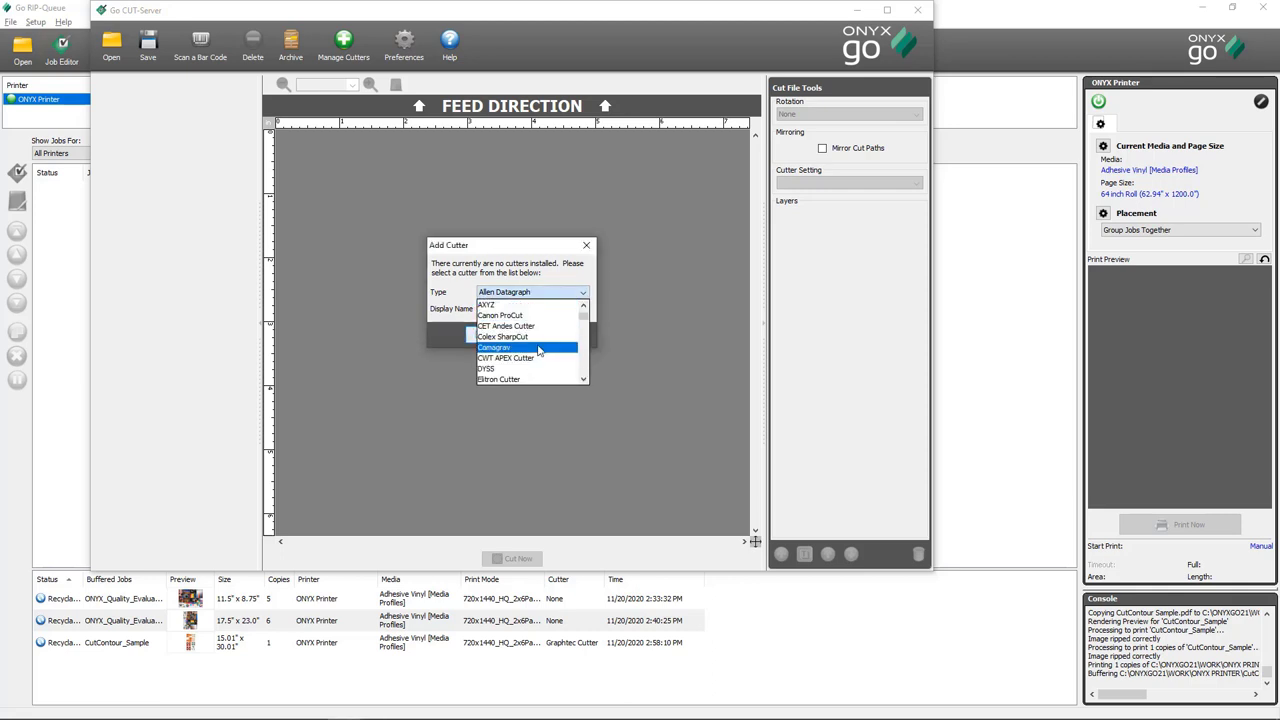
scroll("down", 3)
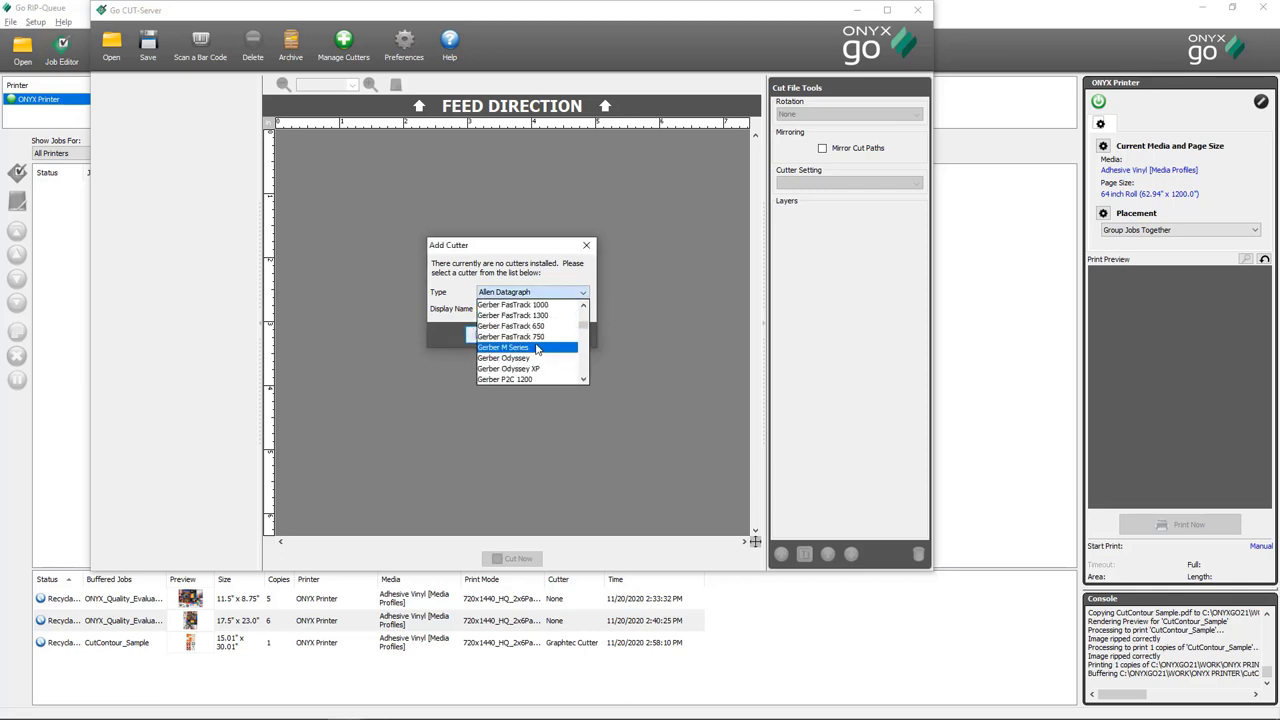
scroll("down", 3)
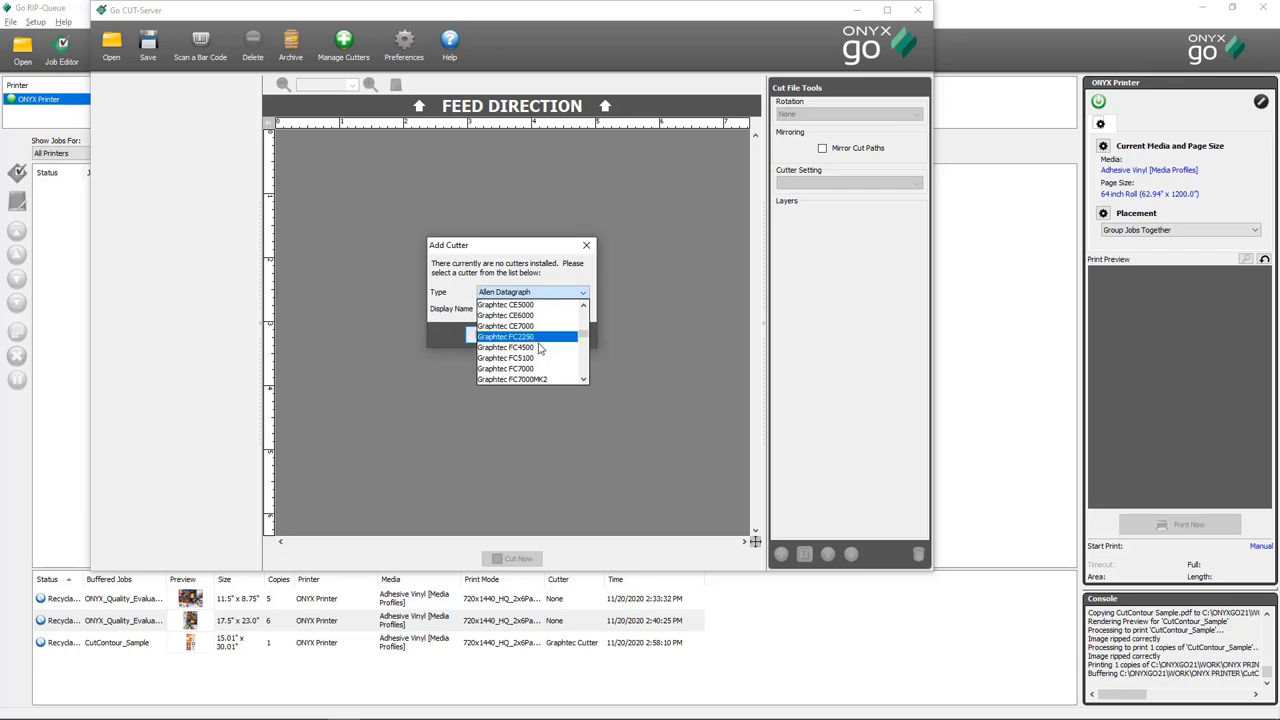
left_click(505, 368)
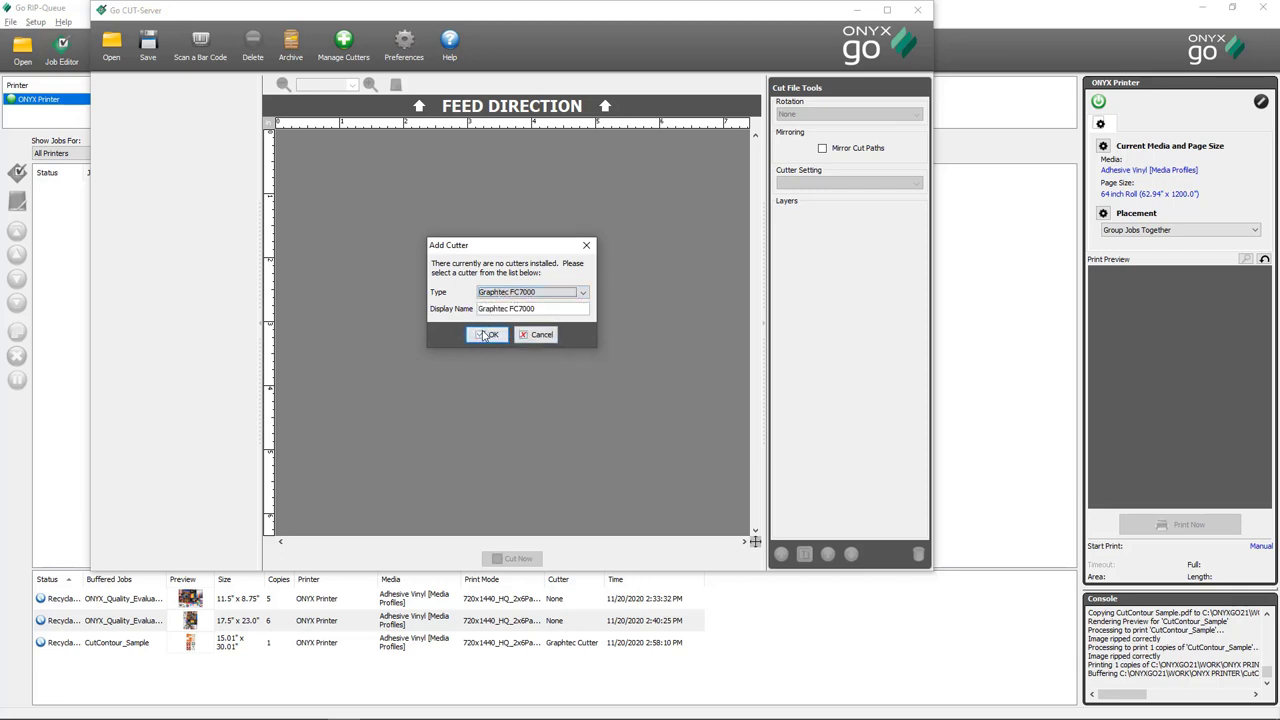
left_click(487, 334)
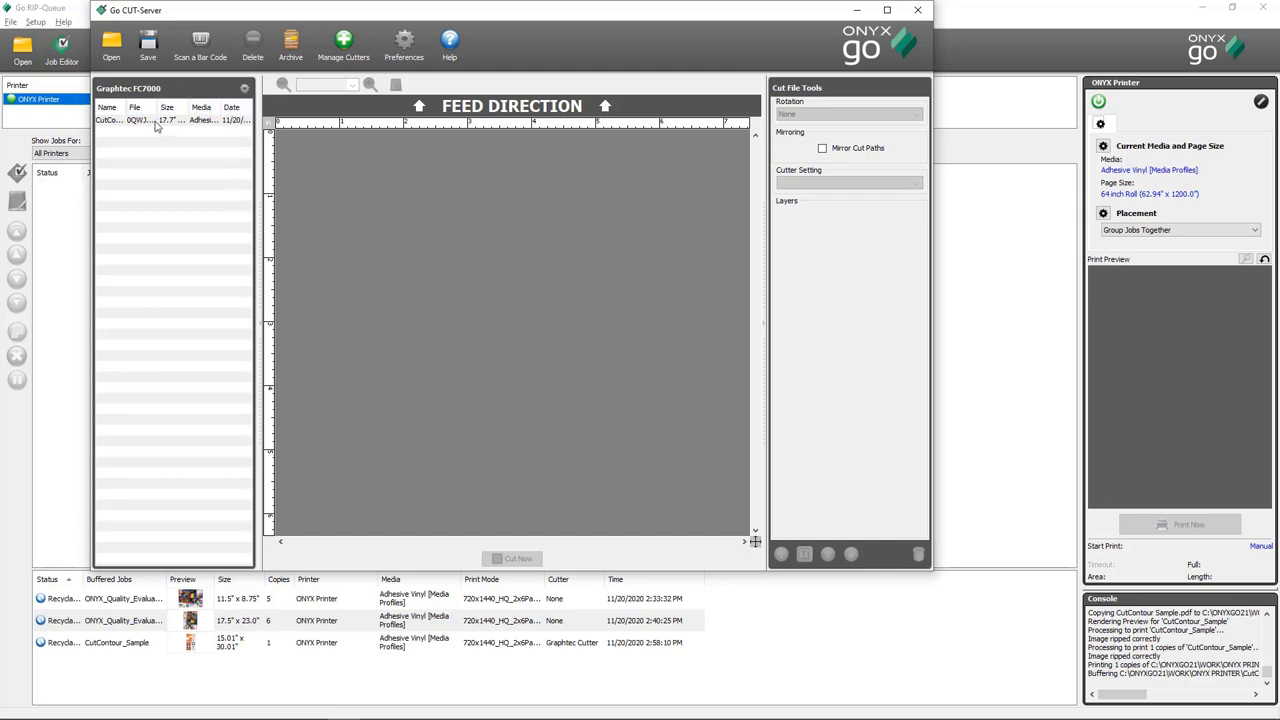
Load the CutContour sample job from the Graphtec FC7000 queue list
left_click(150, 120)
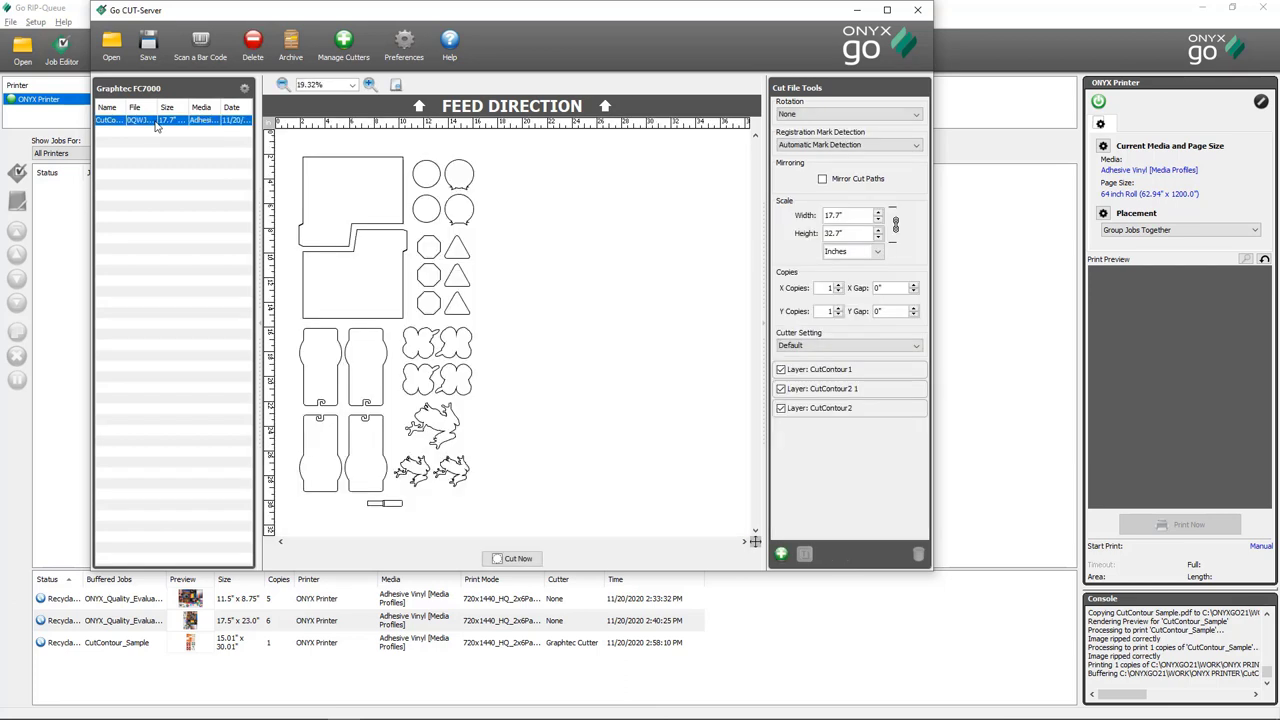
mouse_move(487, 166)
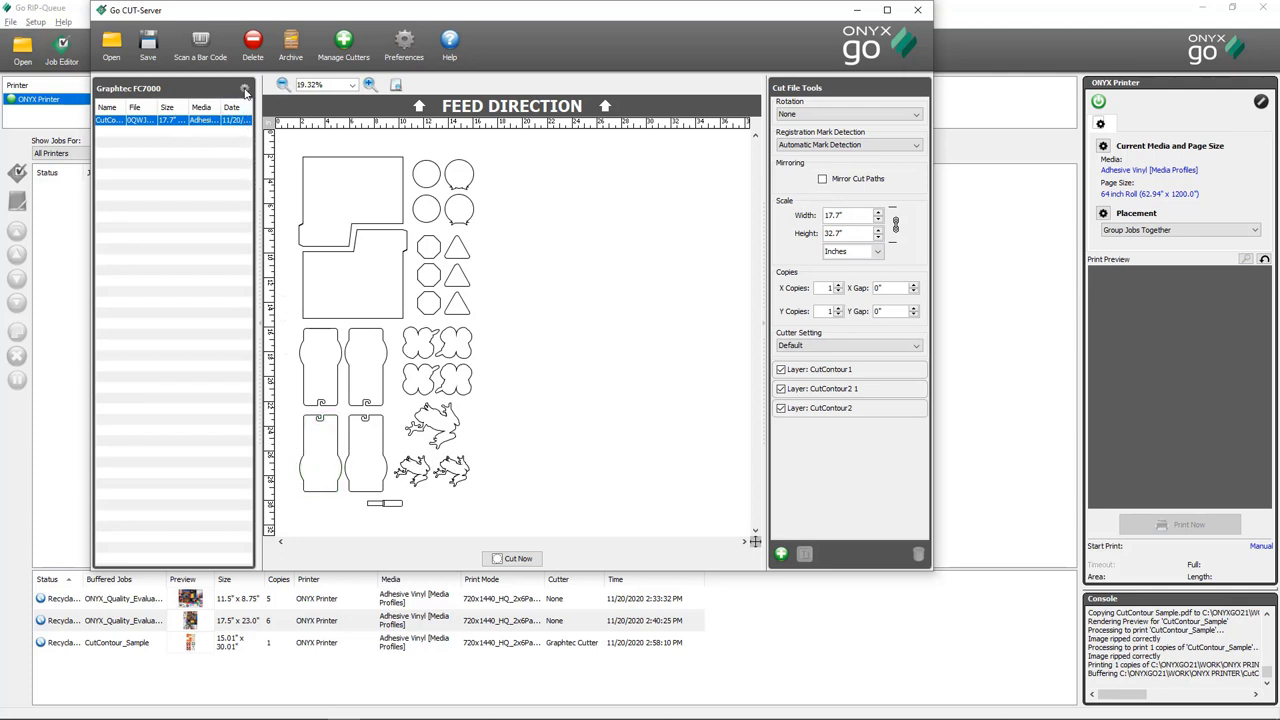
mouse_move(245, 90)
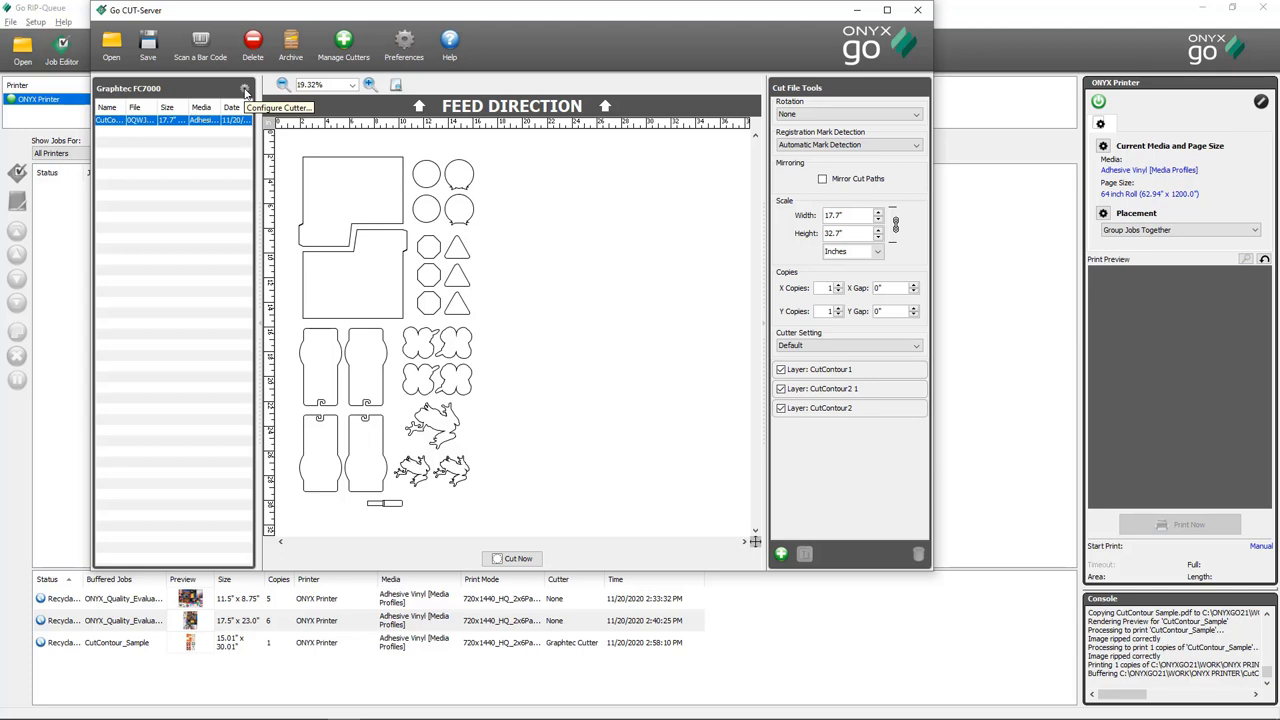
Set the Graphtec FC7000 cutter's port to USB and close its settings
left_click(245, 89)
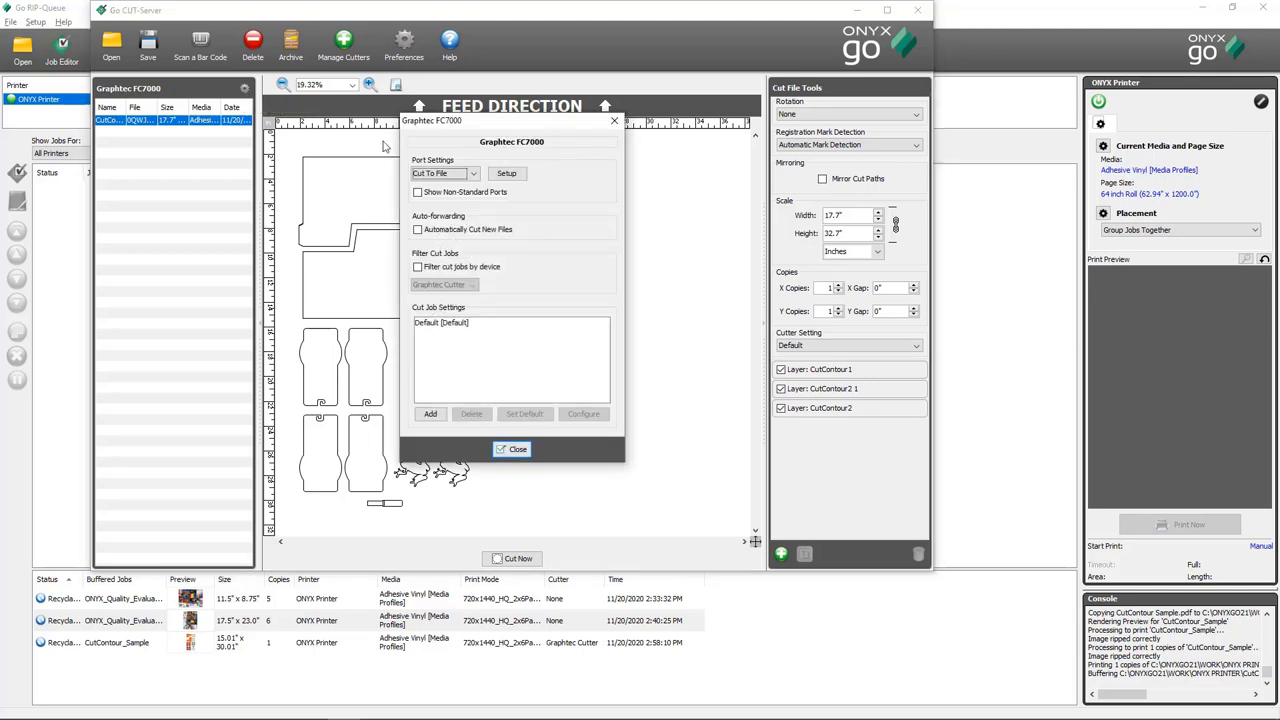
left_click(471, 173)
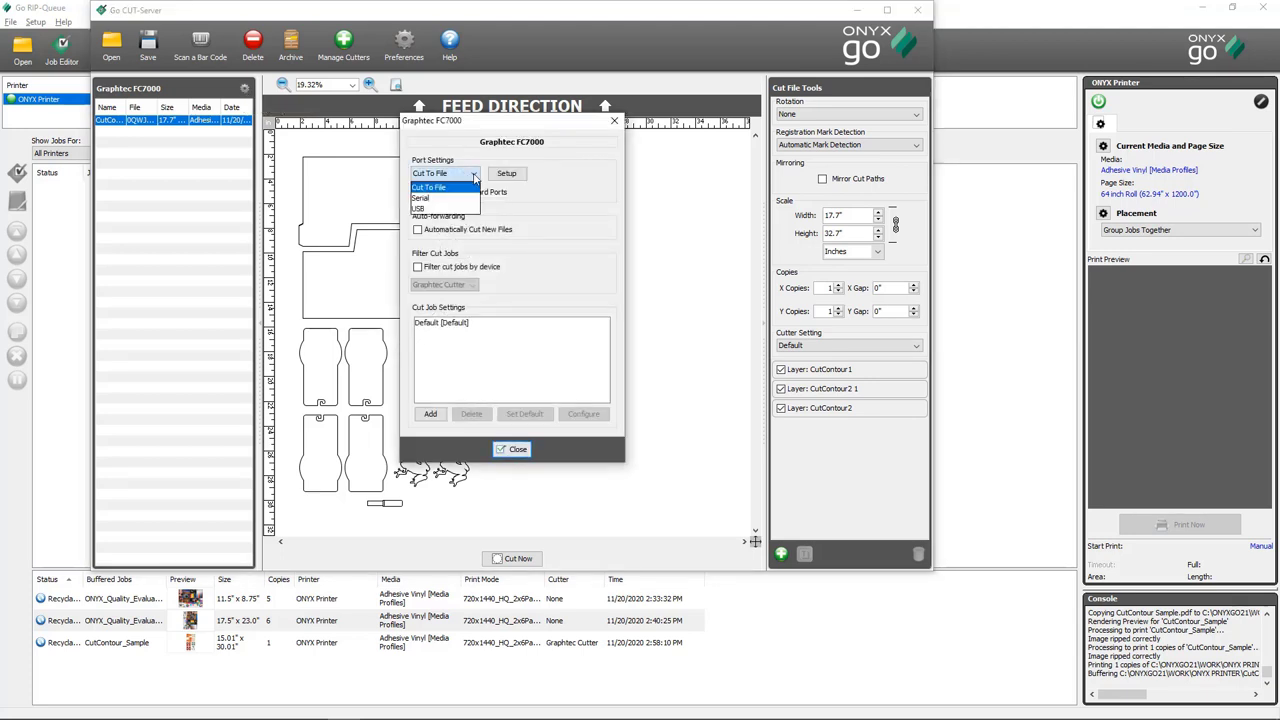
left_click(419, 208)
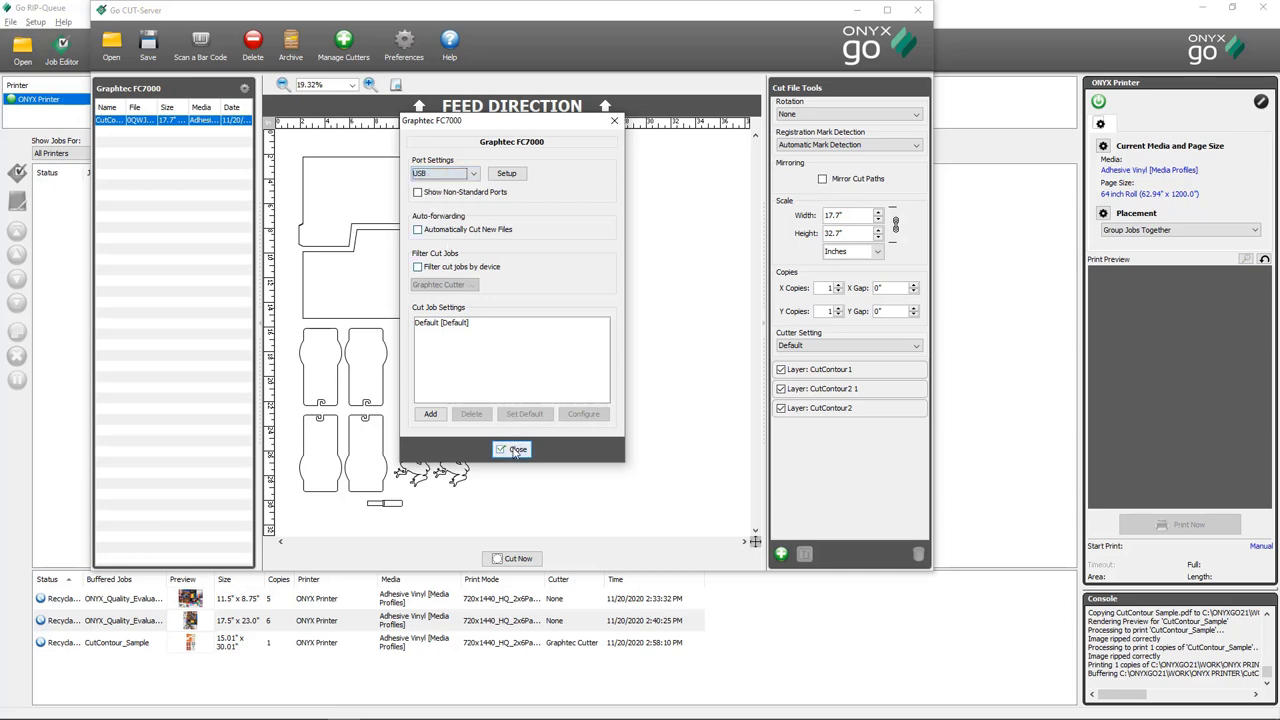
left_click(512, 449)
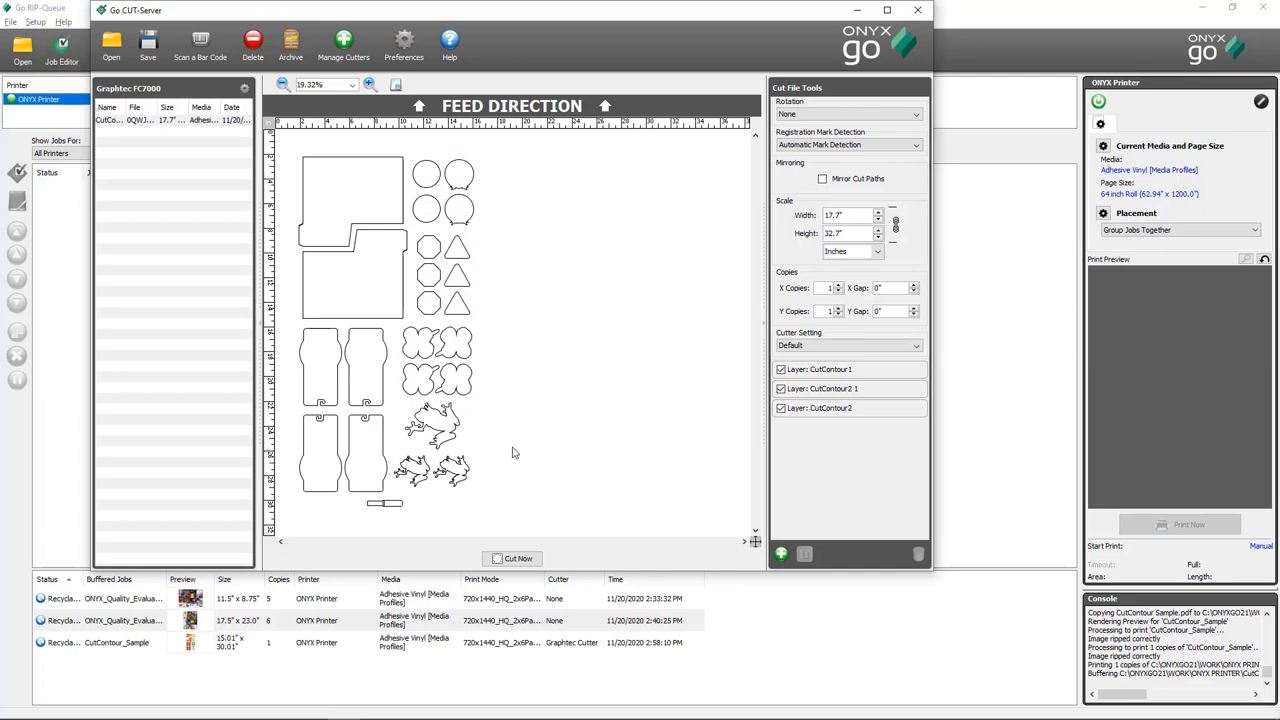
left_click(140, 119)
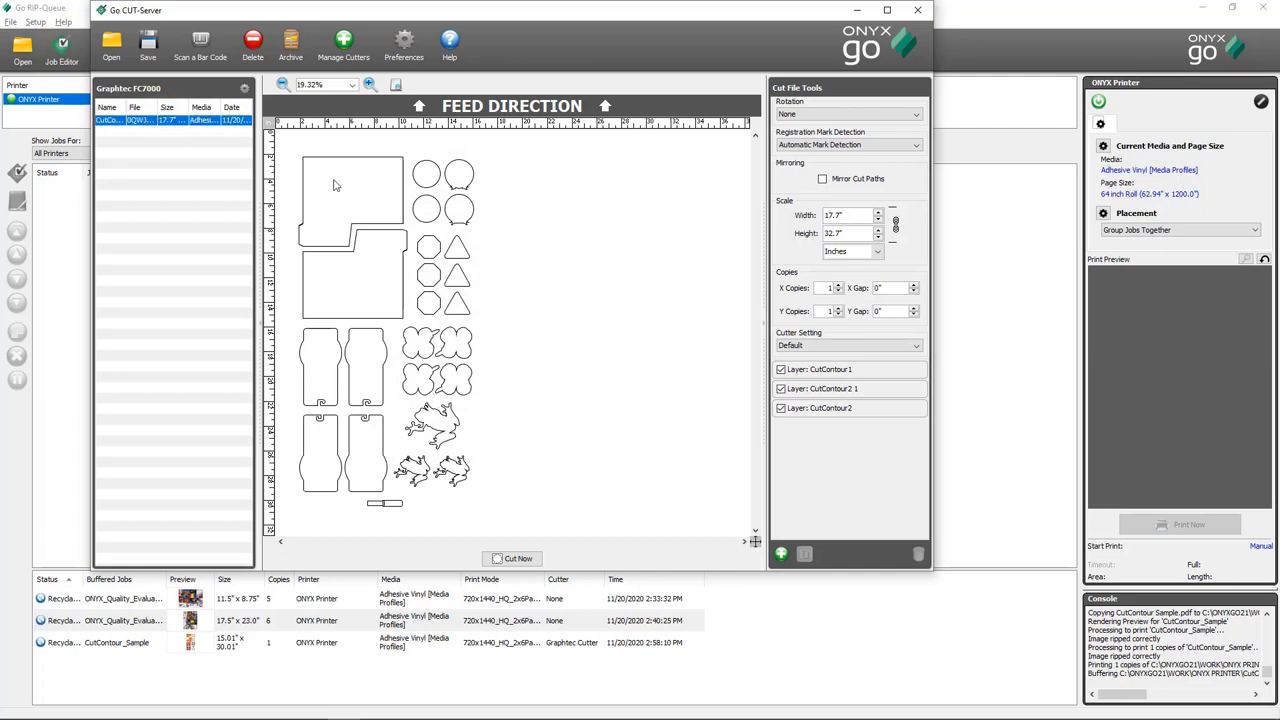
mouse_move(515, 531)
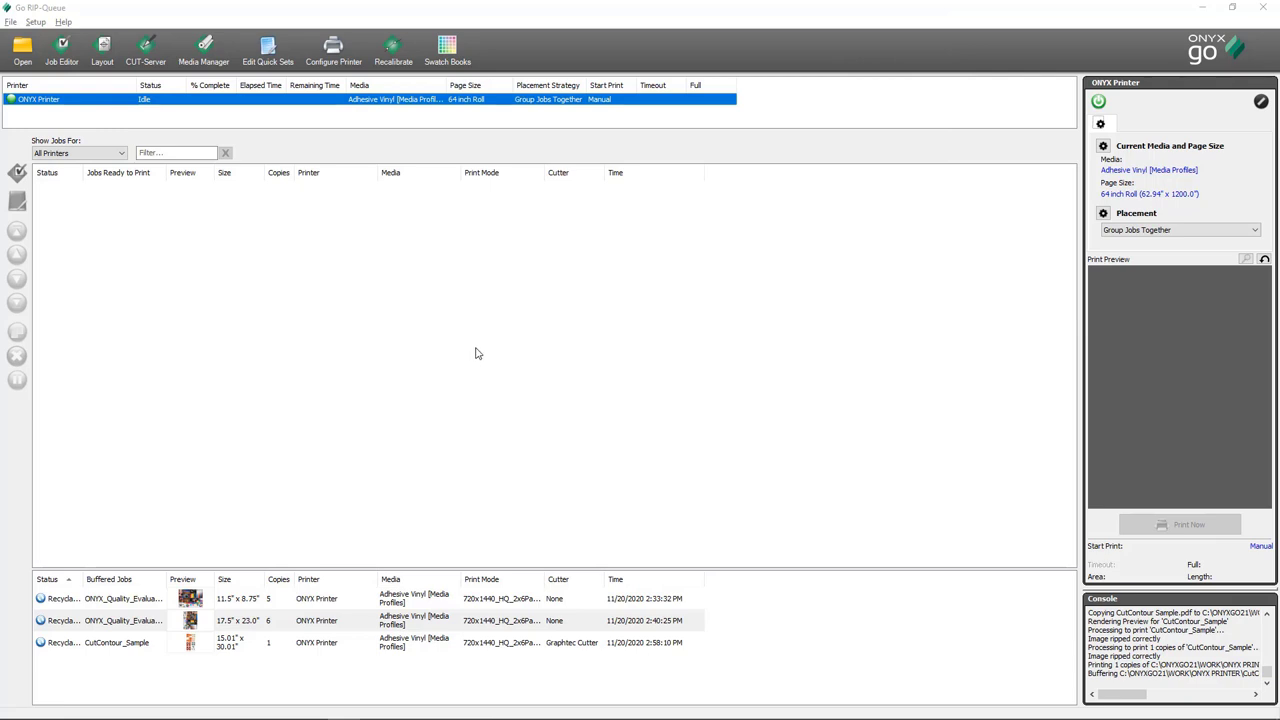
mouse_move(505, 351)
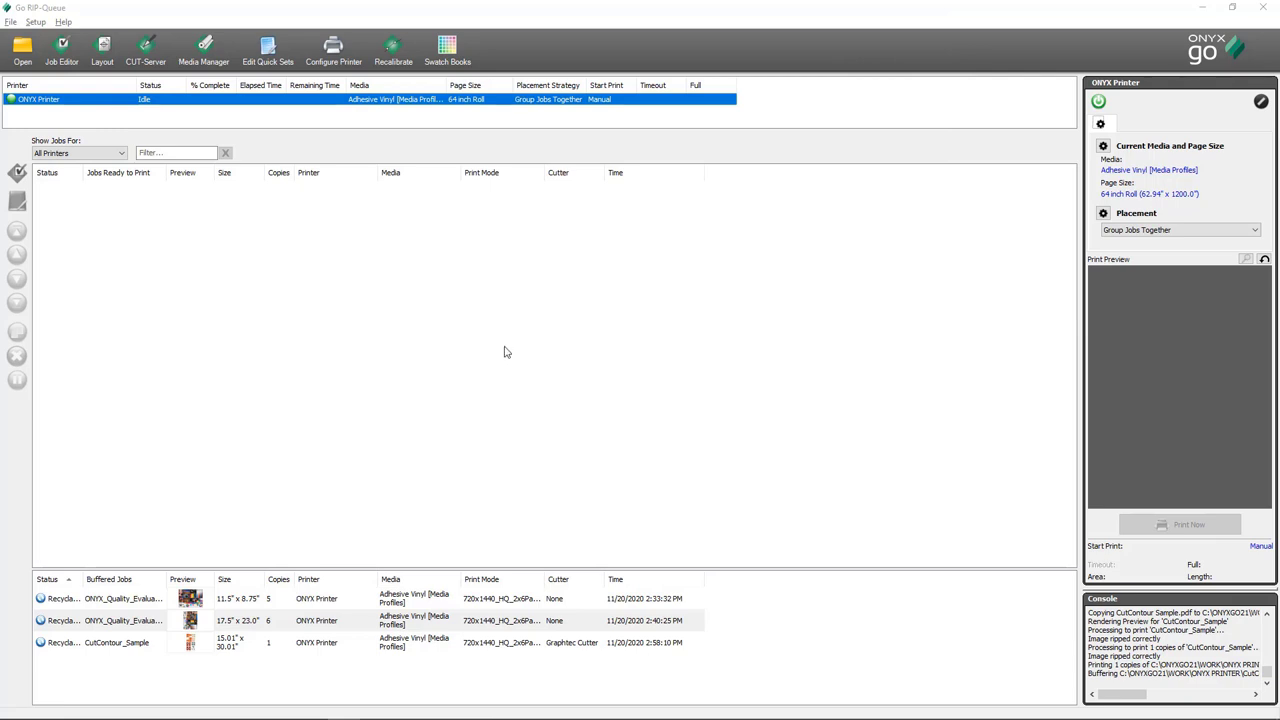